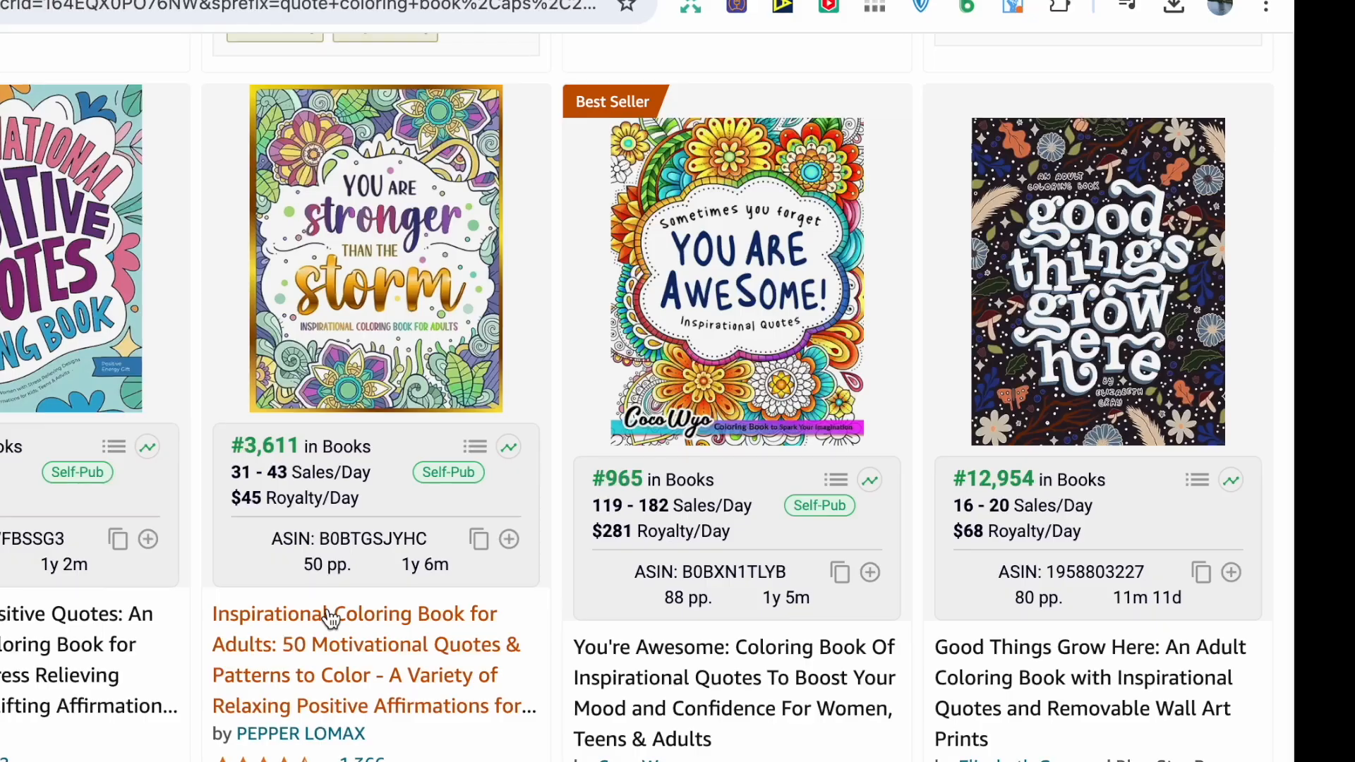
Step: Browse down the Amazon coloring-book search results to the Motivational Positive Quotes listing
scroll("down", 3)
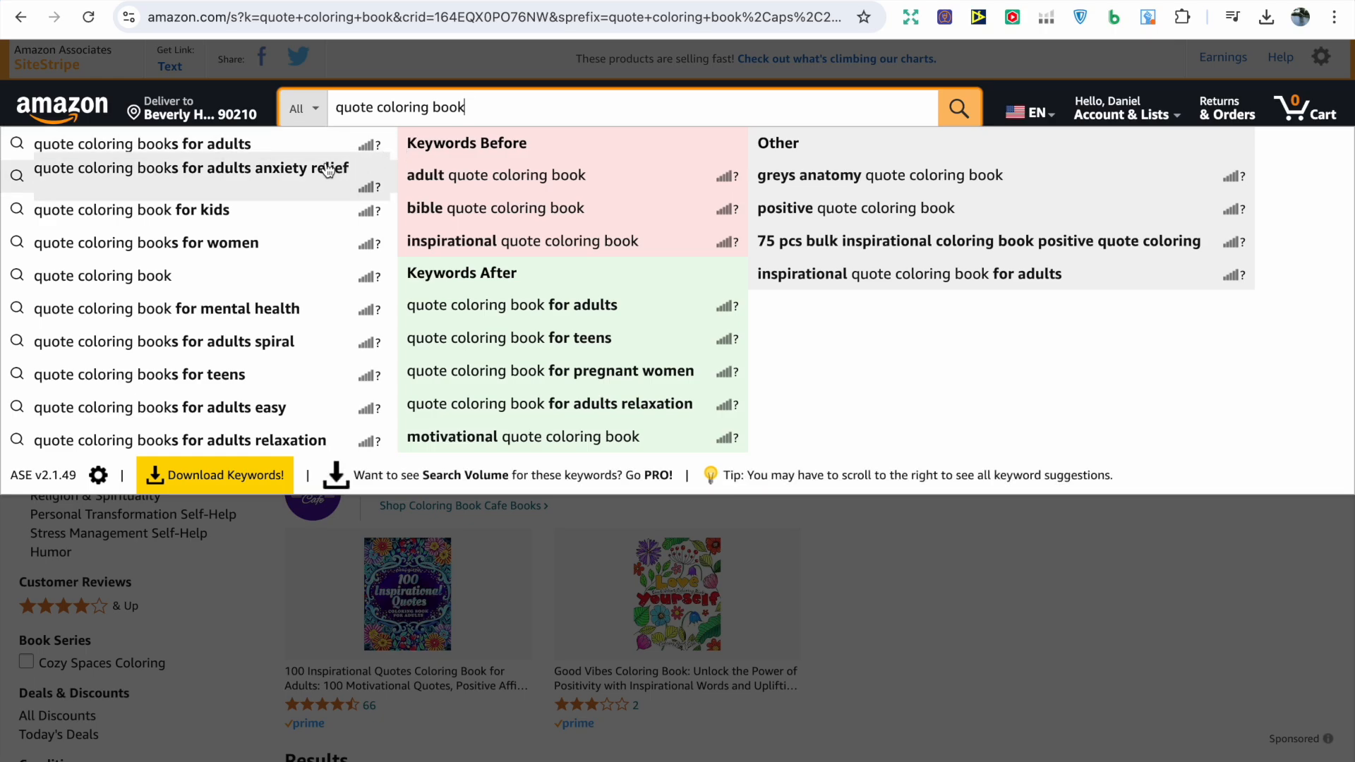
mouse_move(294, 270)
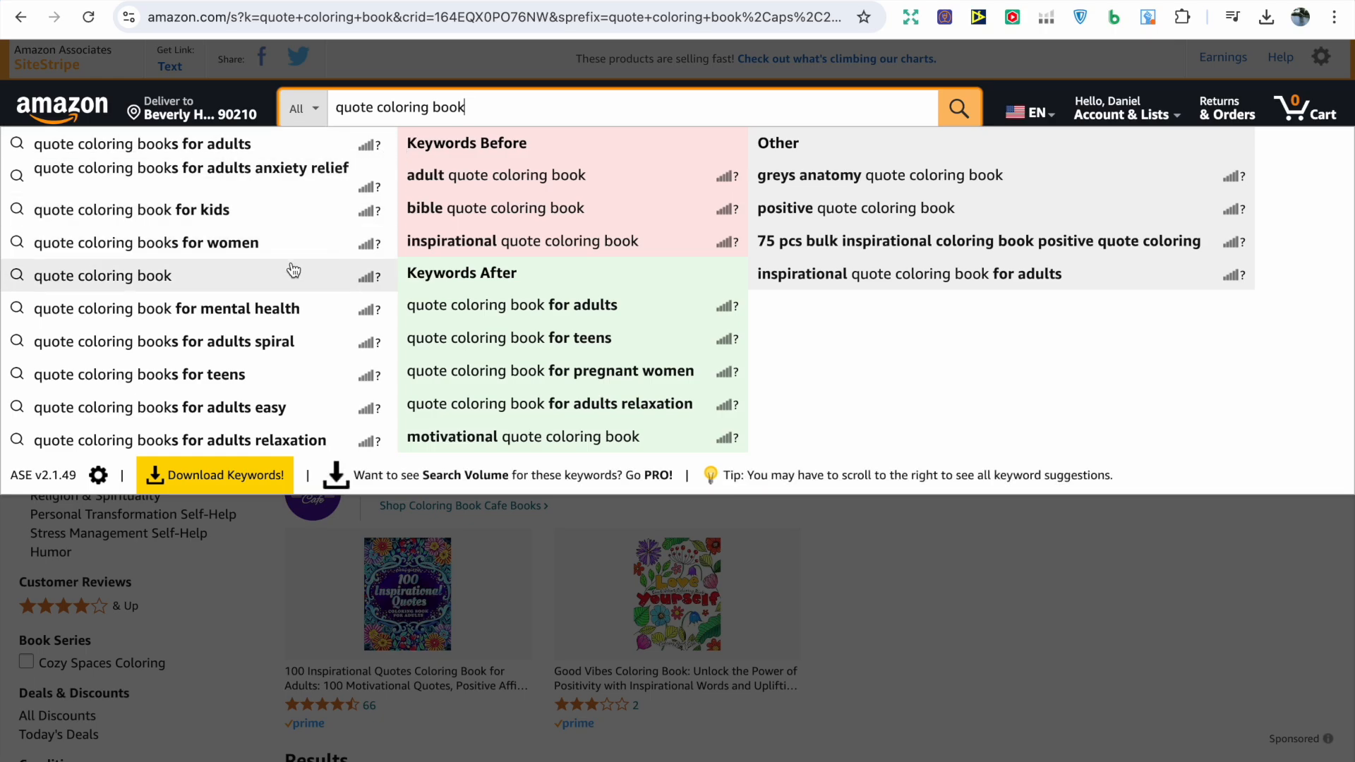
mouse_move(289, 308)
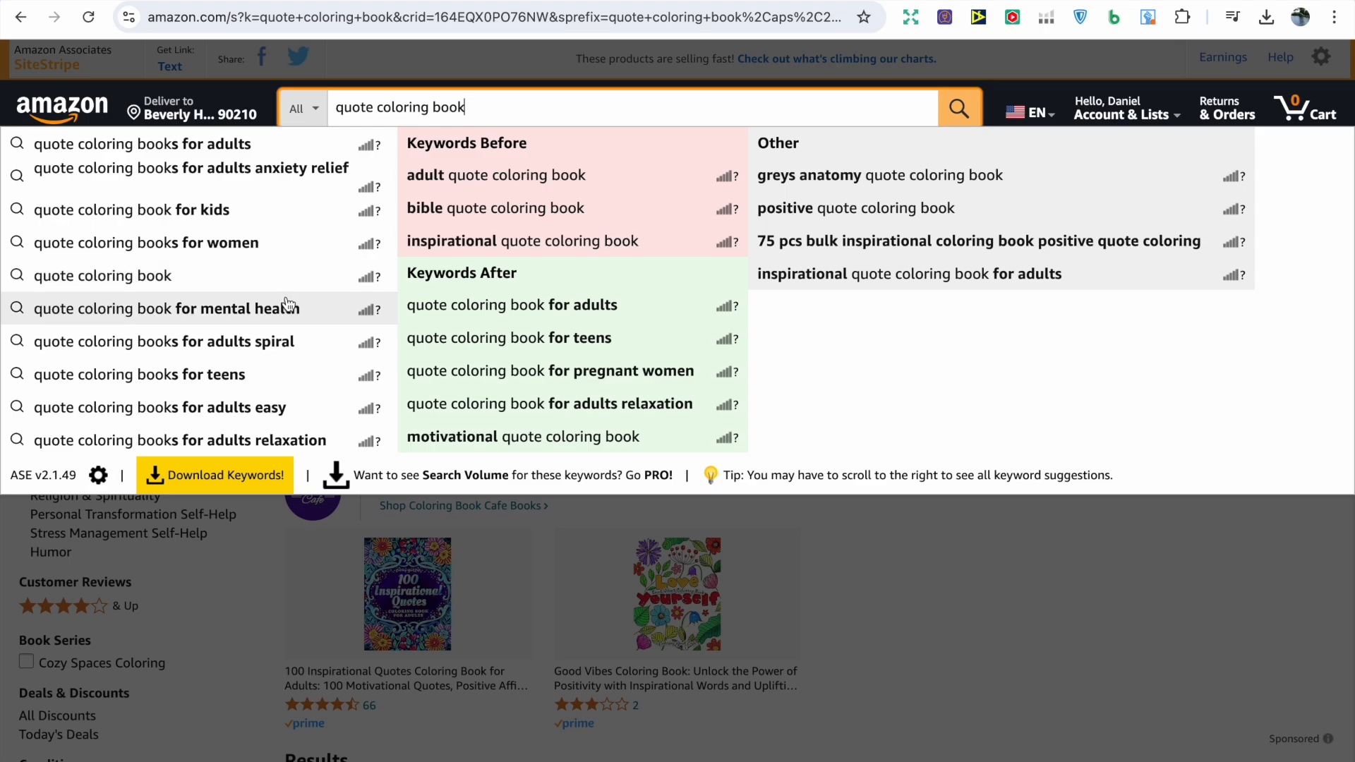
mouse_move(263, 439)
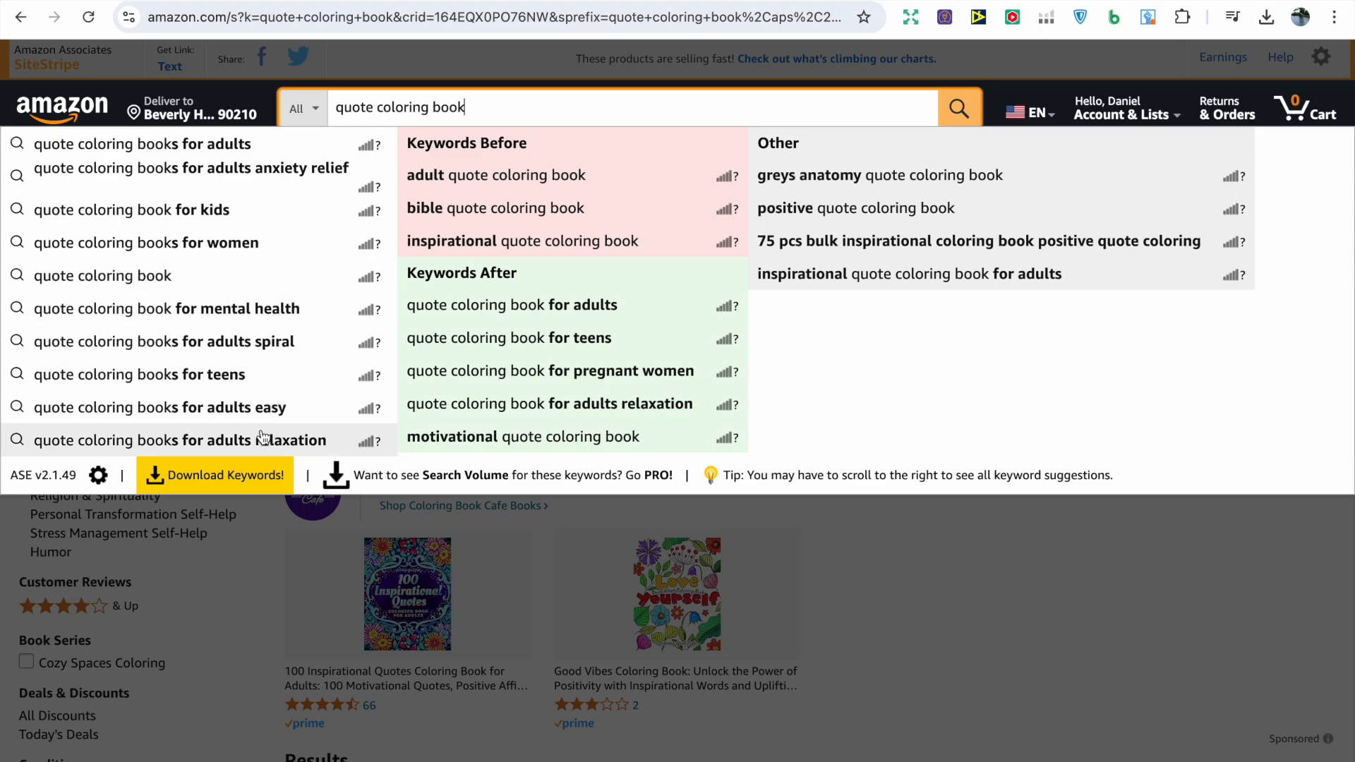
mouse_move(445, 442)
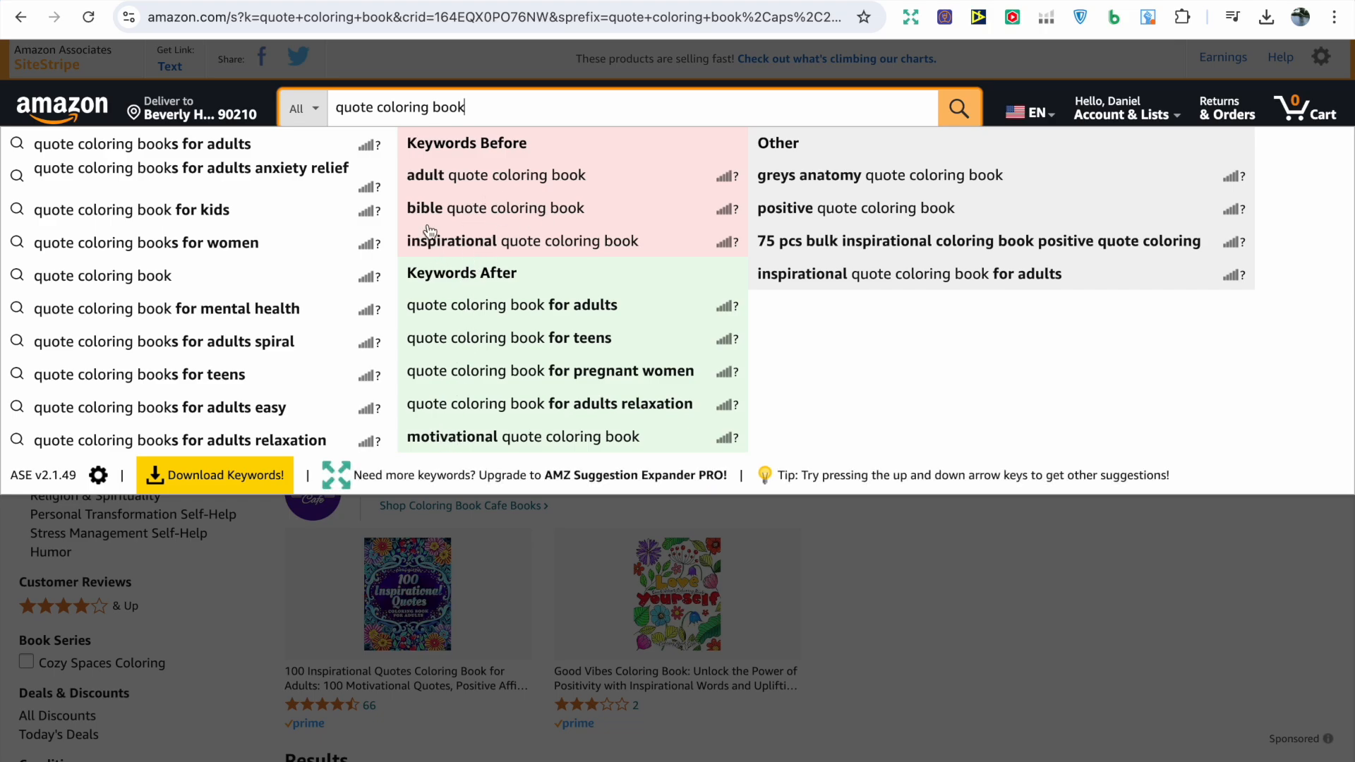
mouse_move(651, 253)
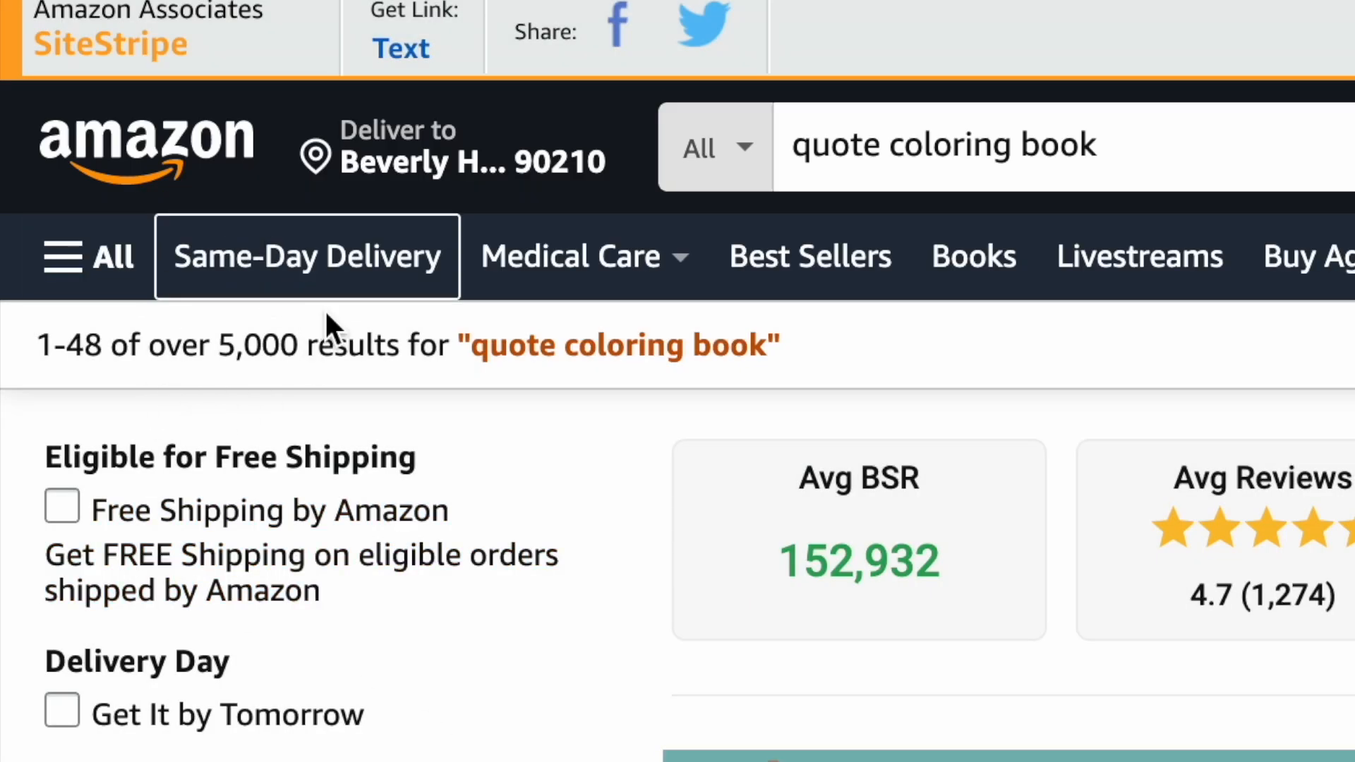
mouse_move(269, 342)
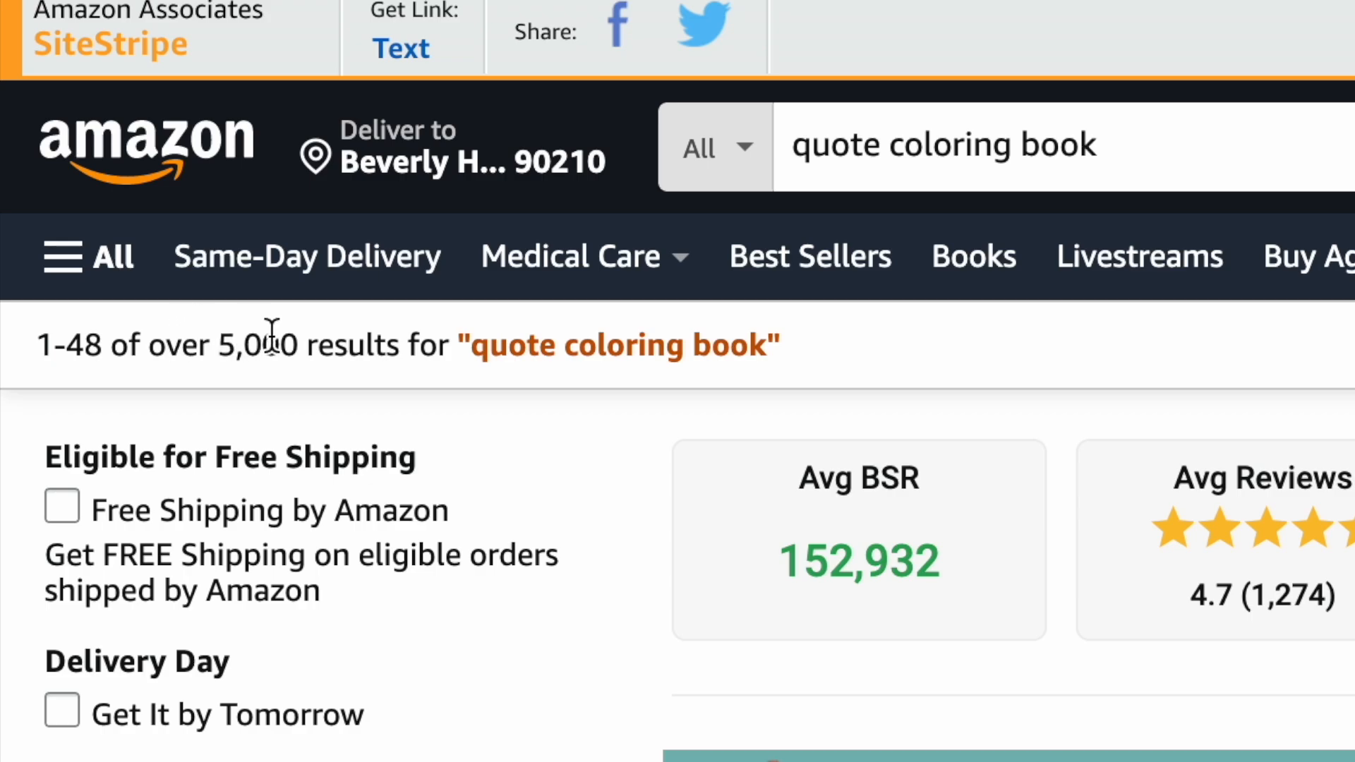
mouse_move(609, 501)
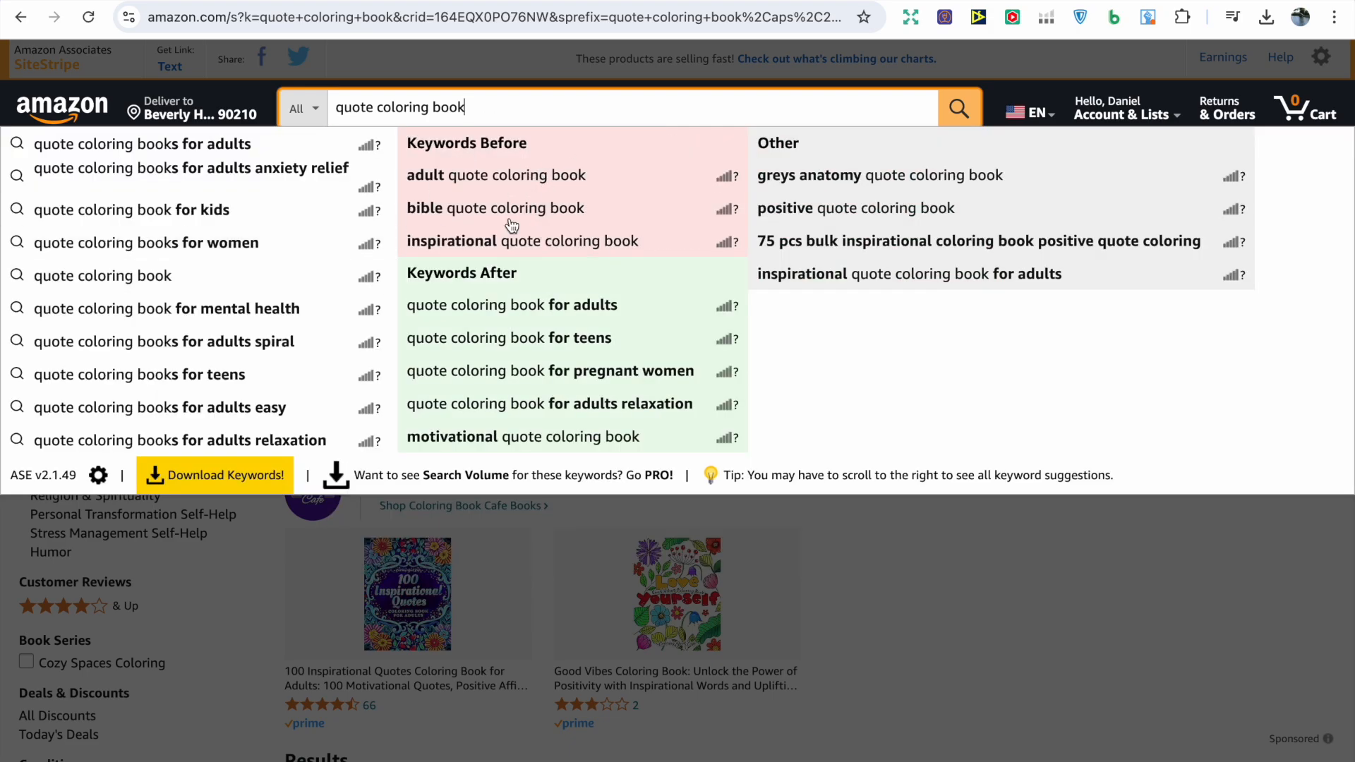
mouse_move(899, 552)
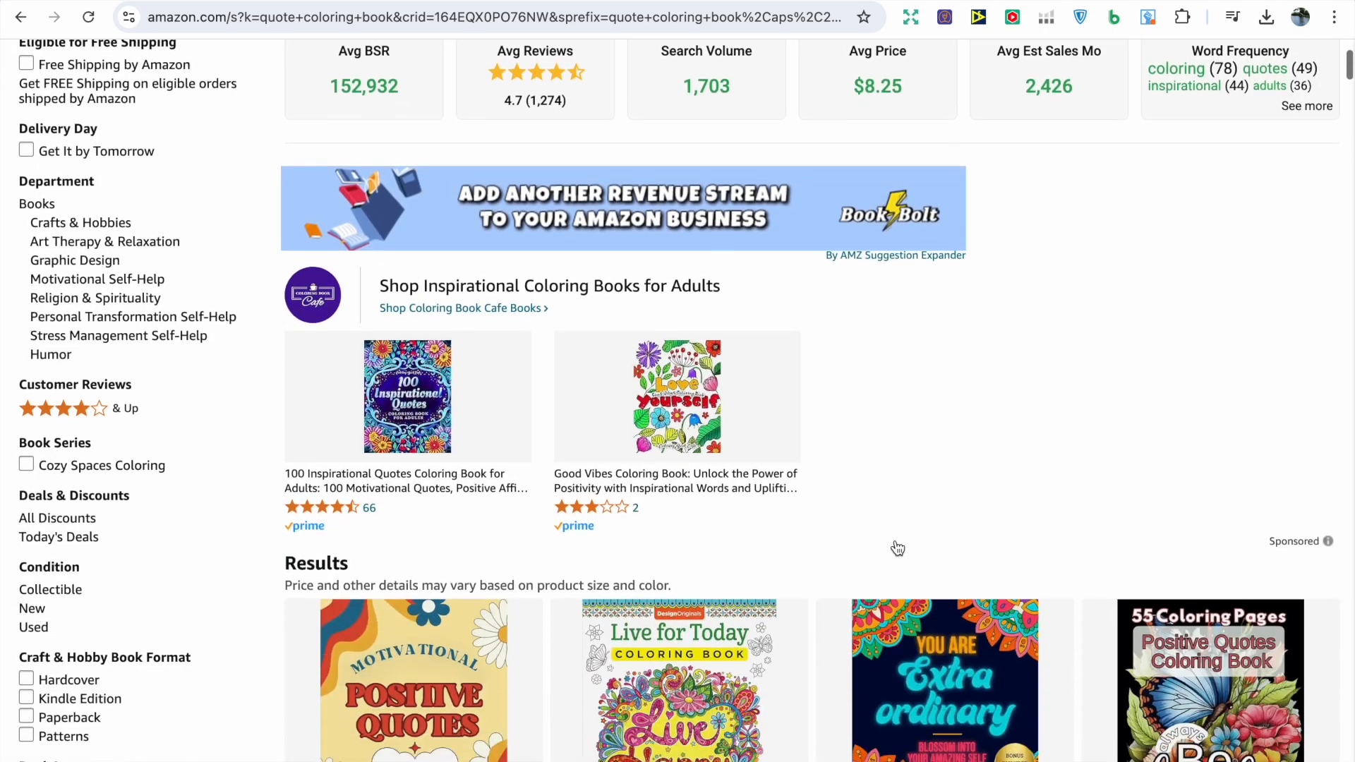
scroll("down", 3)
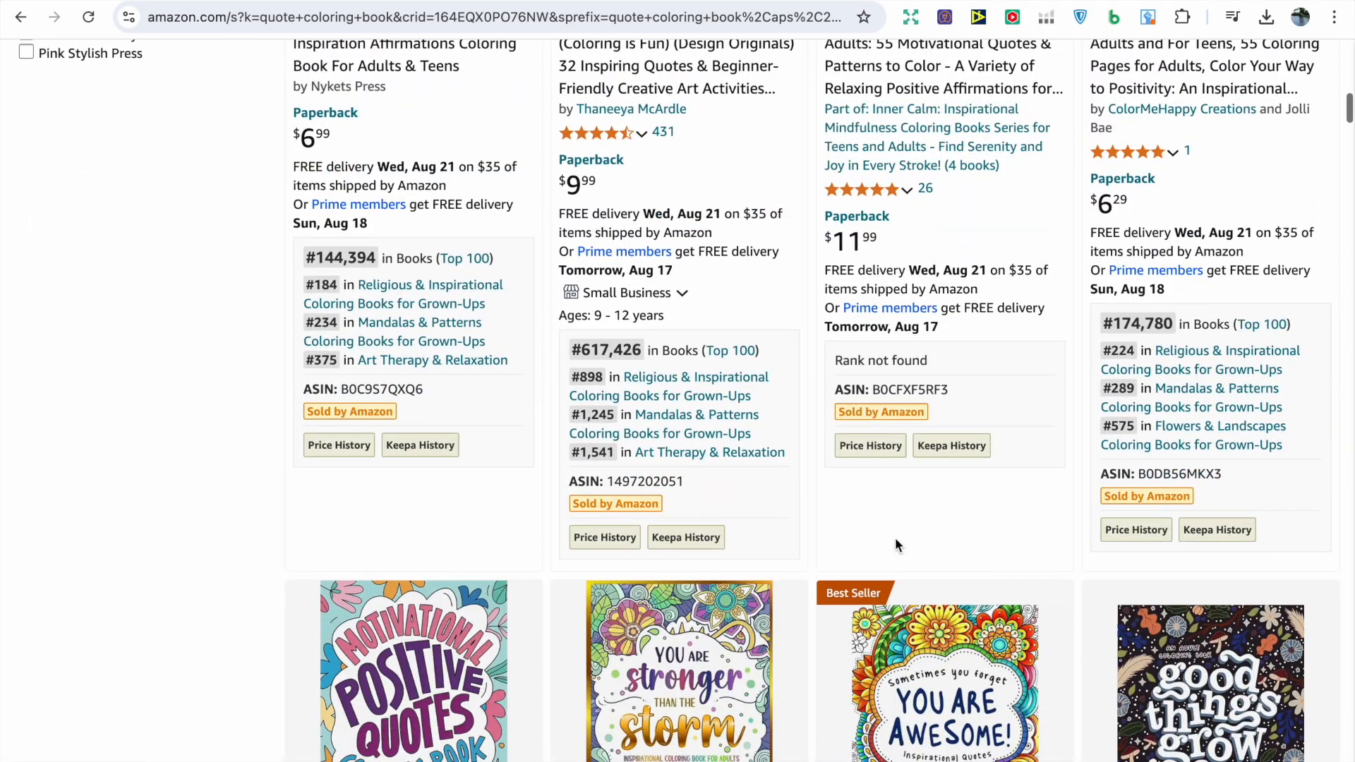
scroll("down", 3)
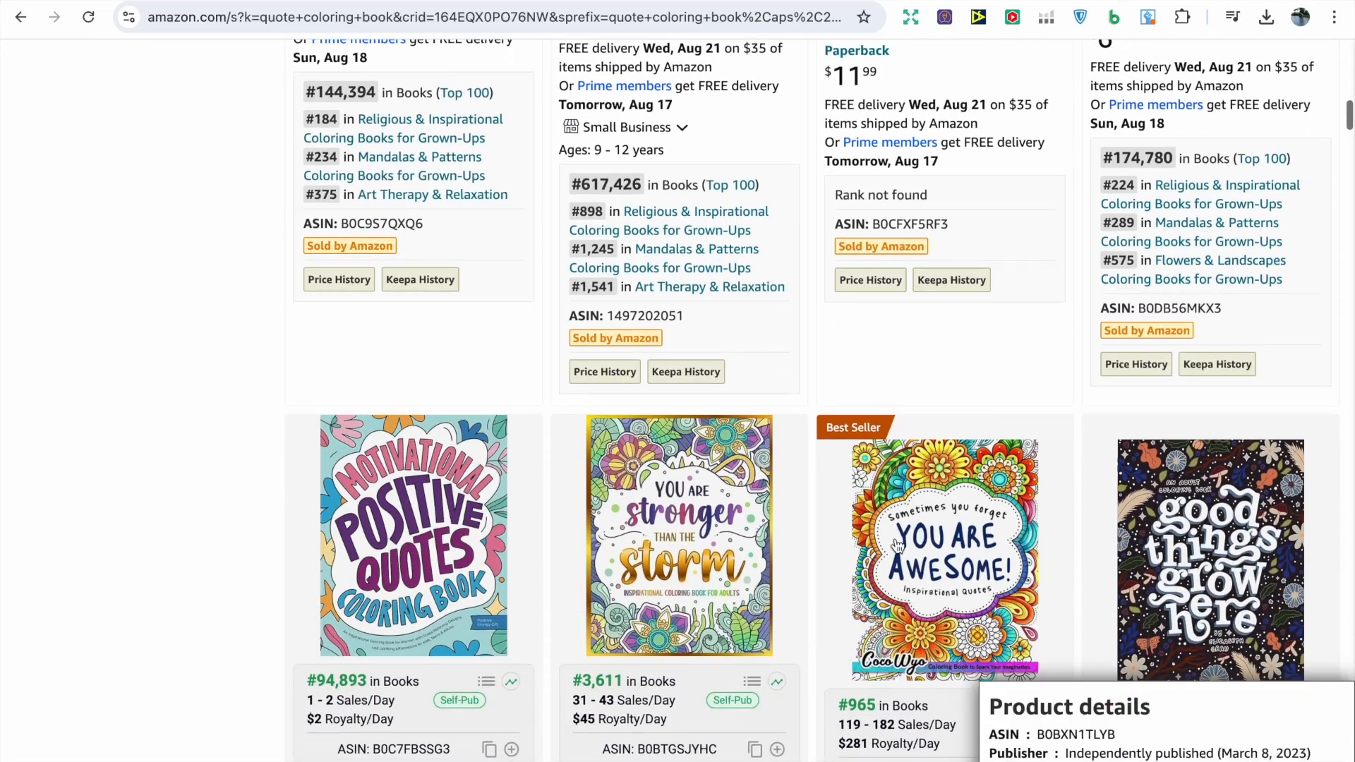
scroll("down", 3)
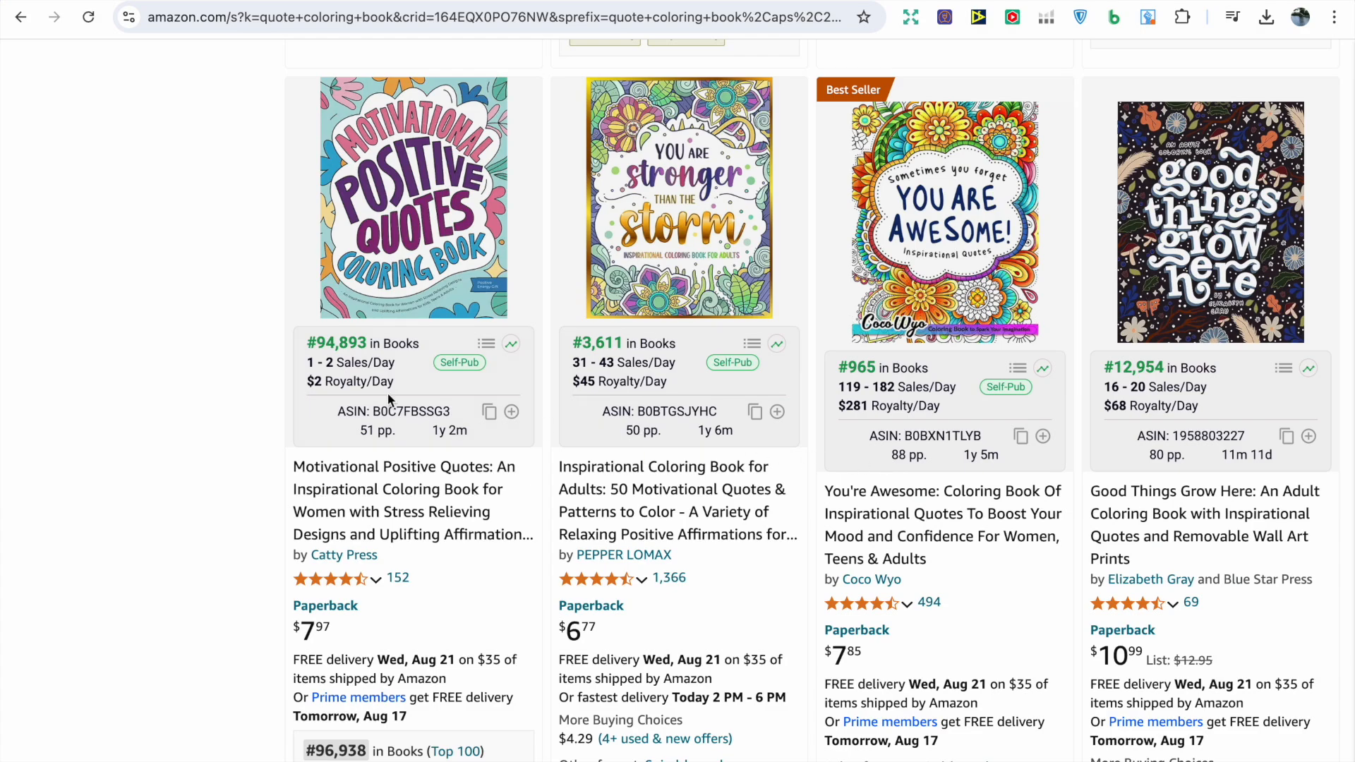
mouse_move(662, 467)
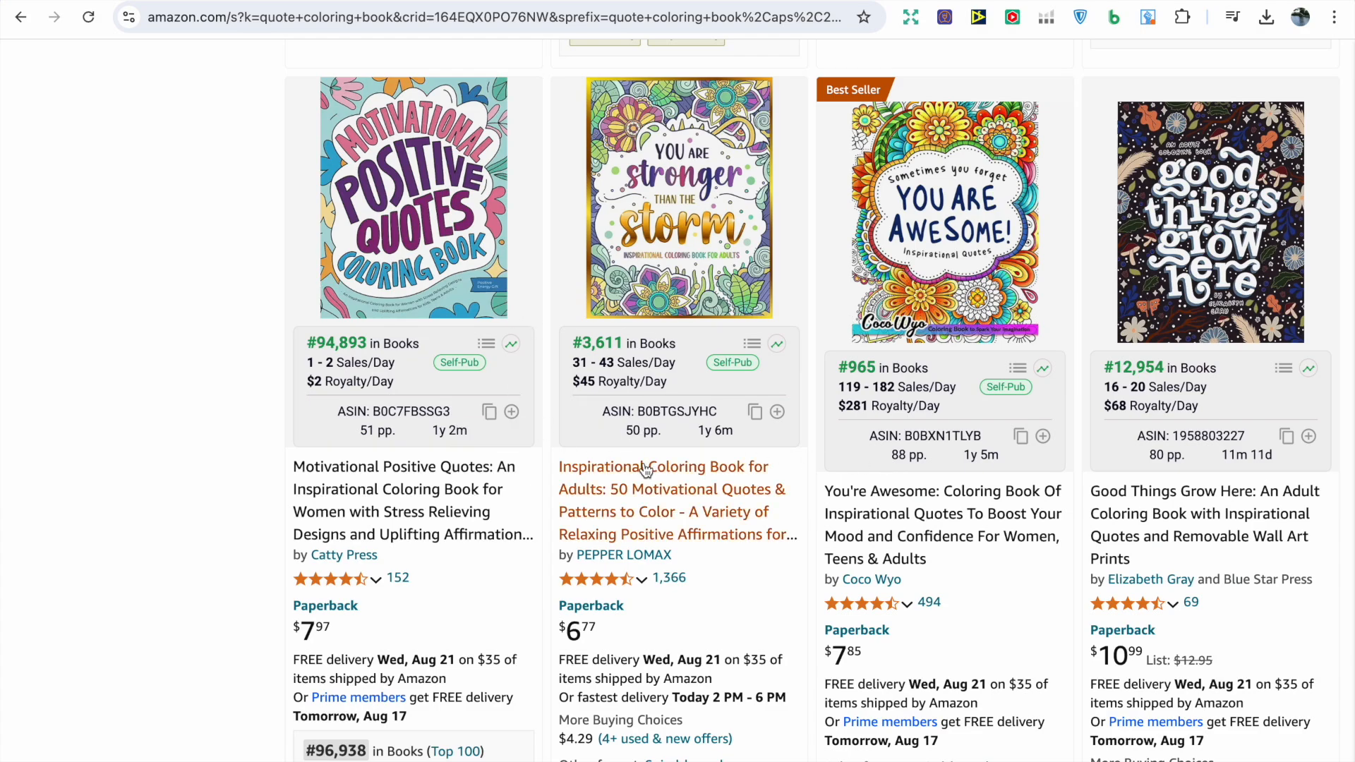
mouse_move(892, 399)
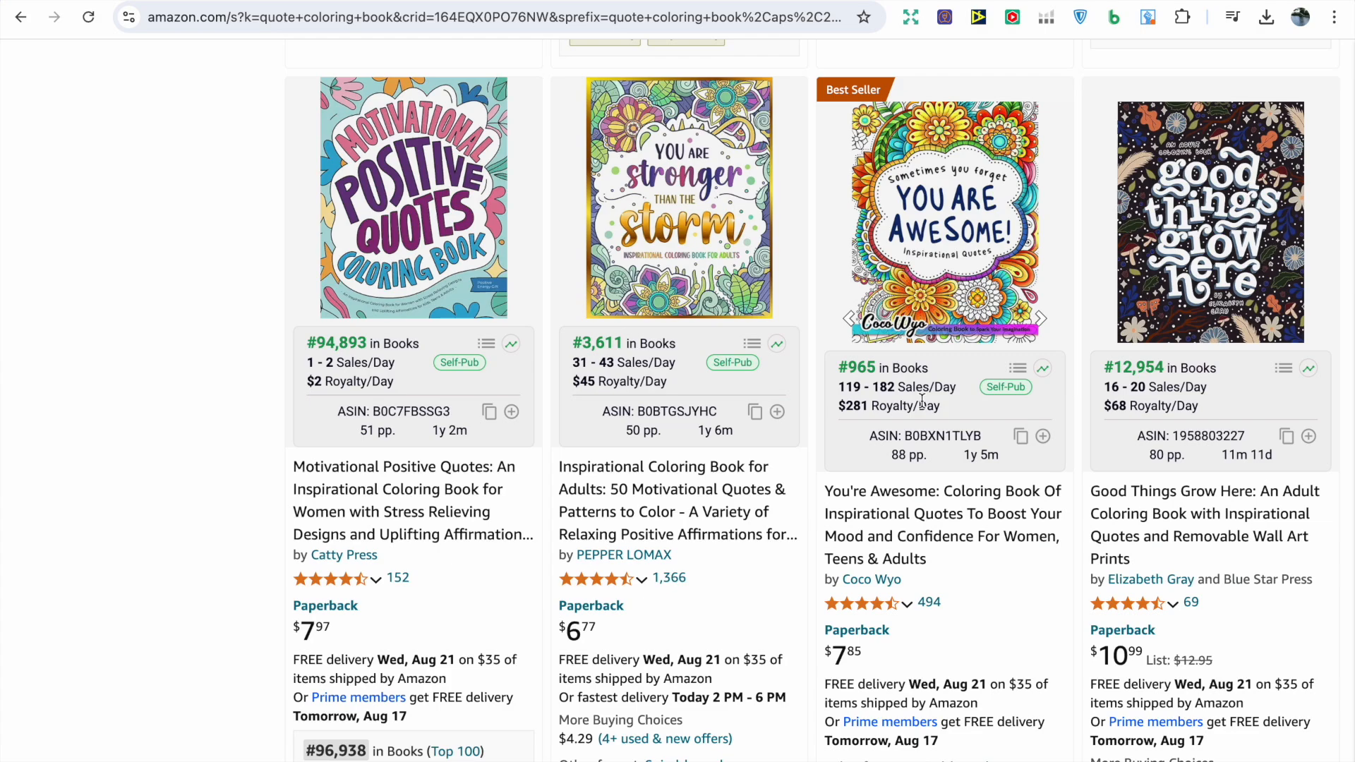
scroll("down", 3)
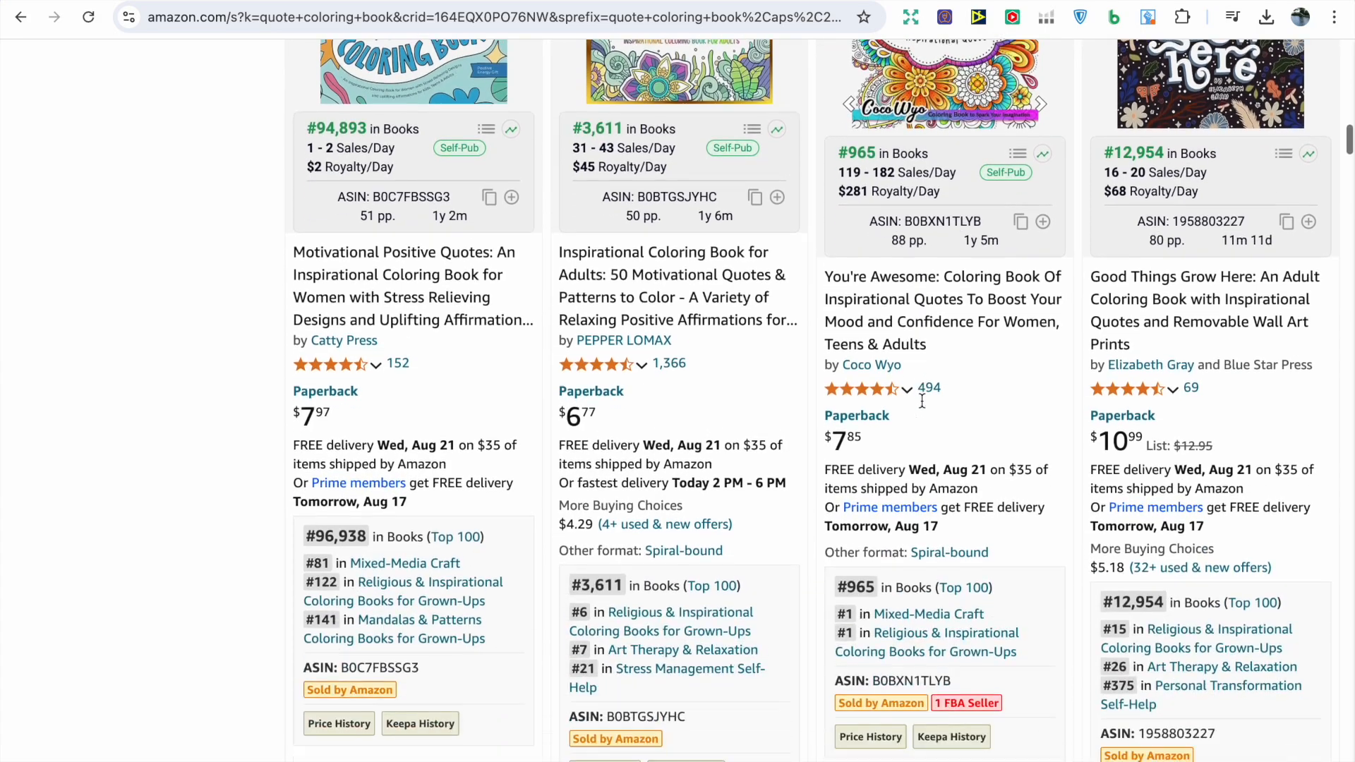
scroll("down", 3)
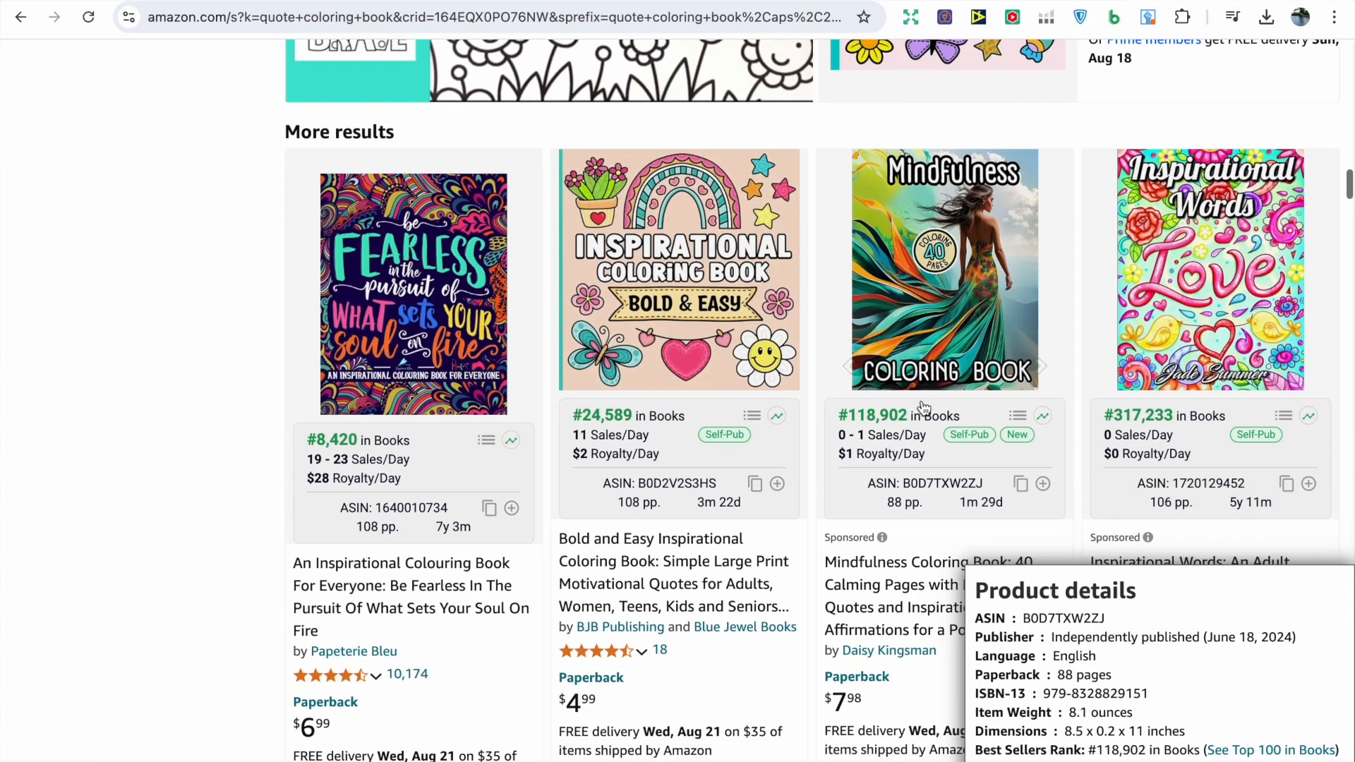
scroll("up", 3)
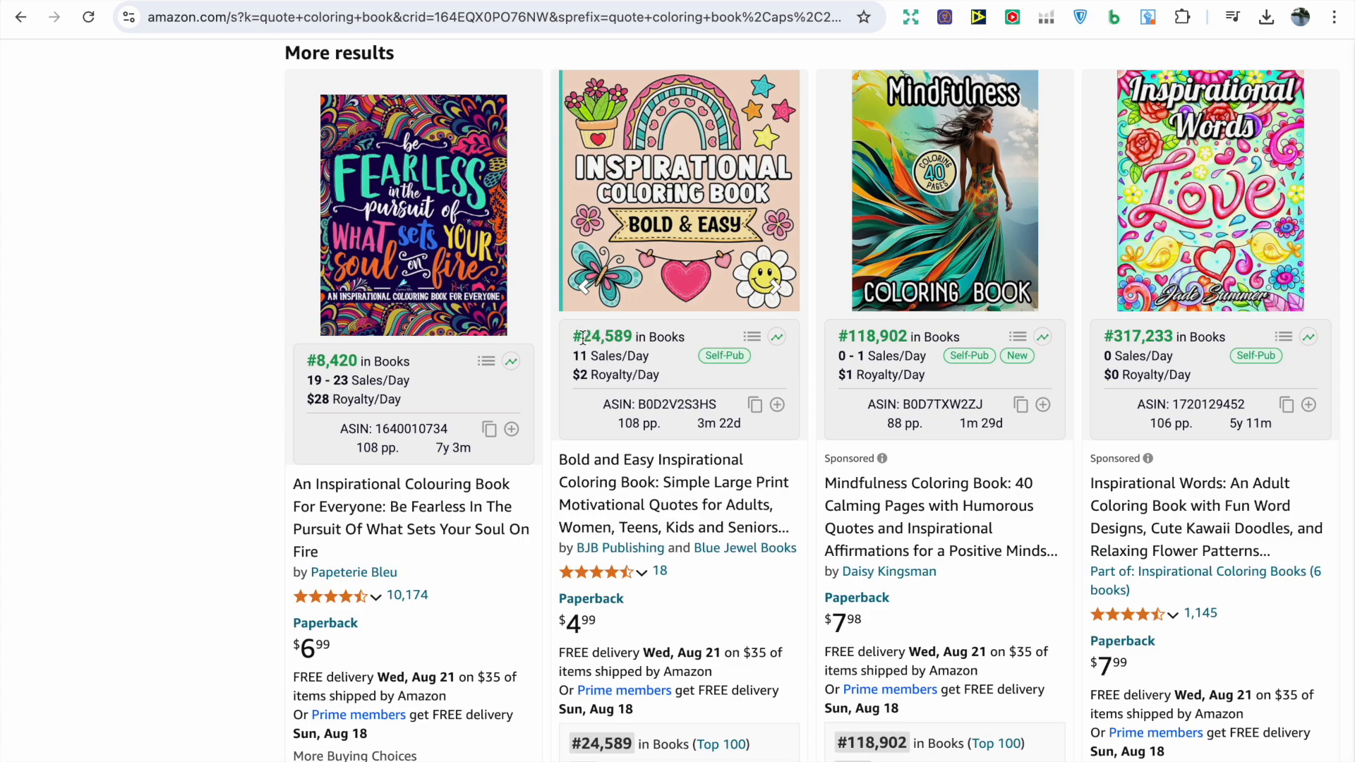
mouse_move(587, 376)
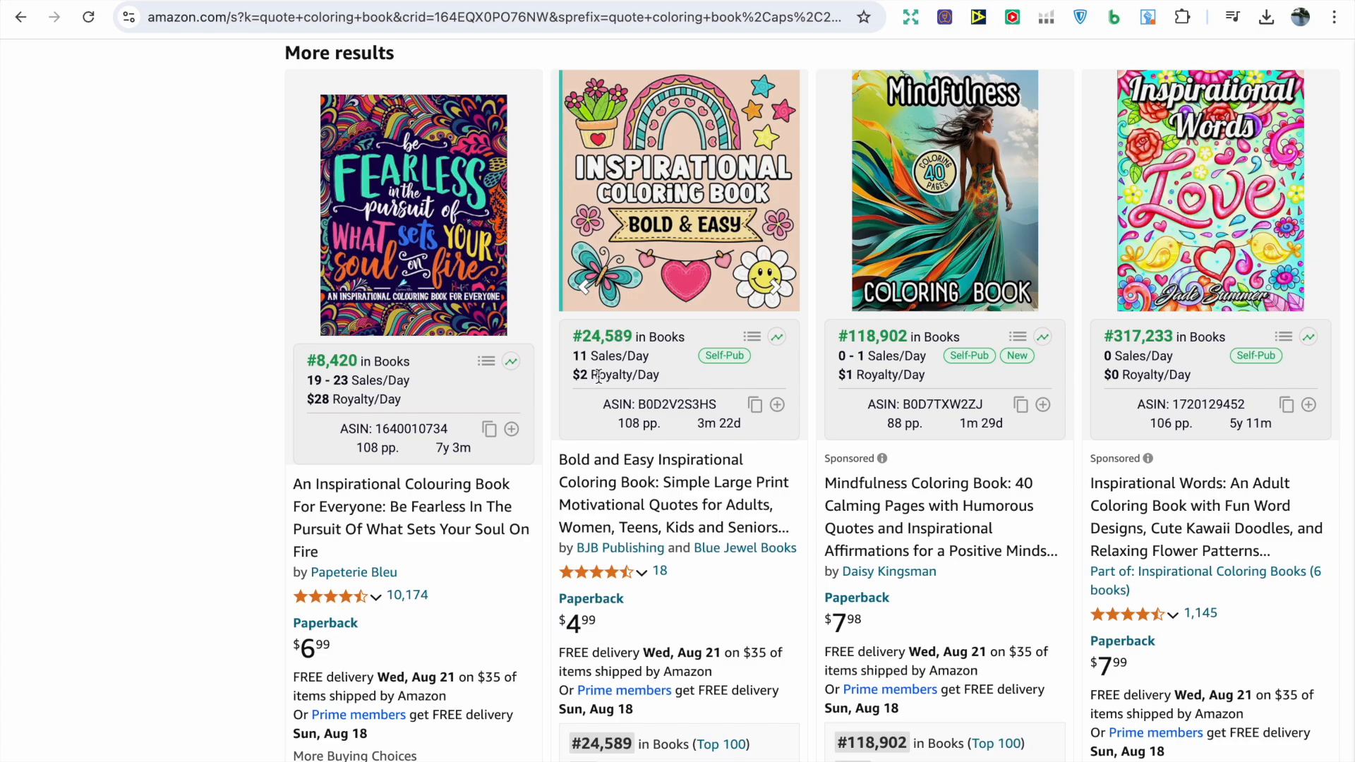
mouse_move(614, 514)
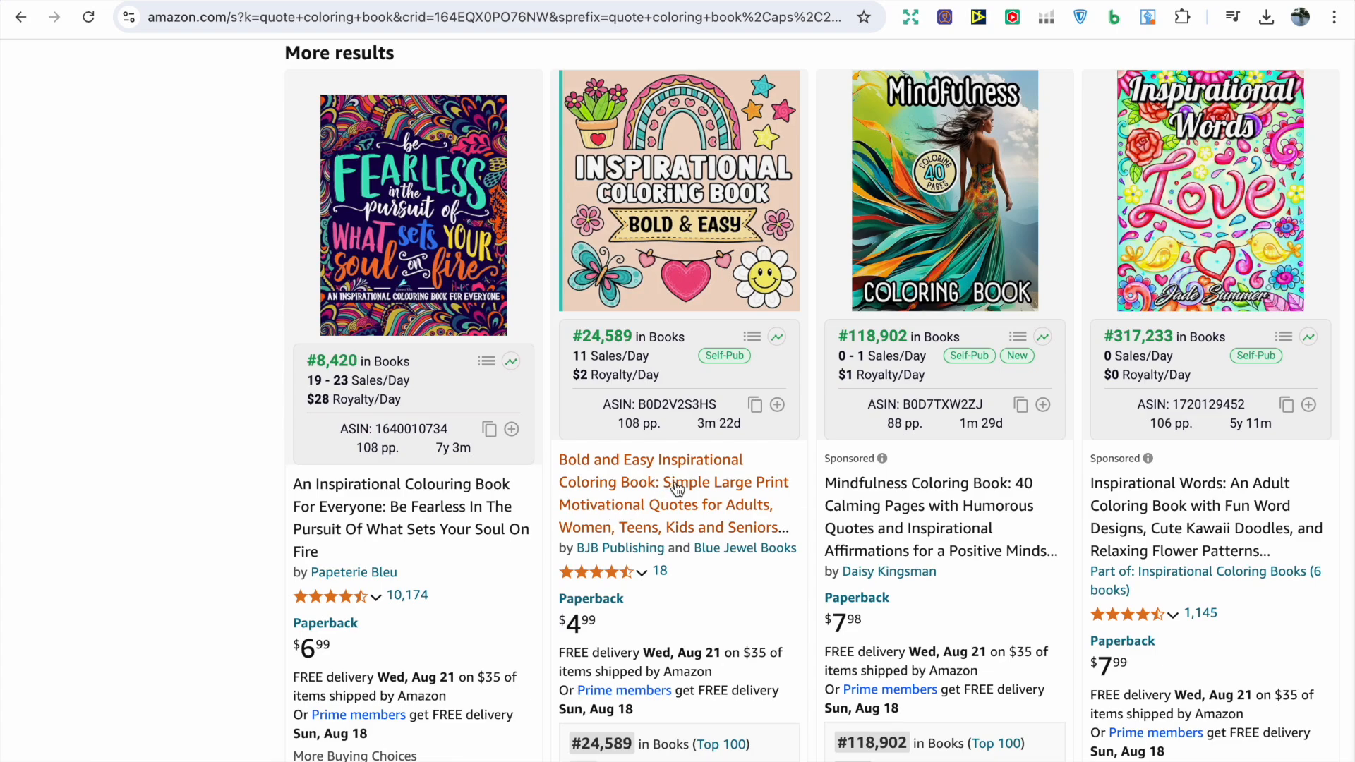
scroll("down", 3)
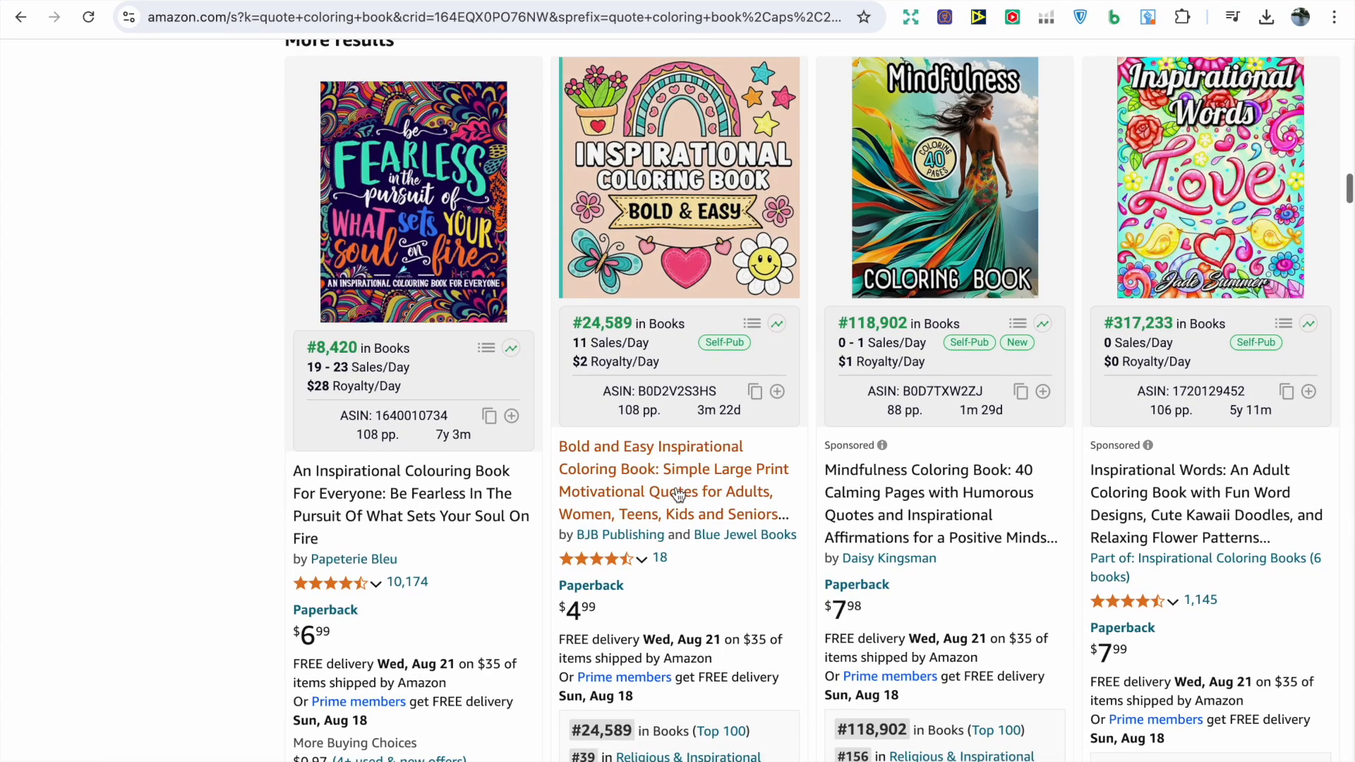
scroll("down", 3)
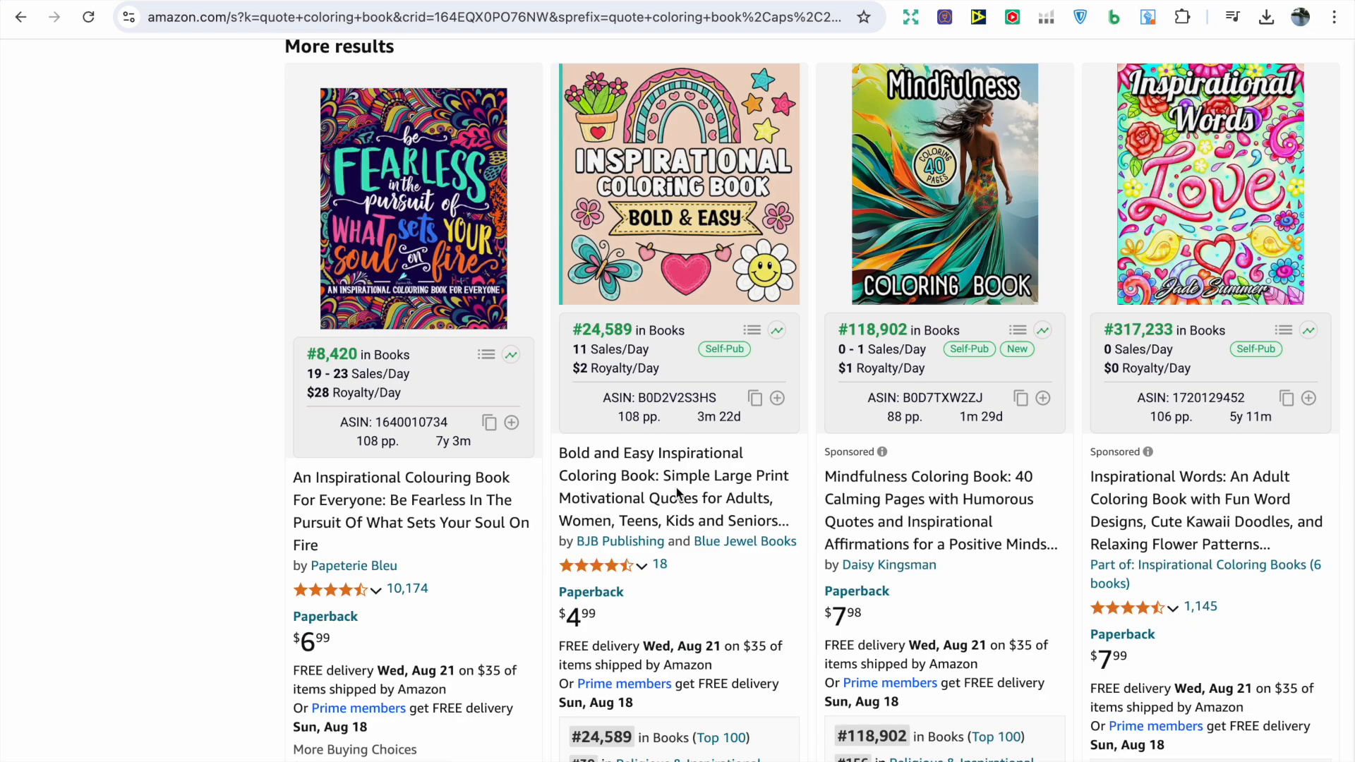
mouse_move(675, 487)
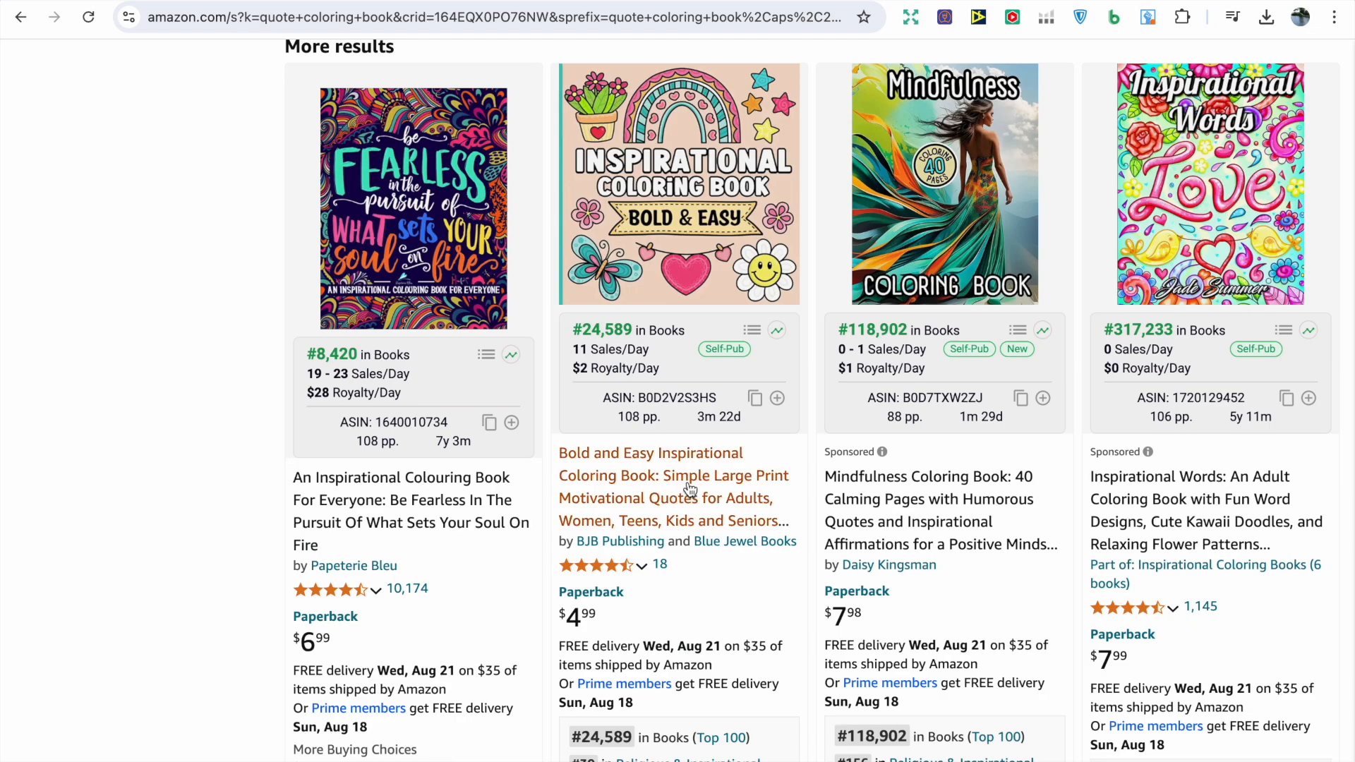
mouse_move(703, 601)
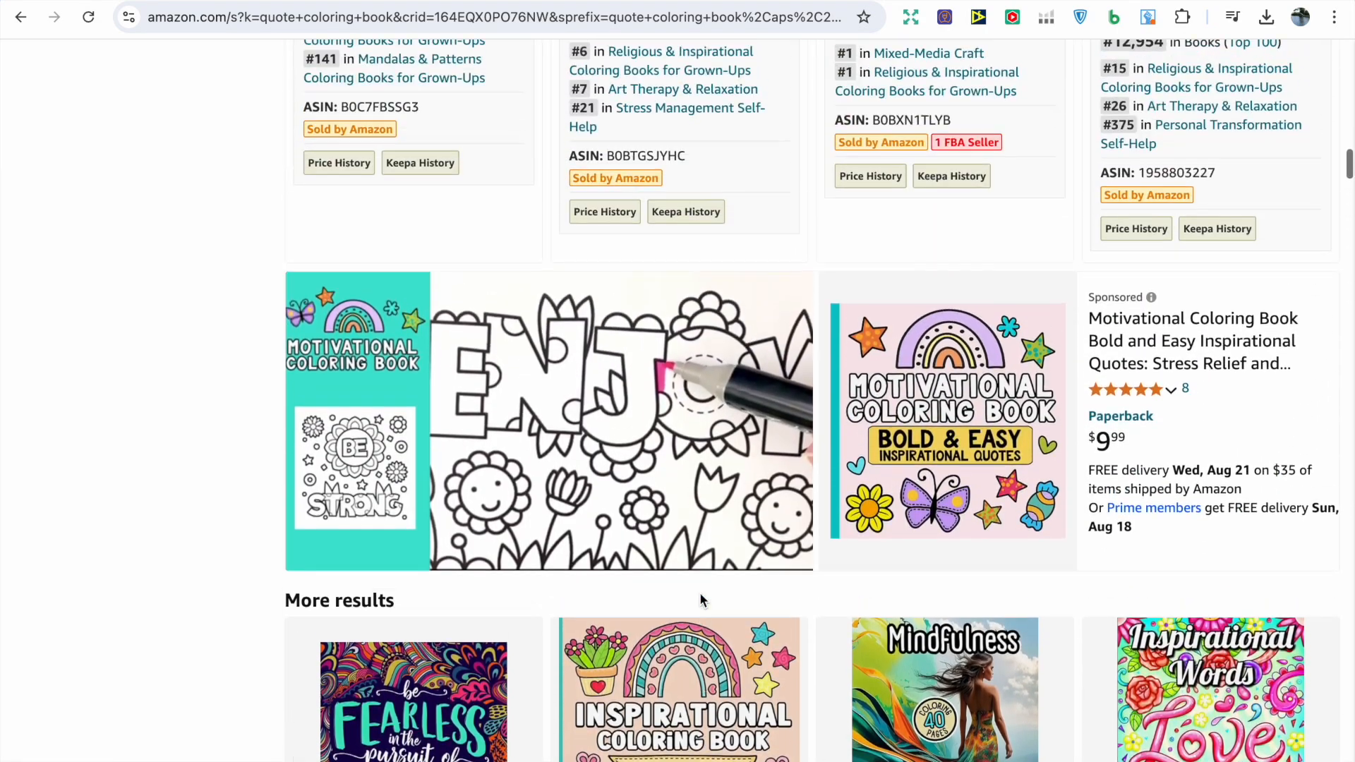
scroll("down", 3)
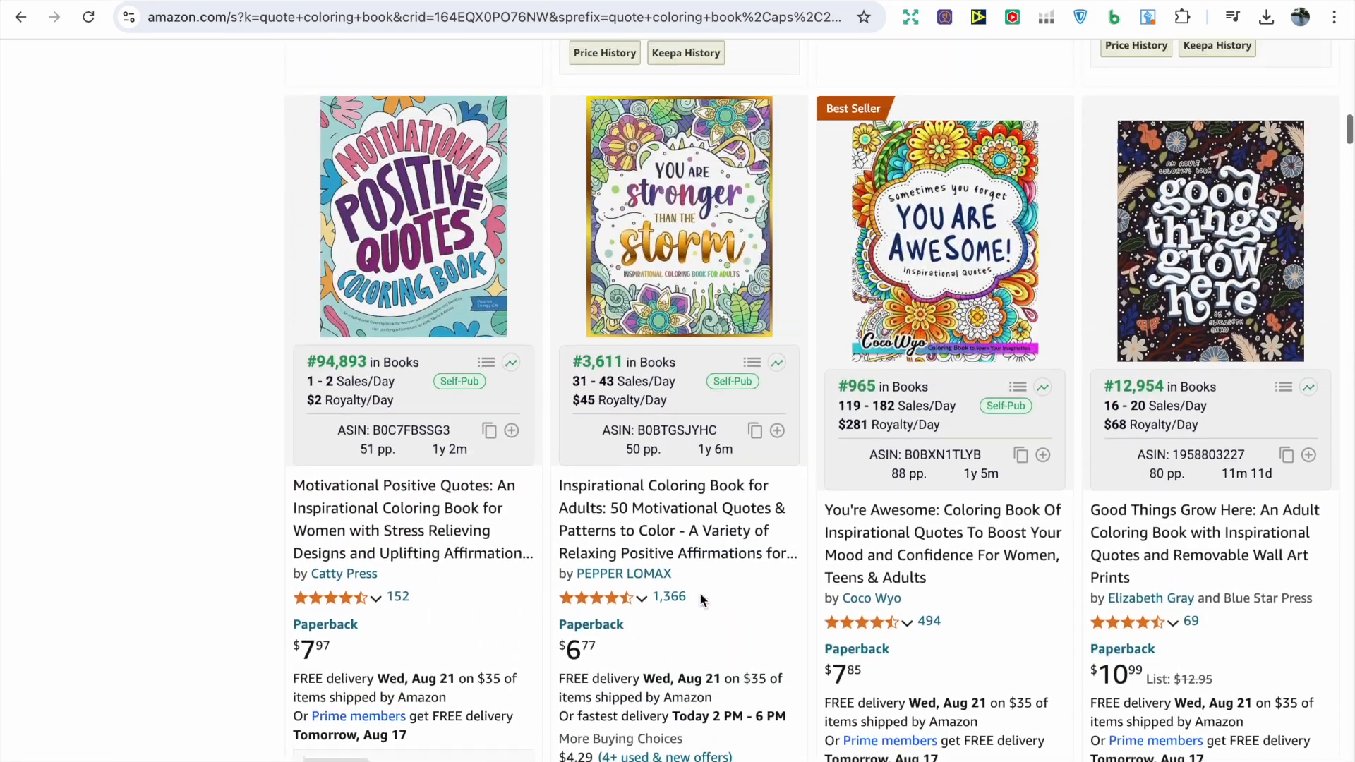
scroll("down", 3)
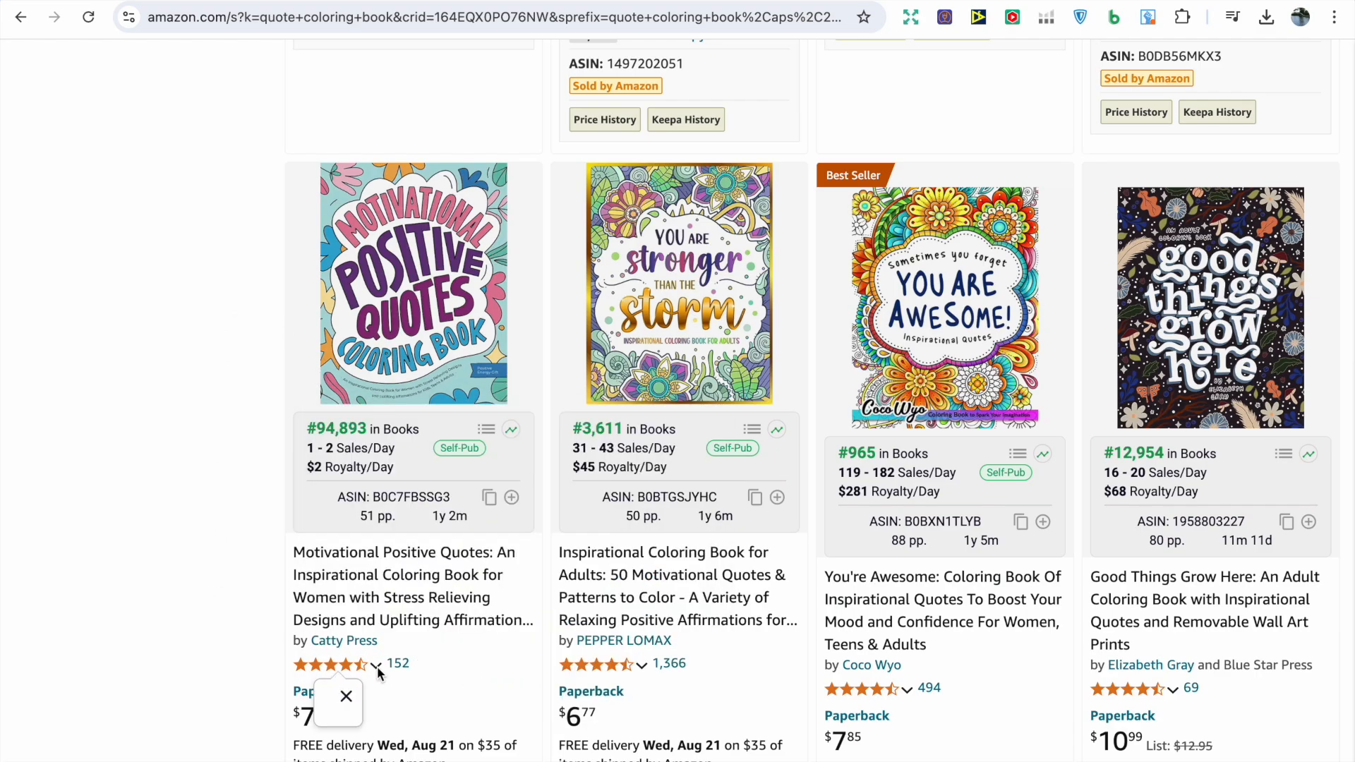
Step: Open the Motivational Positive Quotes coloring book product page and reload it to view paperback details
left_click(346, 699)
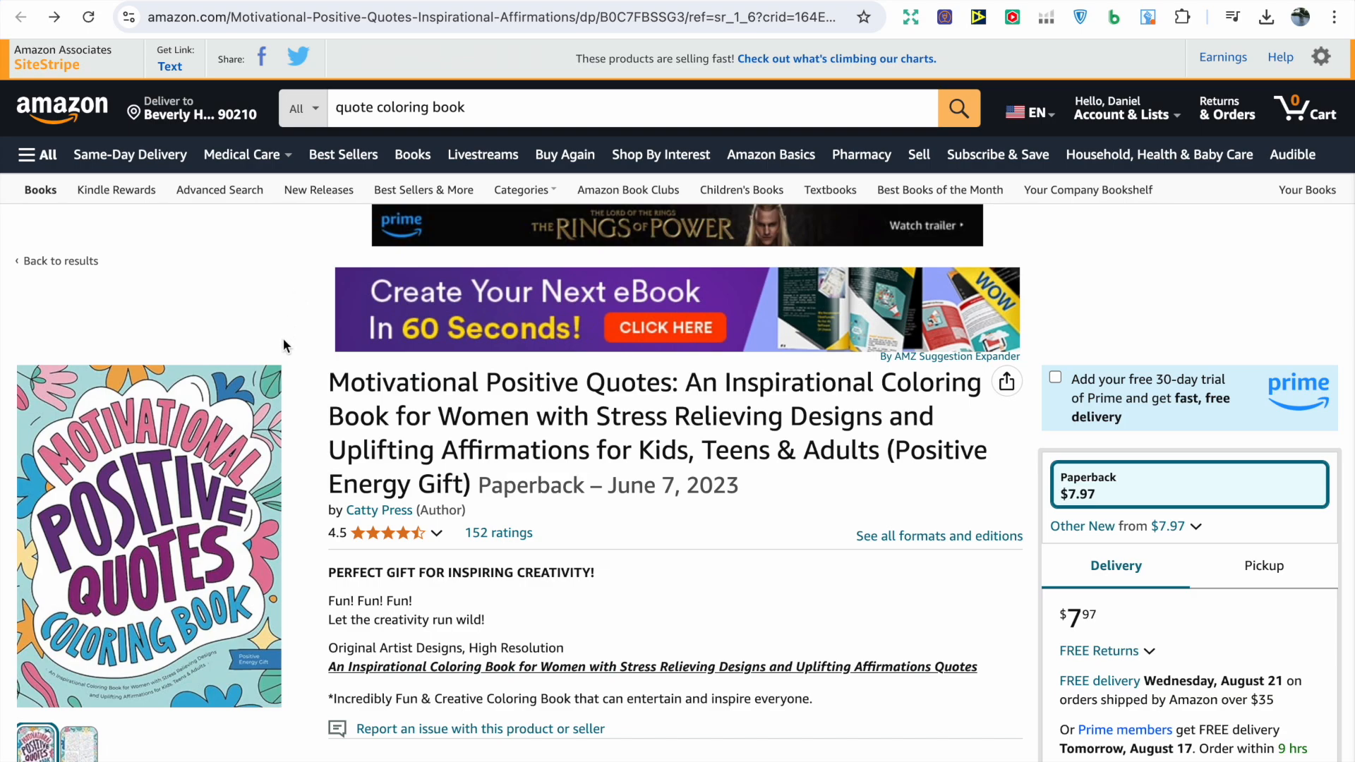
scroll("down", 3)
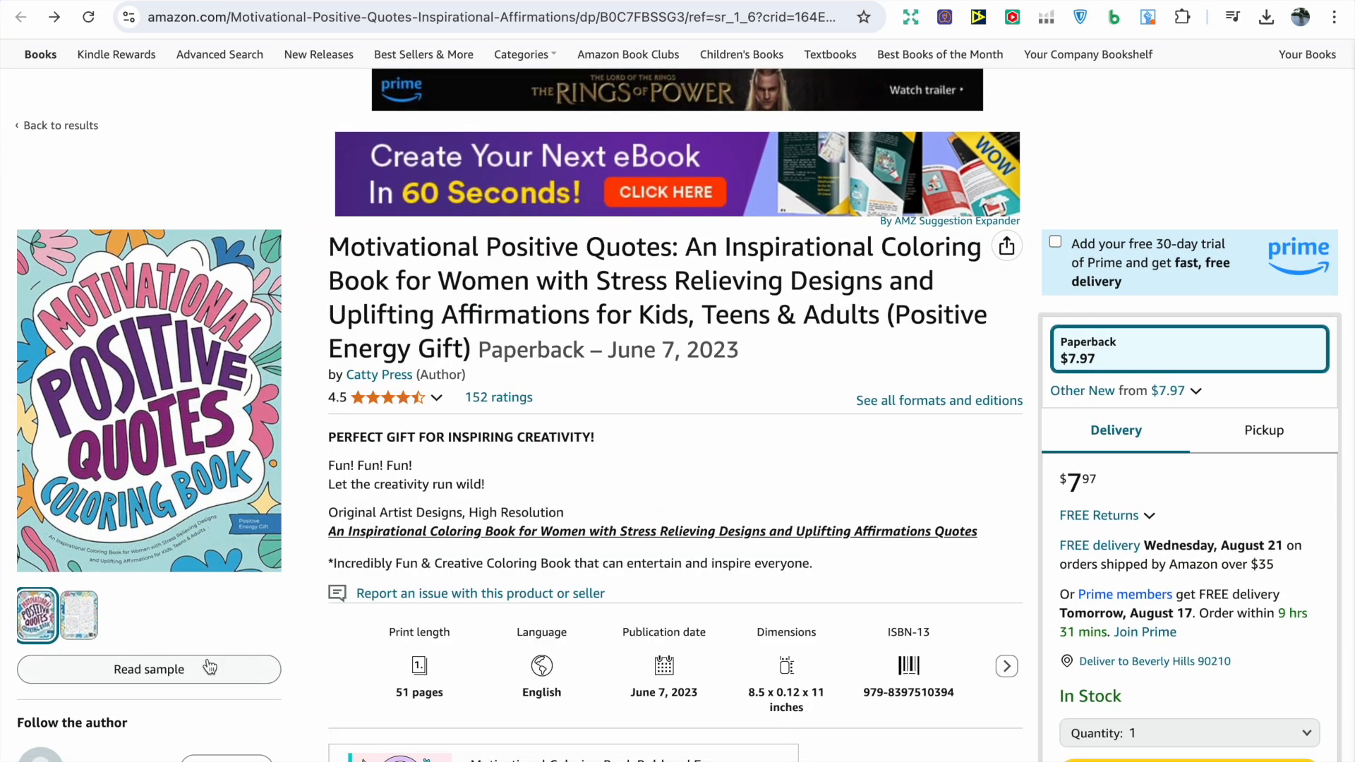
left_click(148, 669)
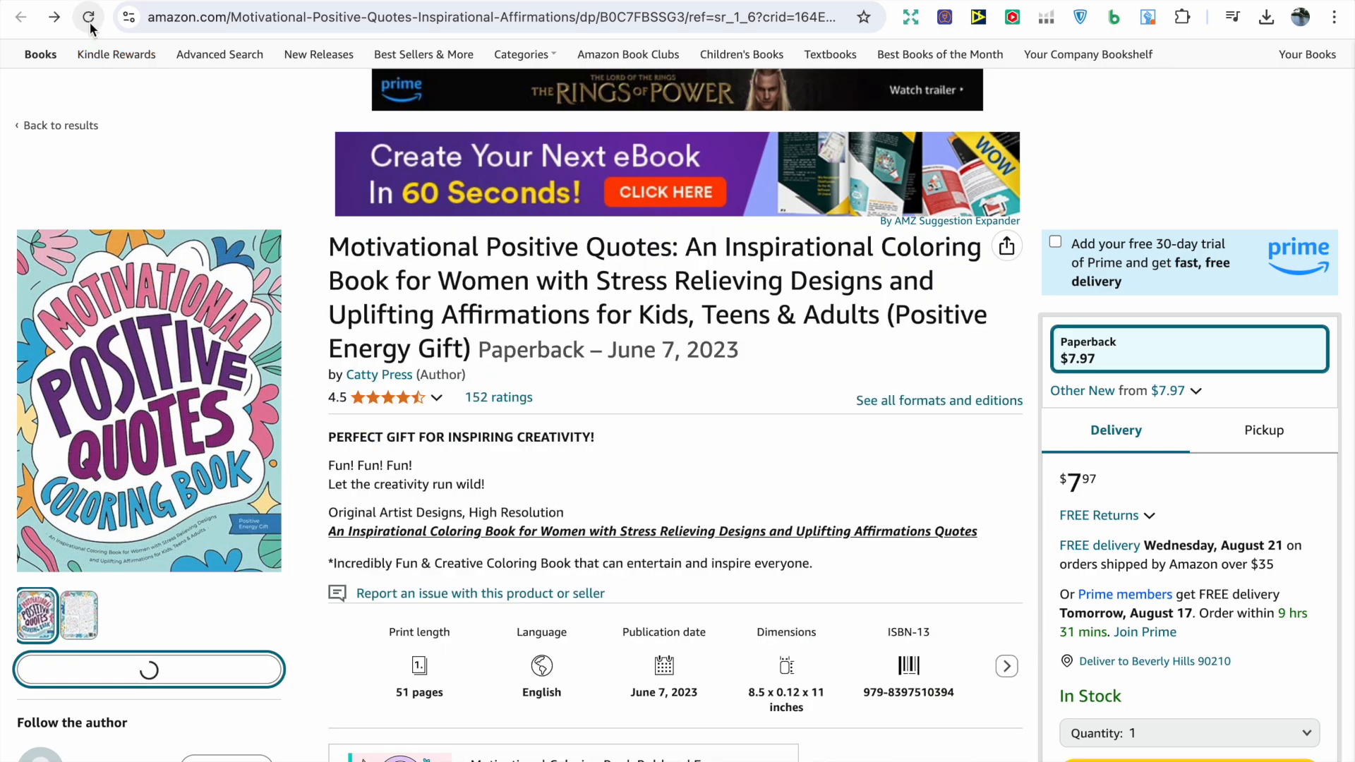
left_click(89, 17)
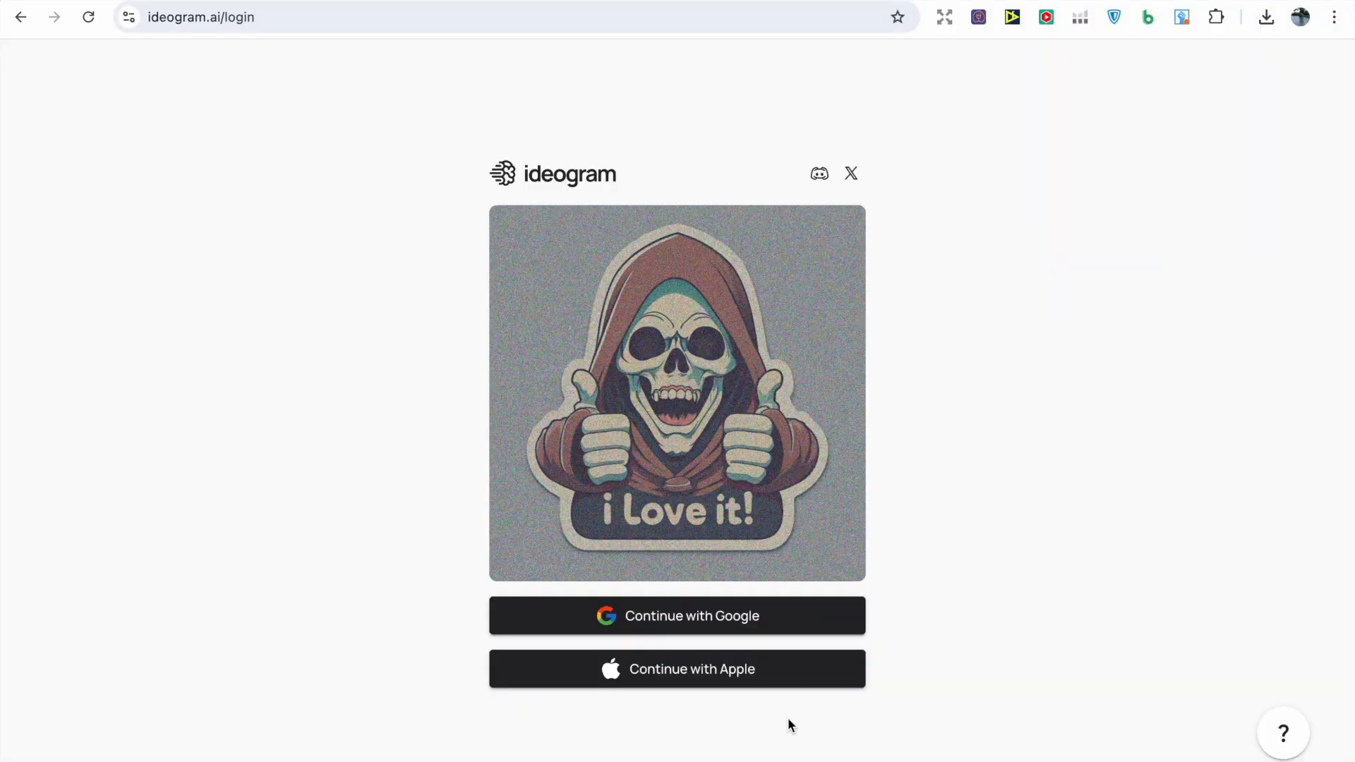
mouse_move(591, 737)
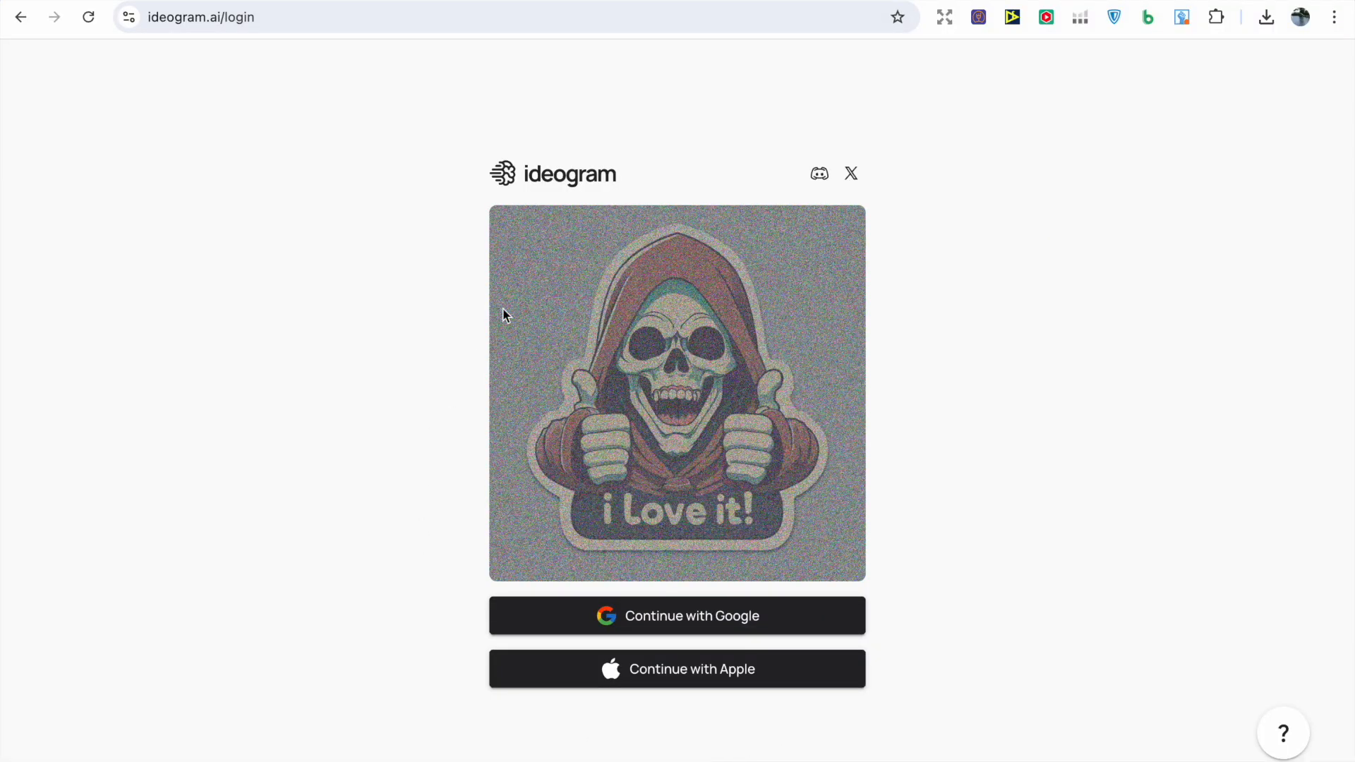
mouse_move(857, 317)
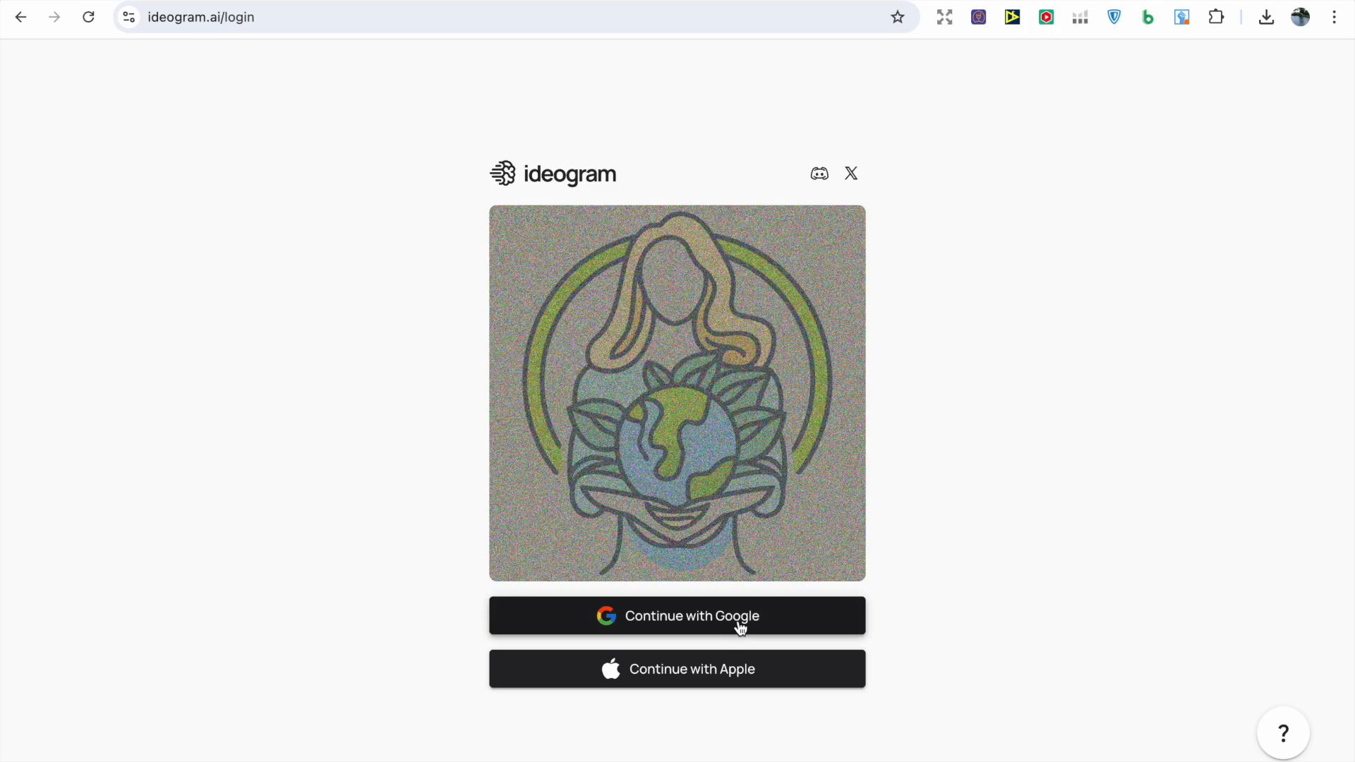
Step: Sign into Ideogram with Google and browse down the Explore feed of generated images
left_click(676, 616)
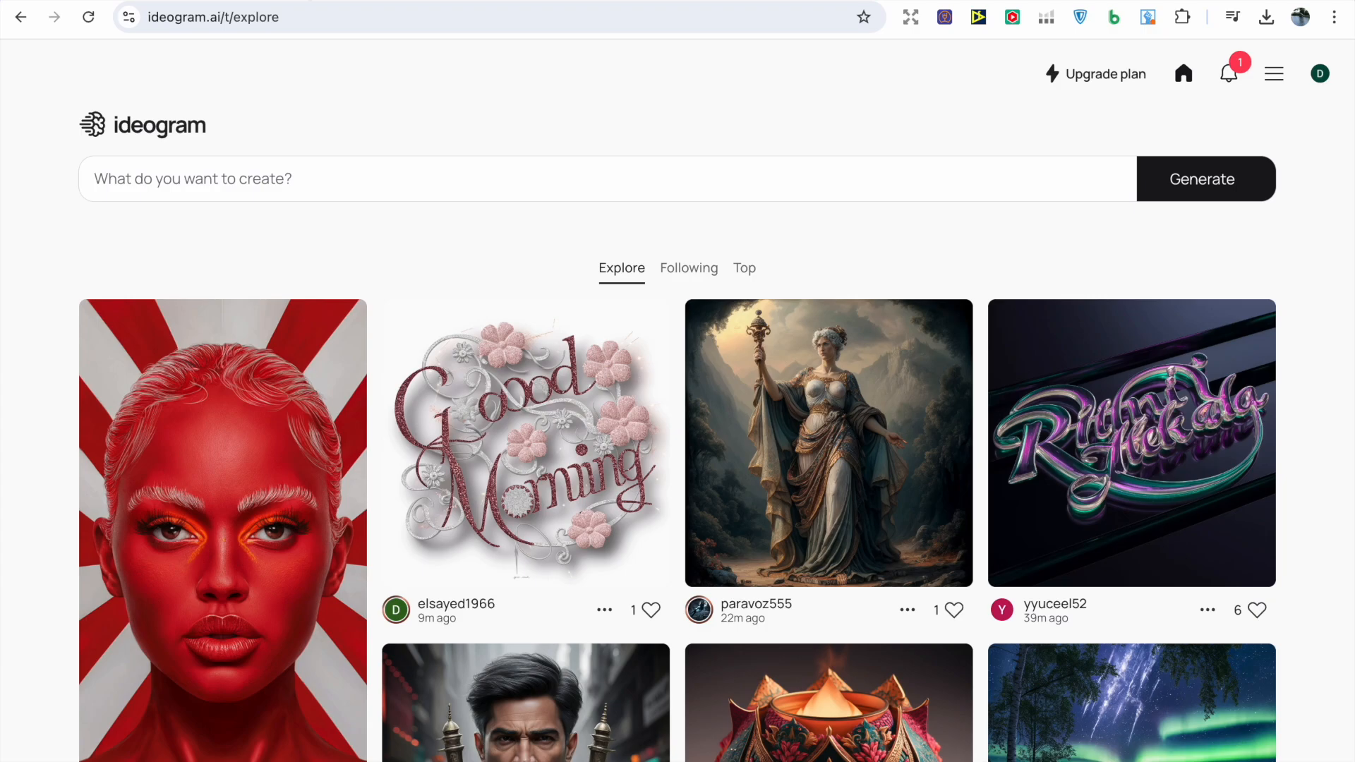
mouse_move(1004, 227)
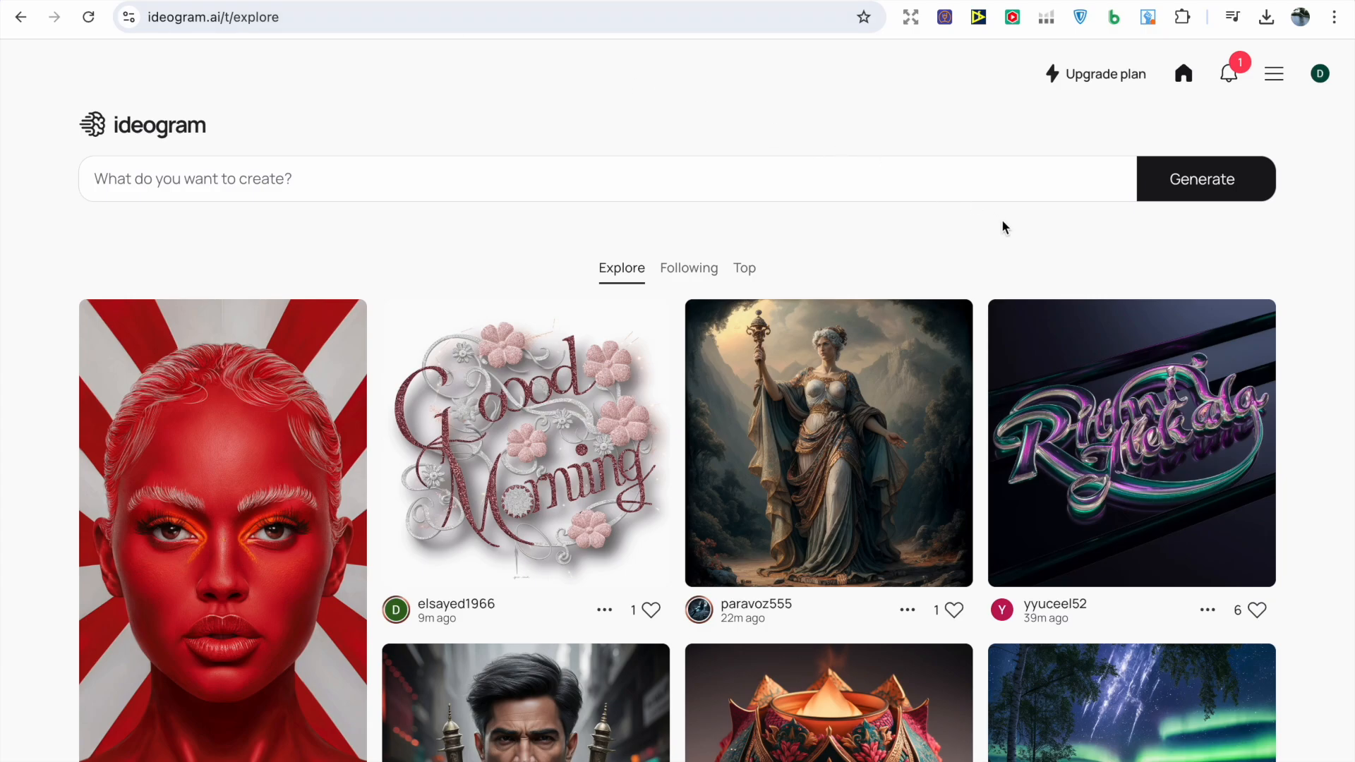
scroll("down", 3)
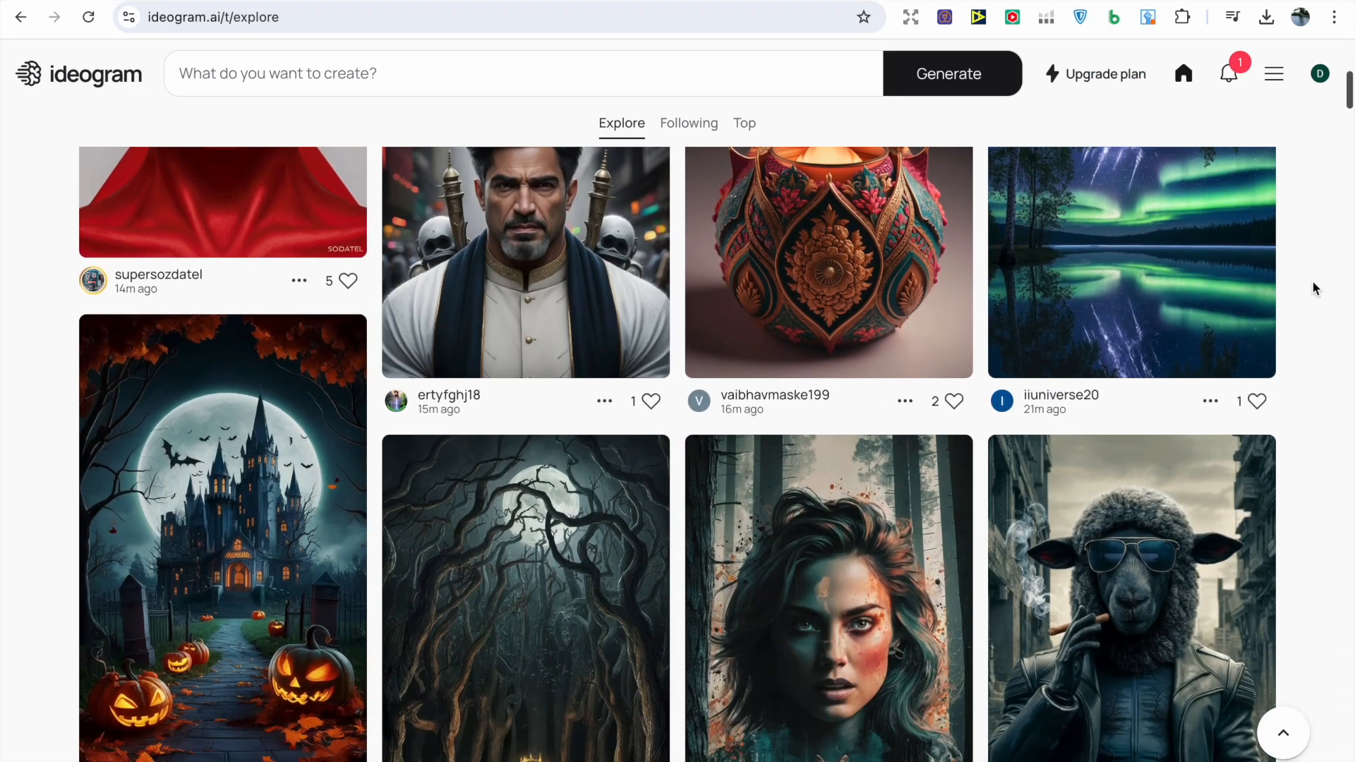
scroll("down", 3)
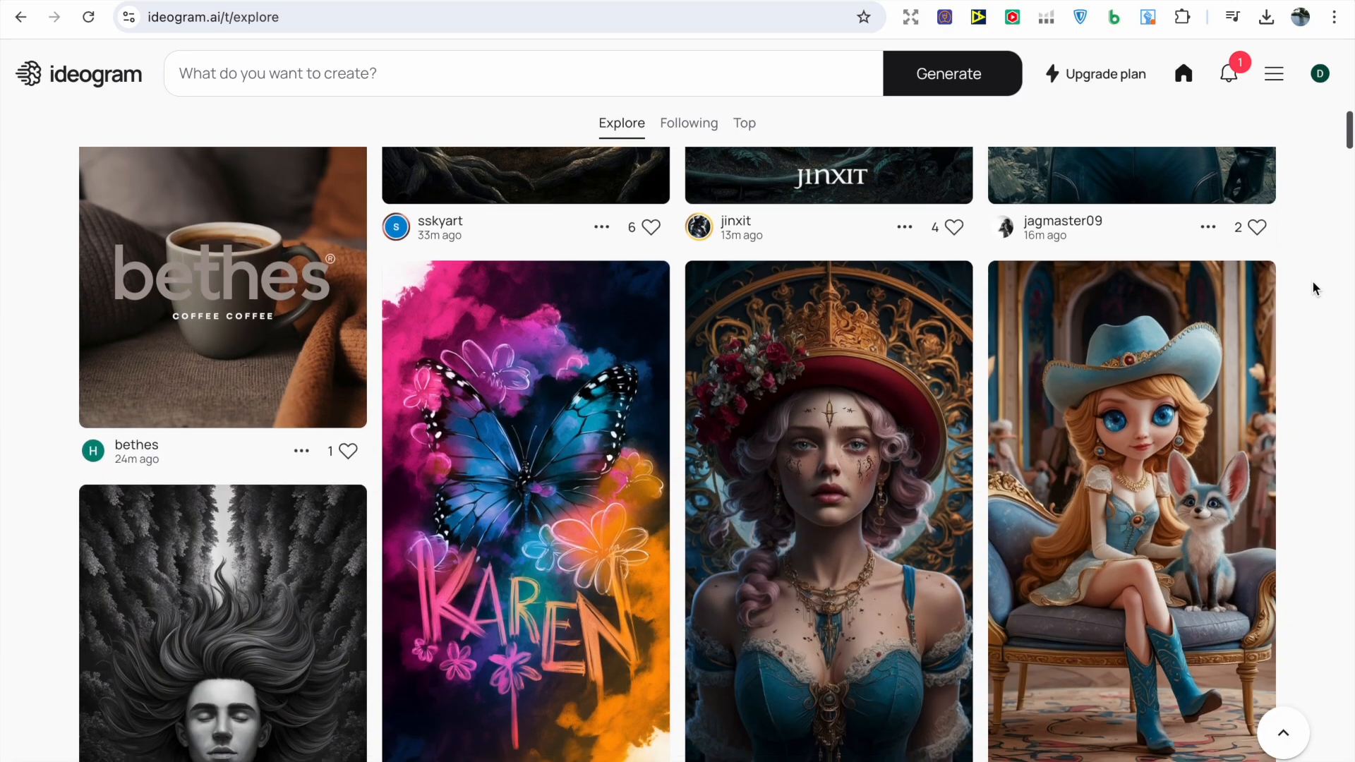
scroll("down", 3)
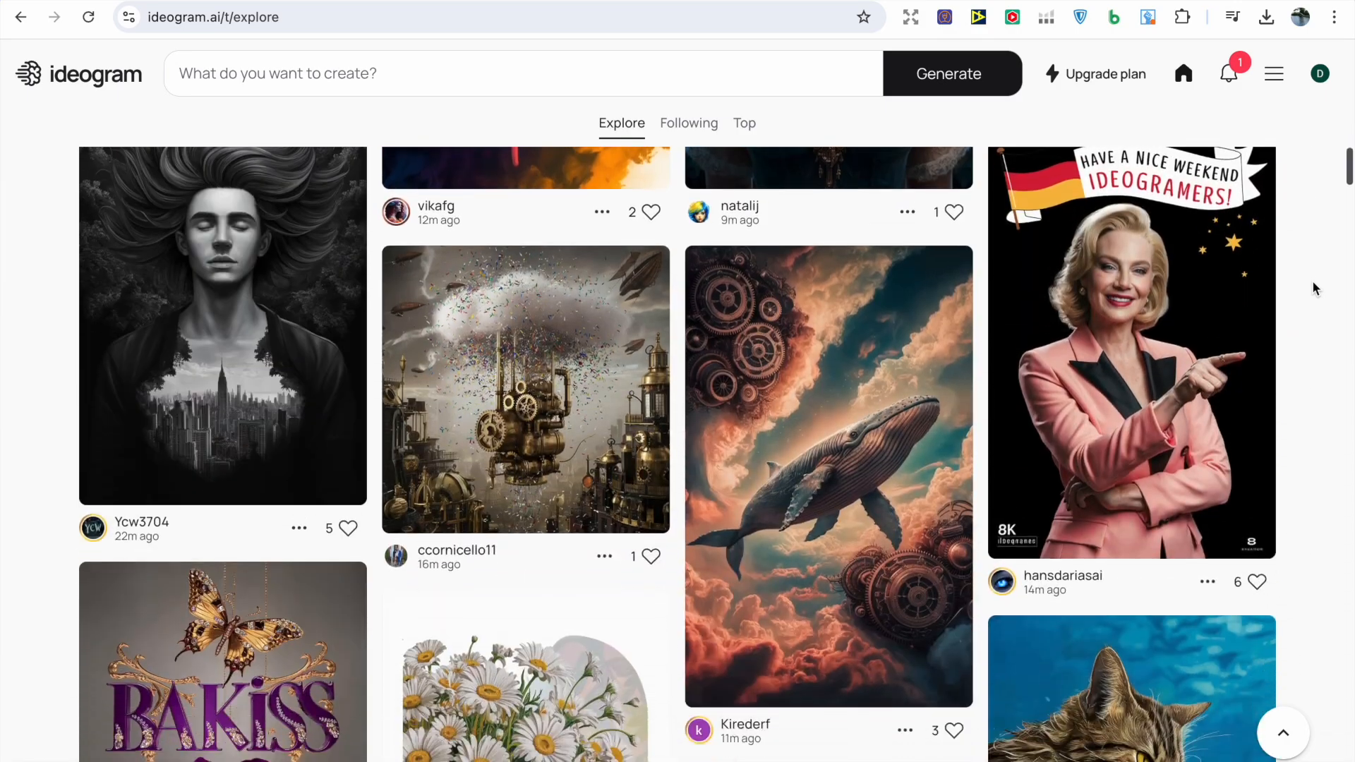
scroll("down", 3)
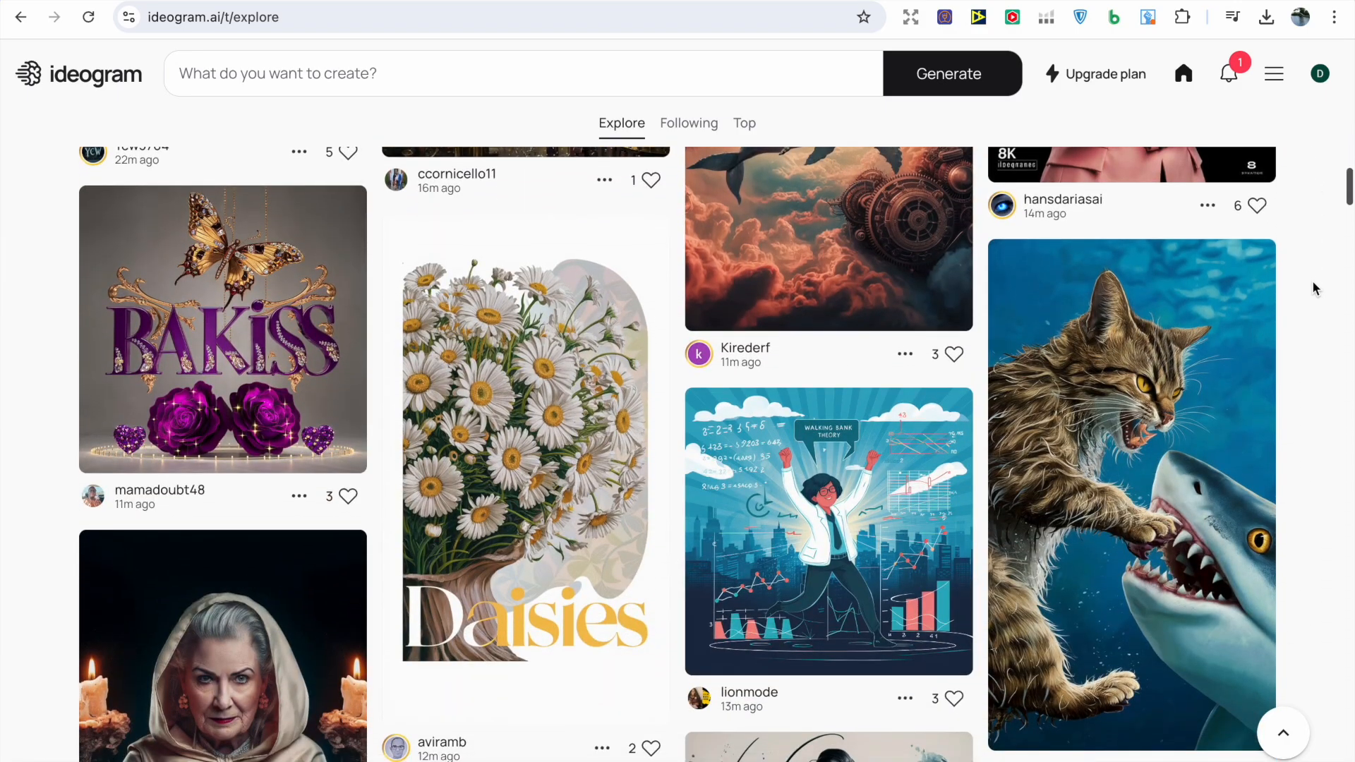
scroll("down", 3)
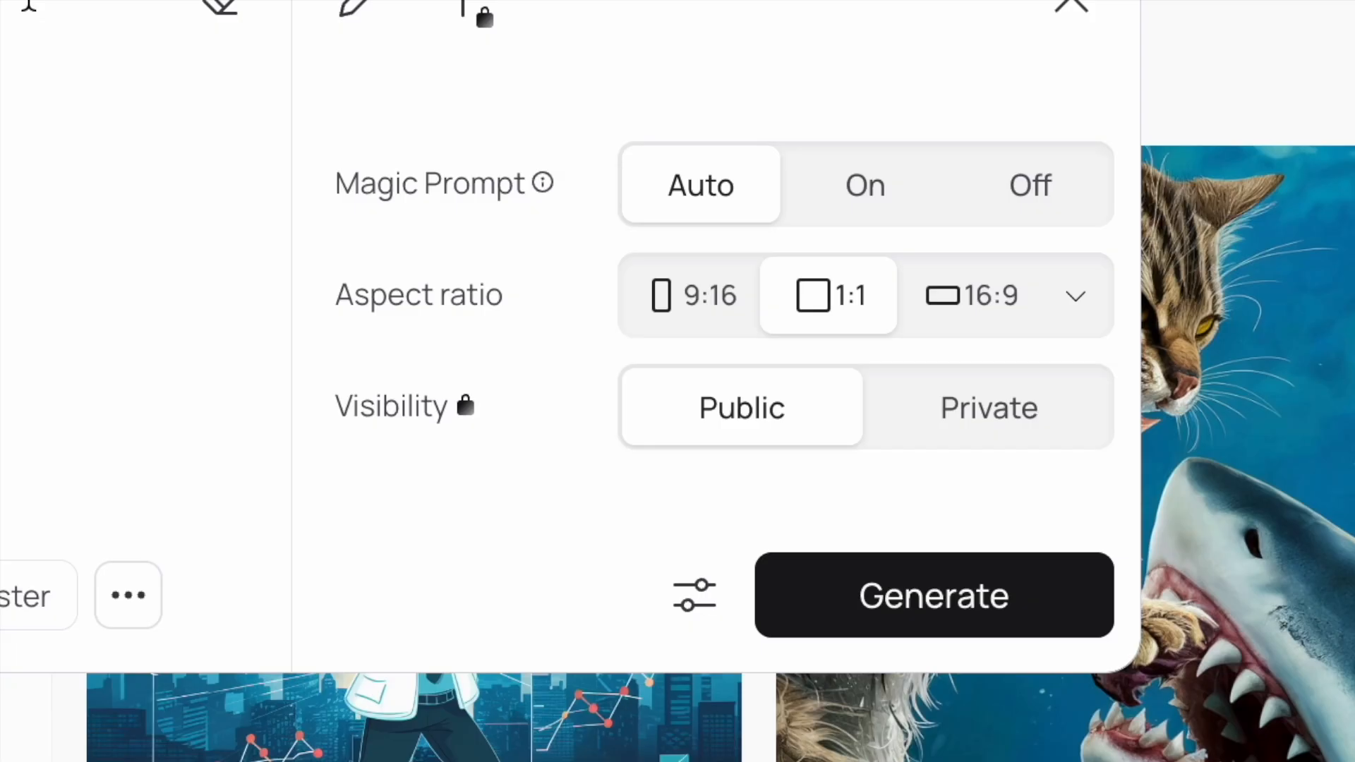
mouse_move(542, 182)
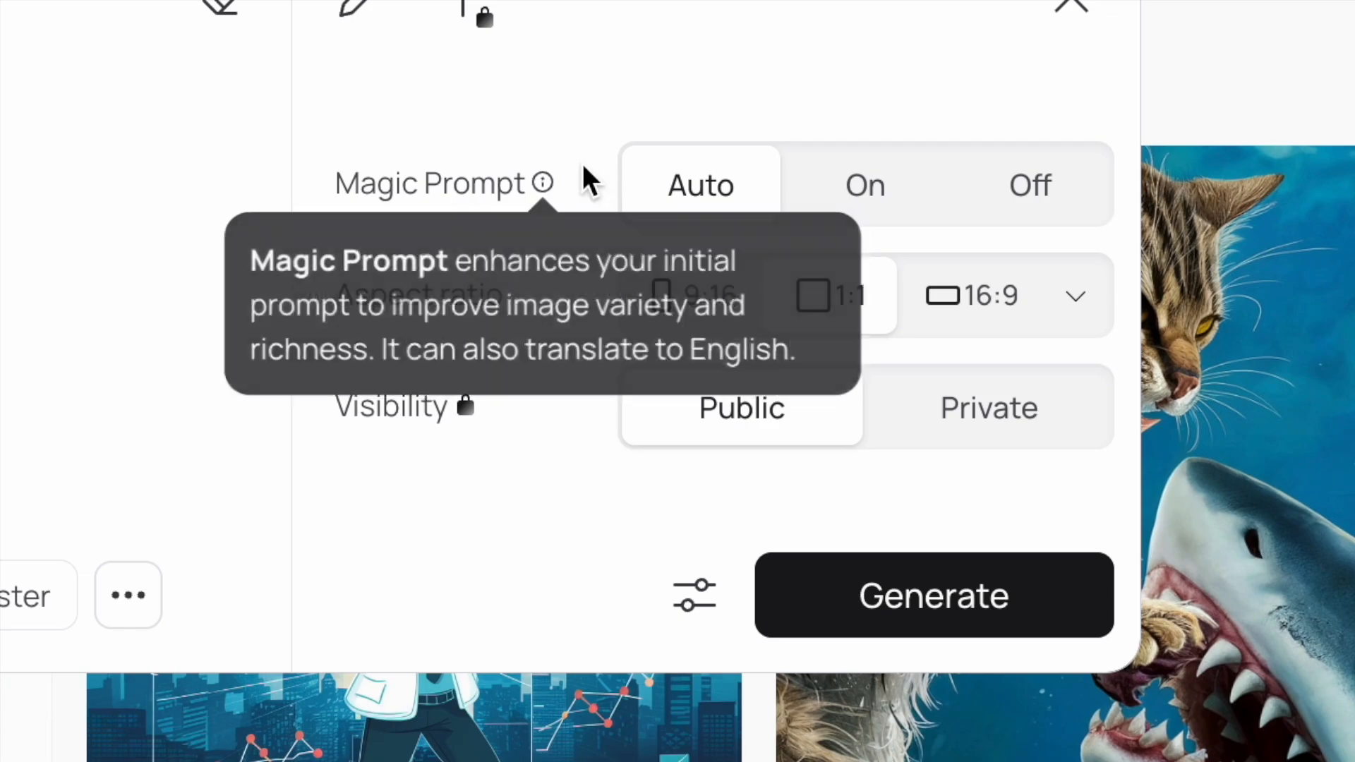
mouse_move(635, 134)
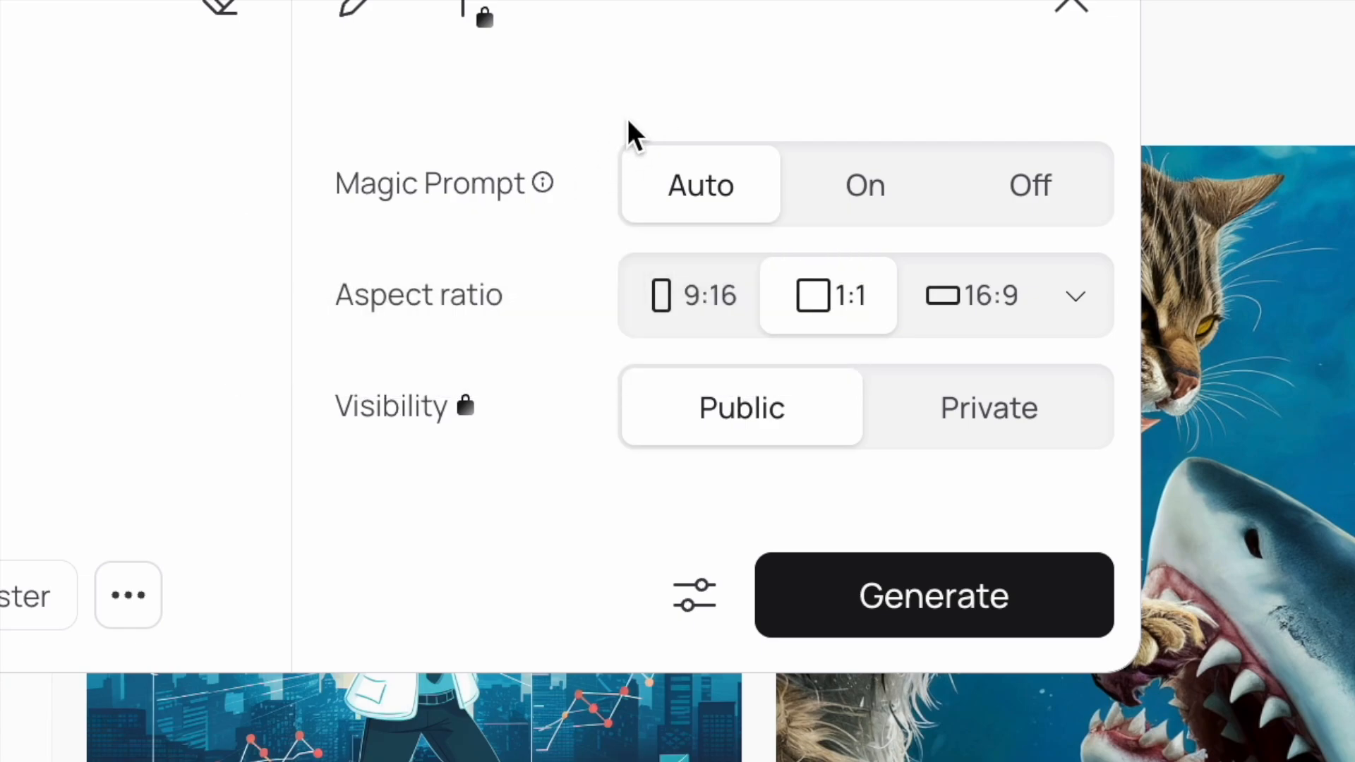
mouse_move(542, 182)
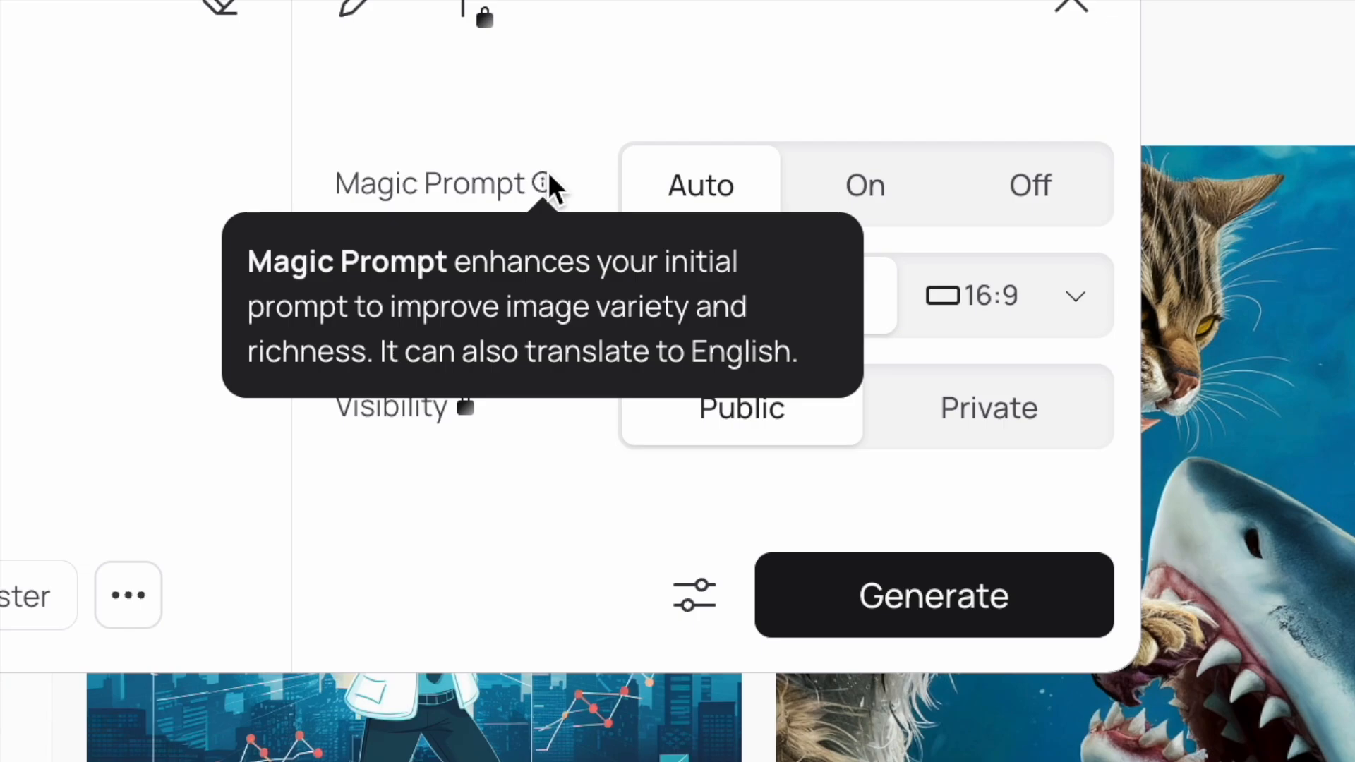
mouse_move(553, 190)
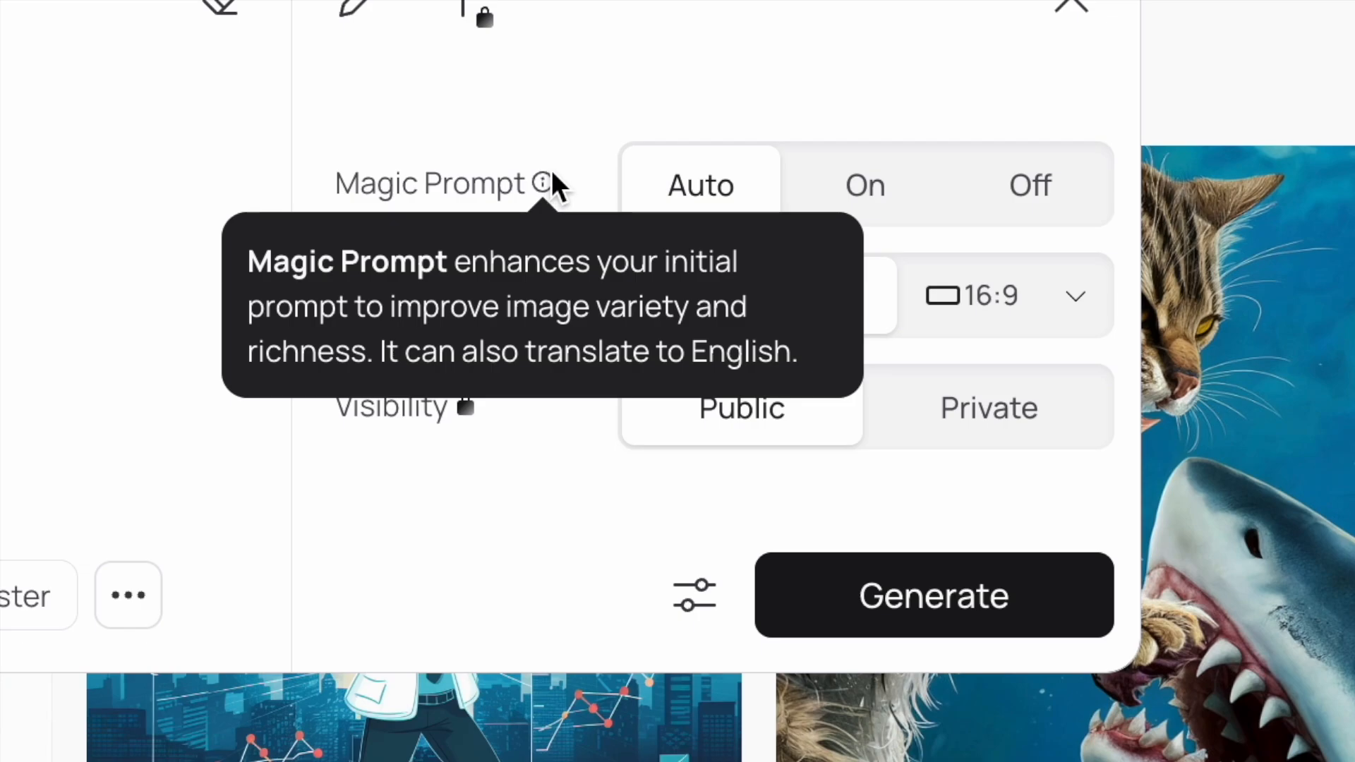
mouse_move(571, 191)
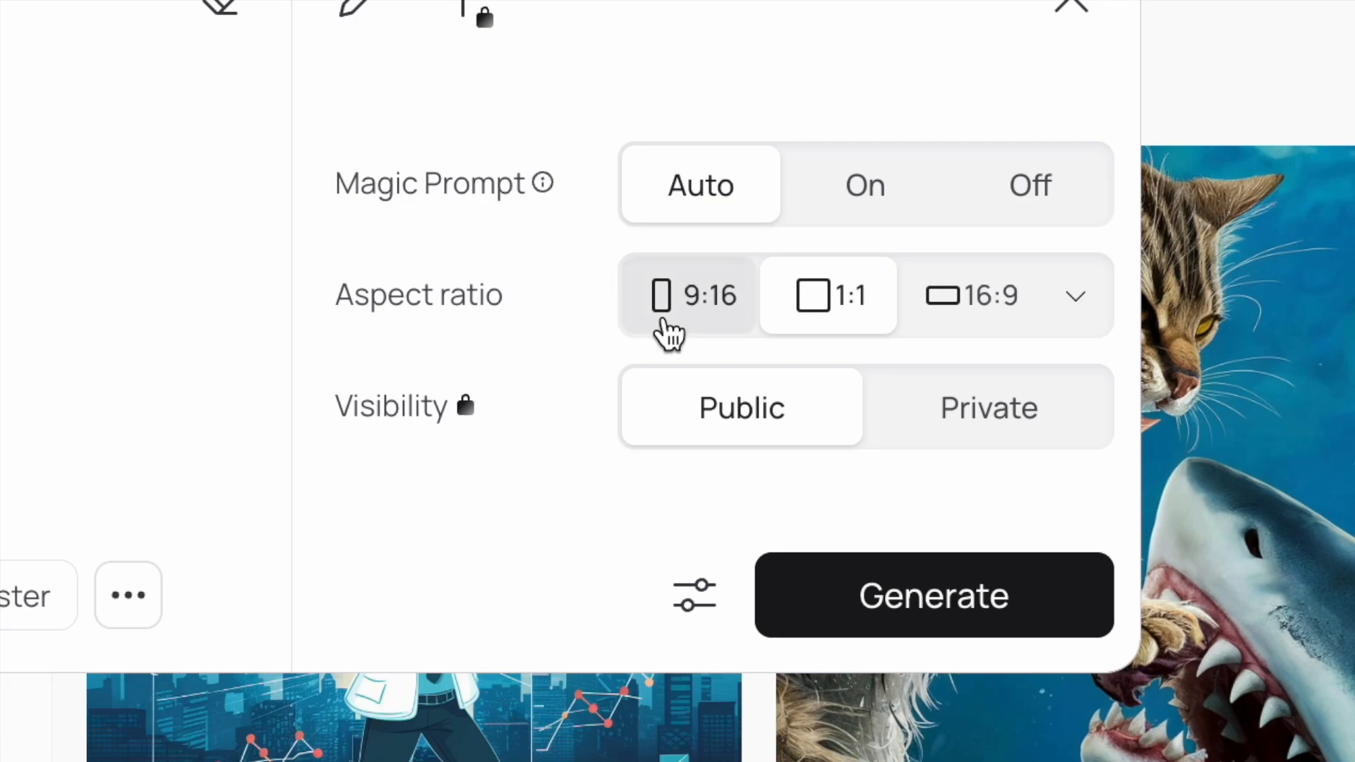
Step: View the extended aspect ratio list and leave the generation ratio at square 1:1
left_click(1075, 295)
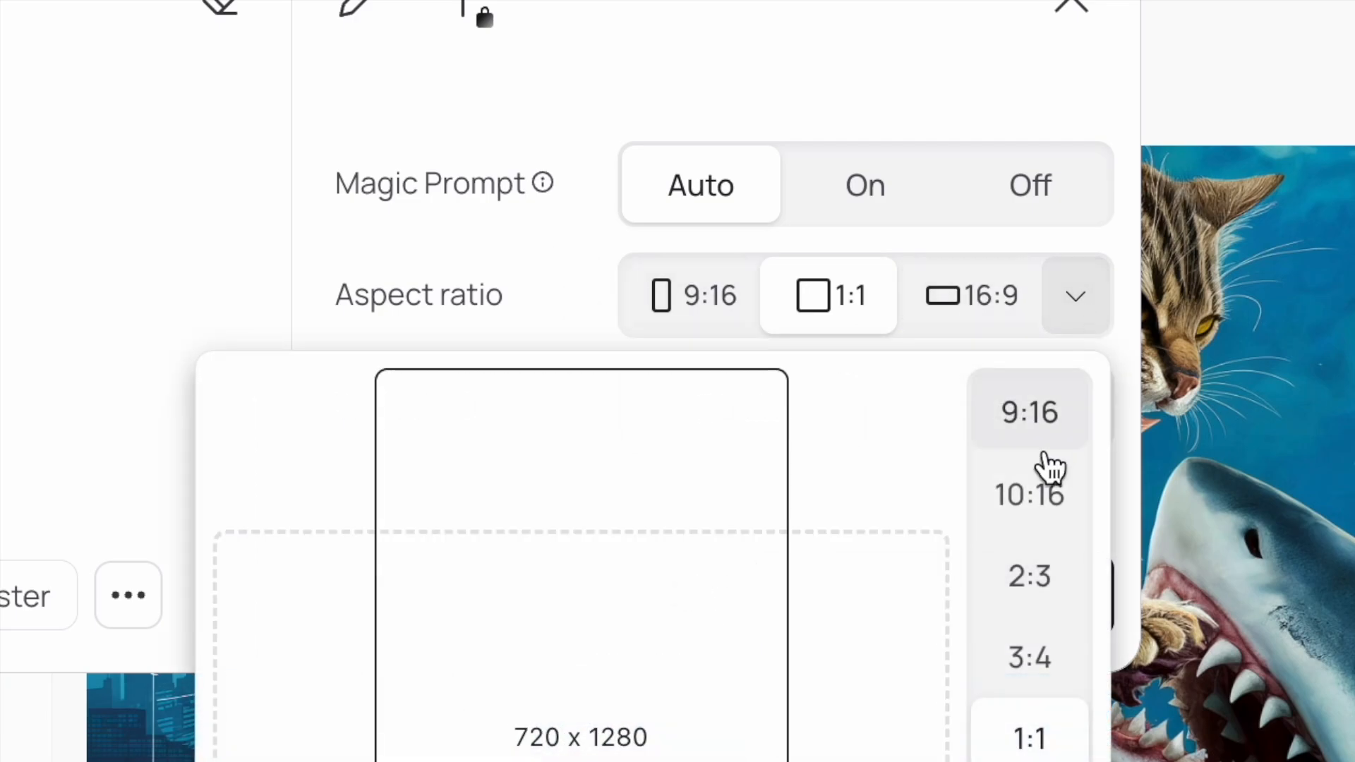
mouse_move(1029, 424)
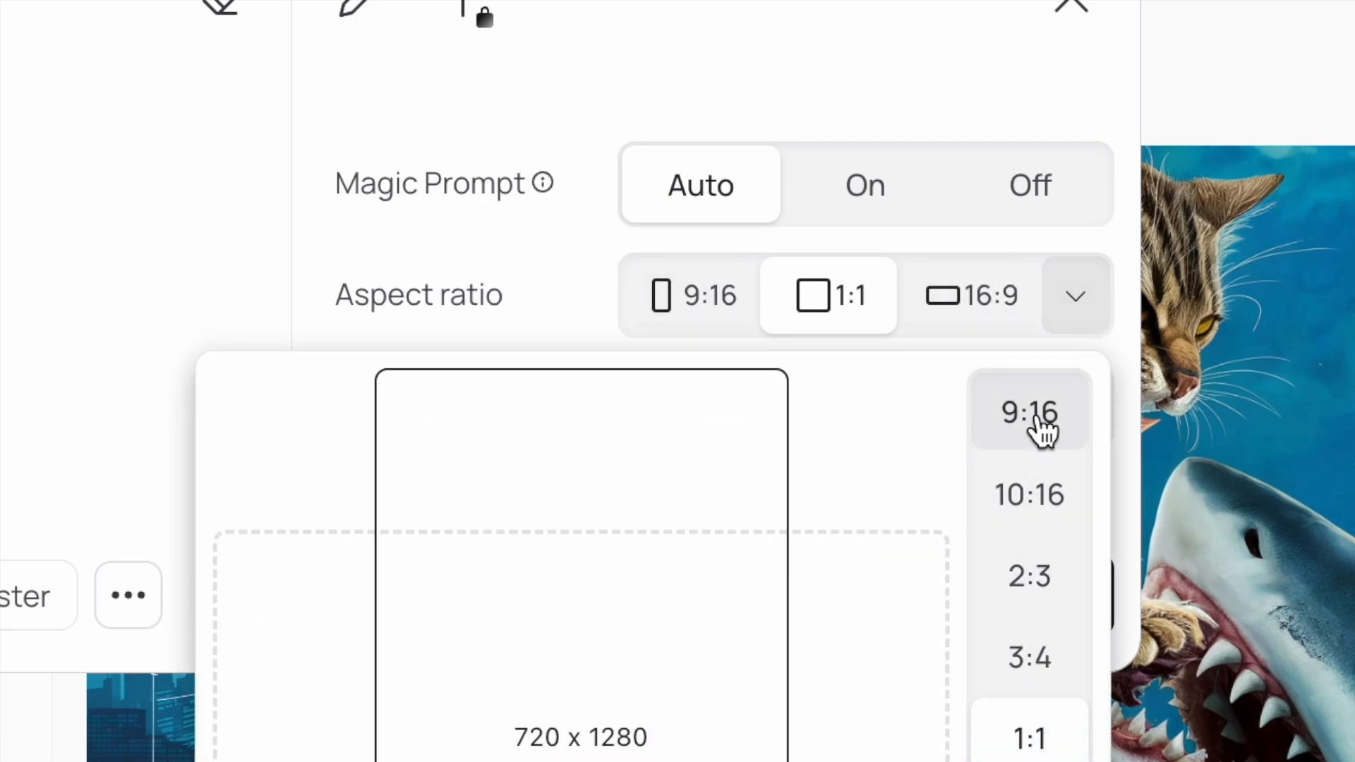
left_click(826, 295)
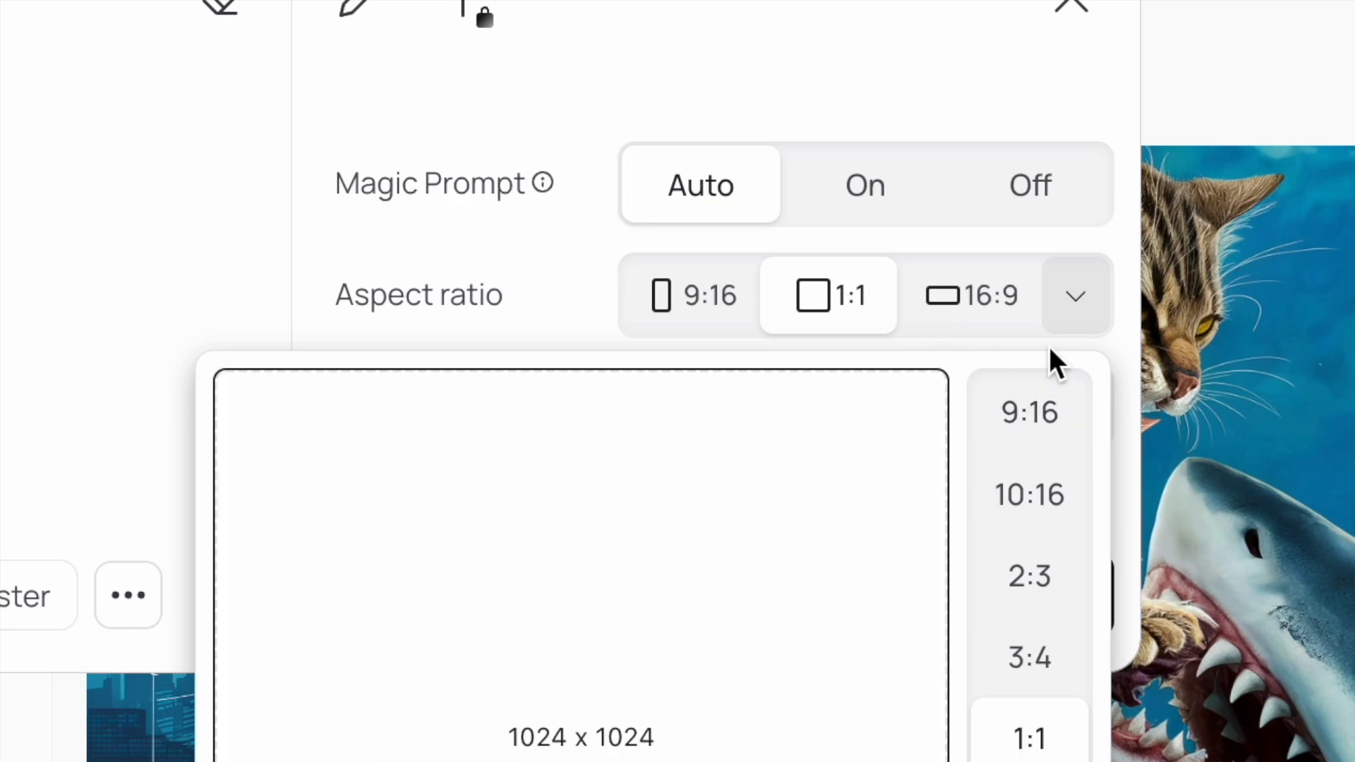
left_click(1075, 295)
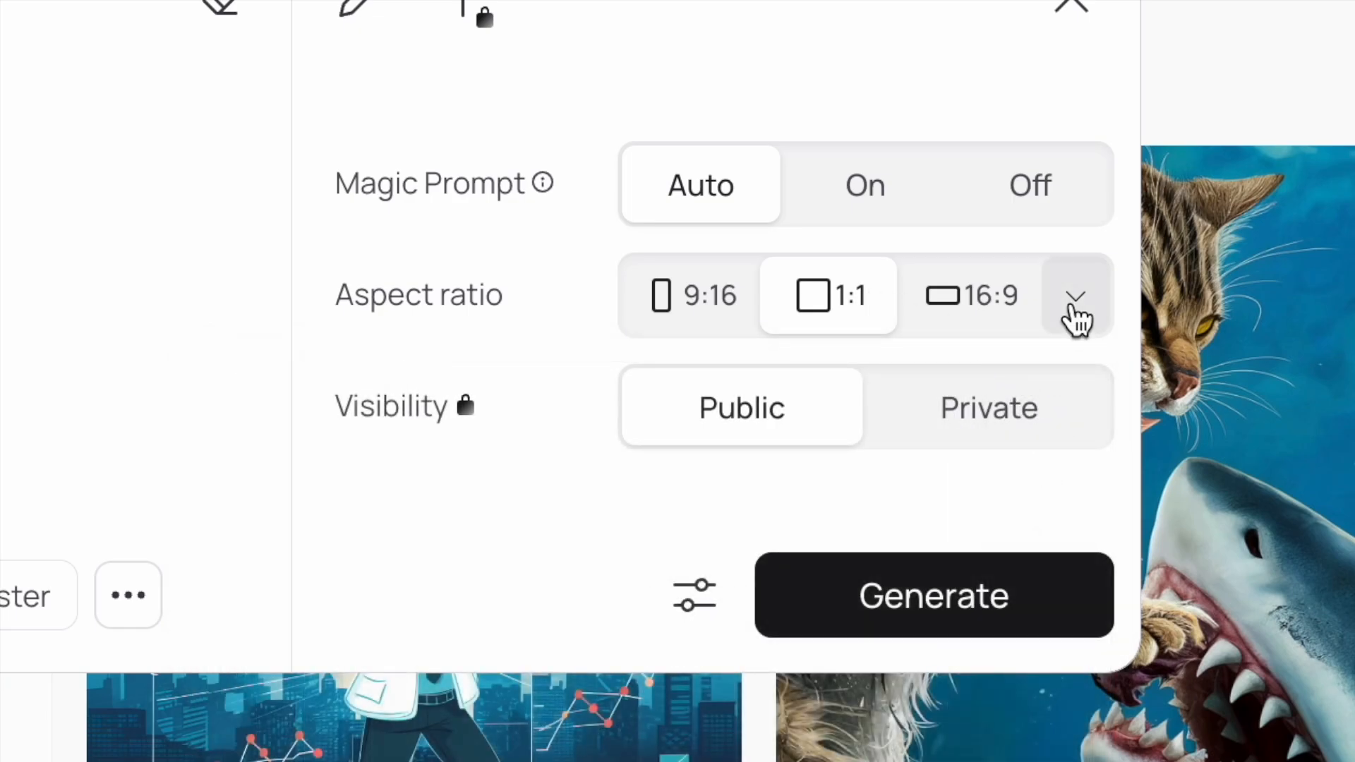
mouse_move(725, 457)
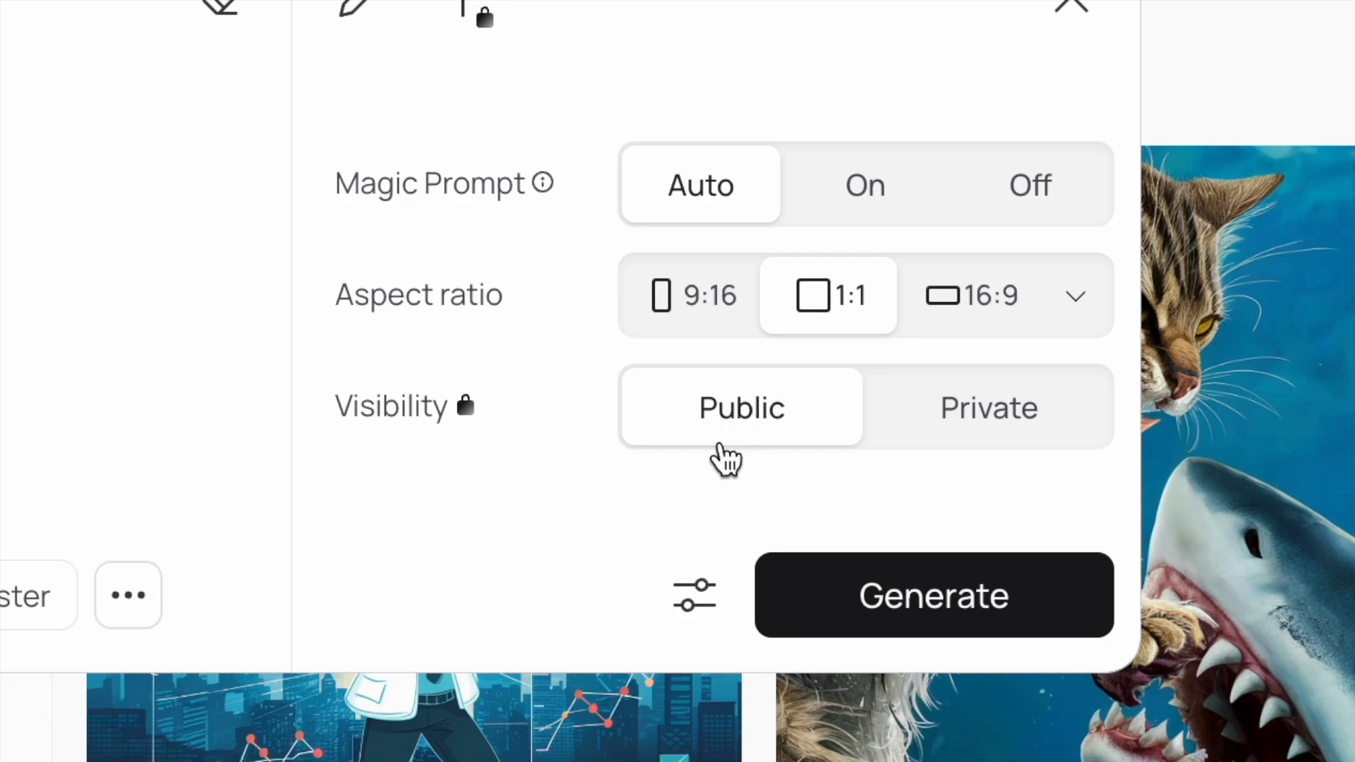
mouse_move(708, 457)
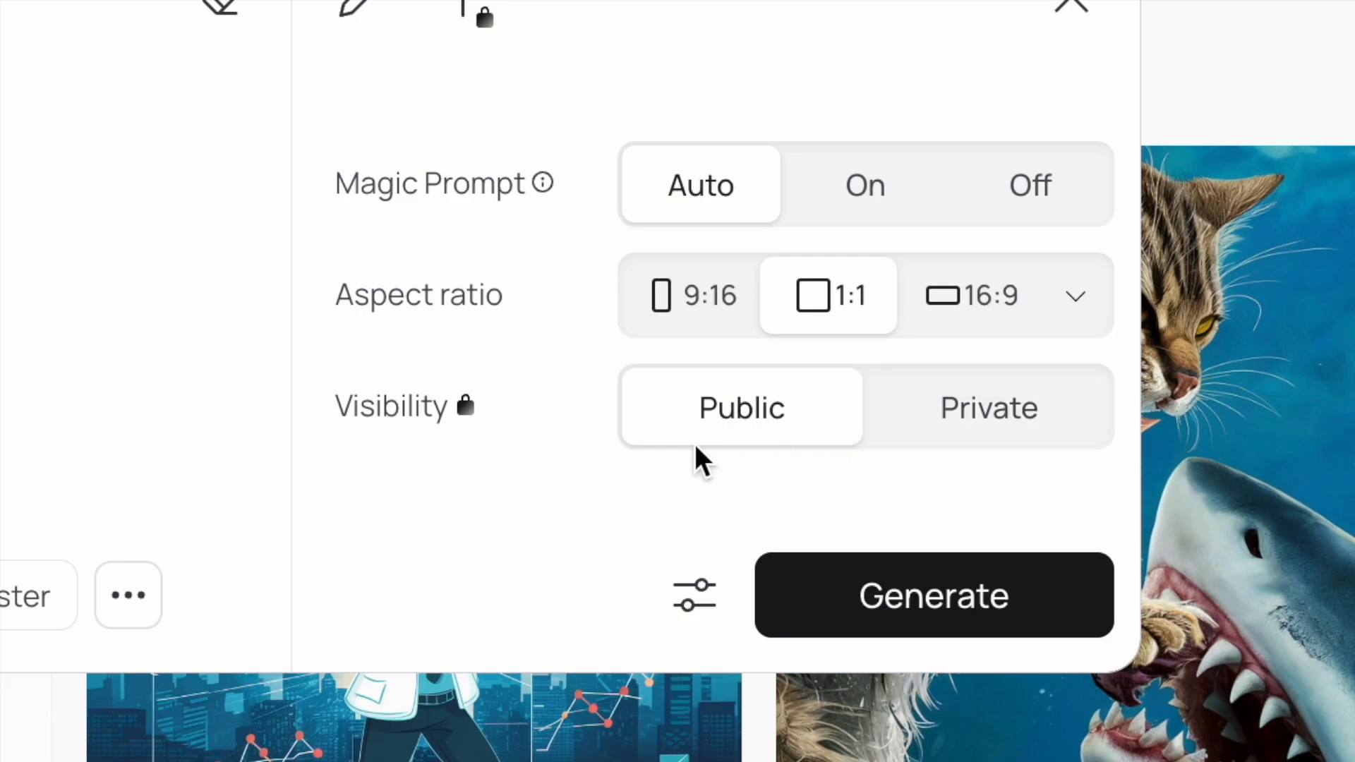
mouse_move(476, 423)
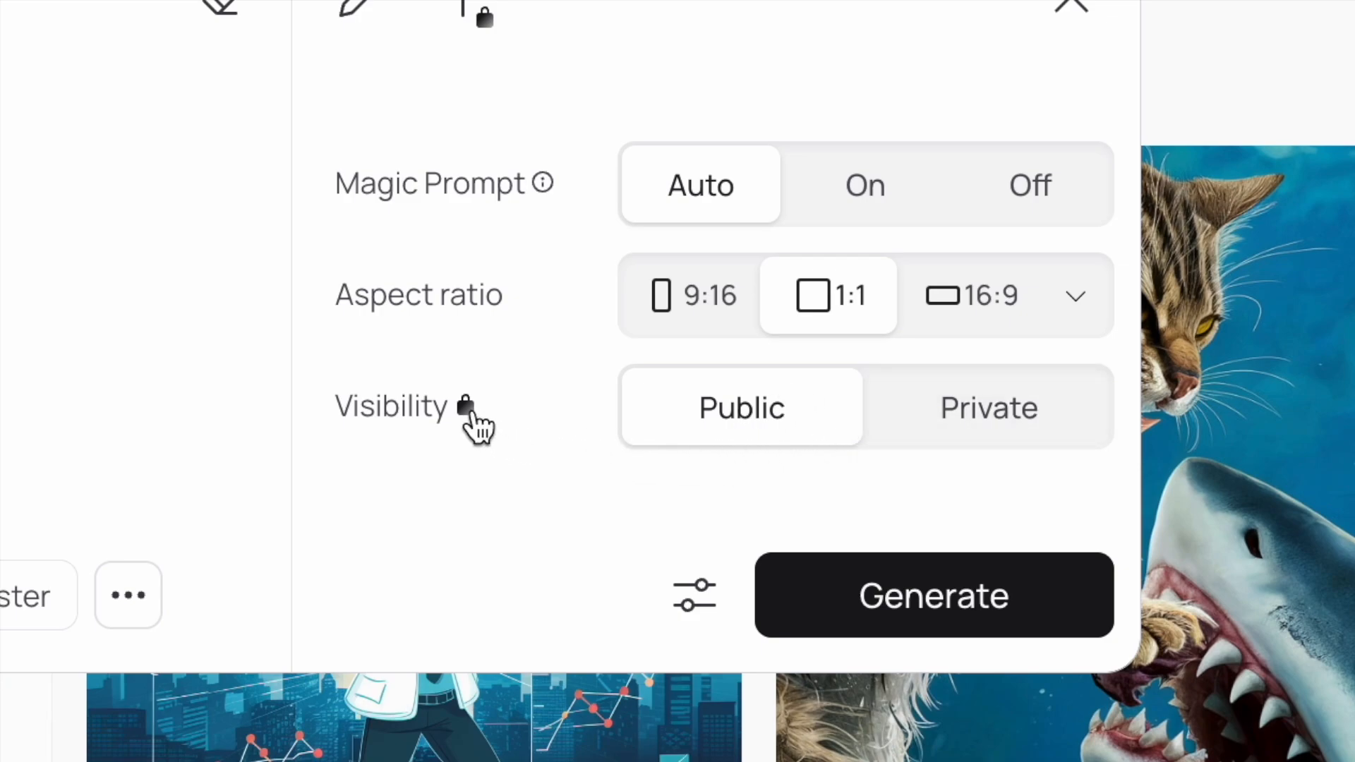
mouse_move(554, 476)
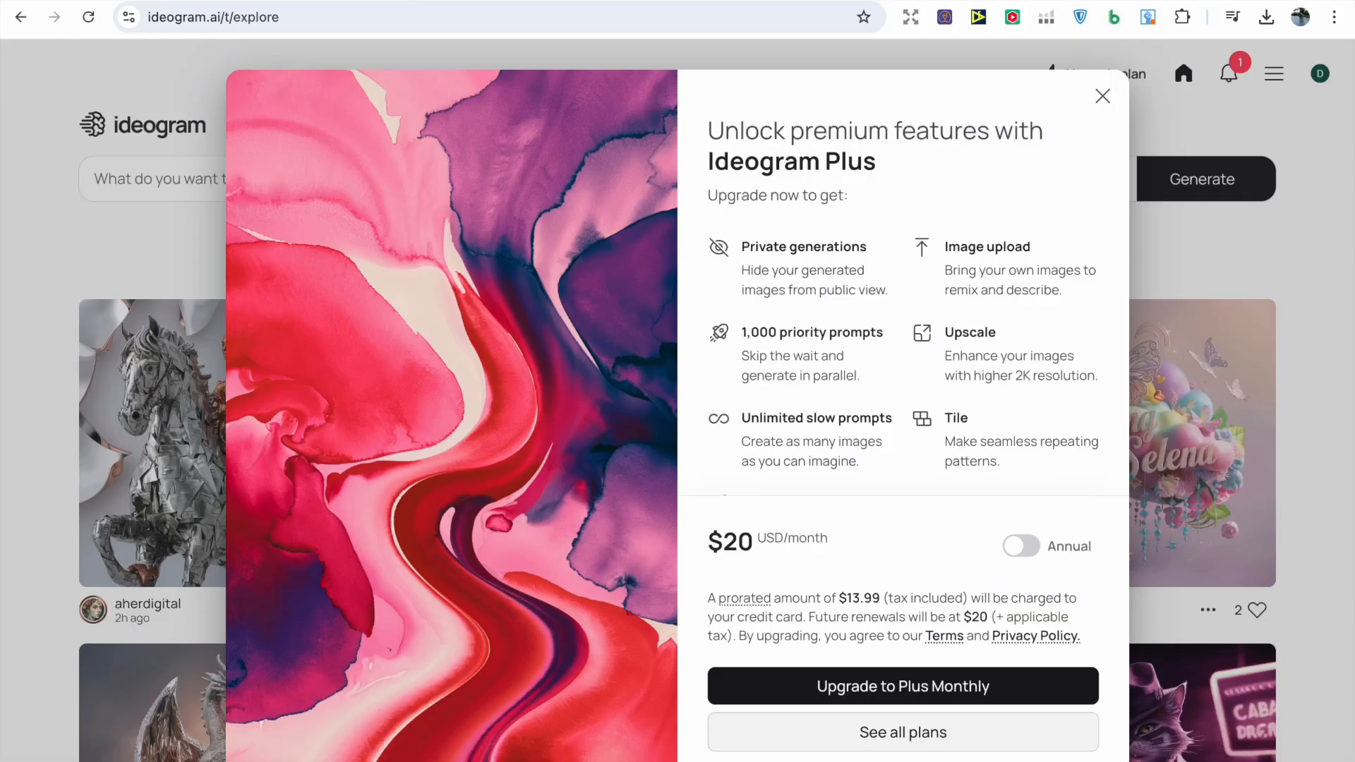
mouse_move(768, 62)
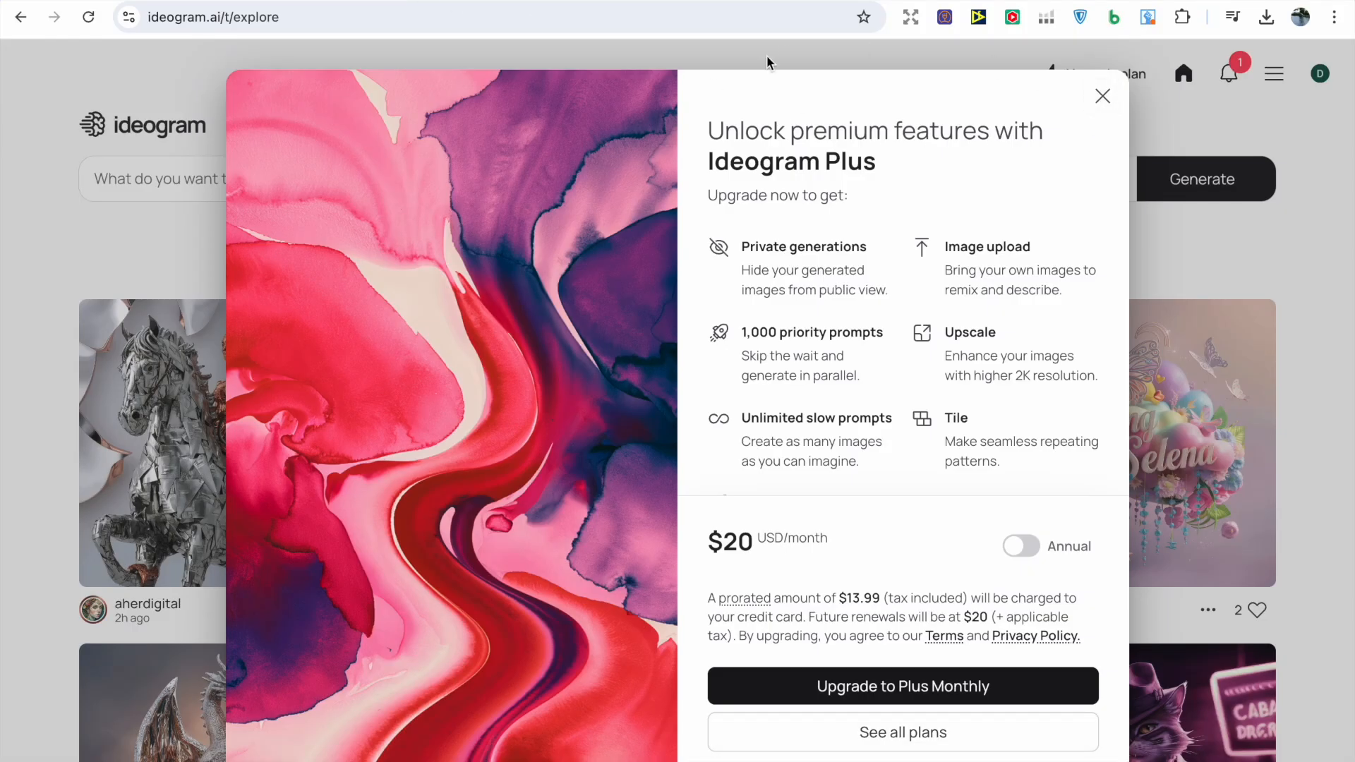
Step: View the Ideogram pricing page comparing the Free, Basic, Plus and Pro plans
left_click(902, 733)
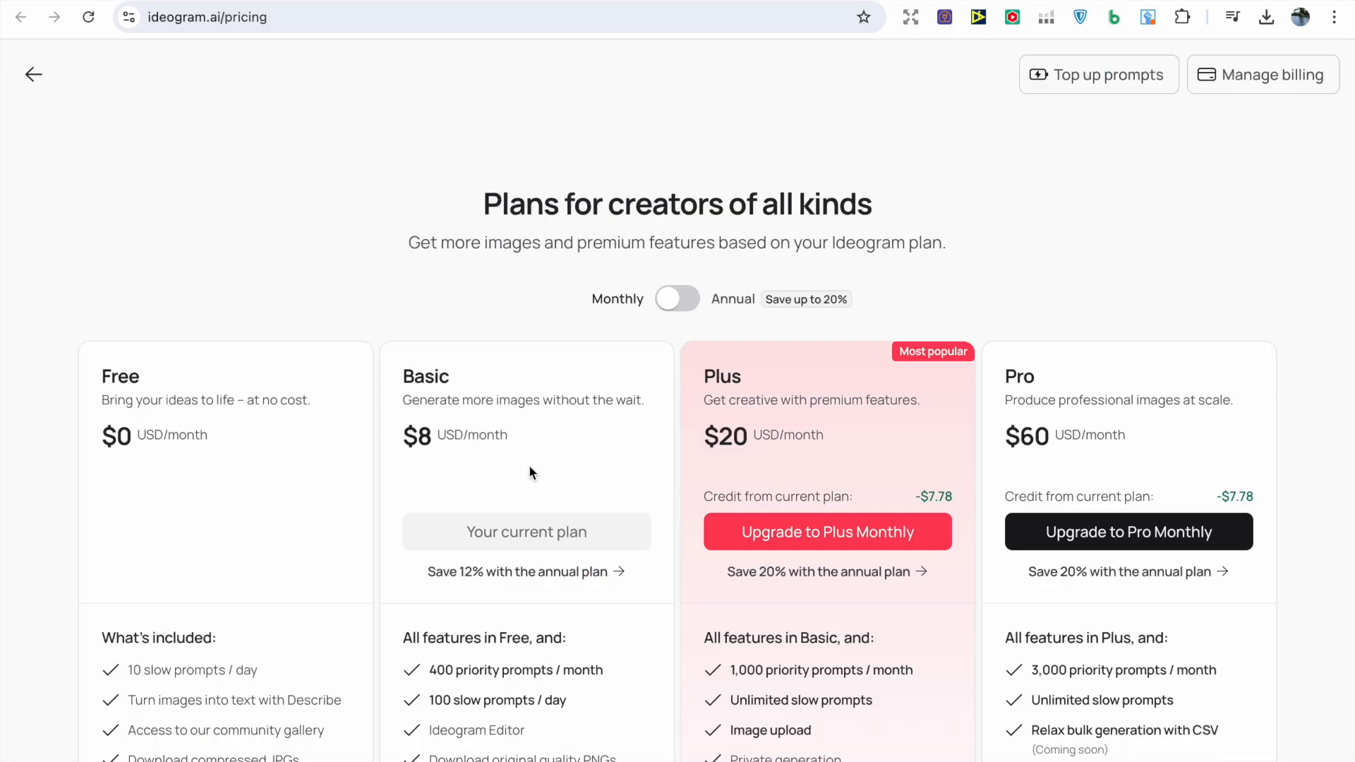
scroll("down", 3)
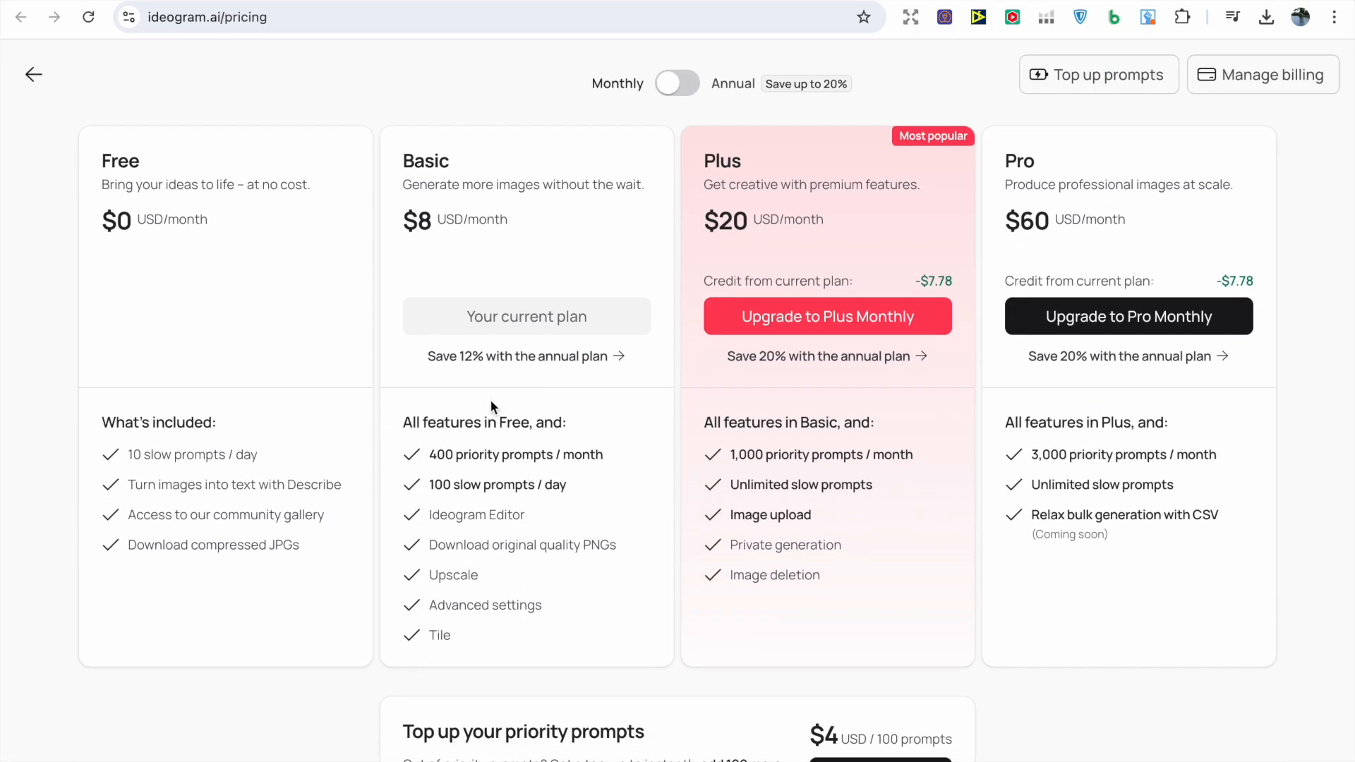
mouse_move(212, 476)
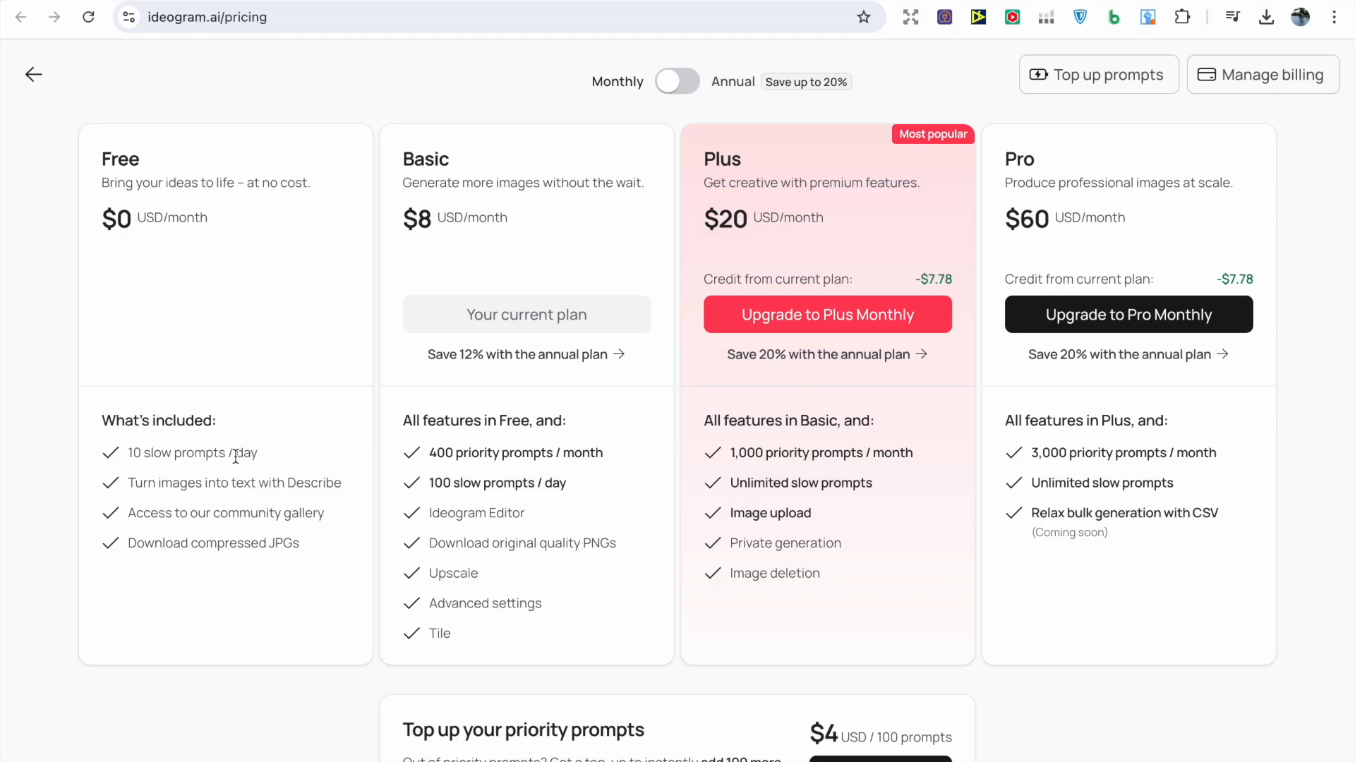
mouse_move(417, 438)
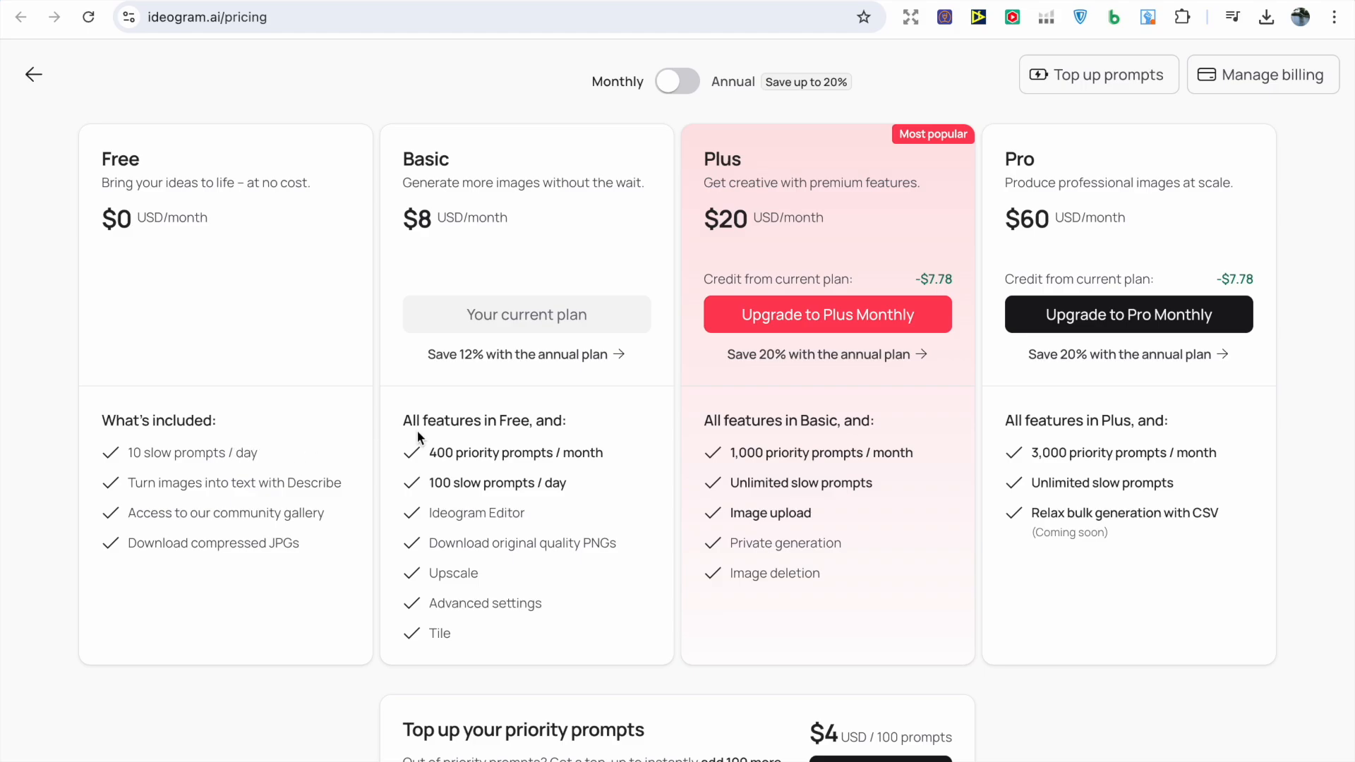
mouse_move(384, 463)
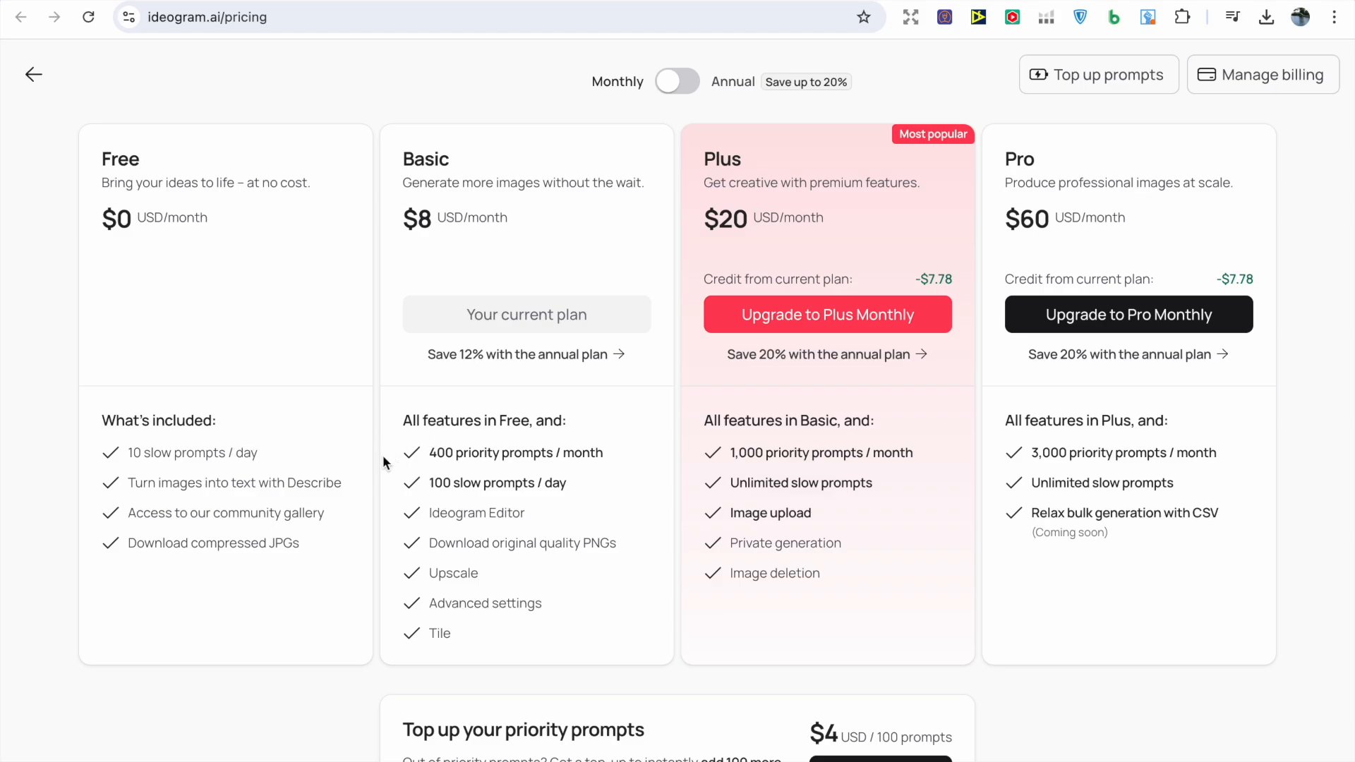
mouse_move(362, 373)
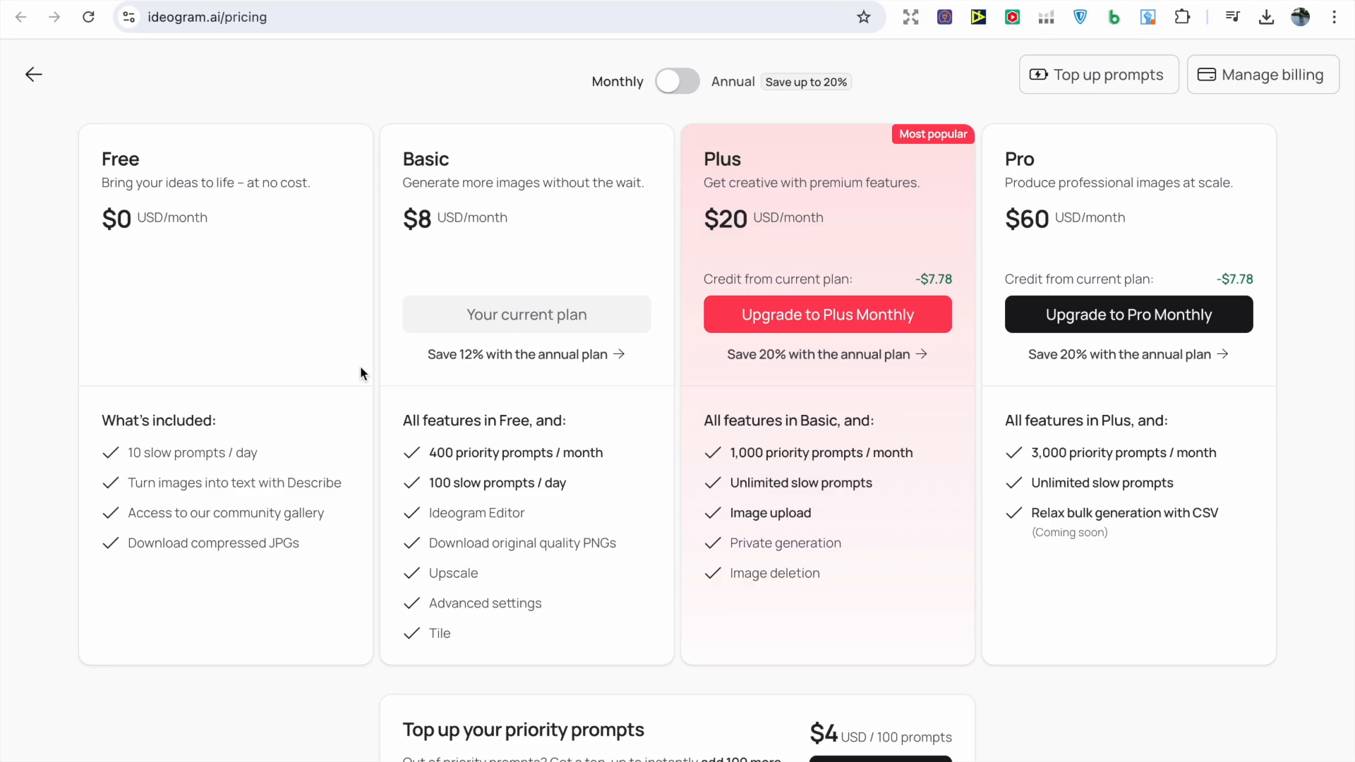
mouse_move(490, 143)
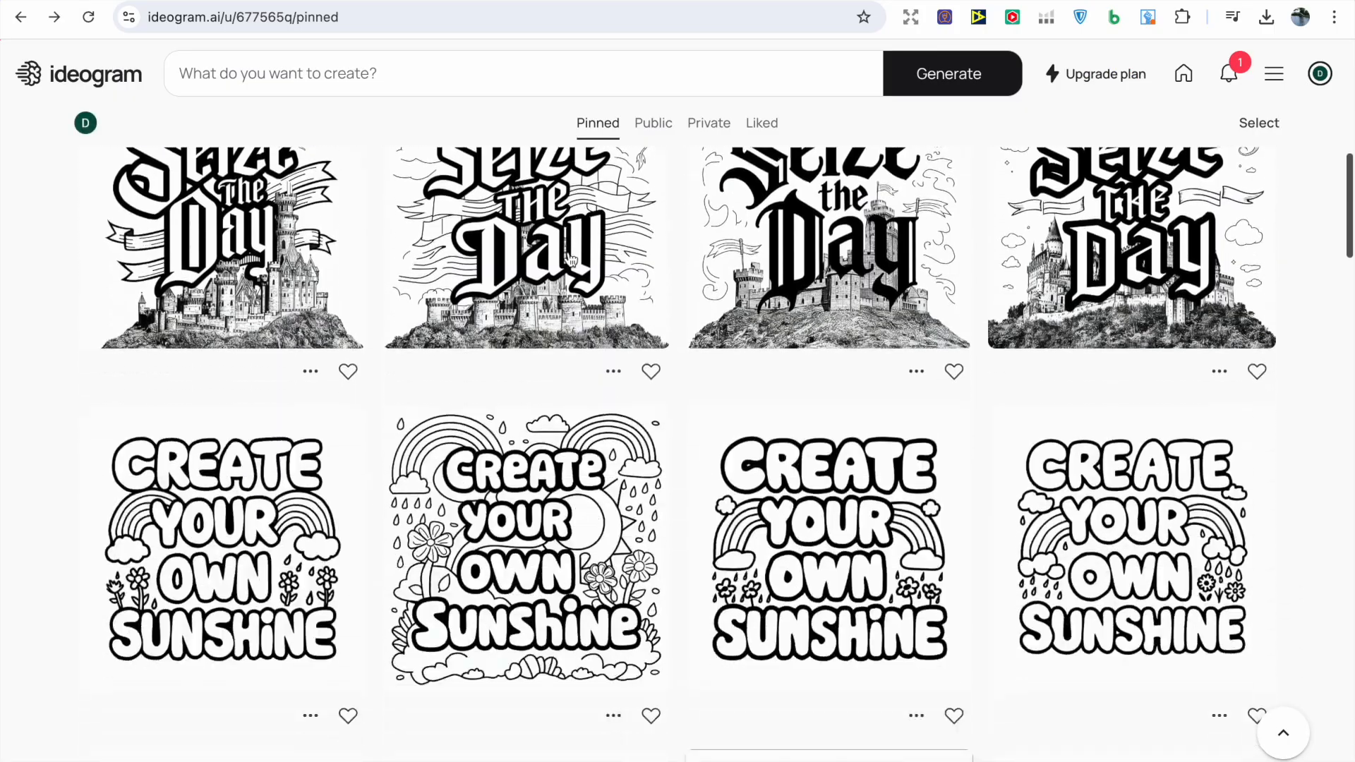
Step: Browse down the pinned quote coloring designs until the Dream Big set appears
scroll("down", 3)
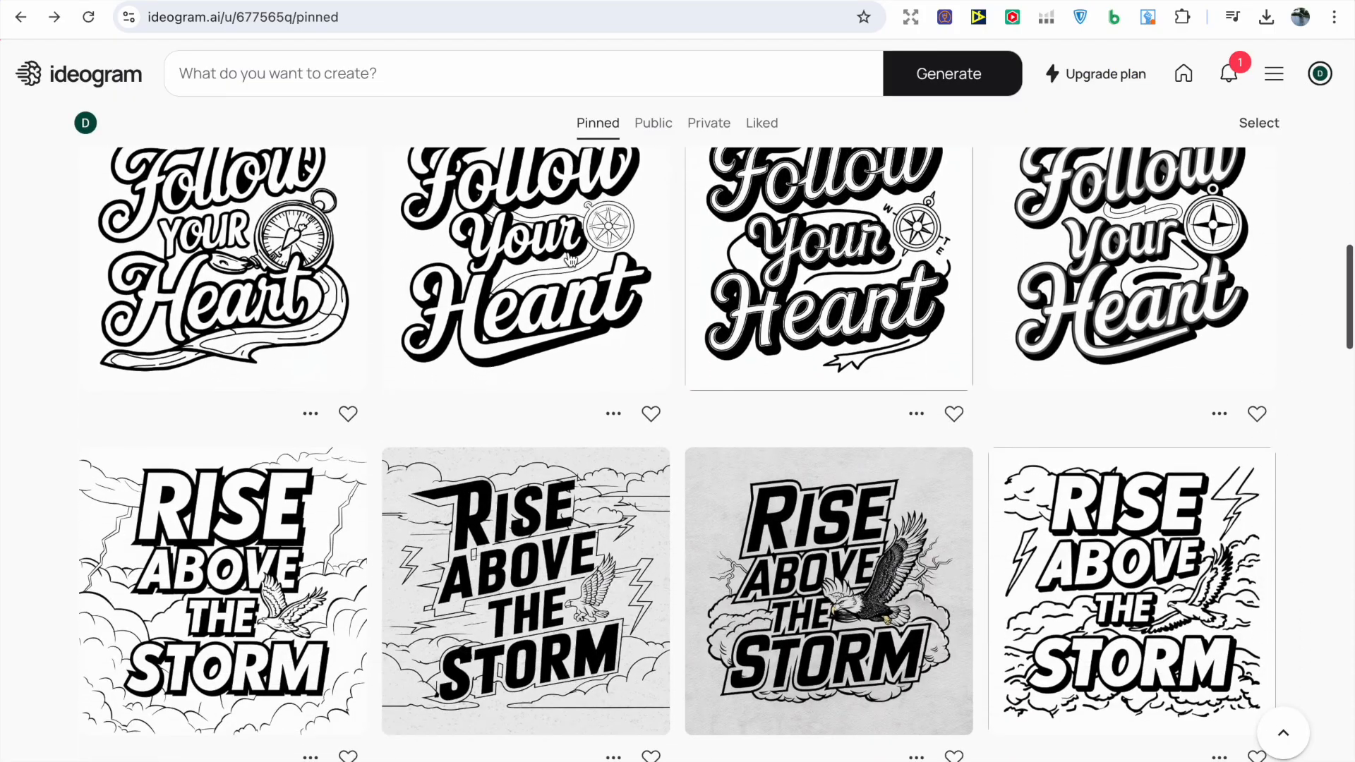
scroll("down", 3)
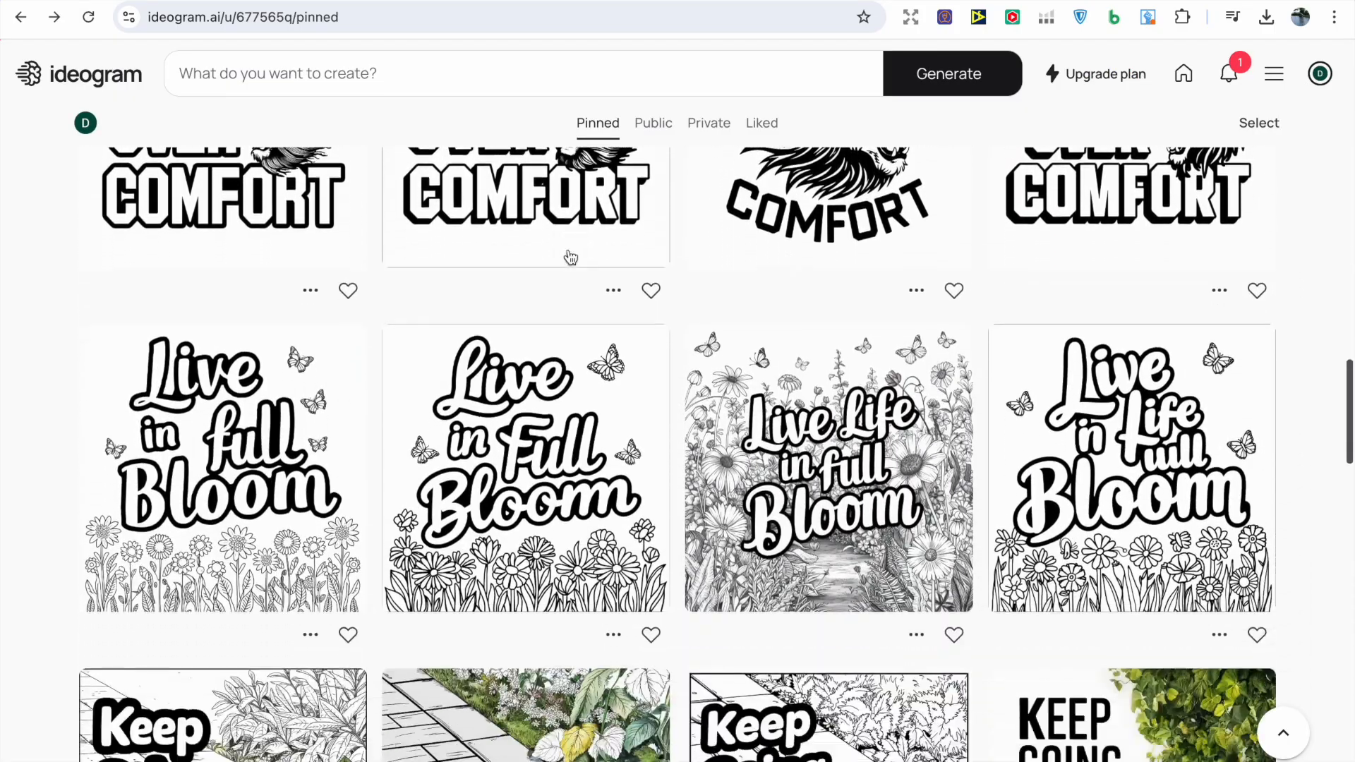
scroll("down", 3)
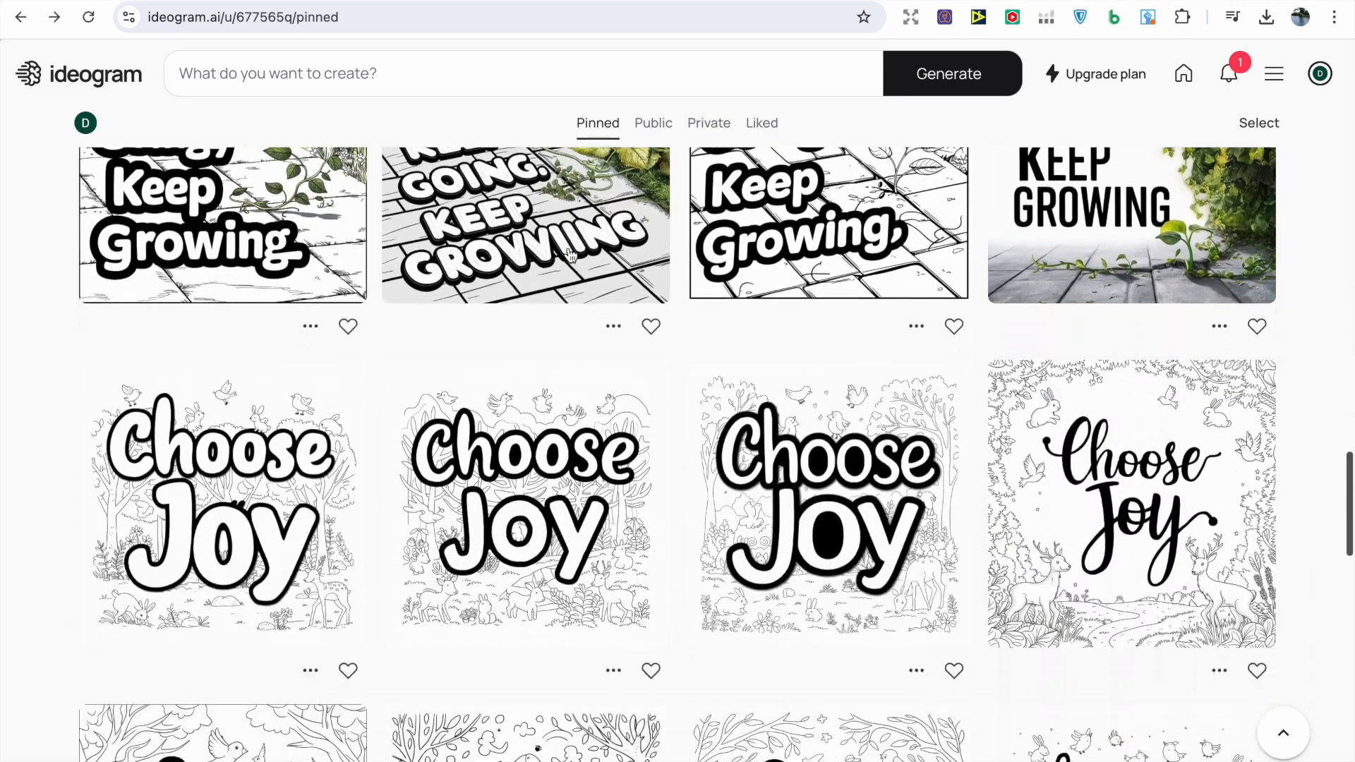
scroll("down", 3)
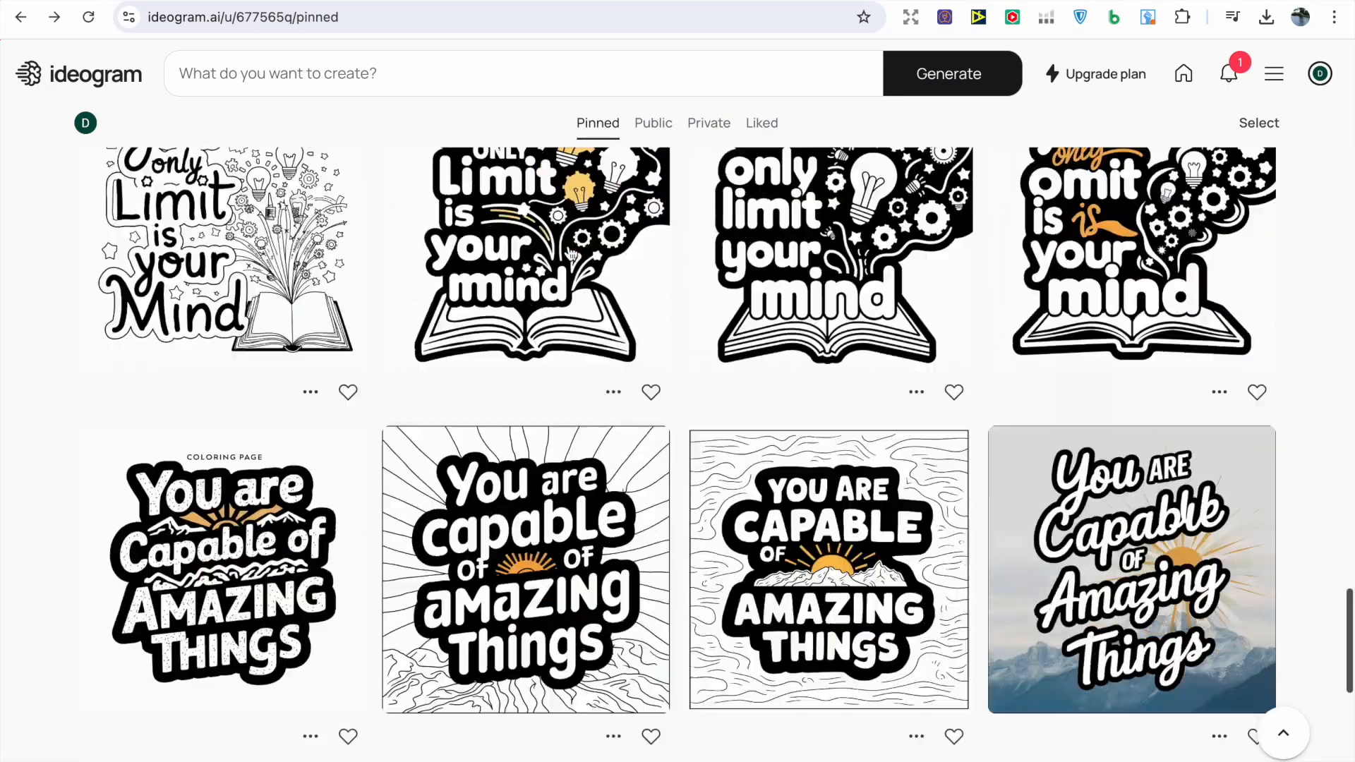
scroll("down", 3)
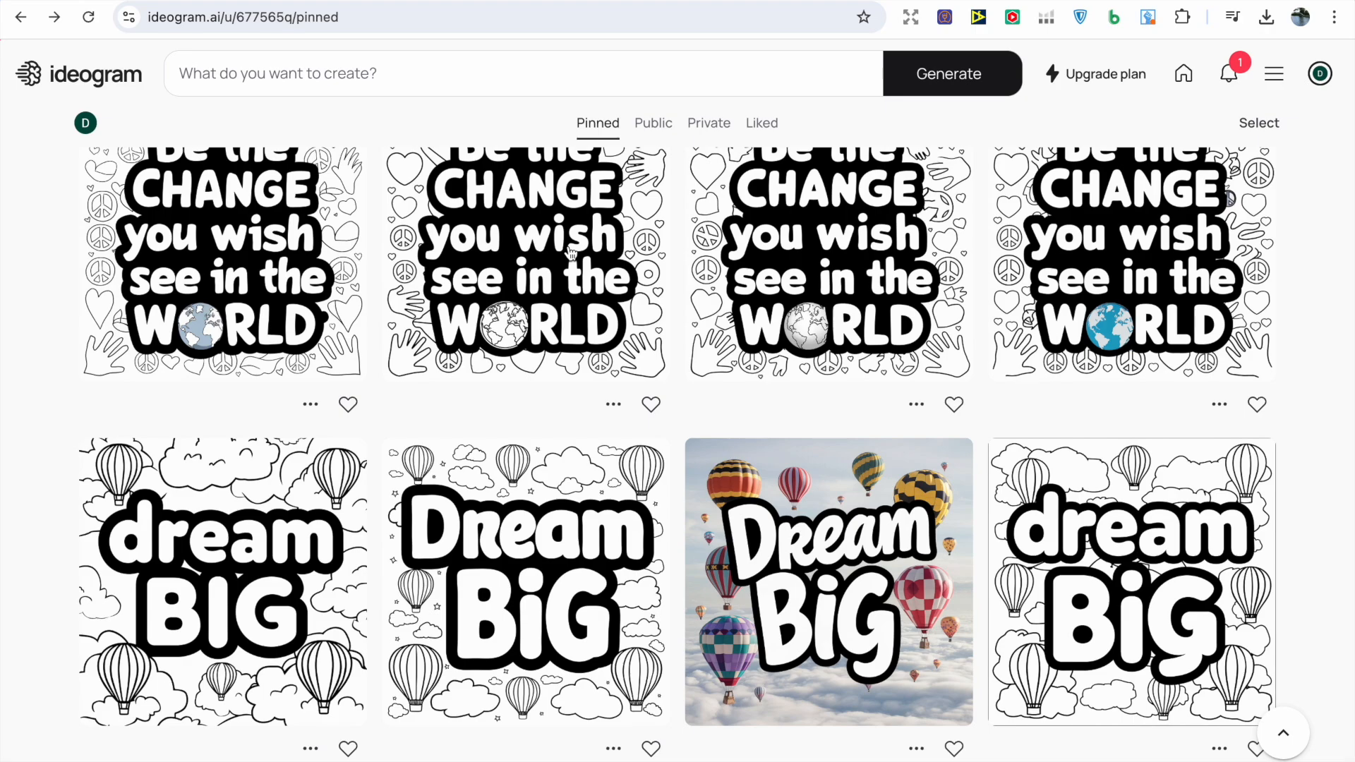
mouse_move(221, 432)
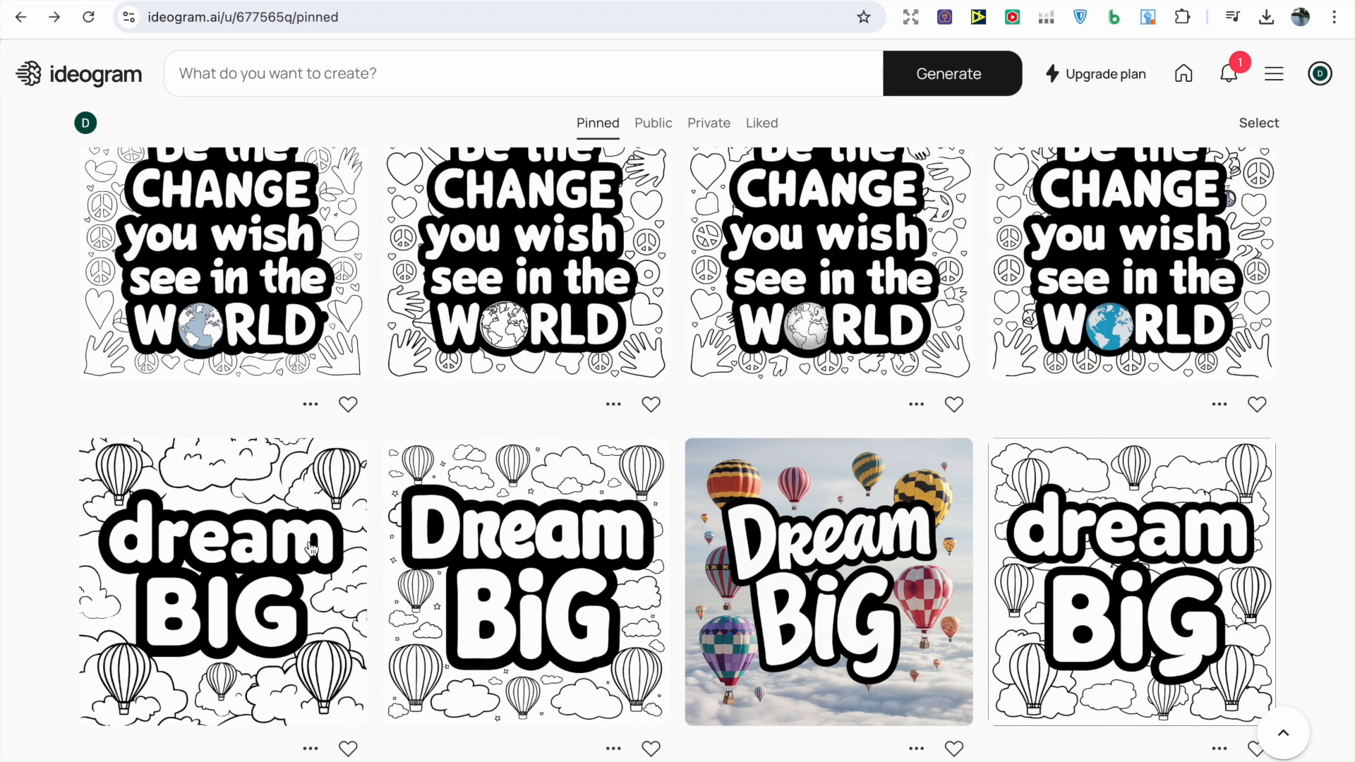
Step: Open the Dream Big design, compare its four variations and prompt, then return to the pinned gallery
left_click(220, 579)
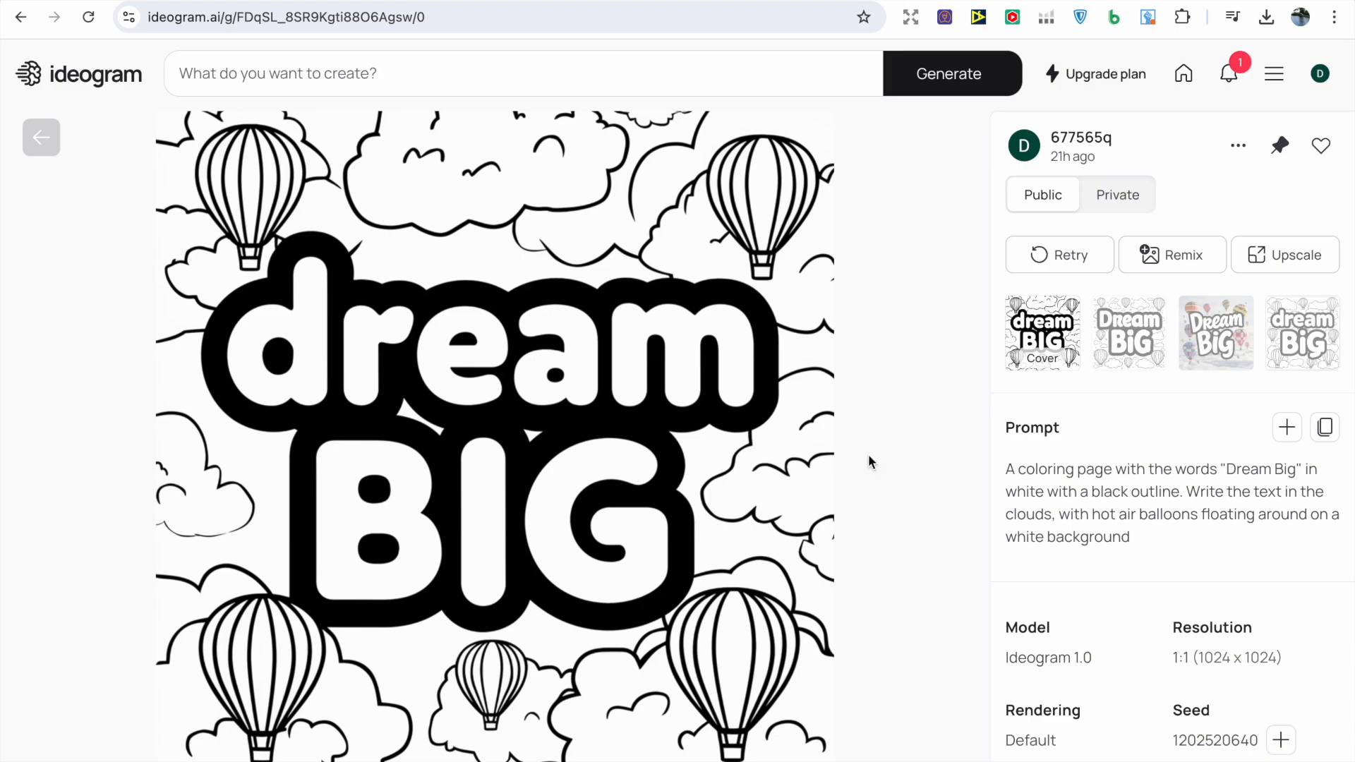
mouse_move(1013, 471)
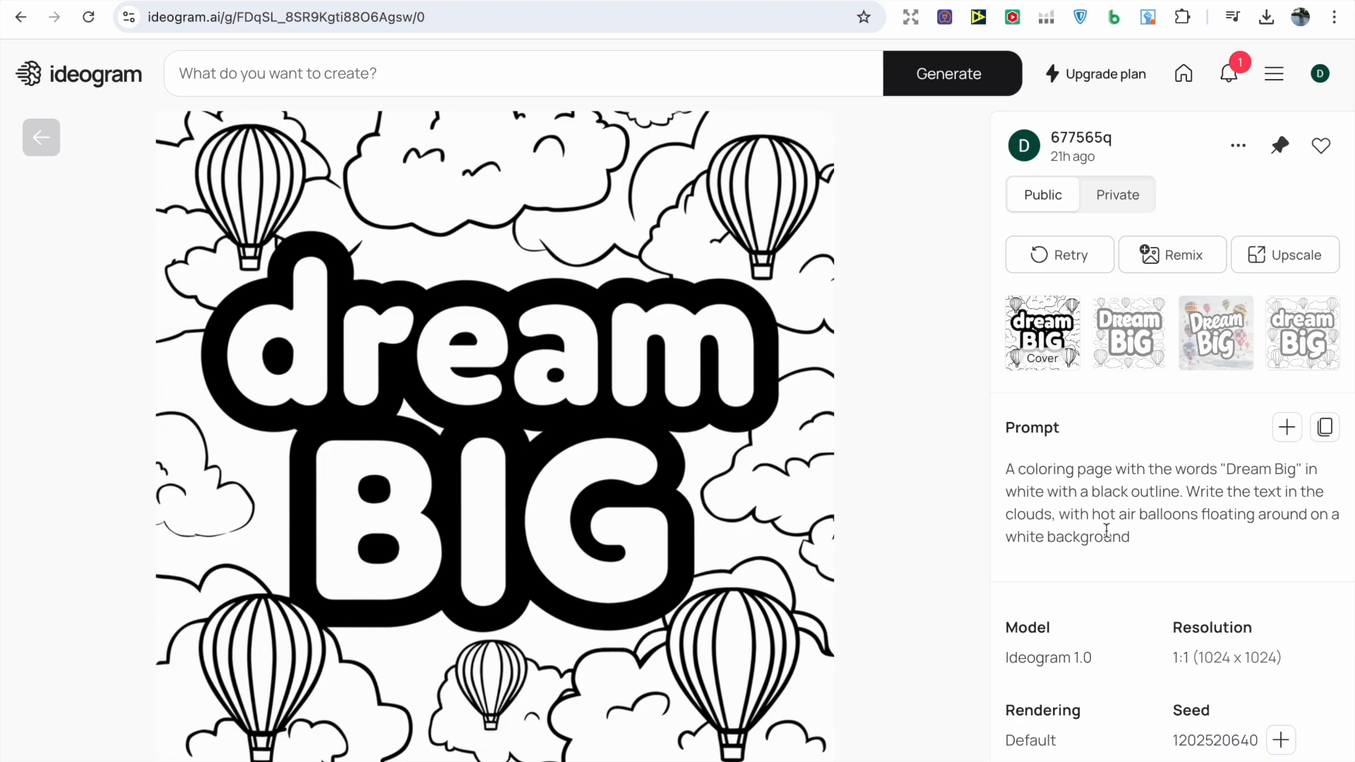
mouse_move(1012, 511)
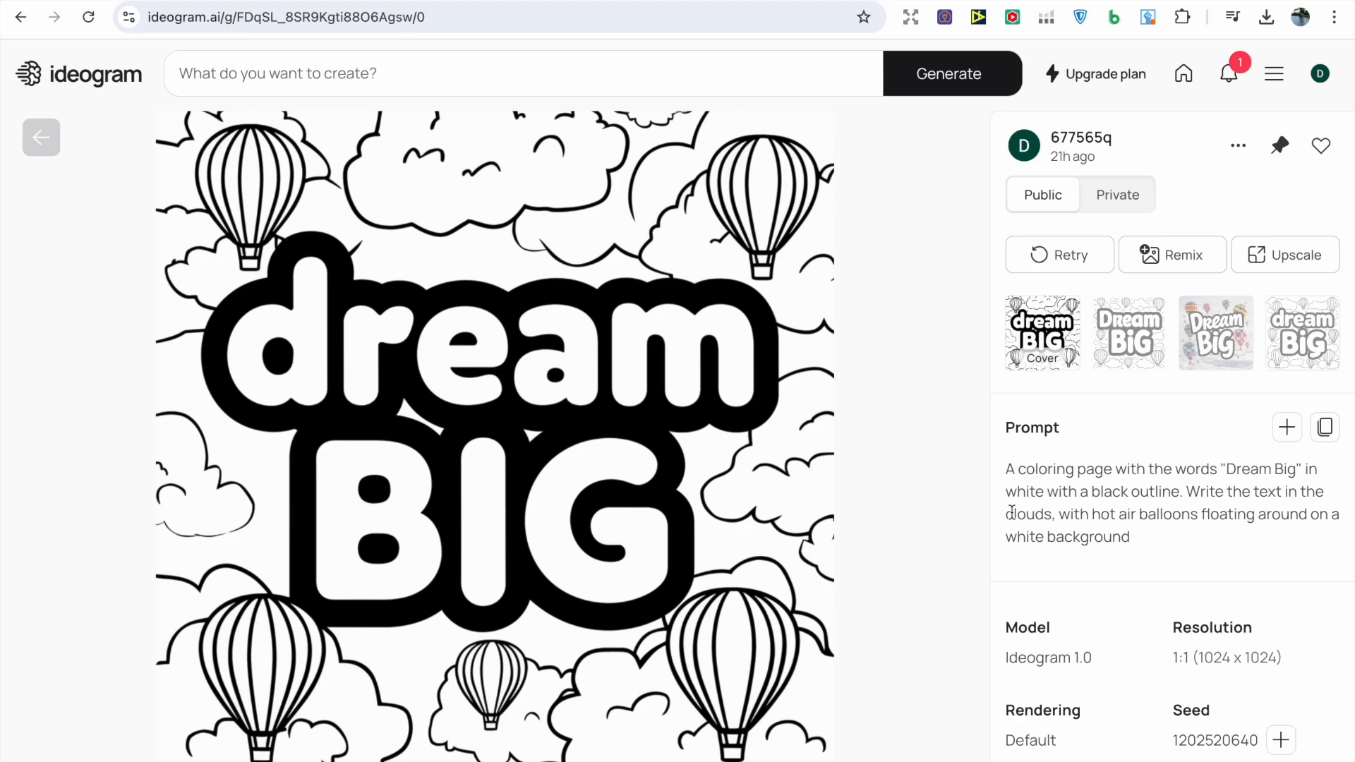
left_click(1300, 333)
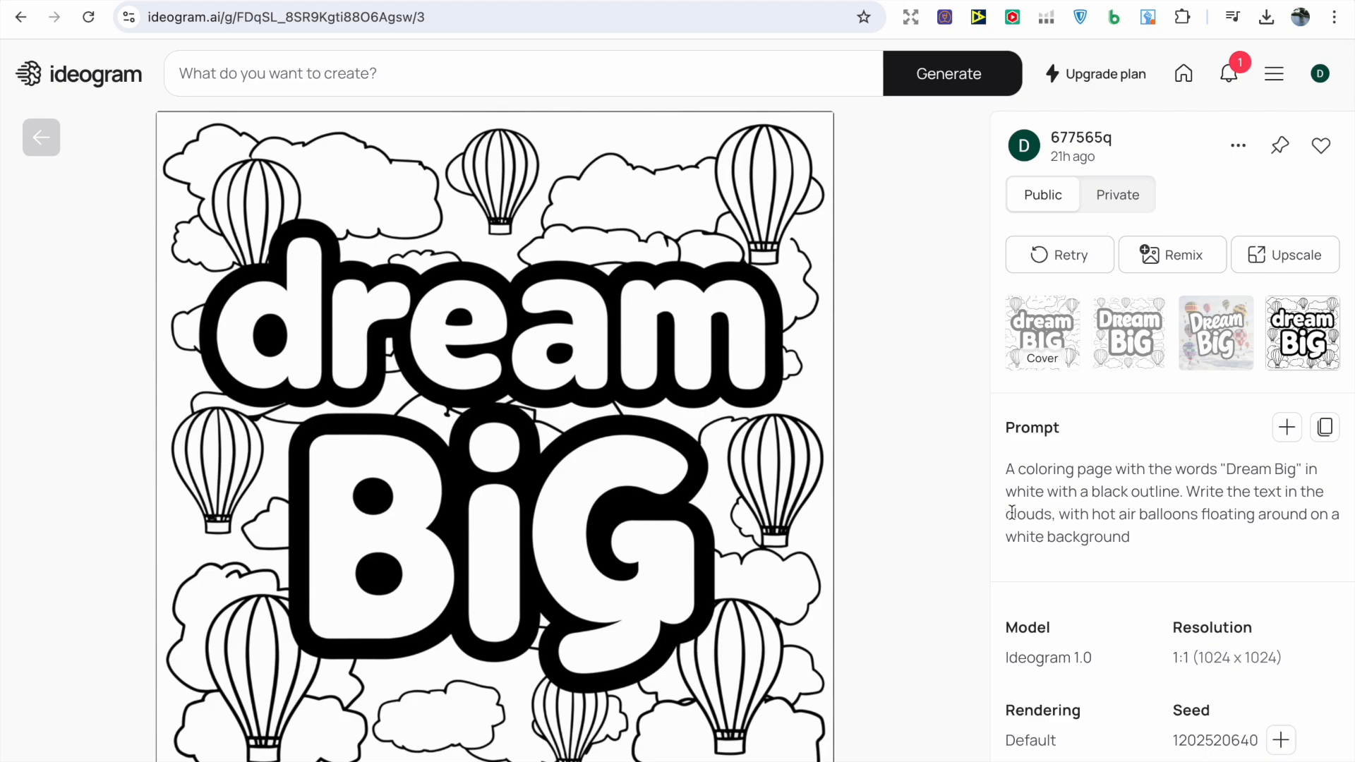
left_click(1214, 333)
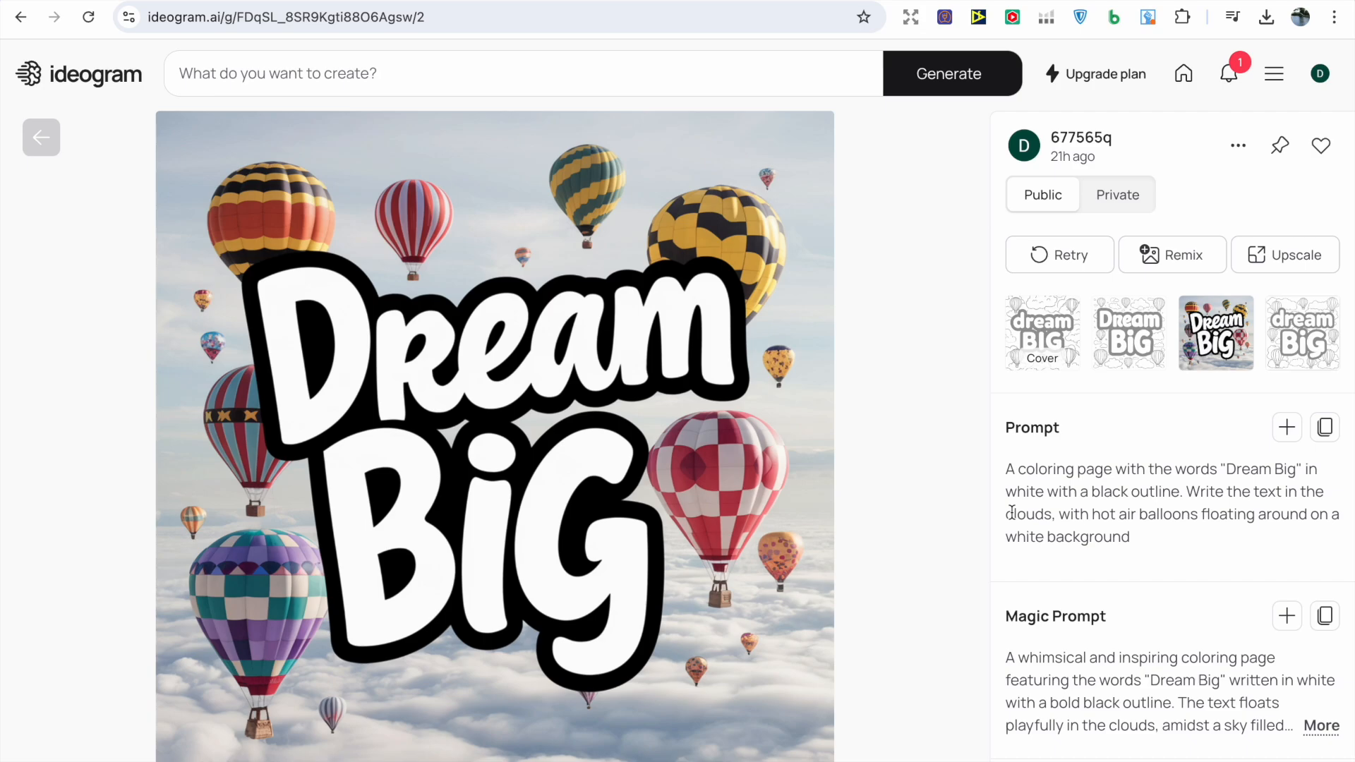
left_click(1128, 331)
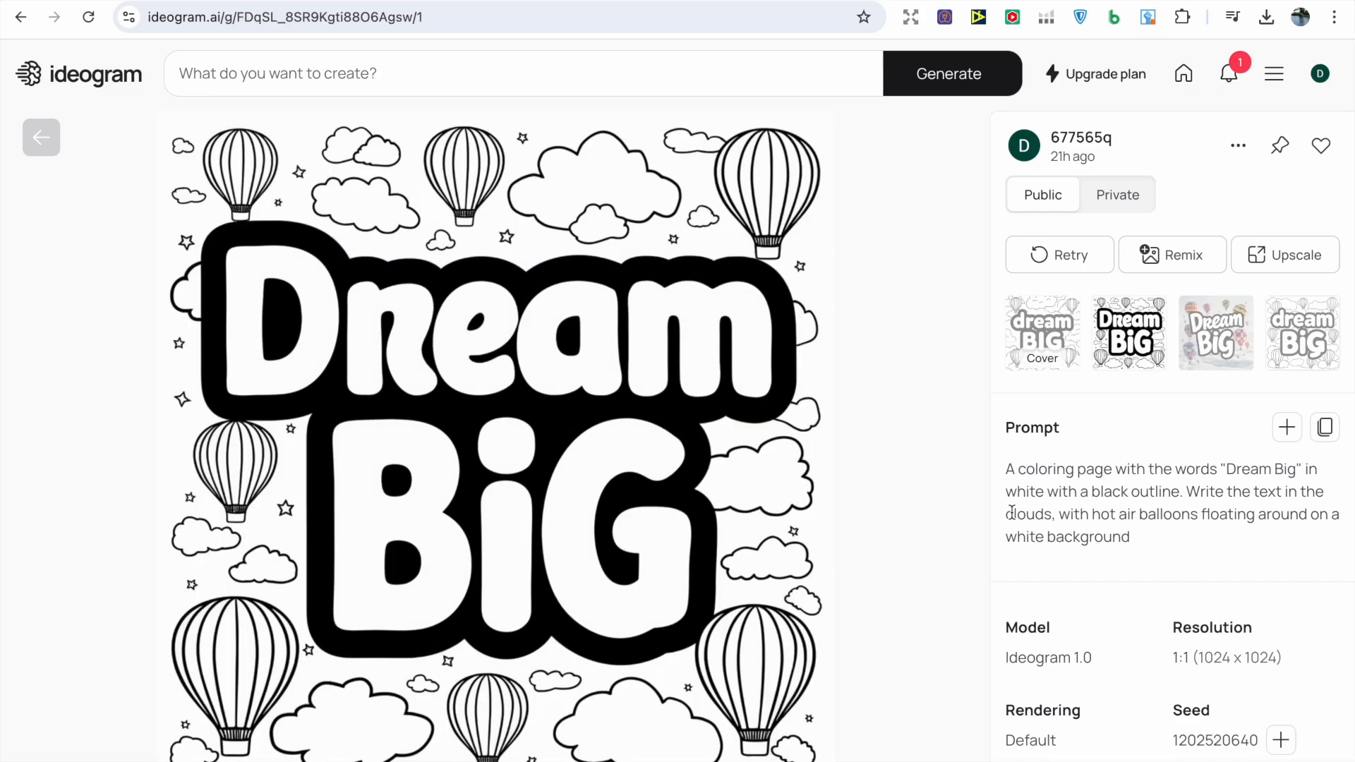
left_click(1041, 333)
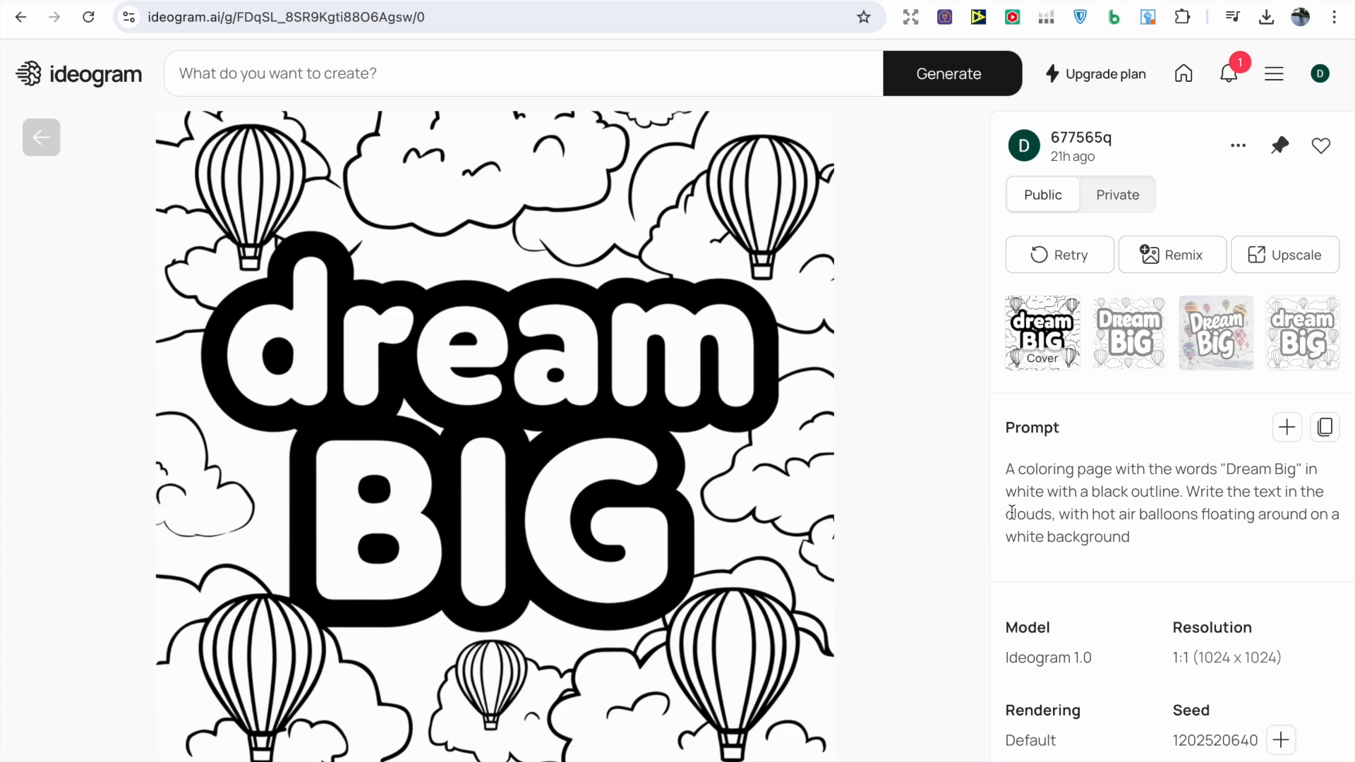
left_click(1128, 333)
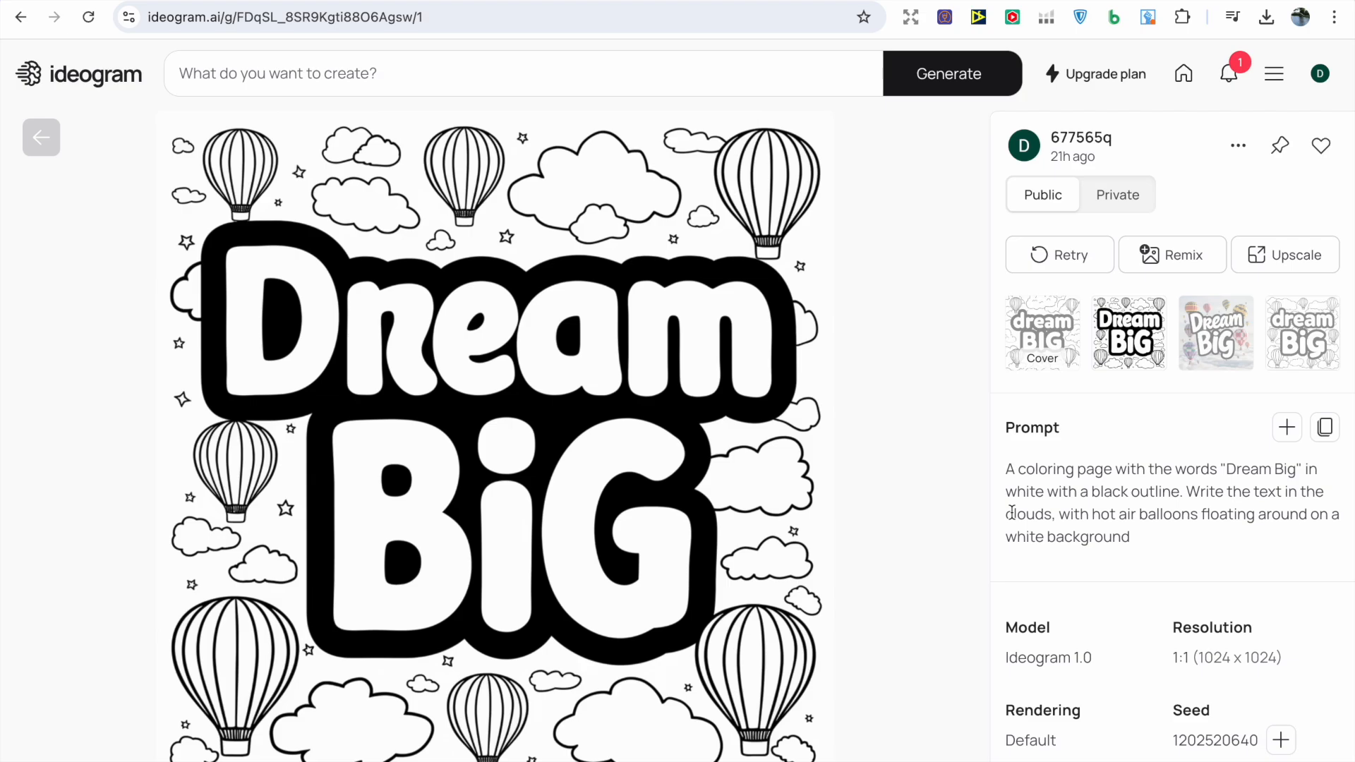
left_click(1301, 333)
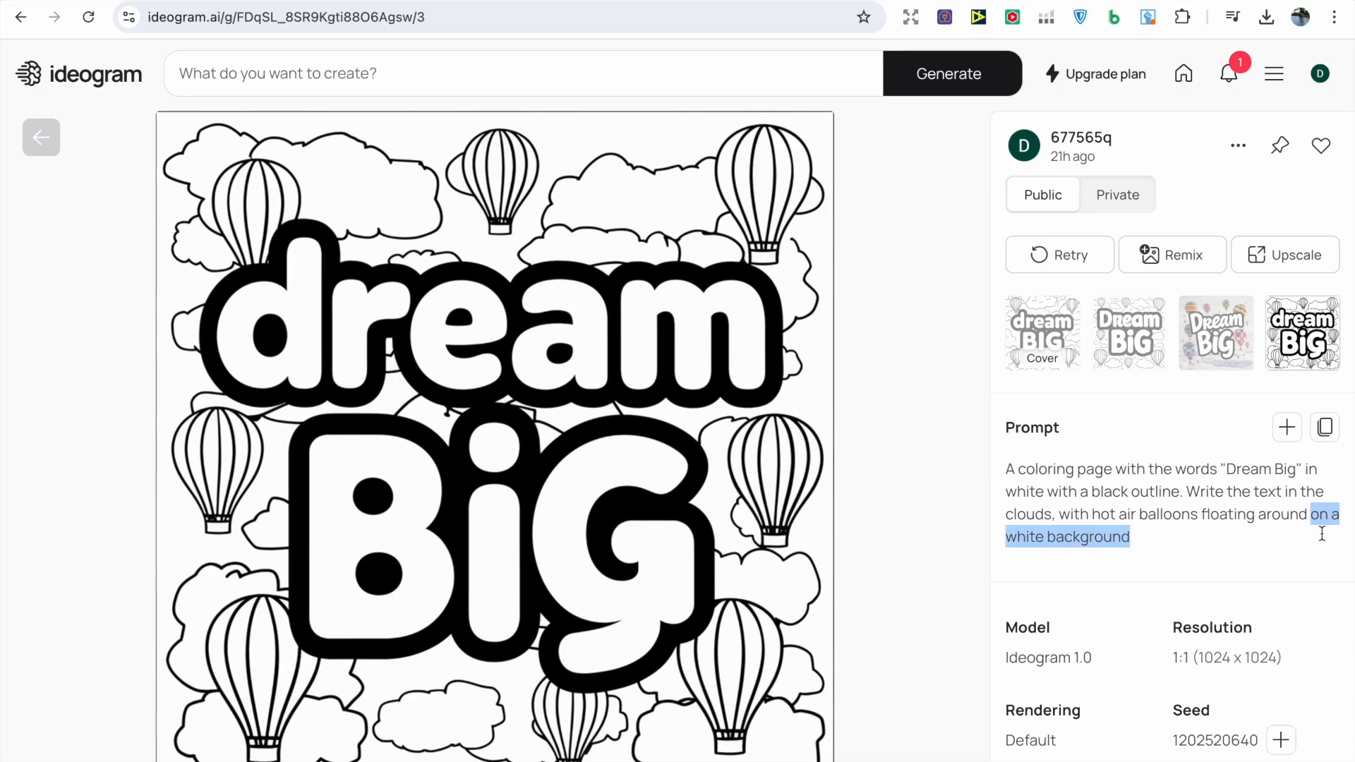
mouse_move(1275, 538)
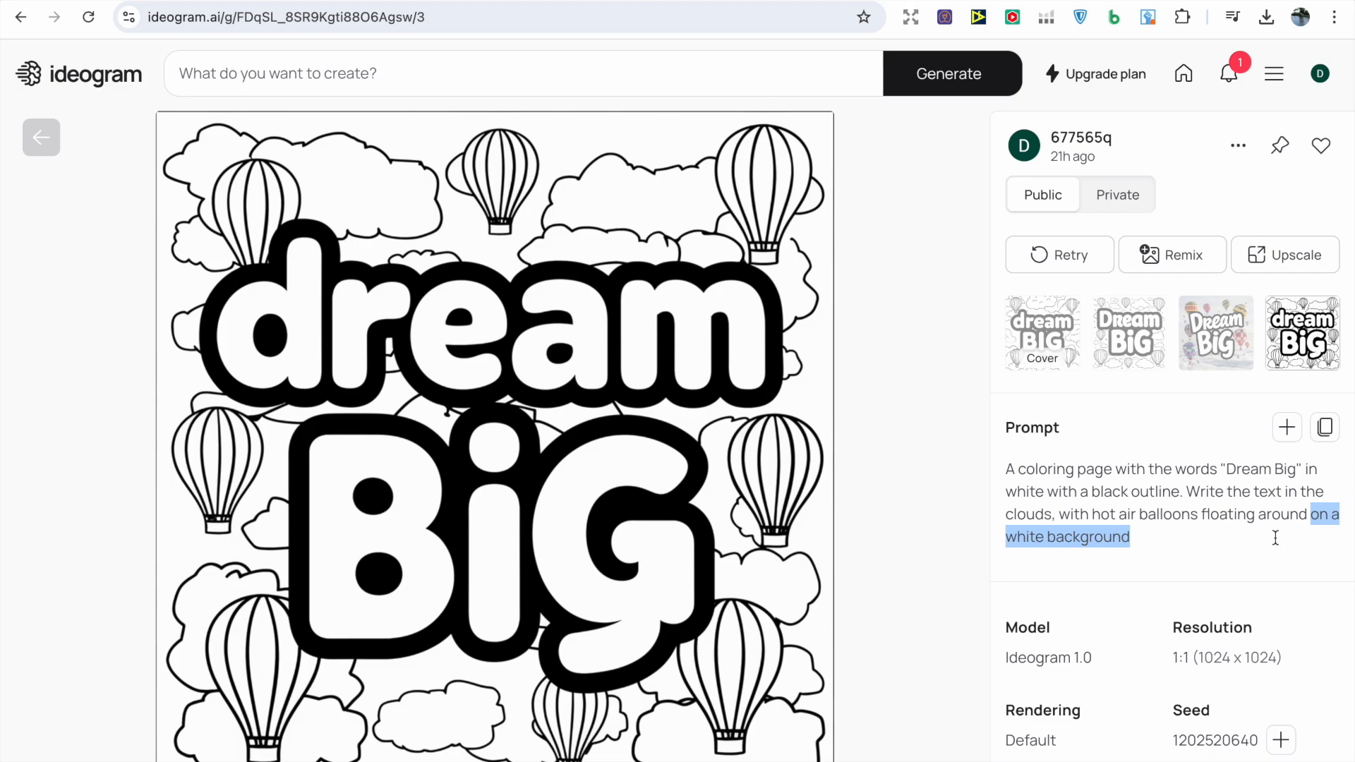
mouse_move(1225, 539)
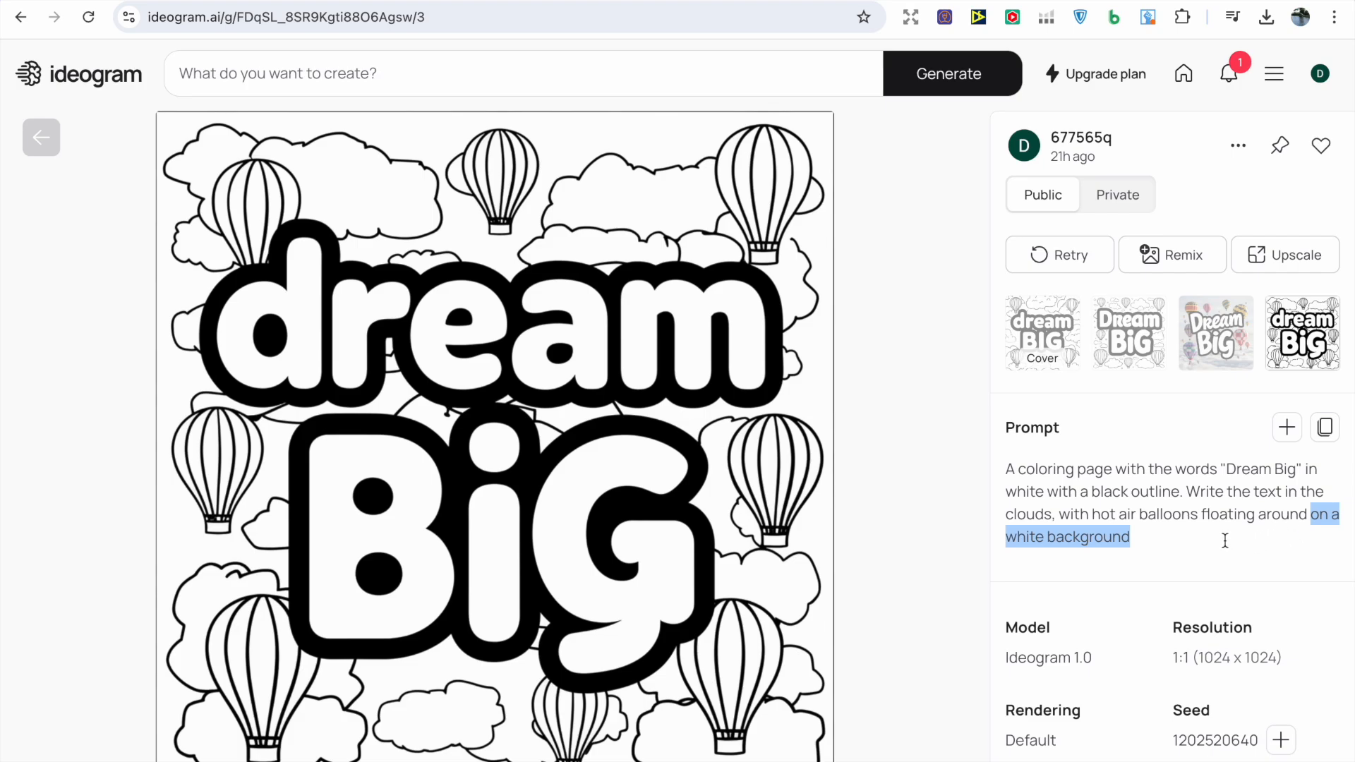
left_click(1226, 541)
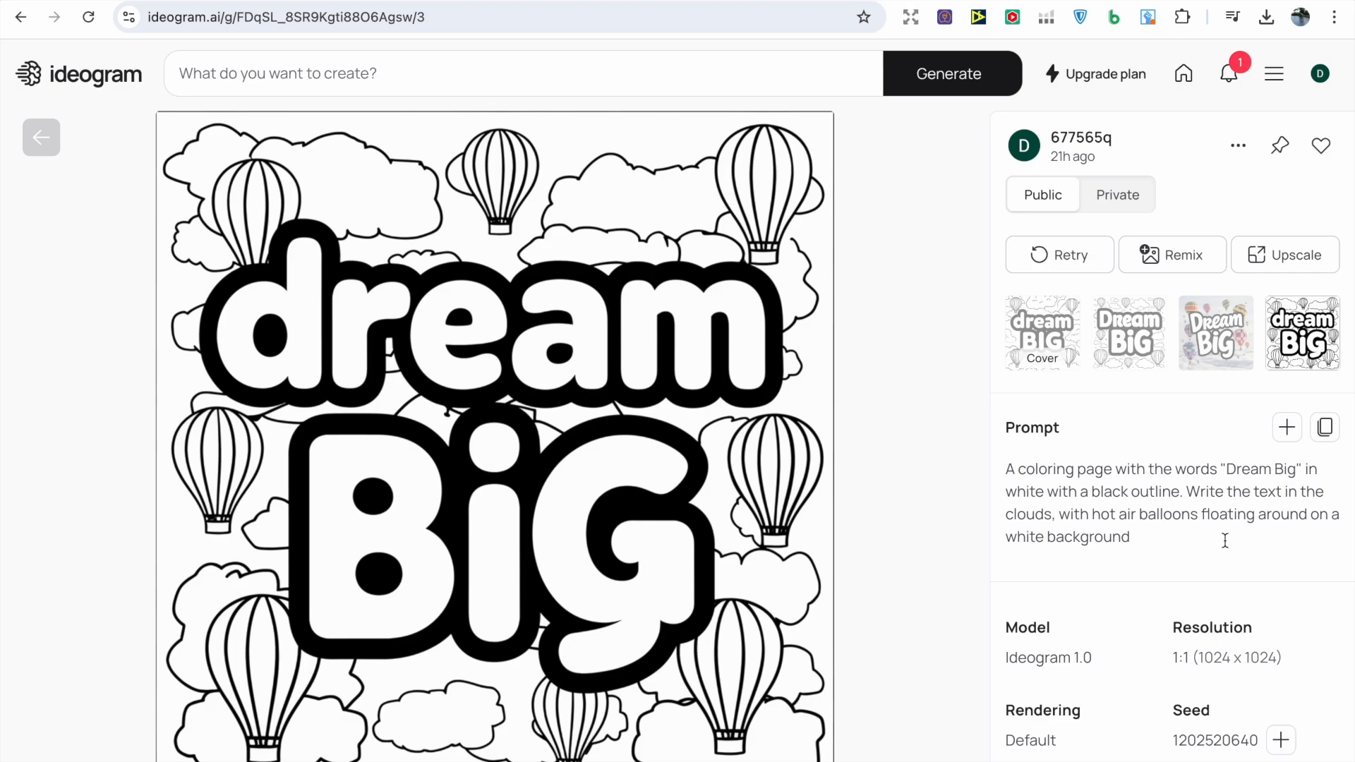
mouse_move(974, 517)
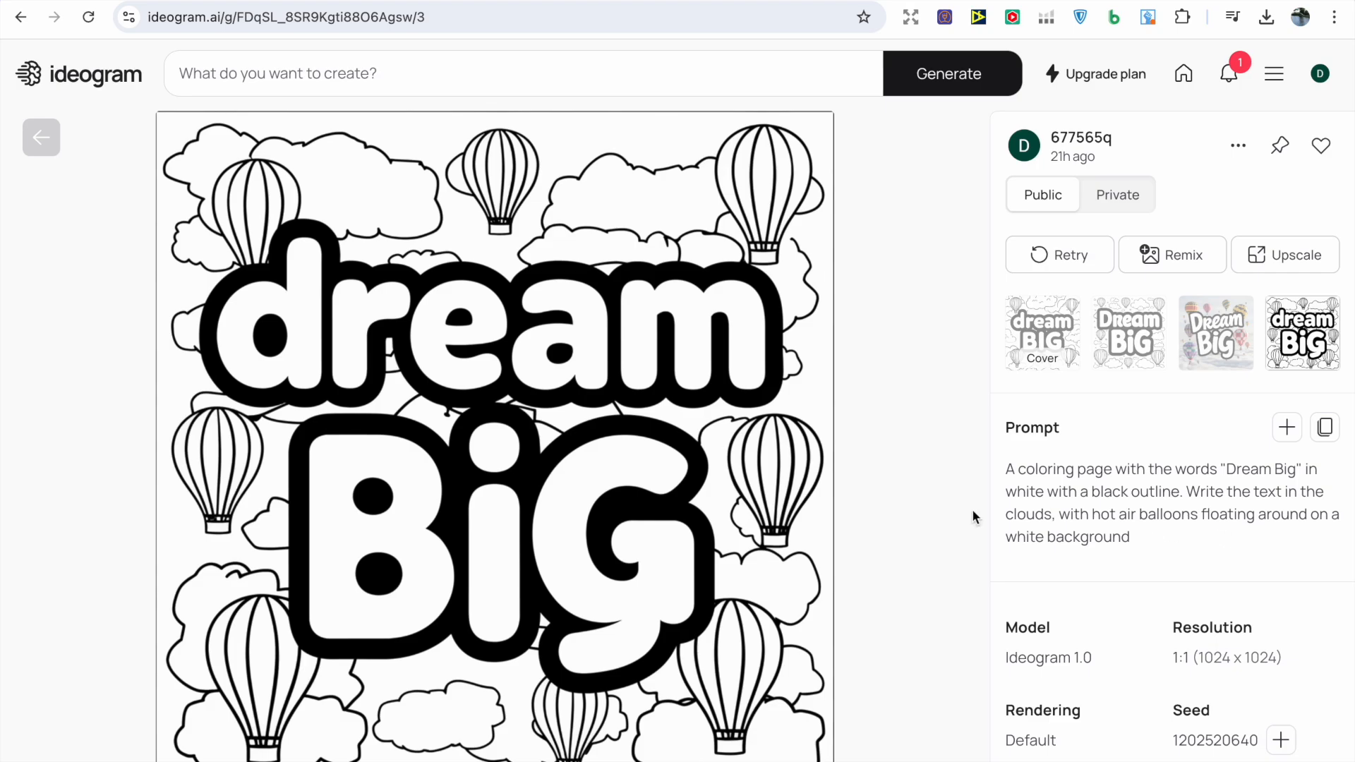
mouse_move(917, 476)
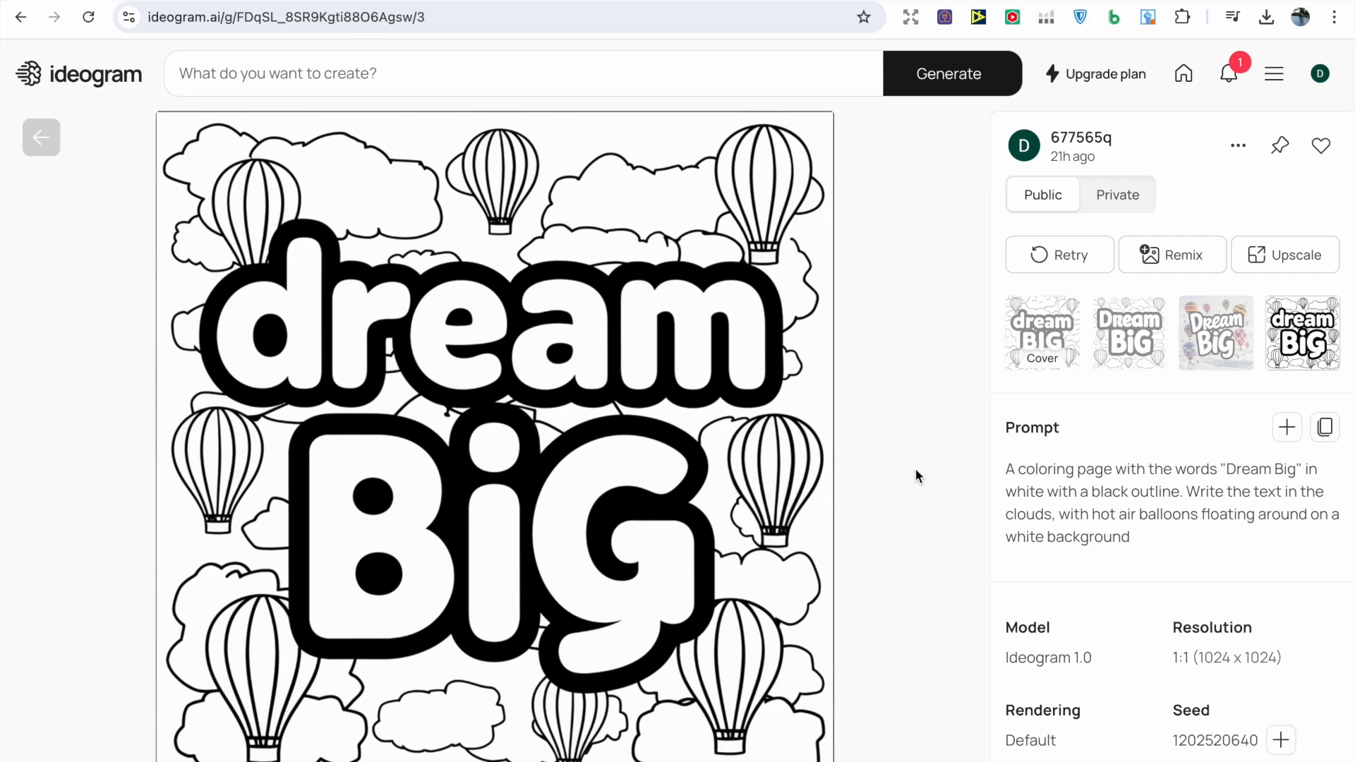
mouse_move(908, 444)
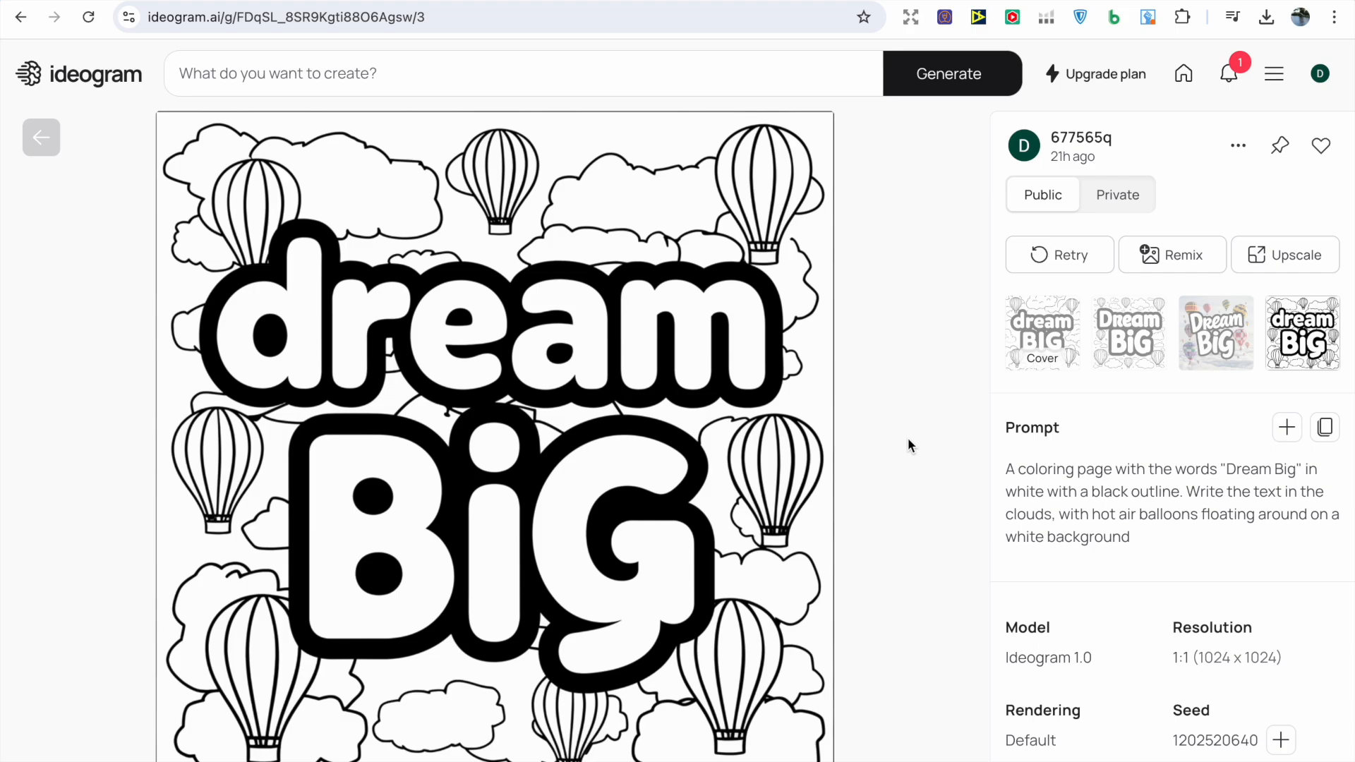
mouse_move(895, 436)
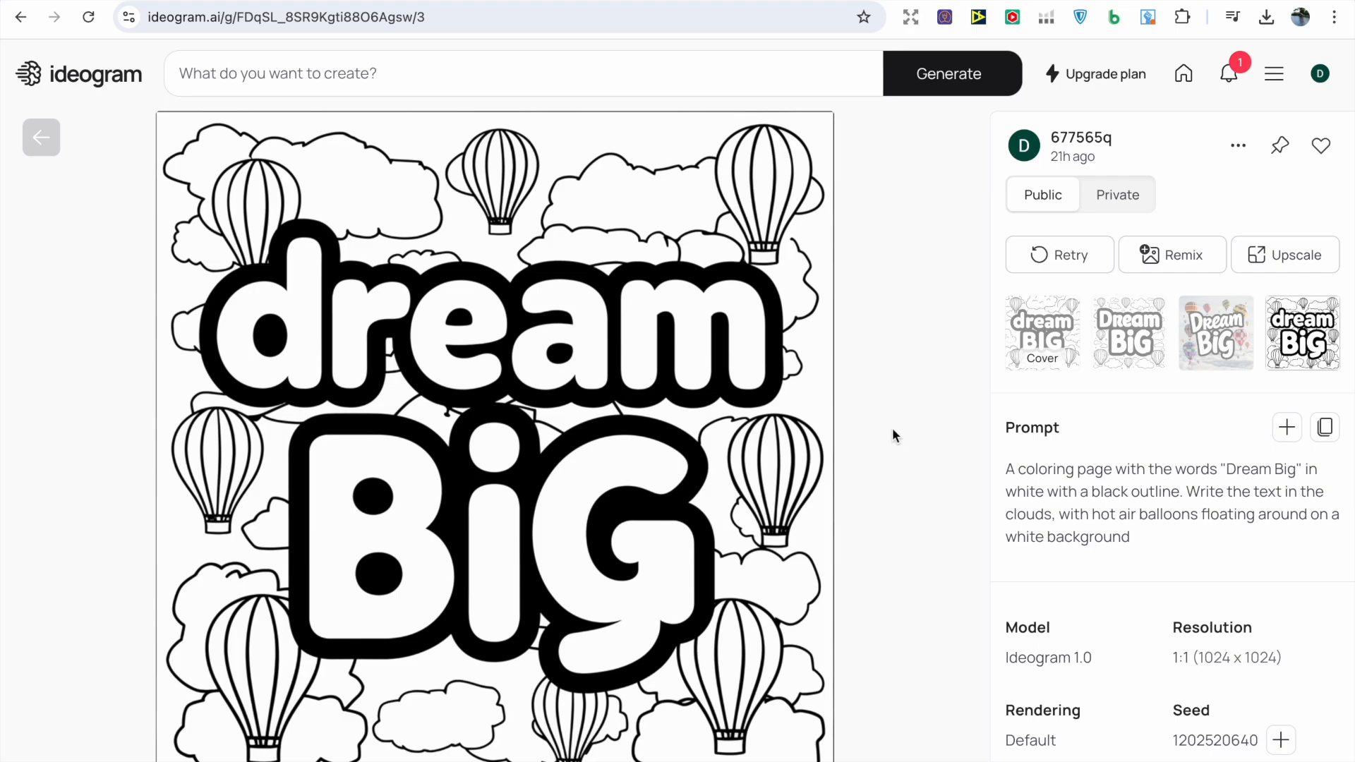
mouse_move(113, 271)
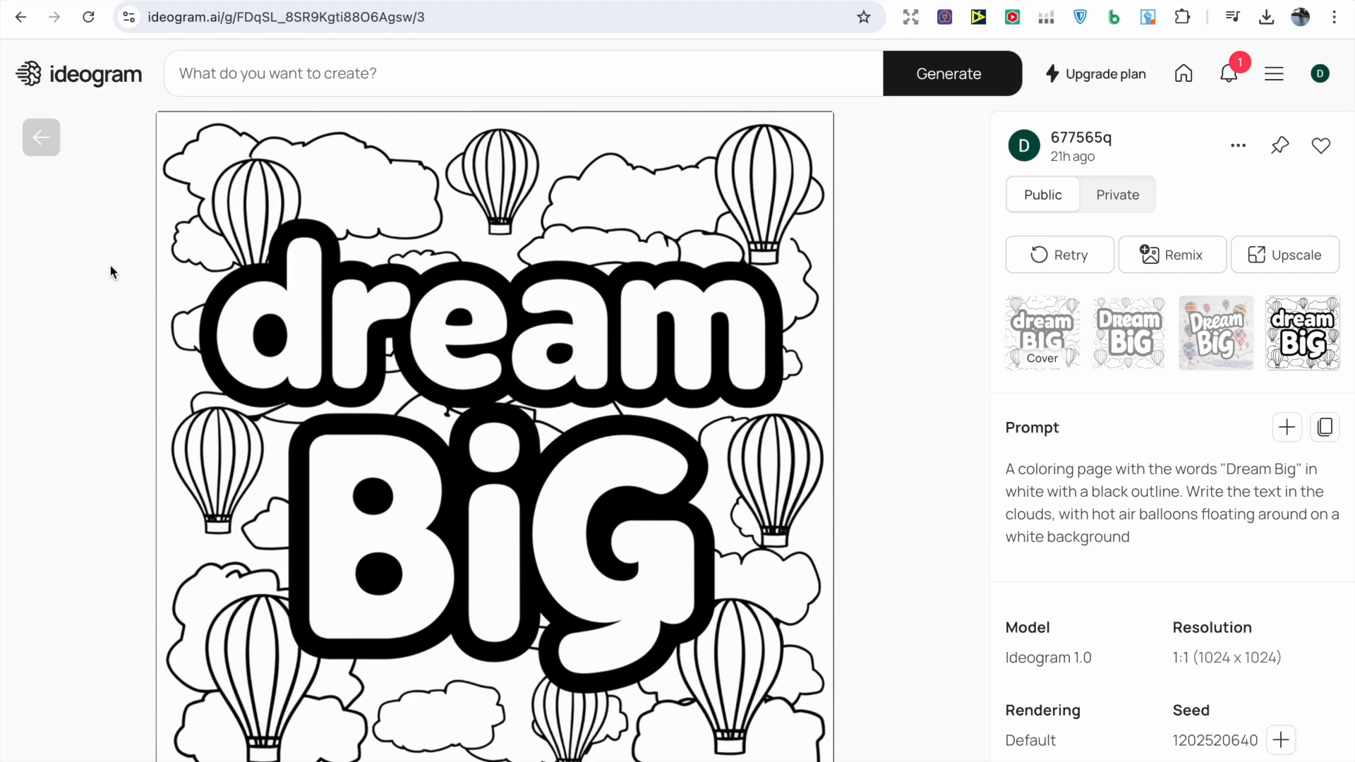
mouse_move(41, 137)
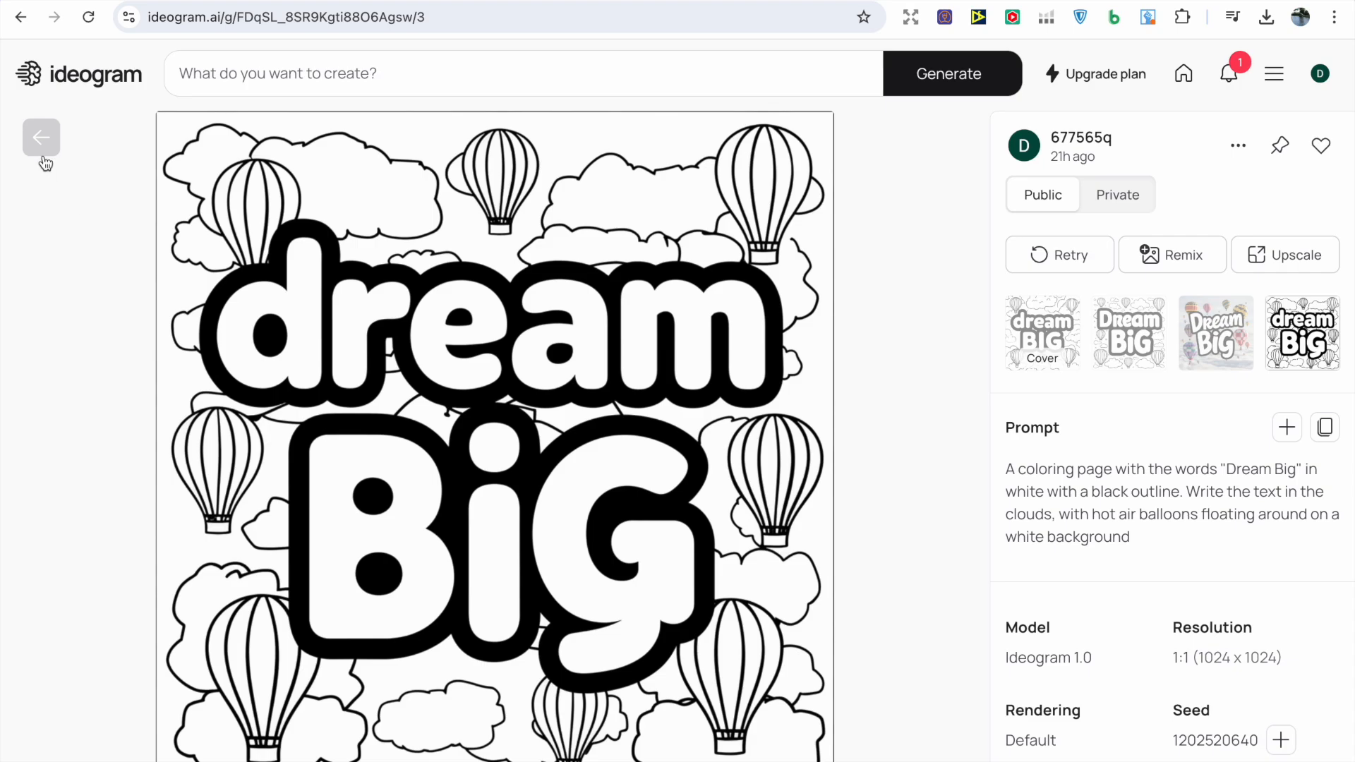
left_click(41, 137)
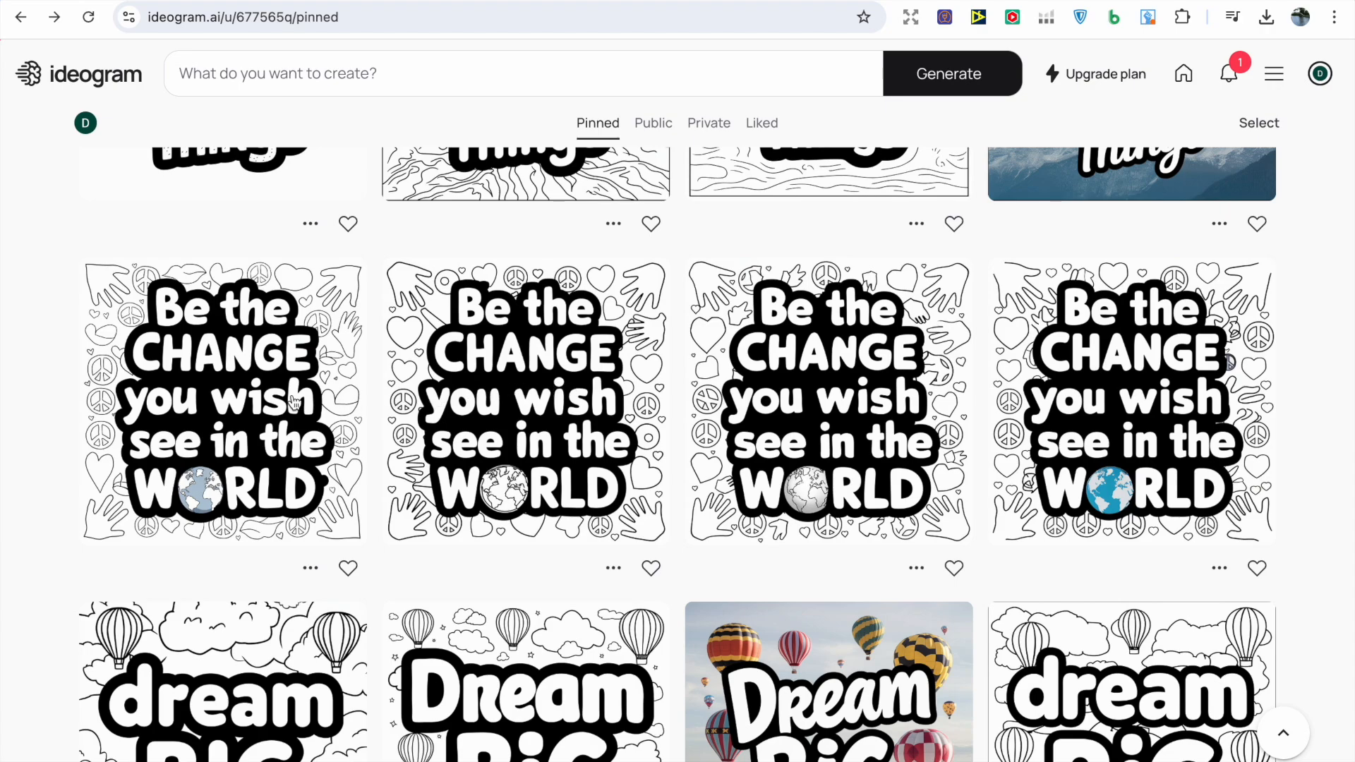
left_click(221, 398)
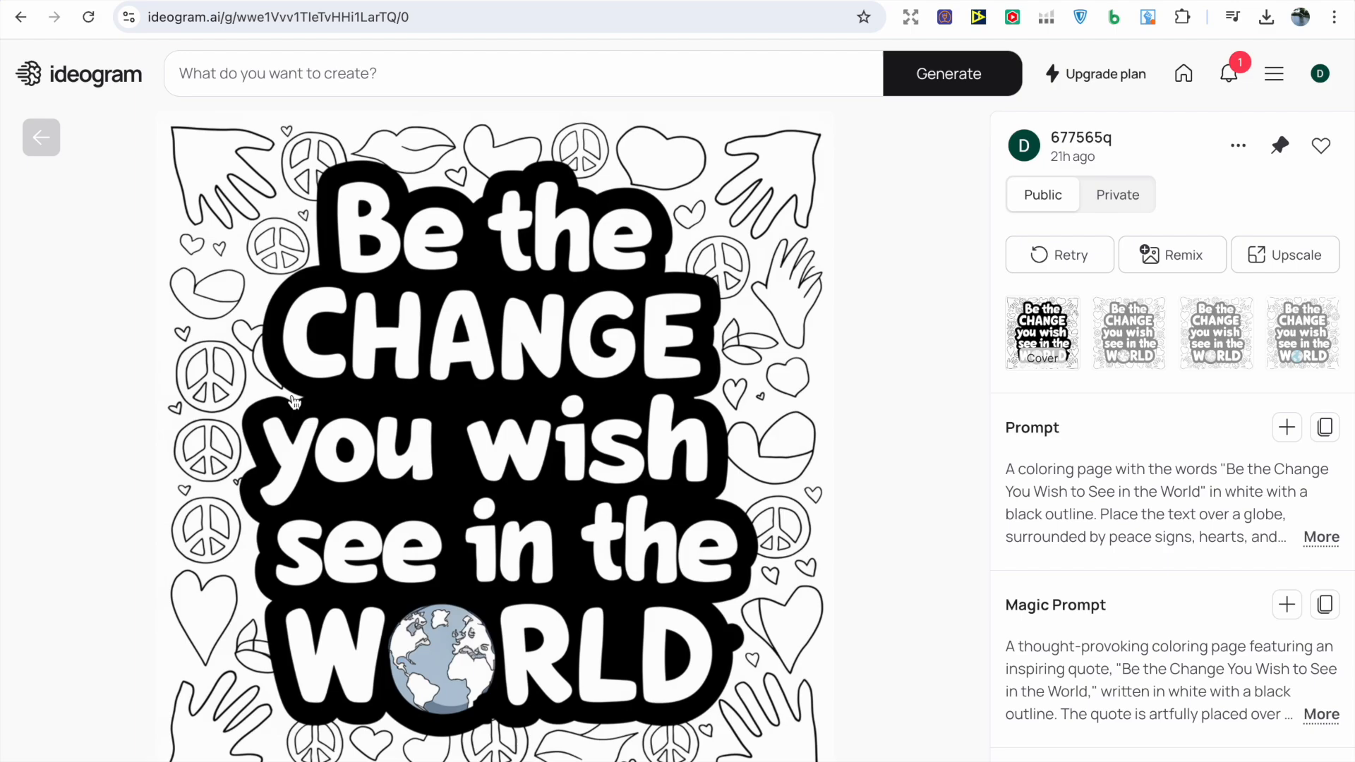
left_click(1128, 333)
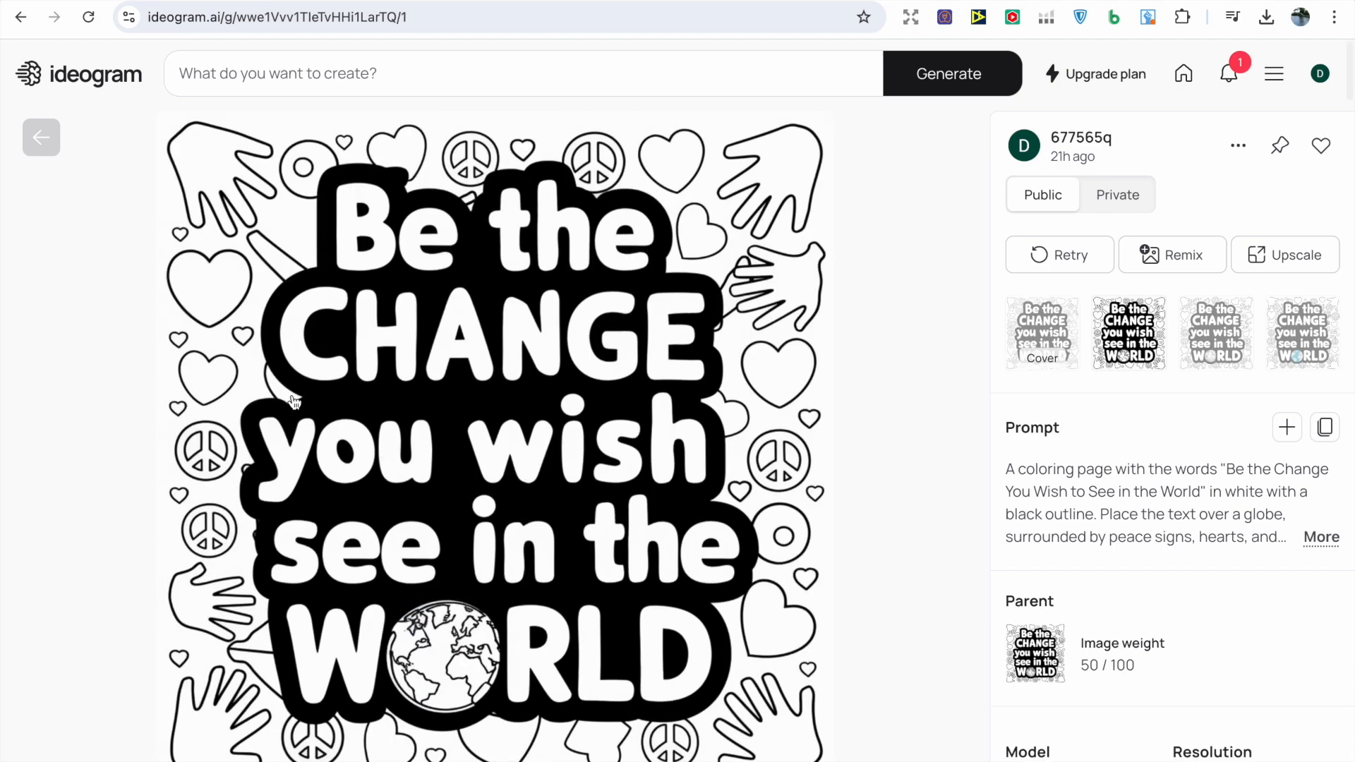
left_click(1216, 333)
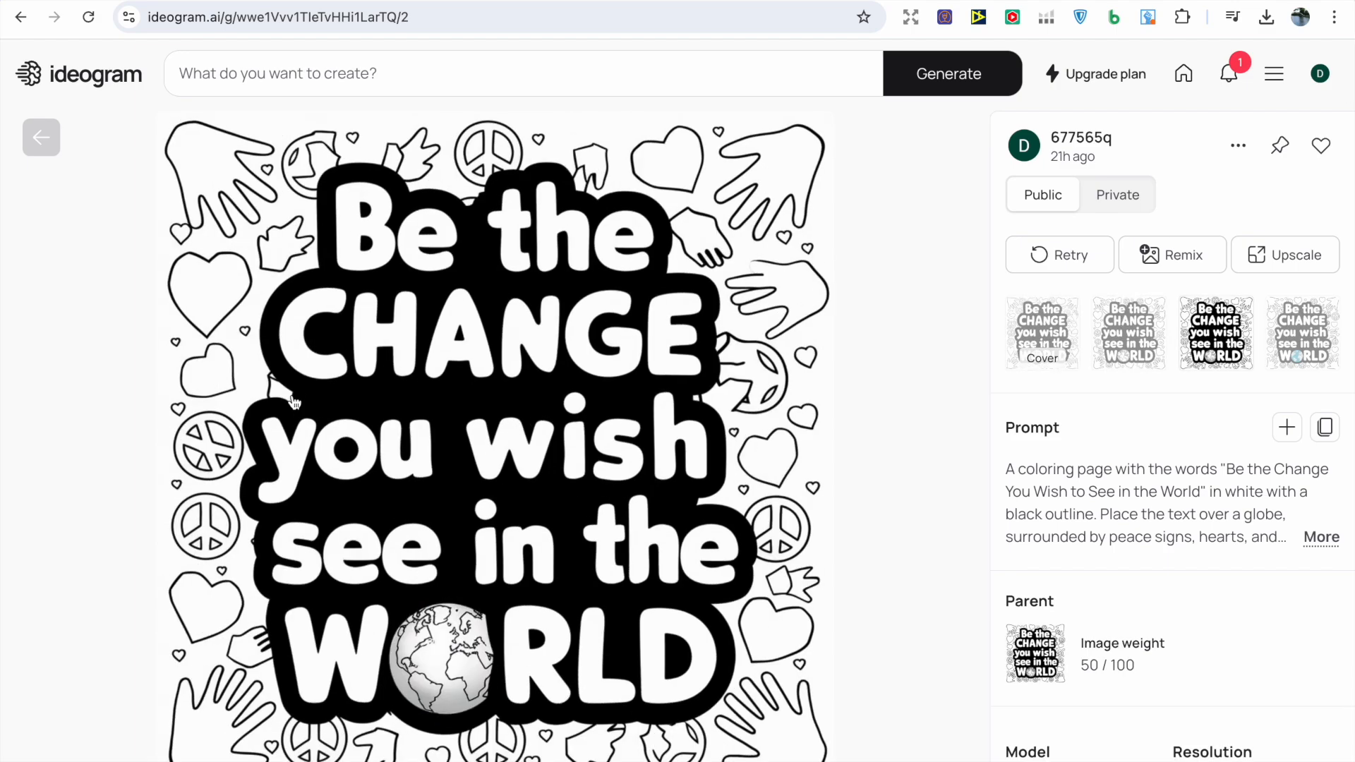
left_click(1300, 333)
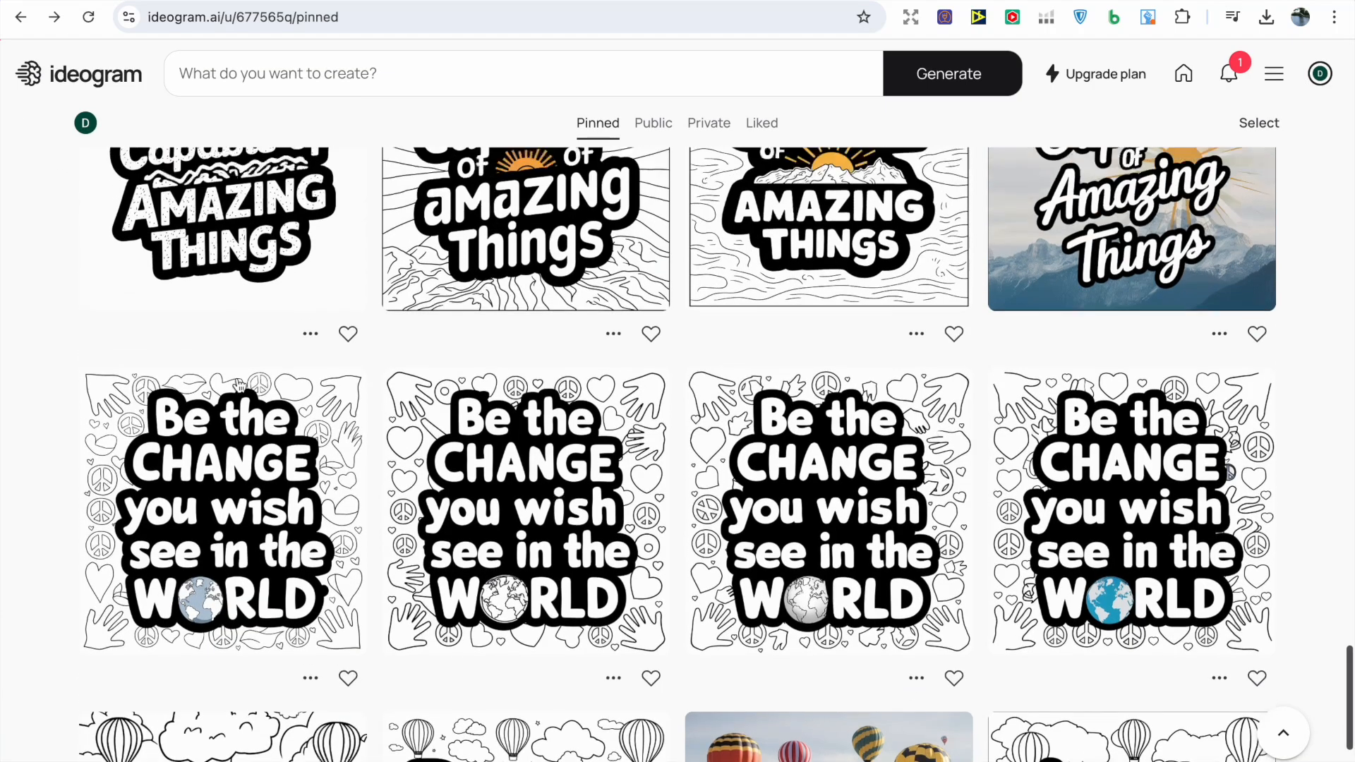
scroll("up", 3)
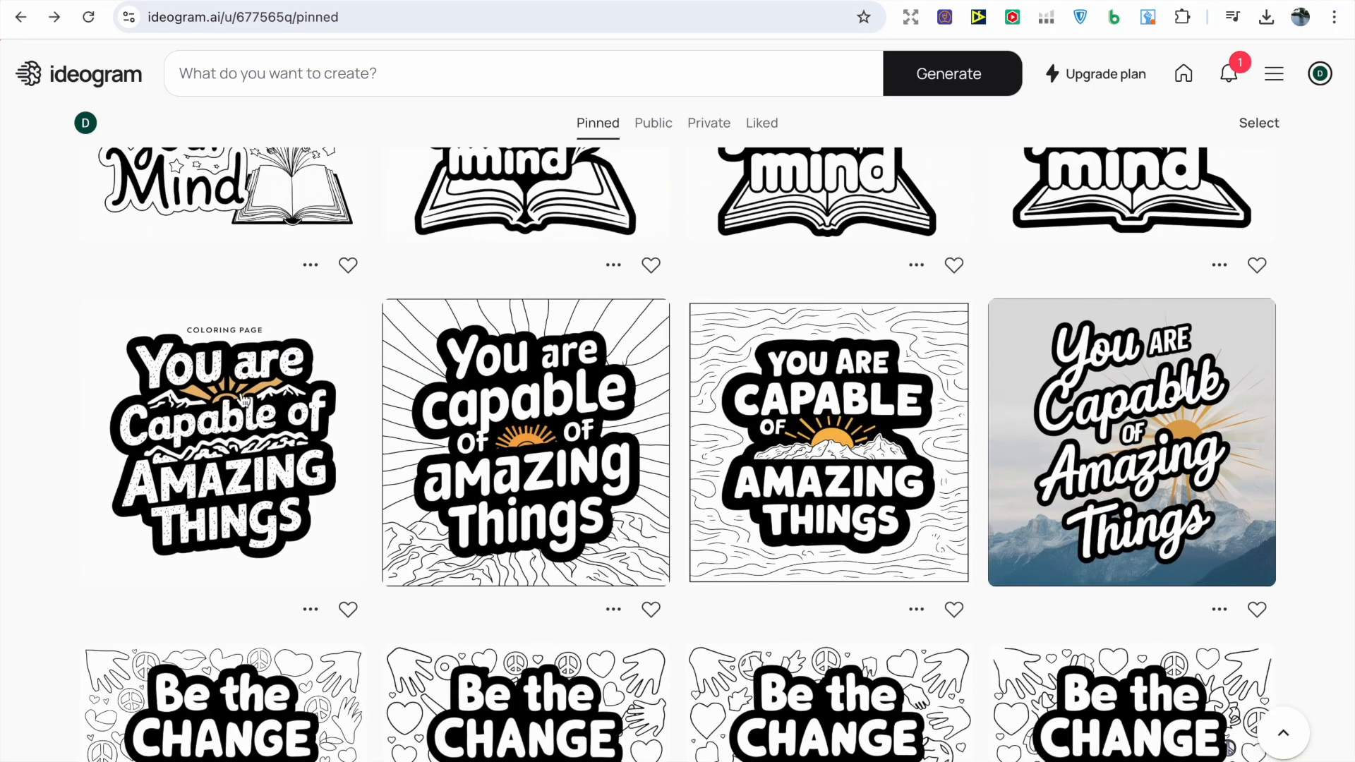
left_click(222, 441)
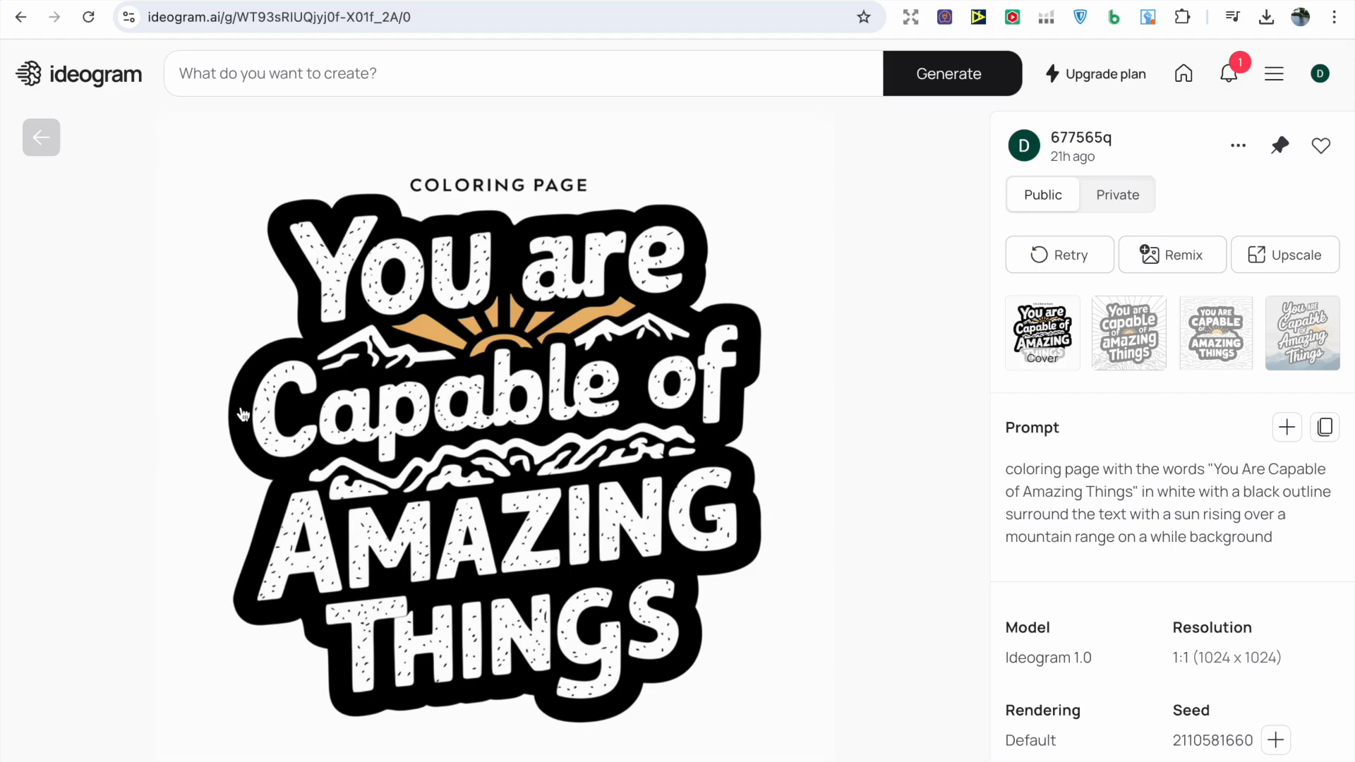
left_click(1216, 334)
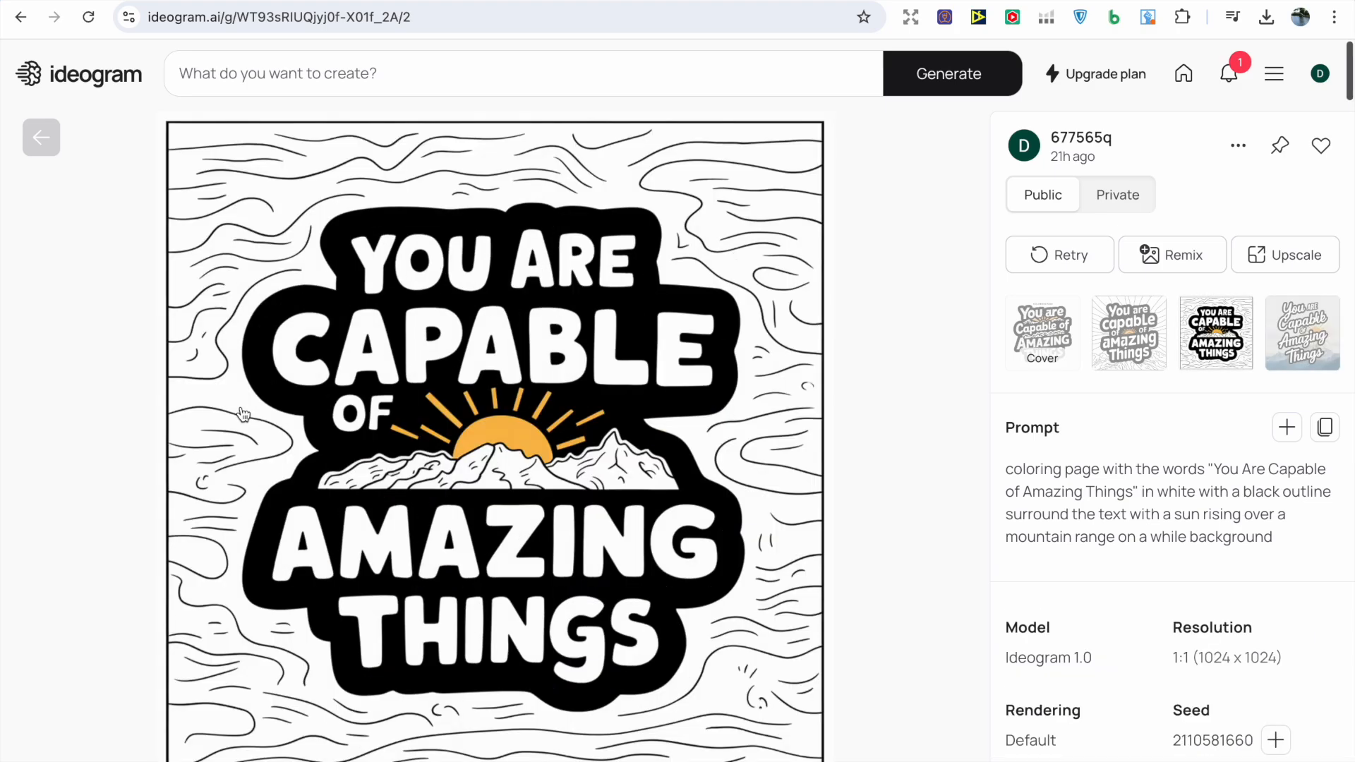
left_click(1042, 333)
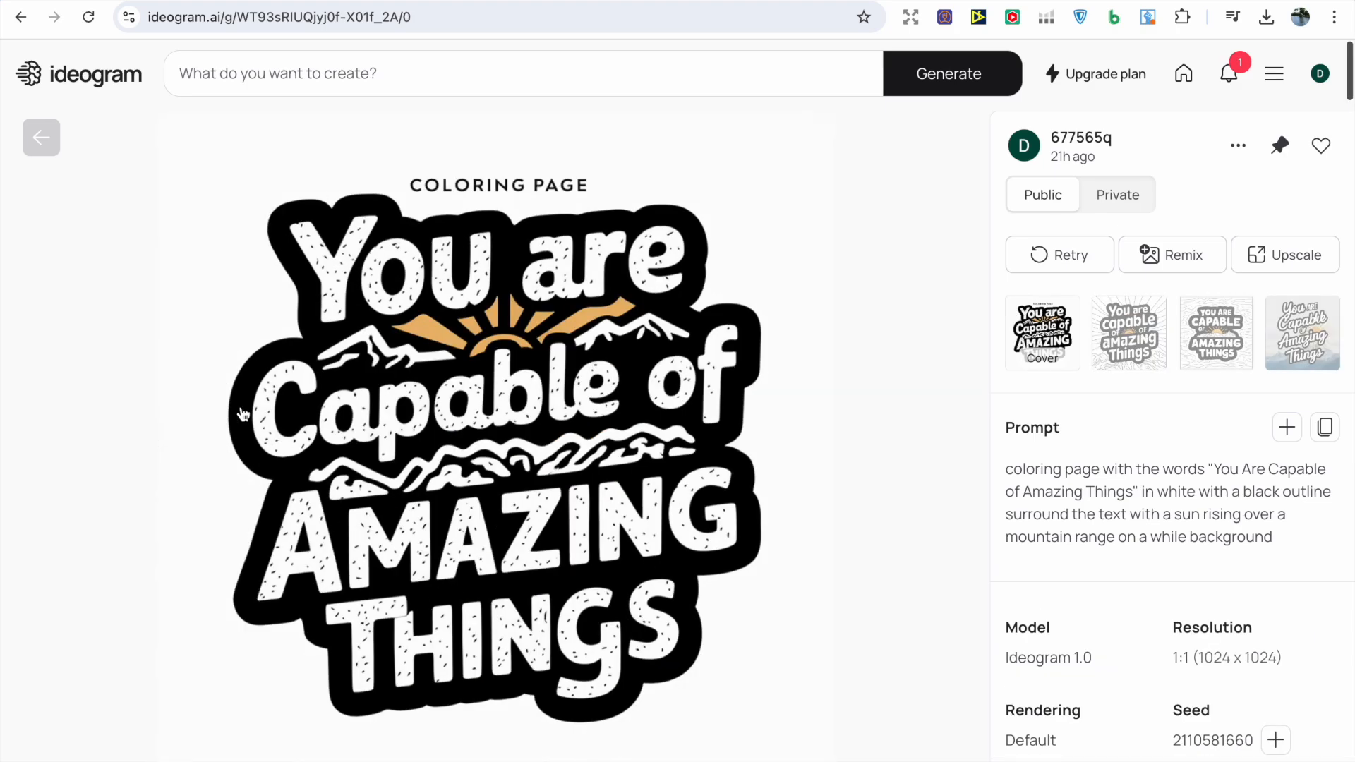
mouse_move(73, 226)
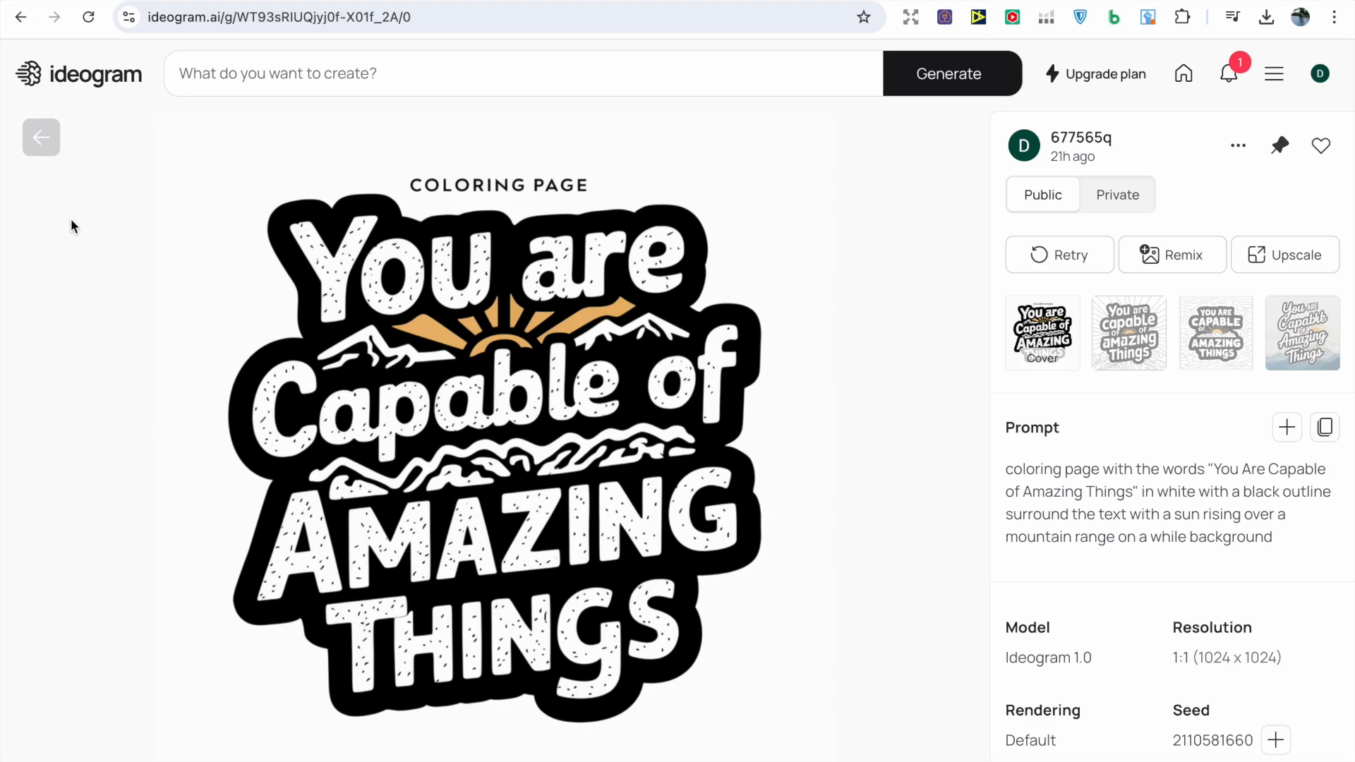
mouse_move(55, 184)
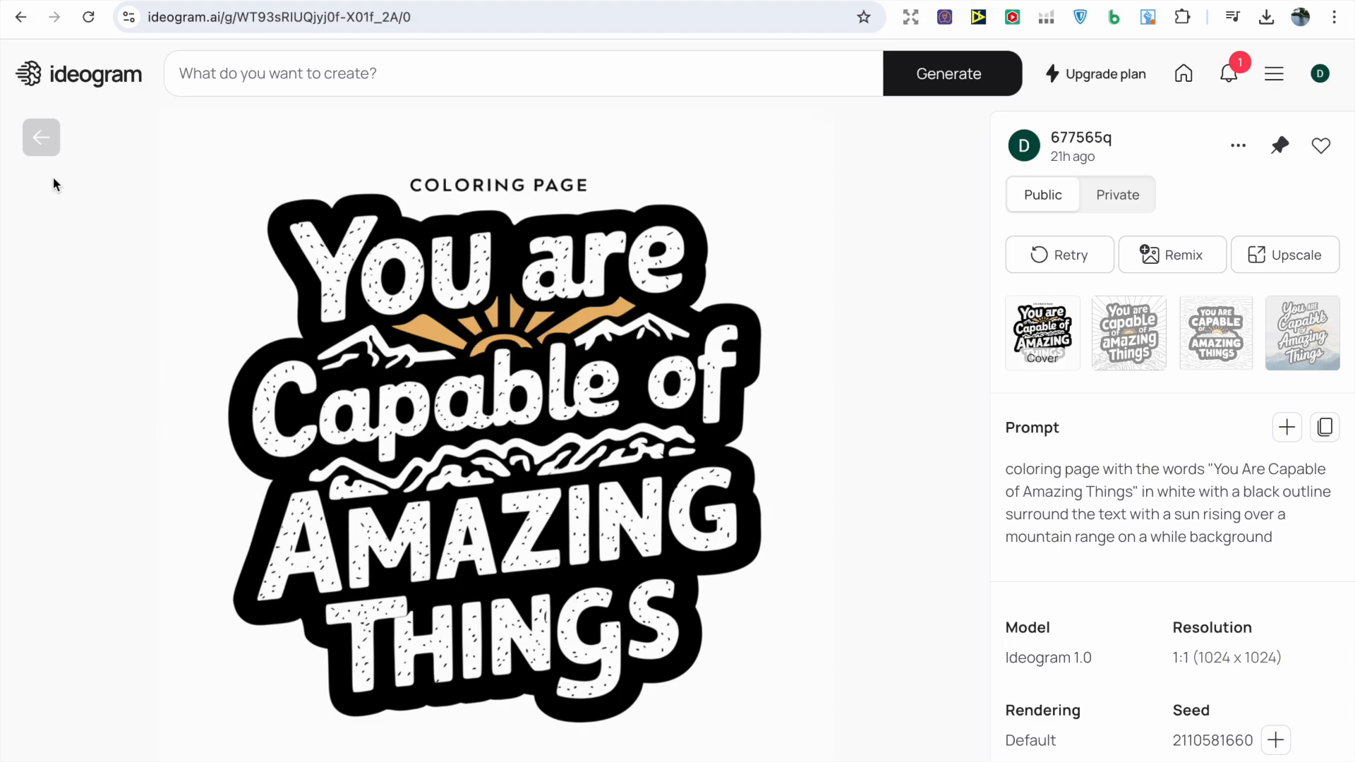
left_click(1215, 334)
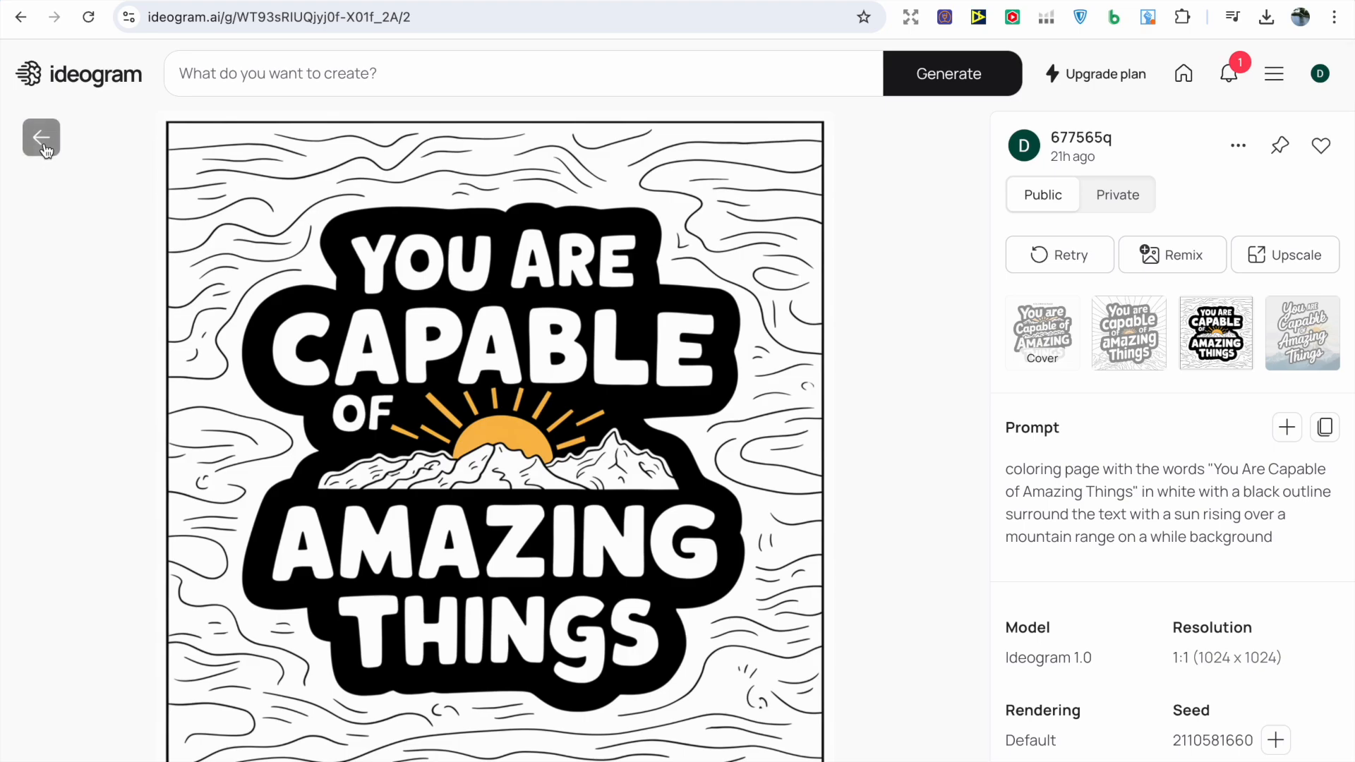
left_click(41, 137)
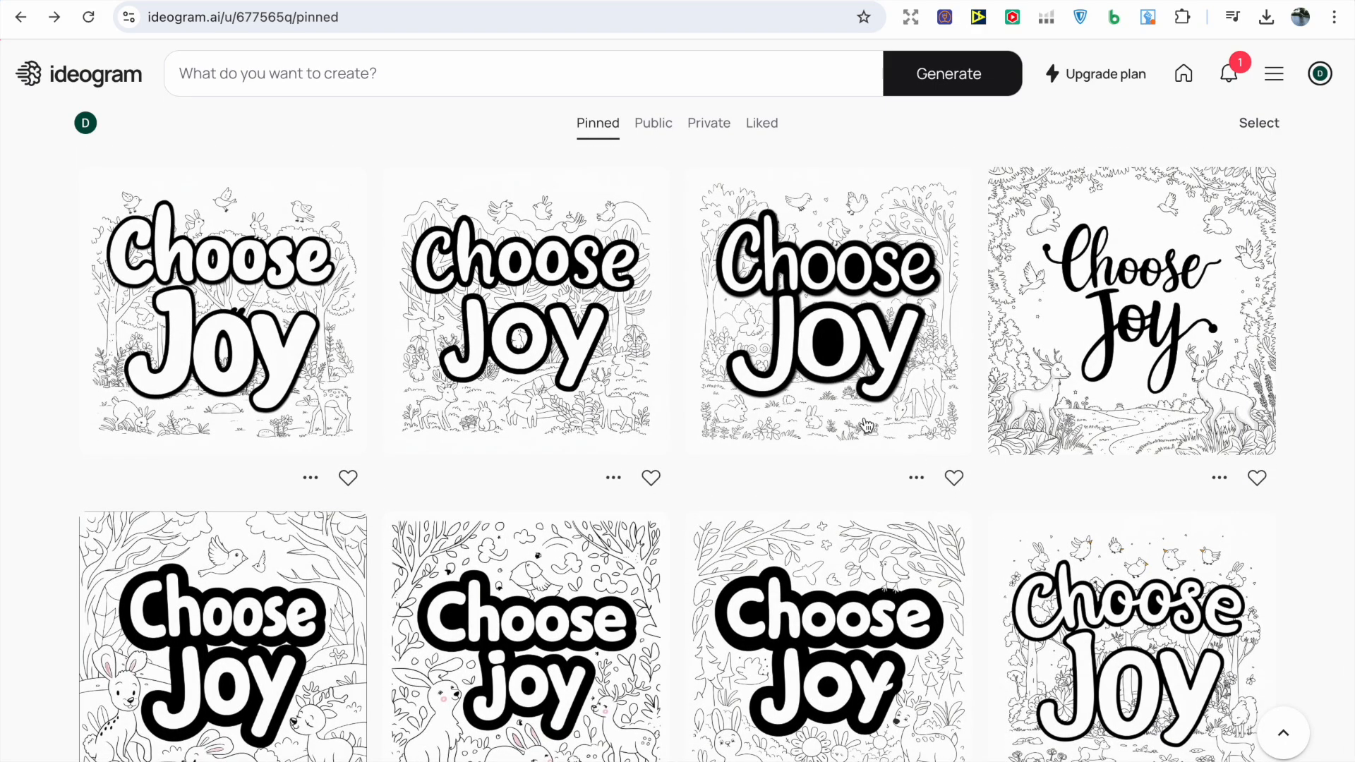
mouse_move(768, 559)
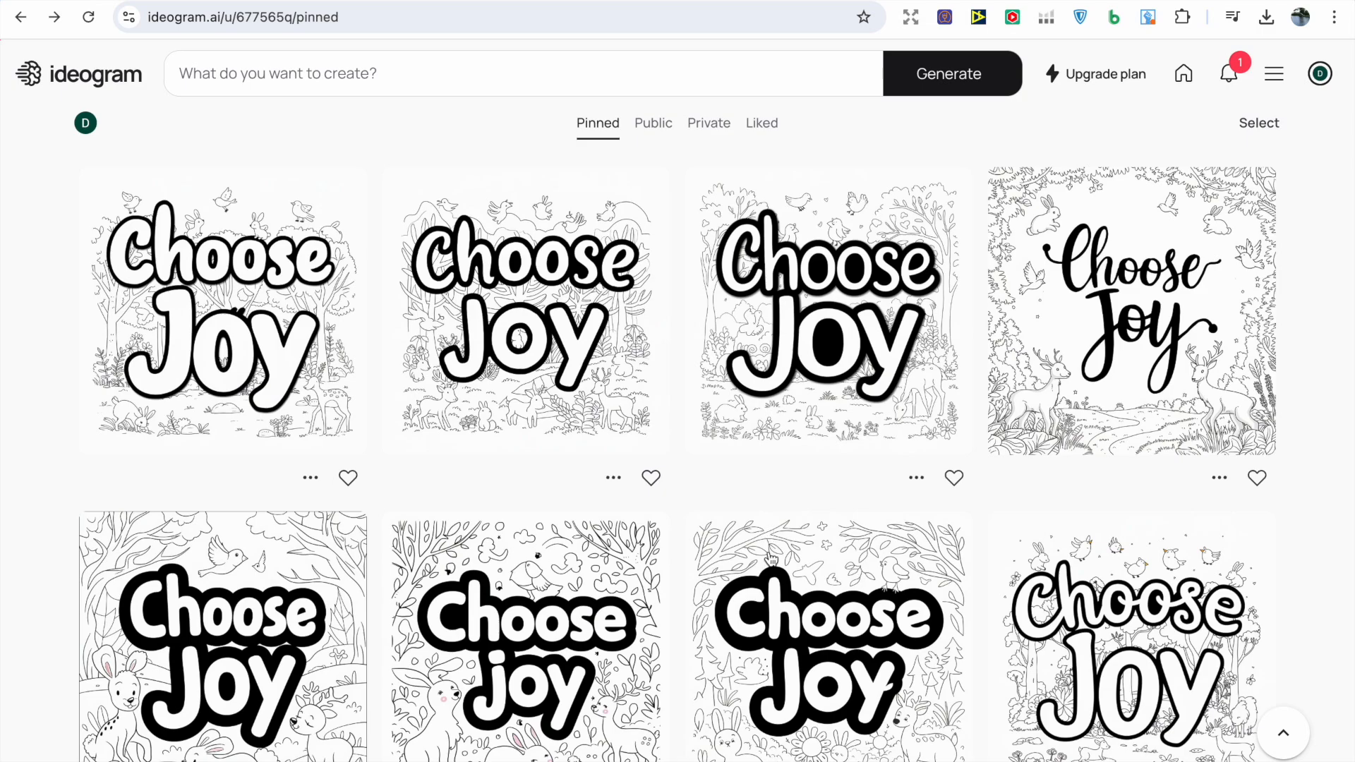
mouse_move(591, 429)
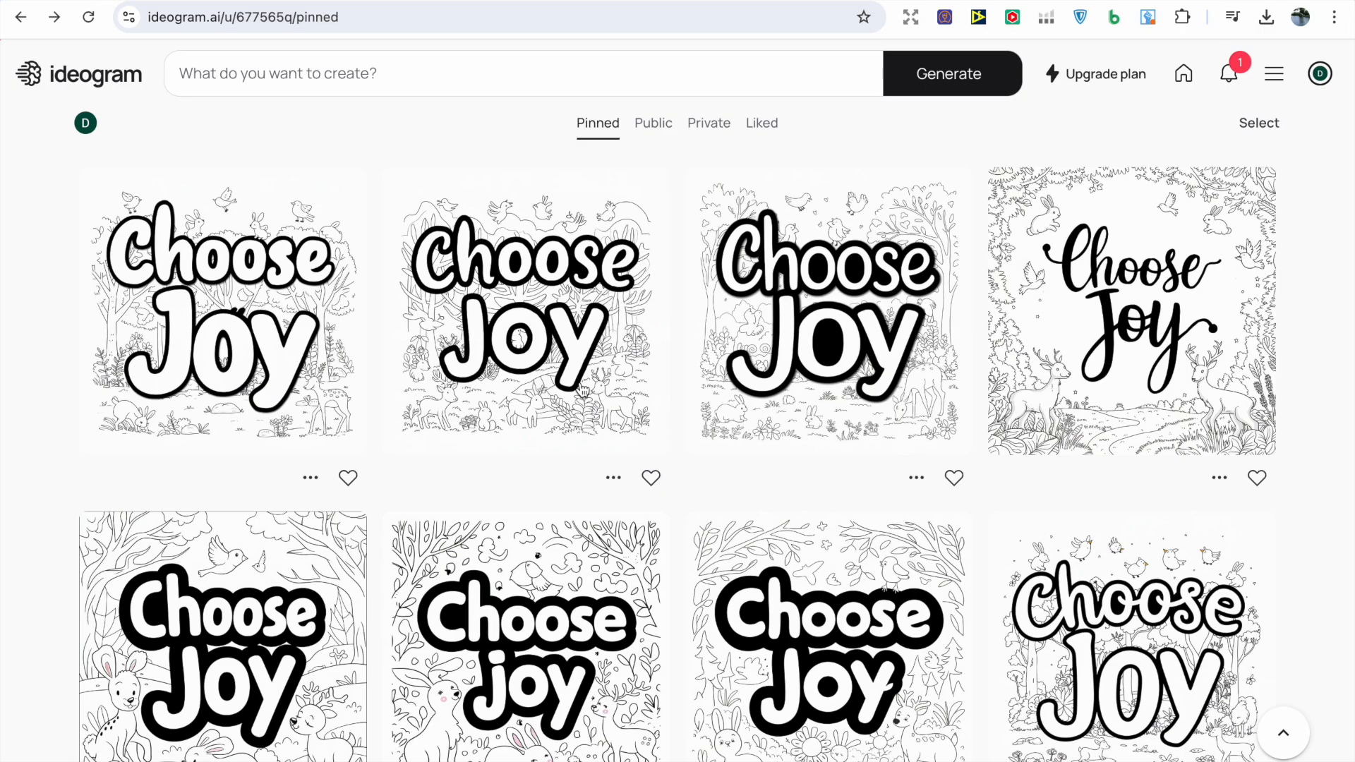
left_click(222, 310)
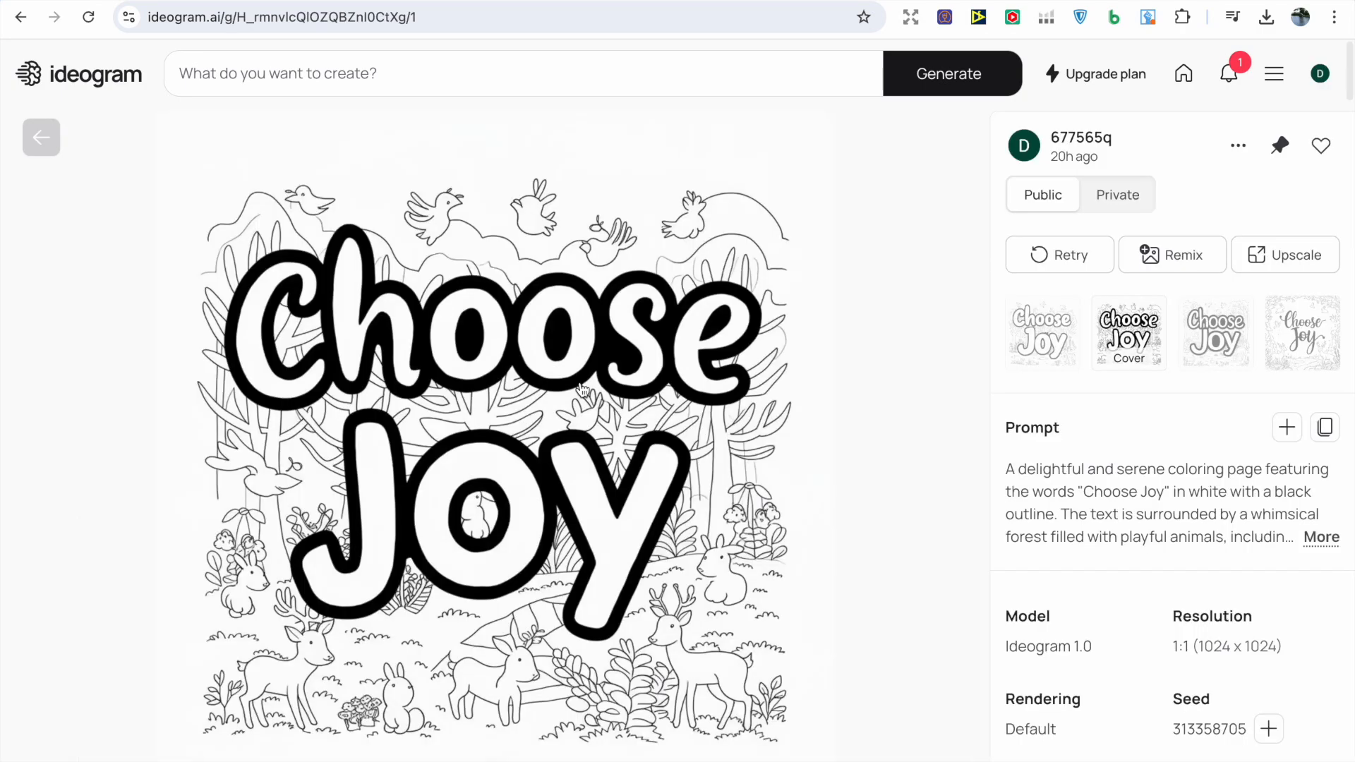
left_click(1302, 333)
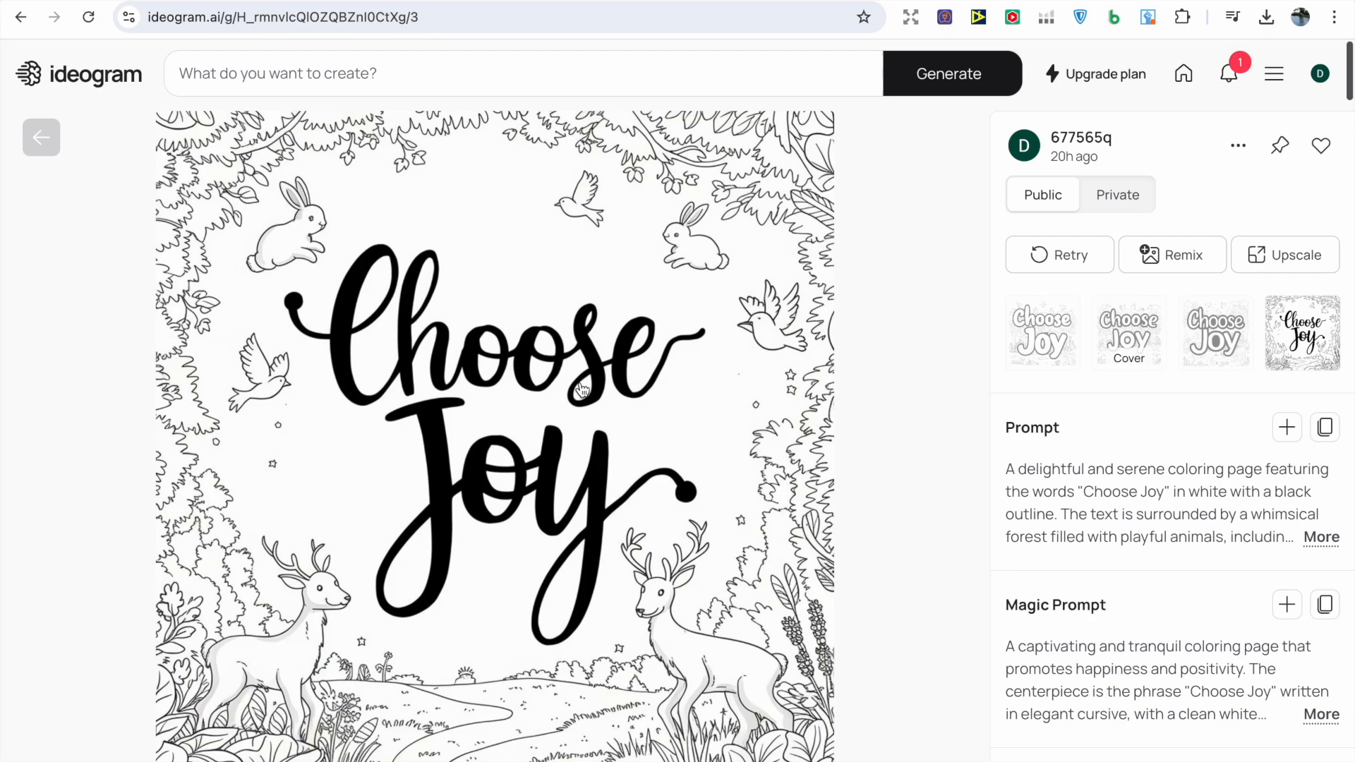
left_click(1214, 333)
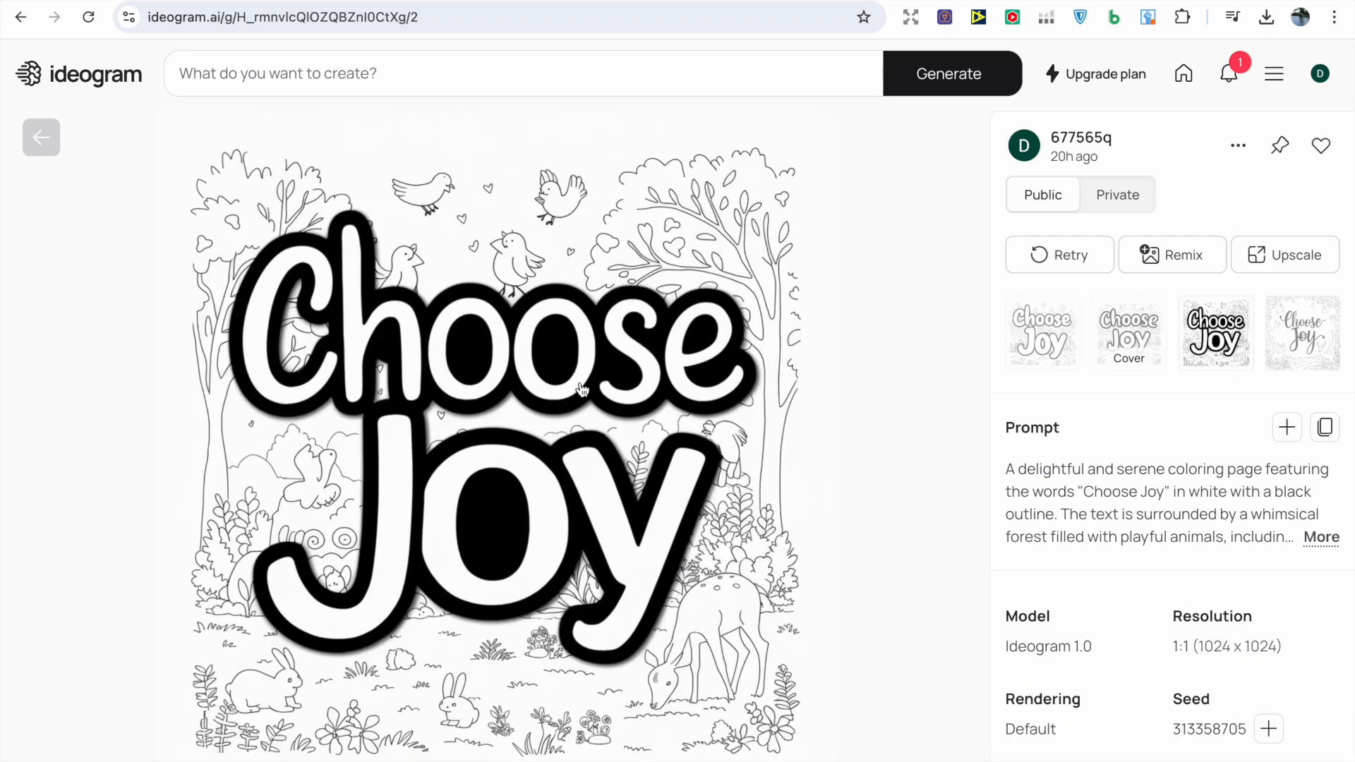
mouse_move(533, 207)
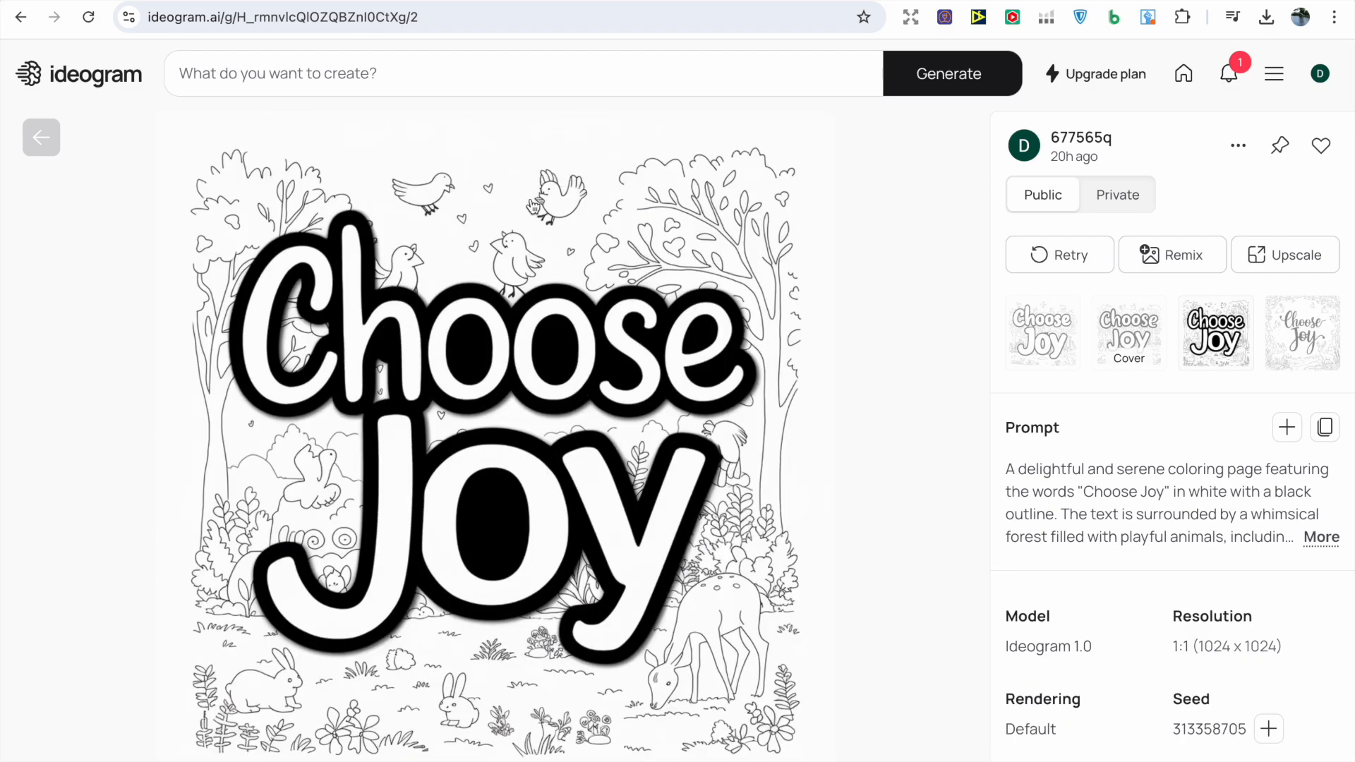
left_click(1128, 332)
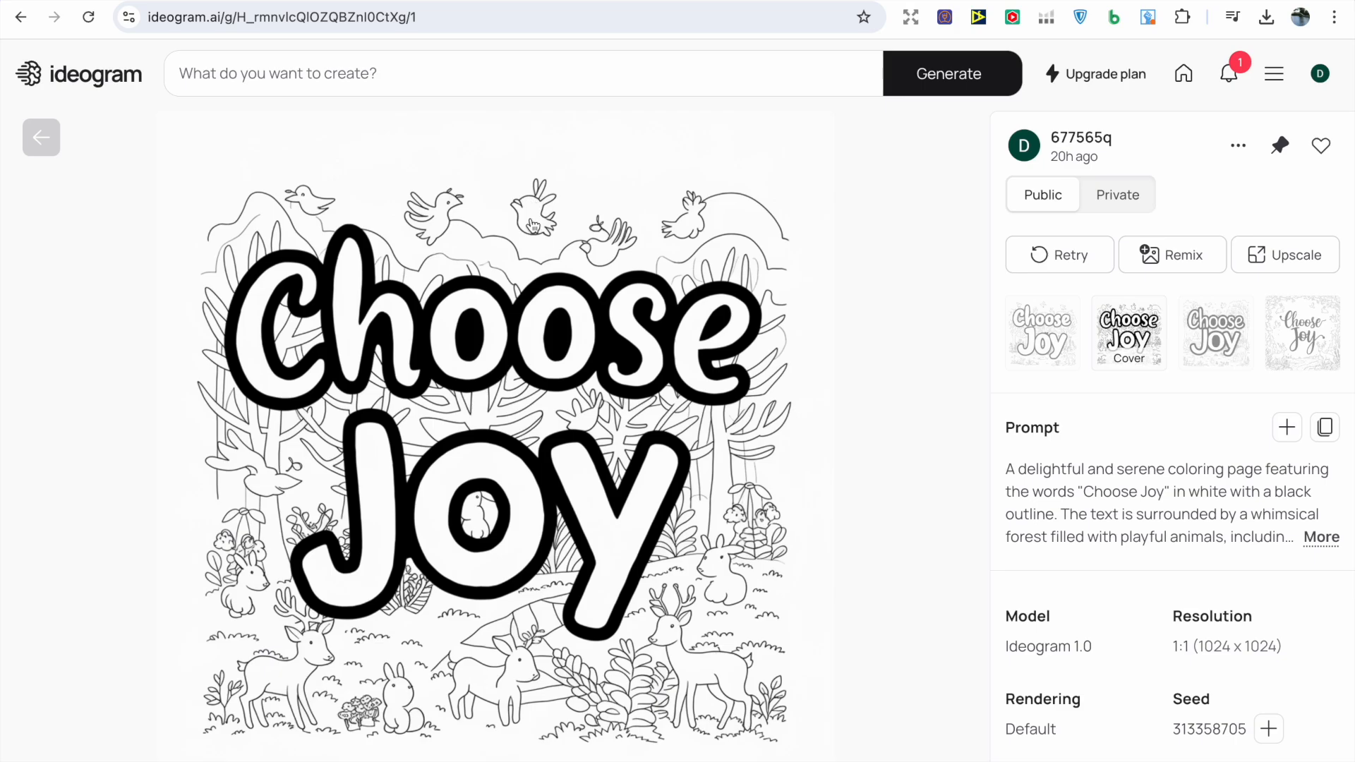
mouse_move(675, 360)
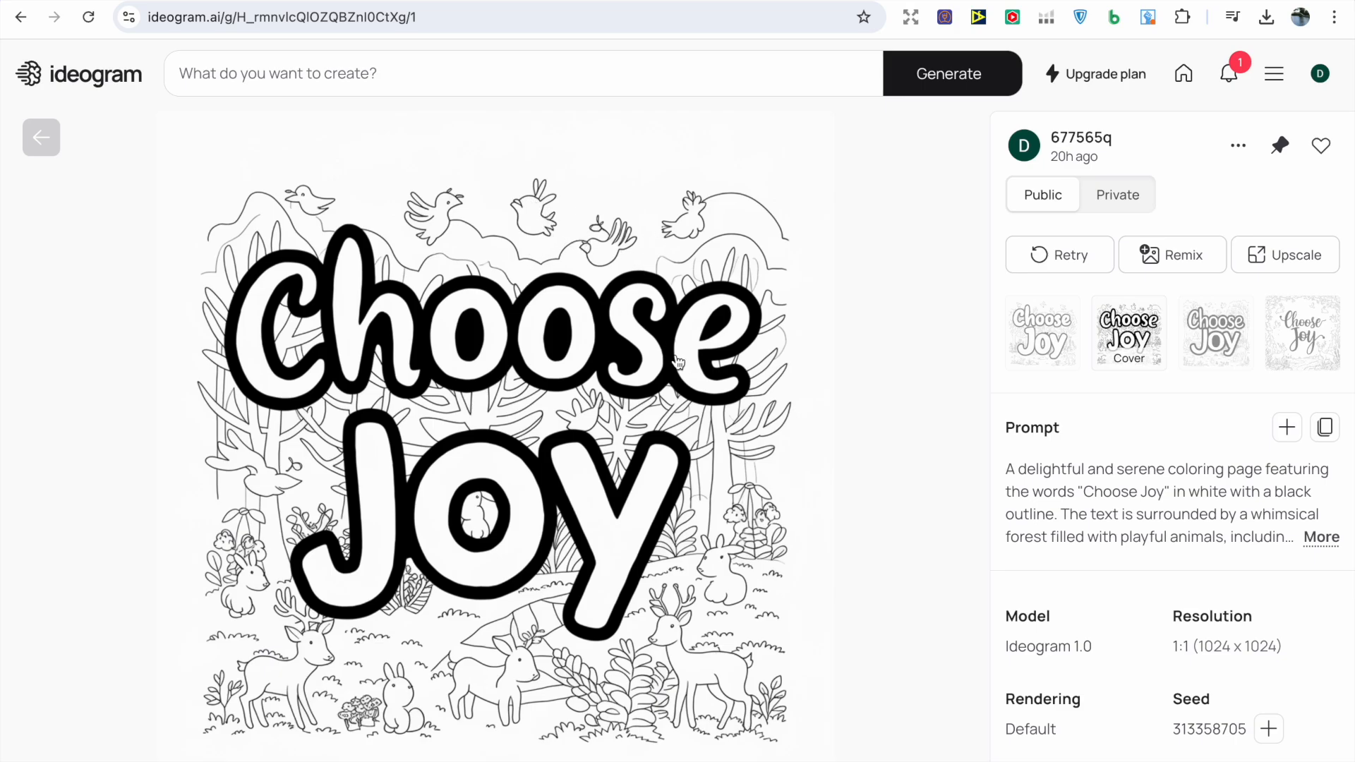
left_click(1042, 333)
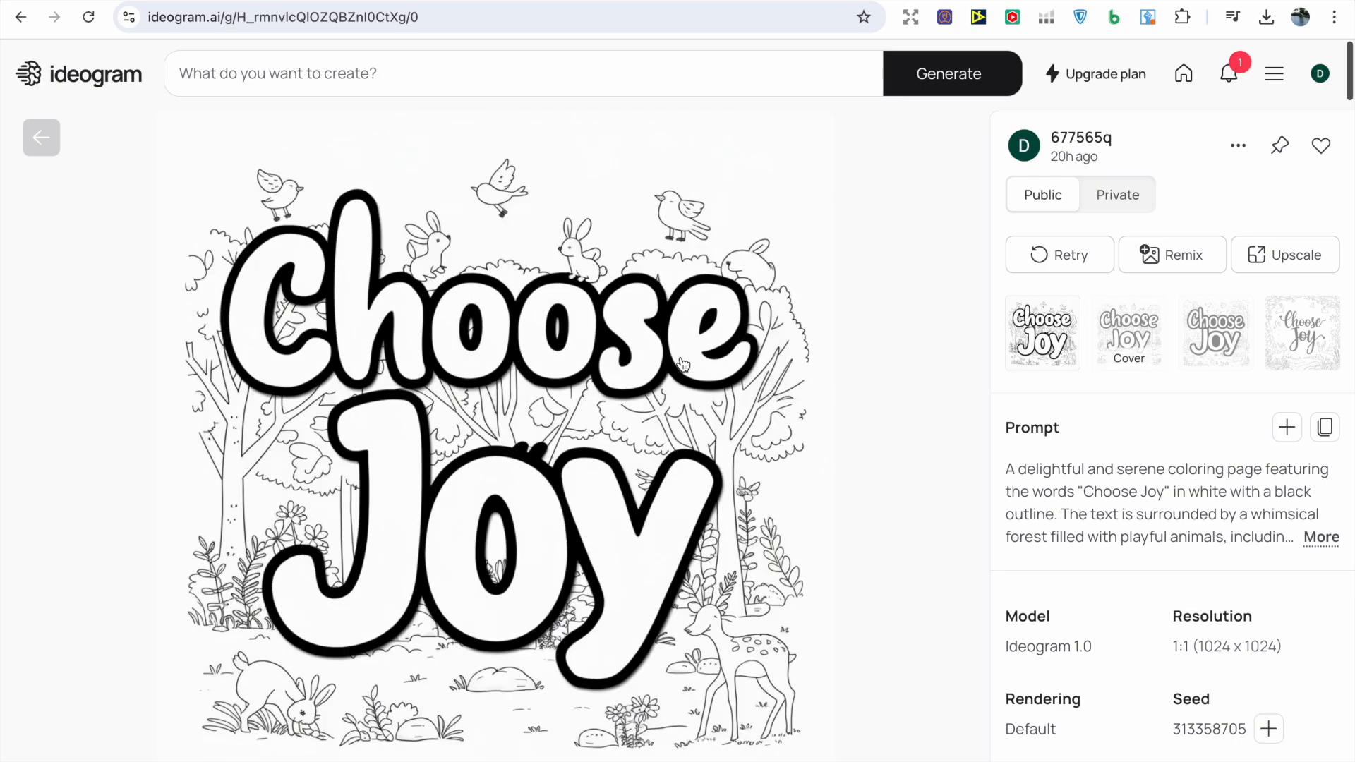
mouse_move(398, 255)
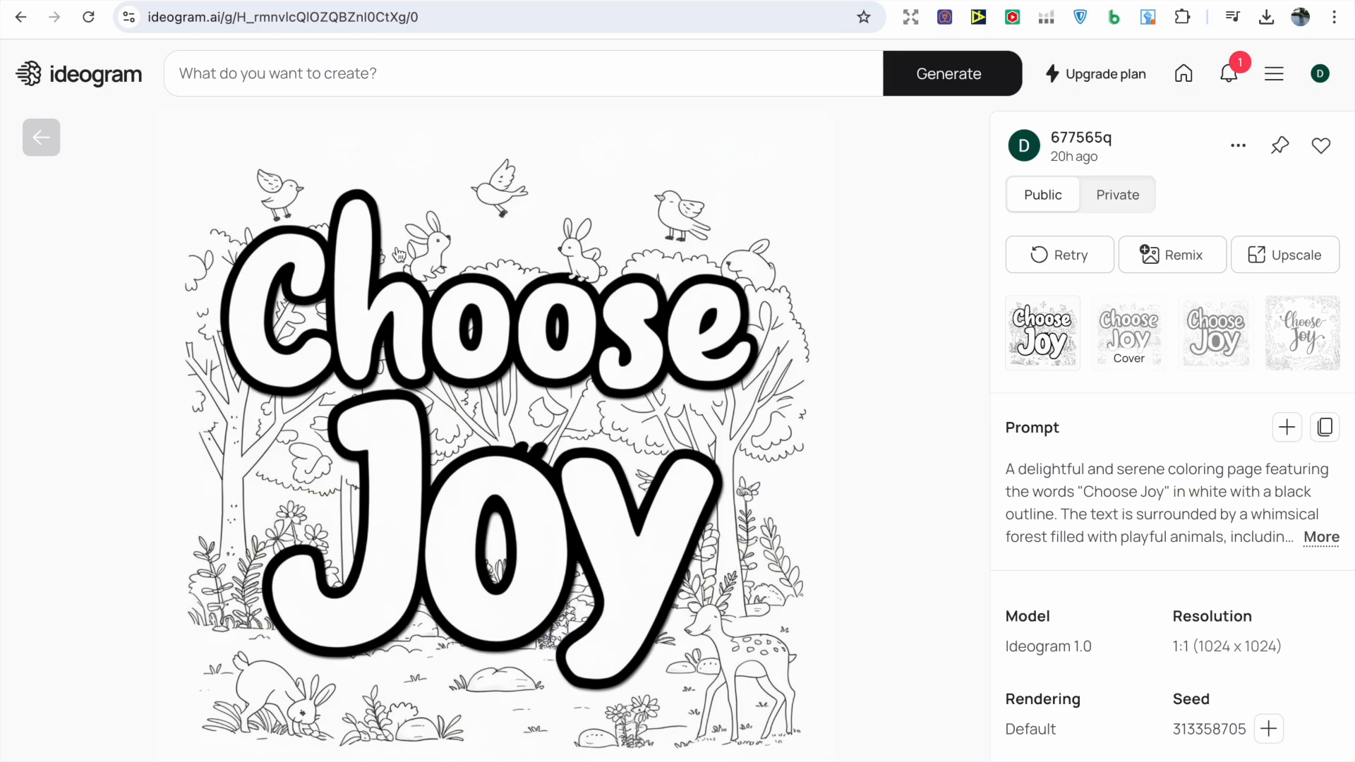
left_click(41, 137)
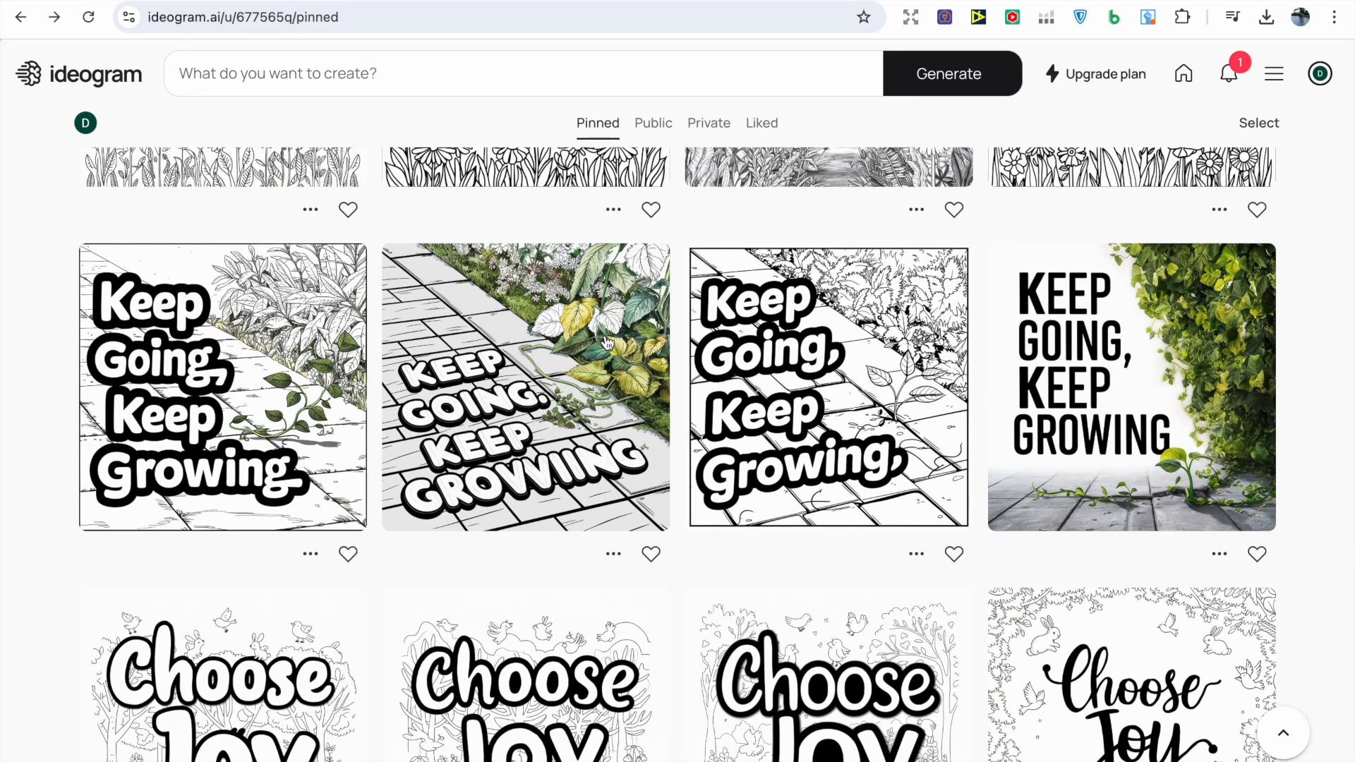
mouse_move(778, 379)
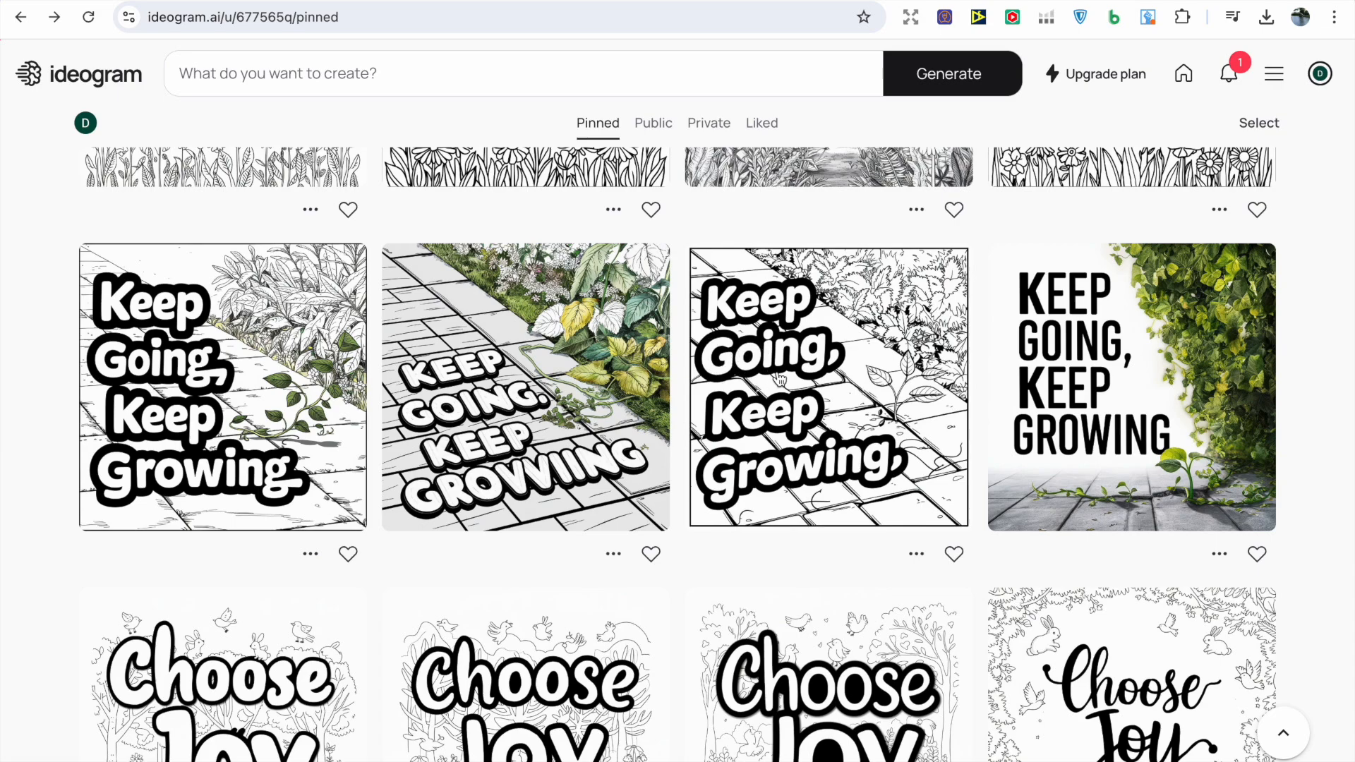
mouse_move(778, 378)
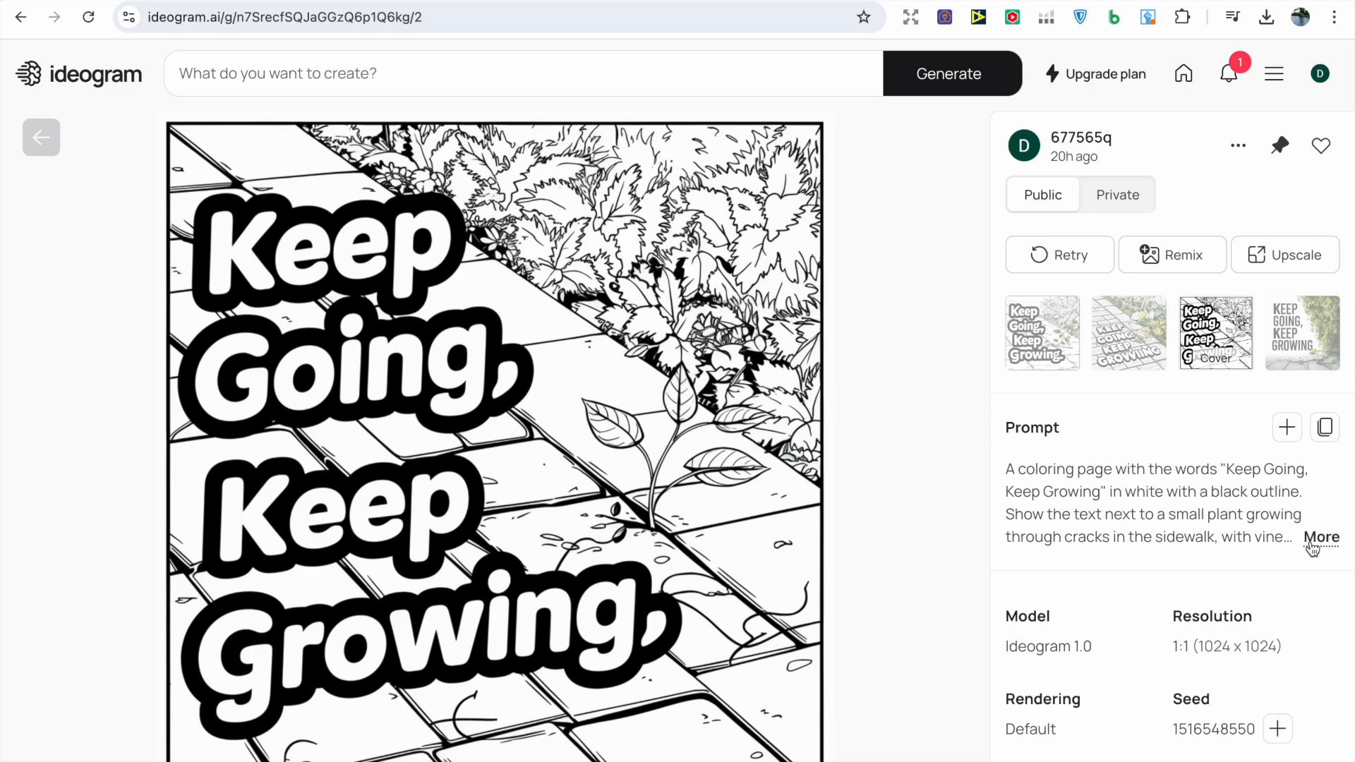
Step: Compare the four Keep Going, Keep Growing variations and settle on the first bold outlined version
left_click(1128, 333)
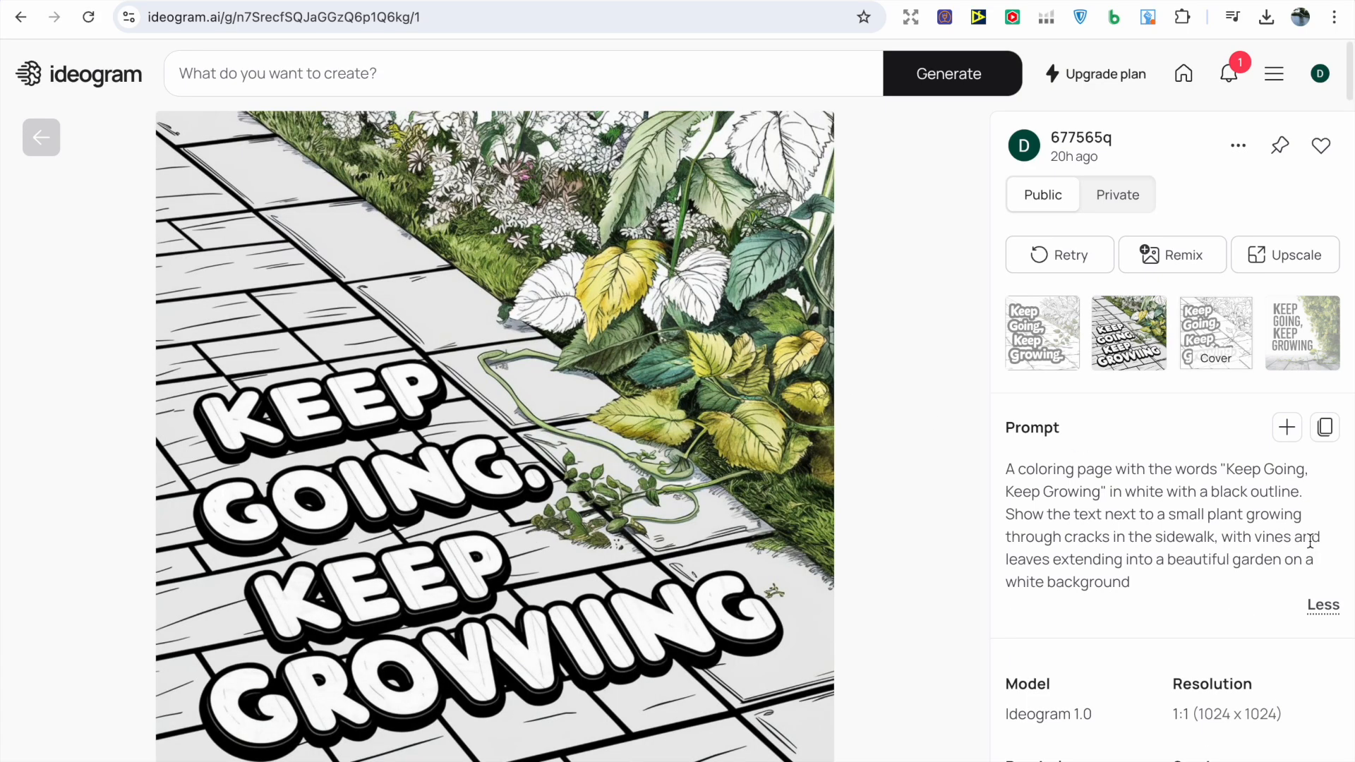
left_click(1042, 332)
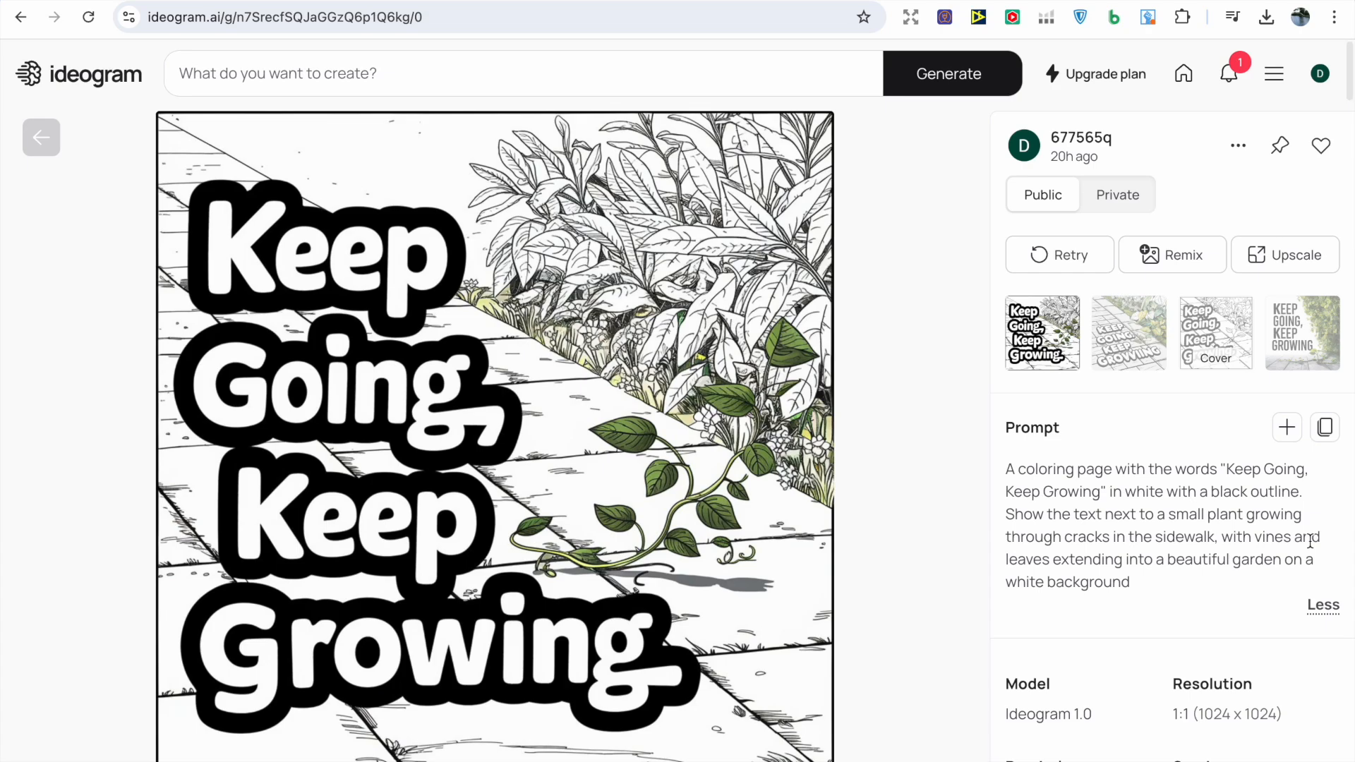
left_click(1214, 333)
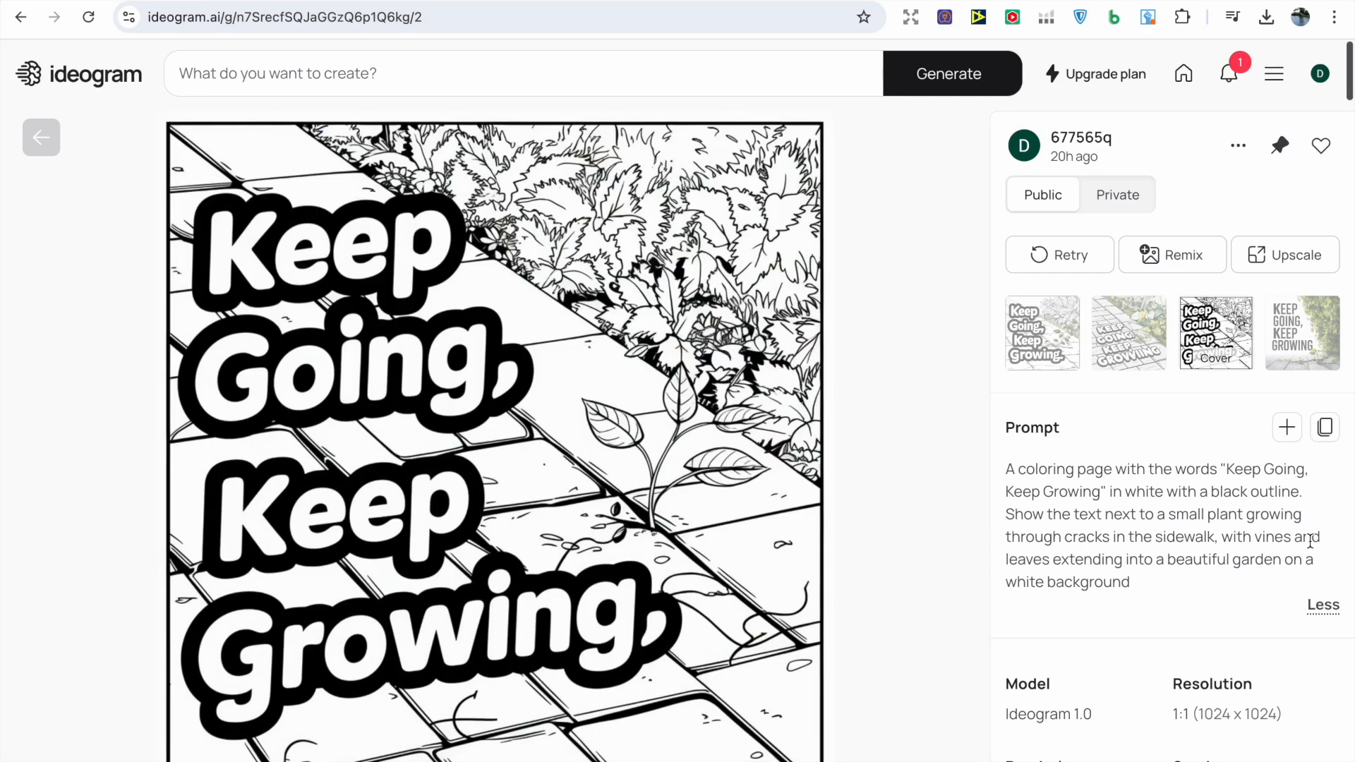
left_click(1301, 333)
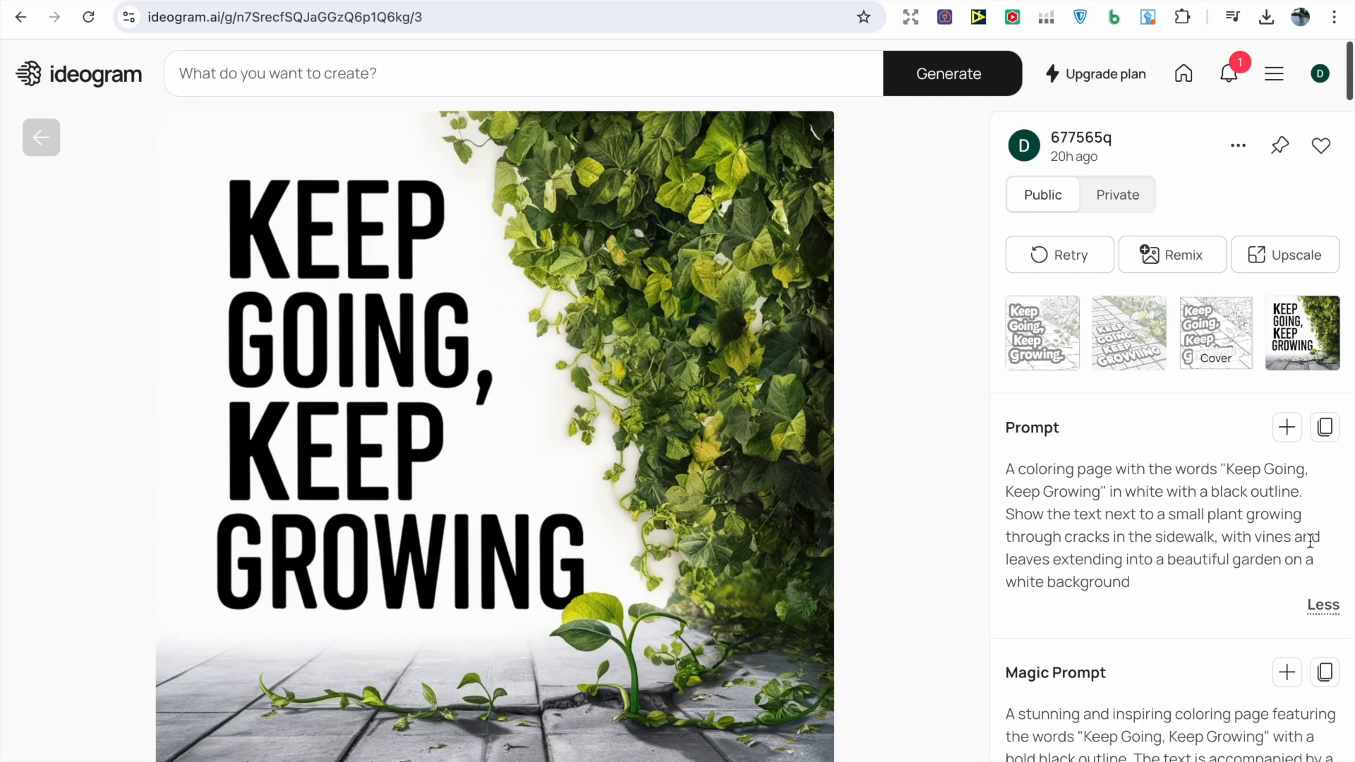
left_click(1214, 333)
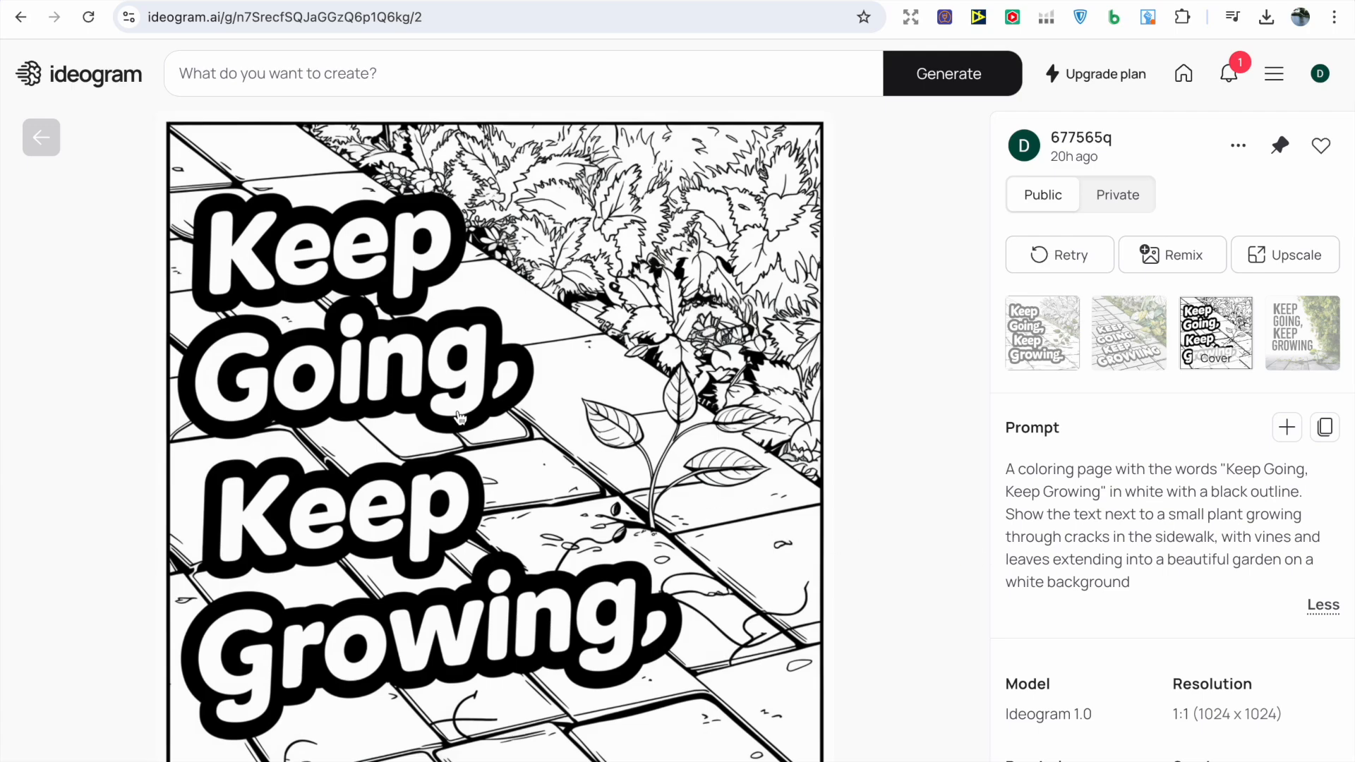
left_click(1128, 333)
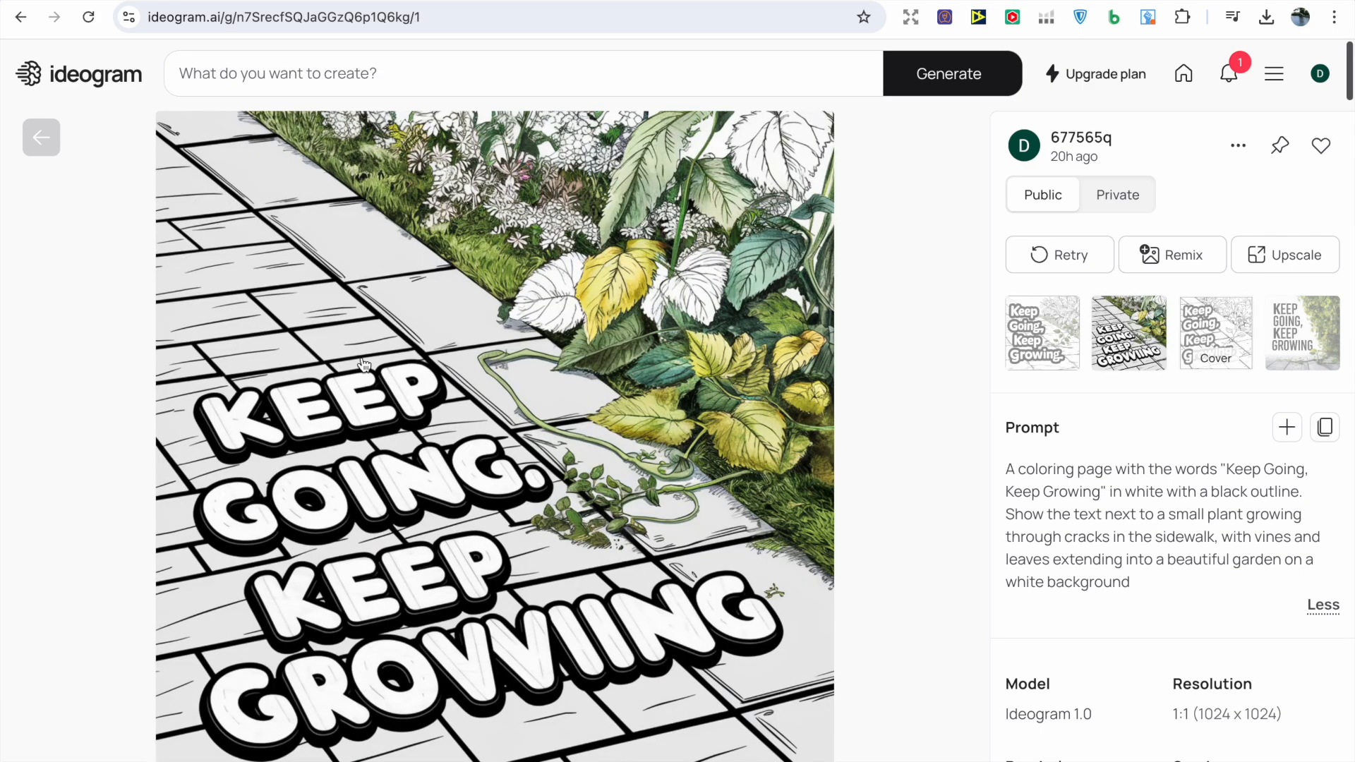
left_click(1042, 334)
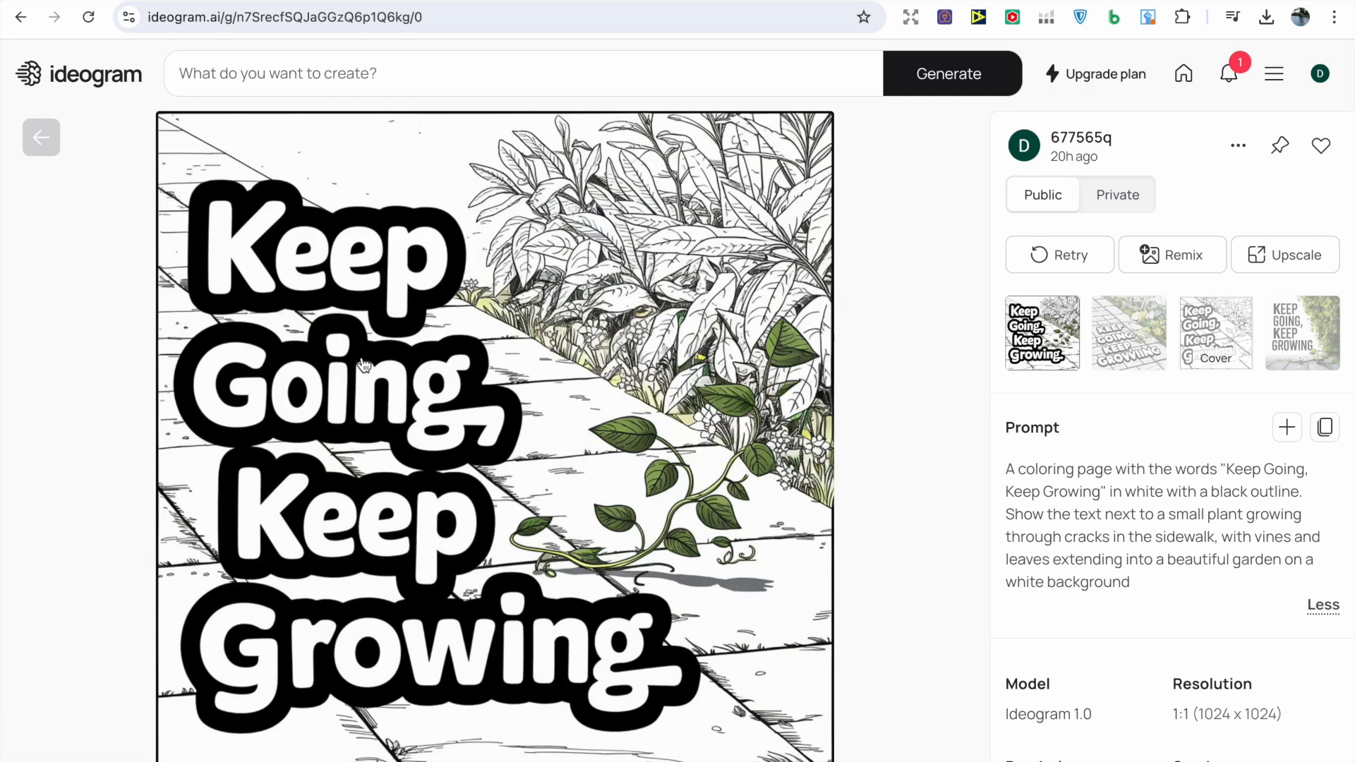
left_click(1128, 333)
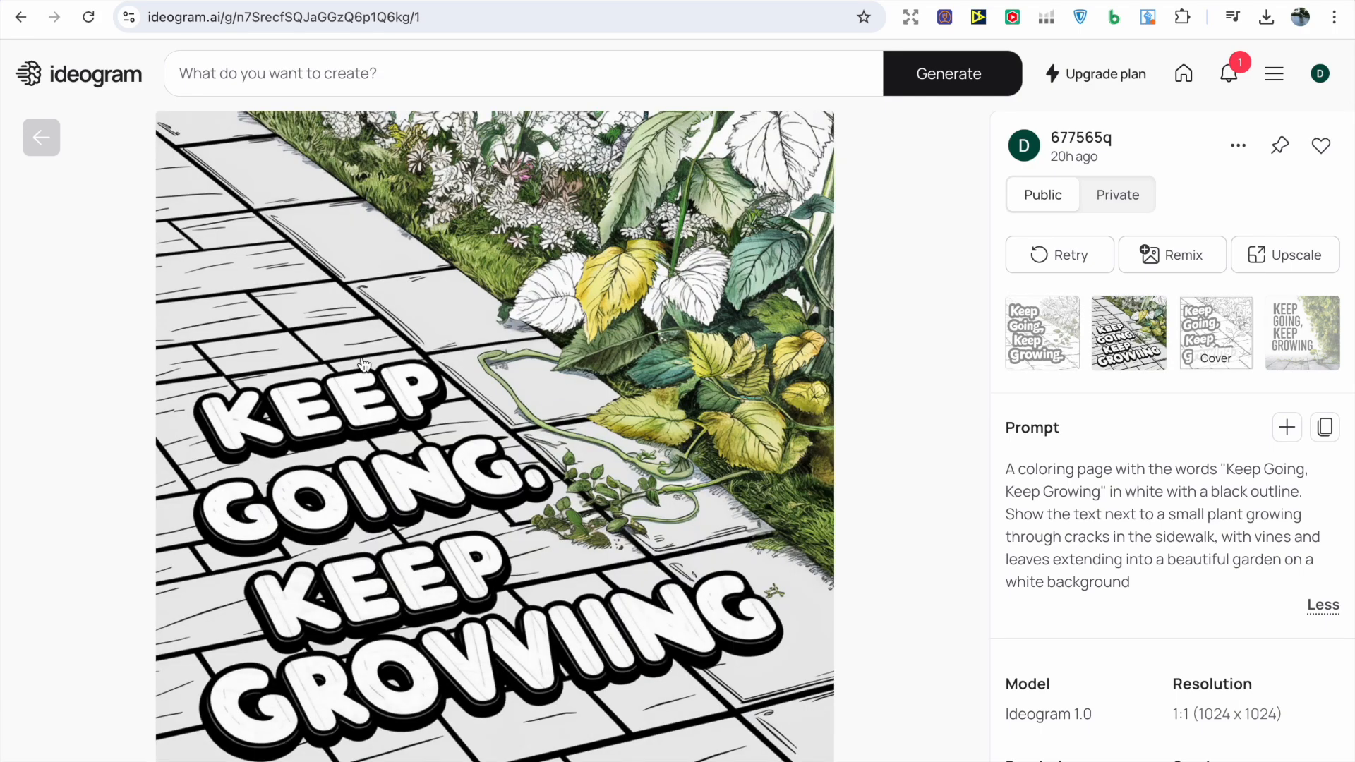
left_click(1042, 333)
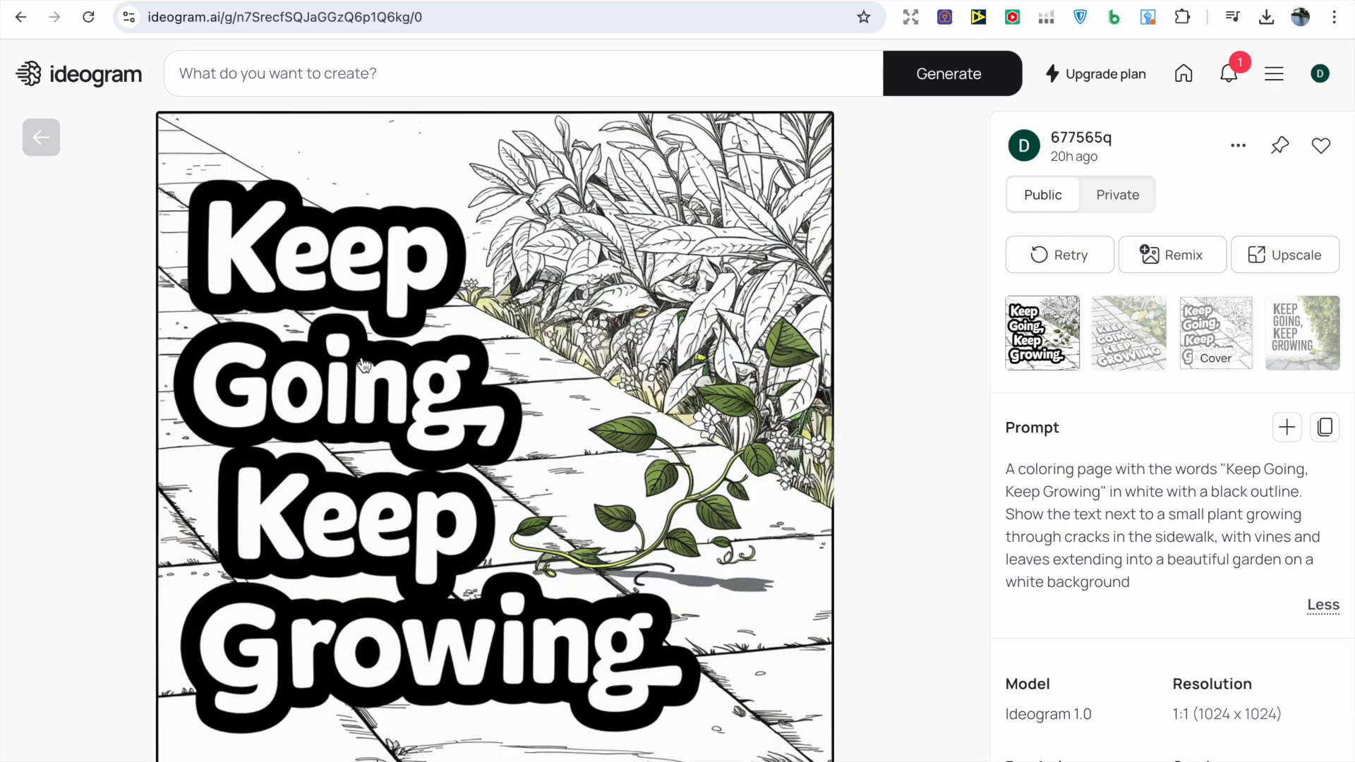
mouse_move(305, 276)
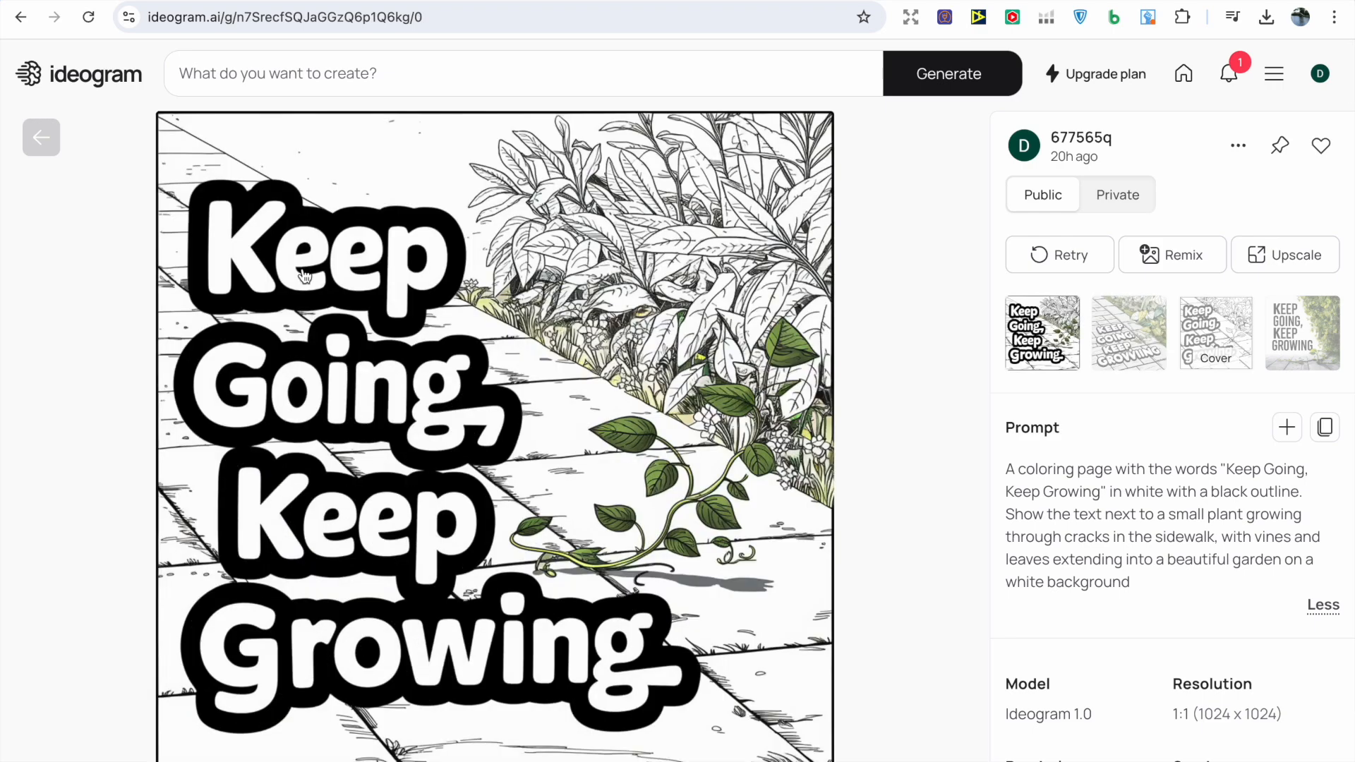
mouse_move(41, 137)
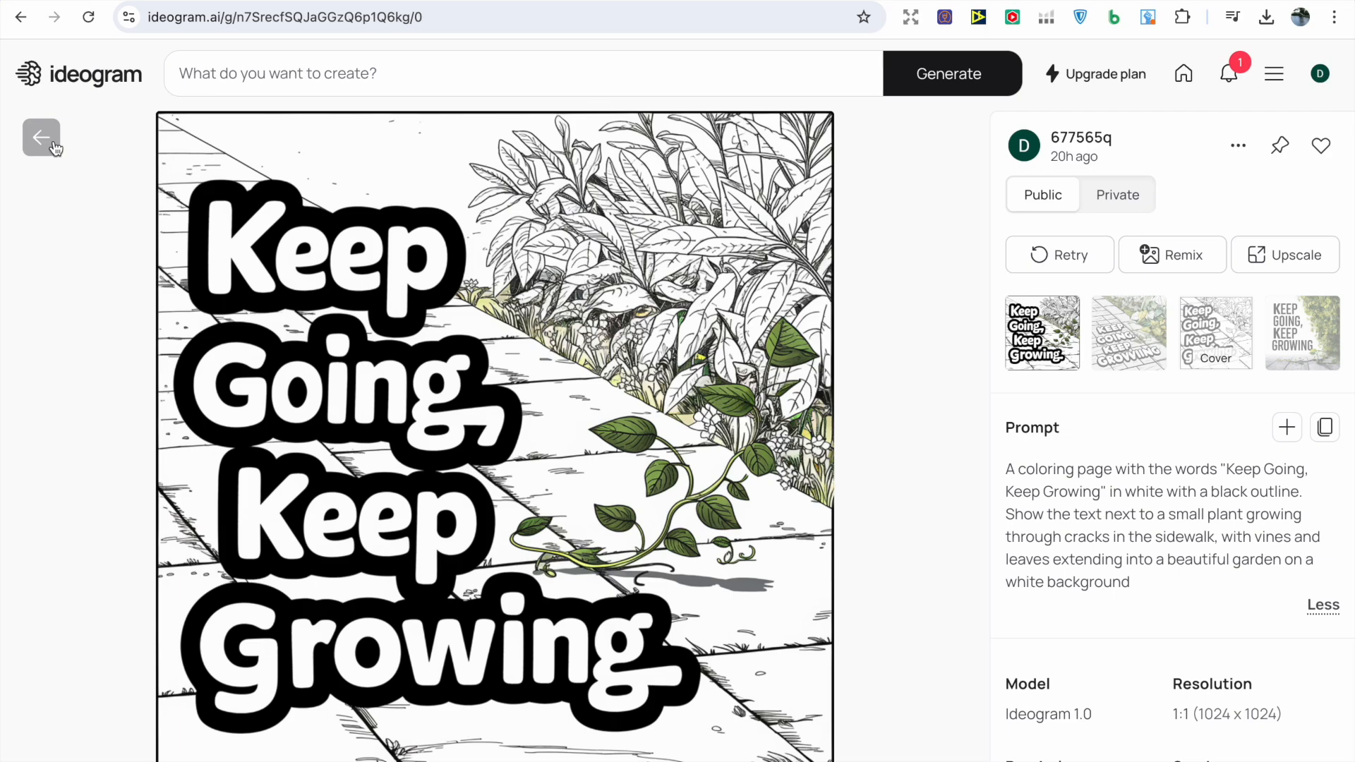
Step: Return to the pinned gallery and open the Live in full Bloom coloring page
left_click(41, 137)
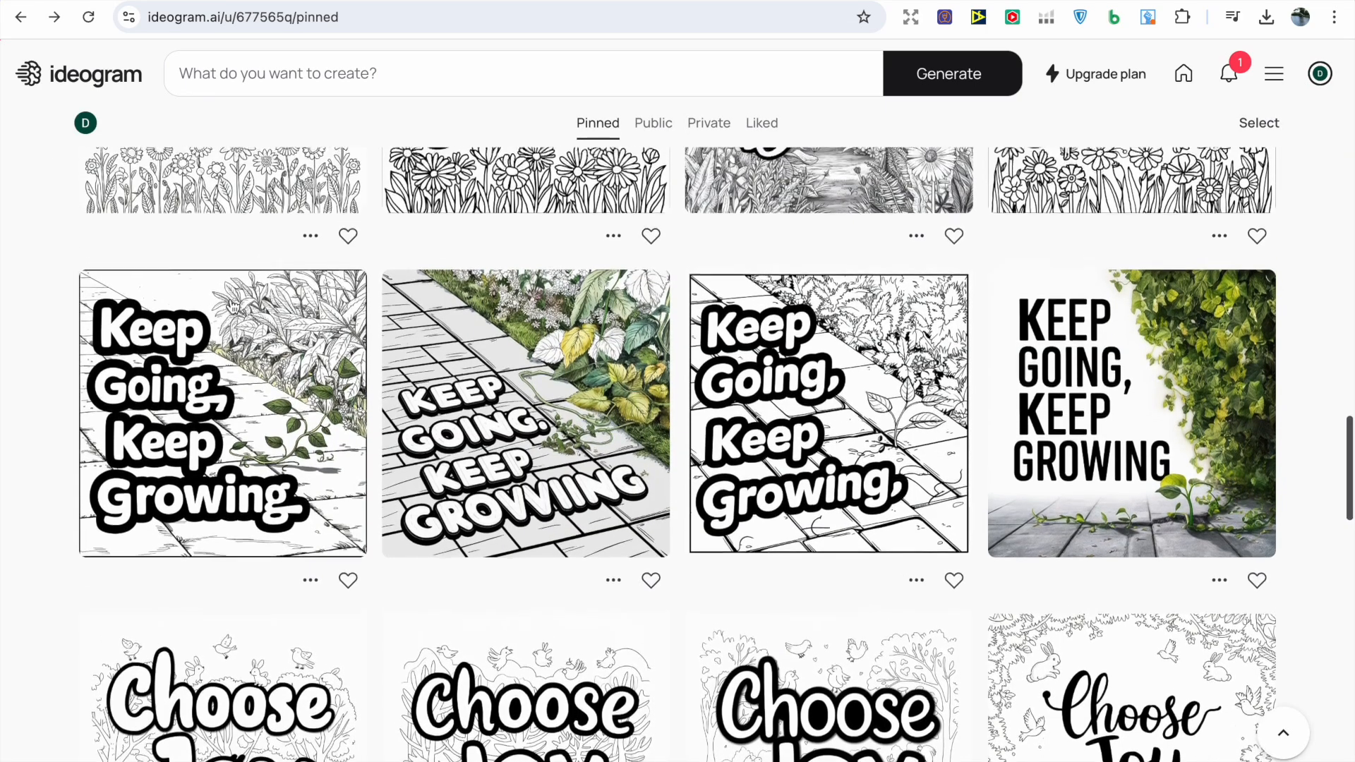
scroll("up", 3)
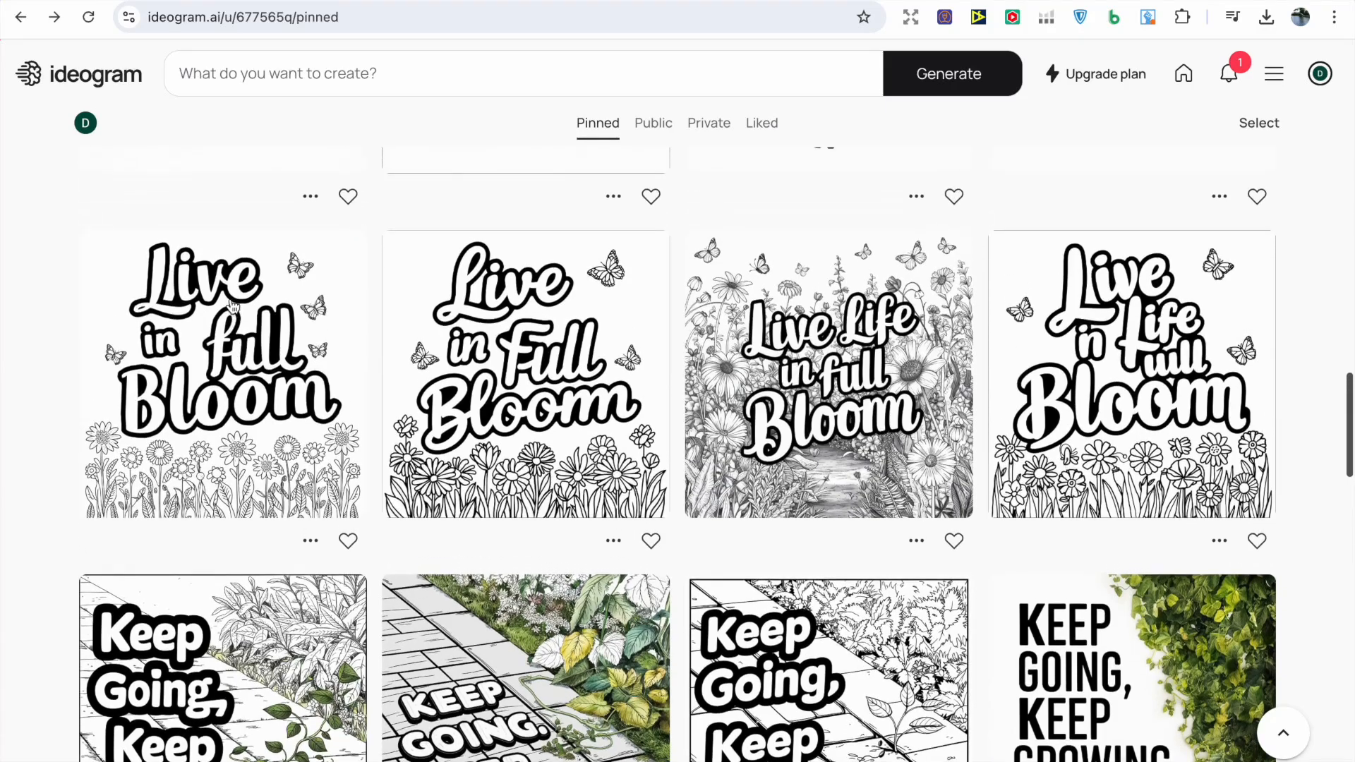
mouse_move(333, 369)
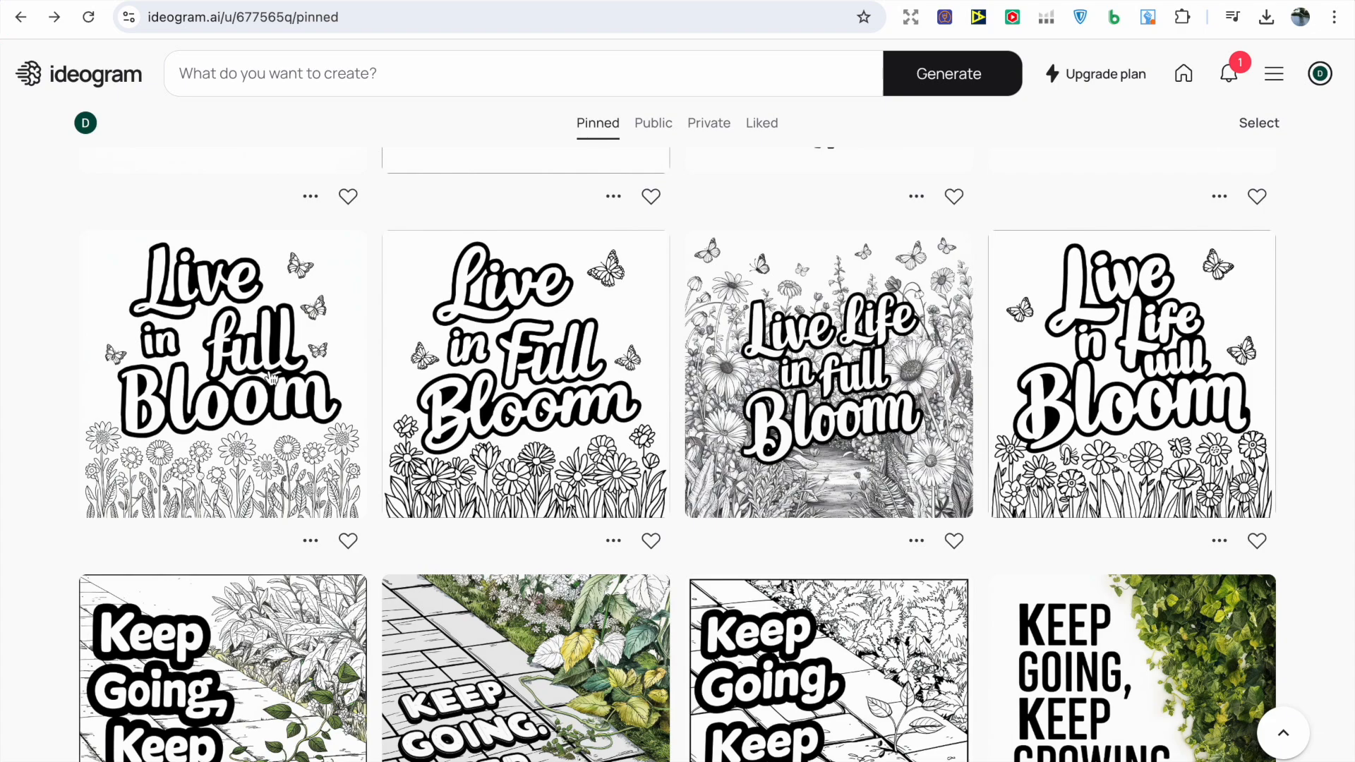
left_click(222, 374)
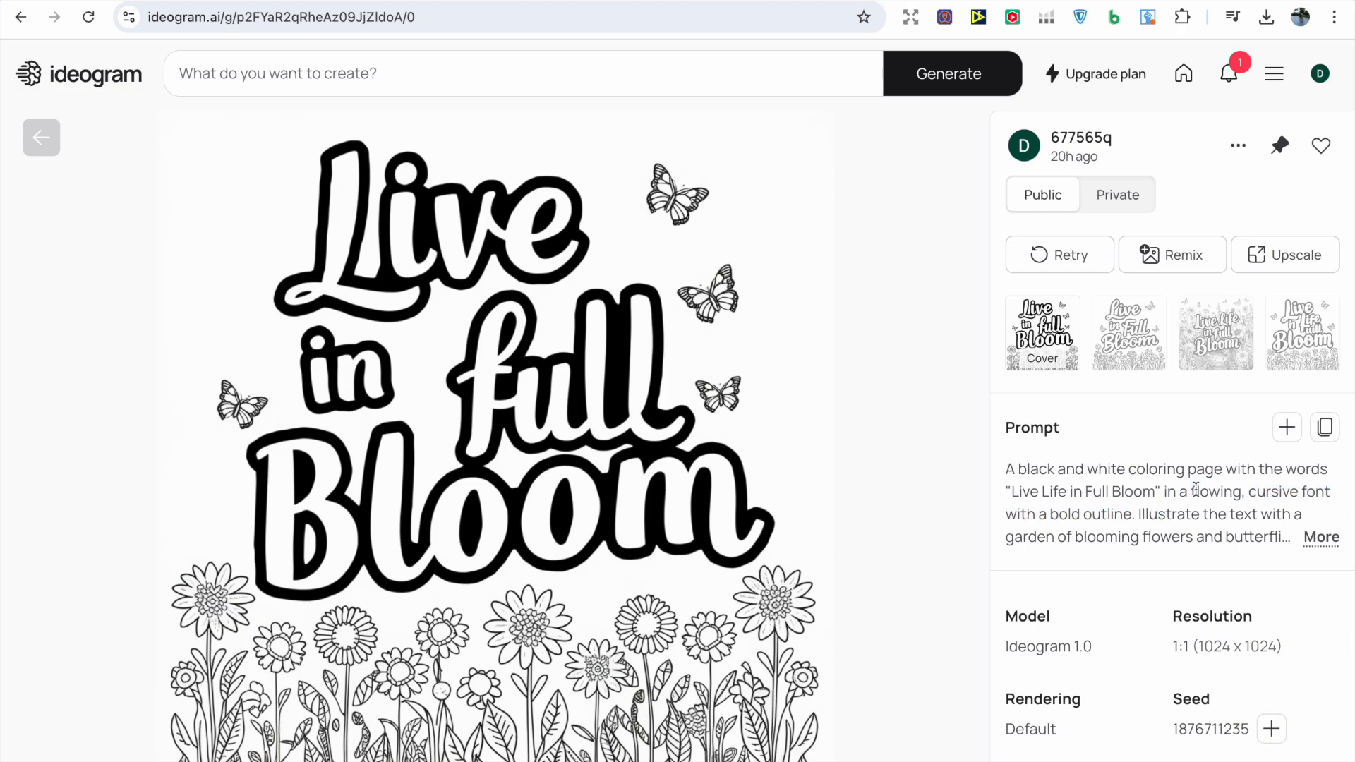
Step: Compare the Live in Full Bloom flower-garden variations, ending on the first, then move on to Courage Over Comfort
left_click(1128, 331)
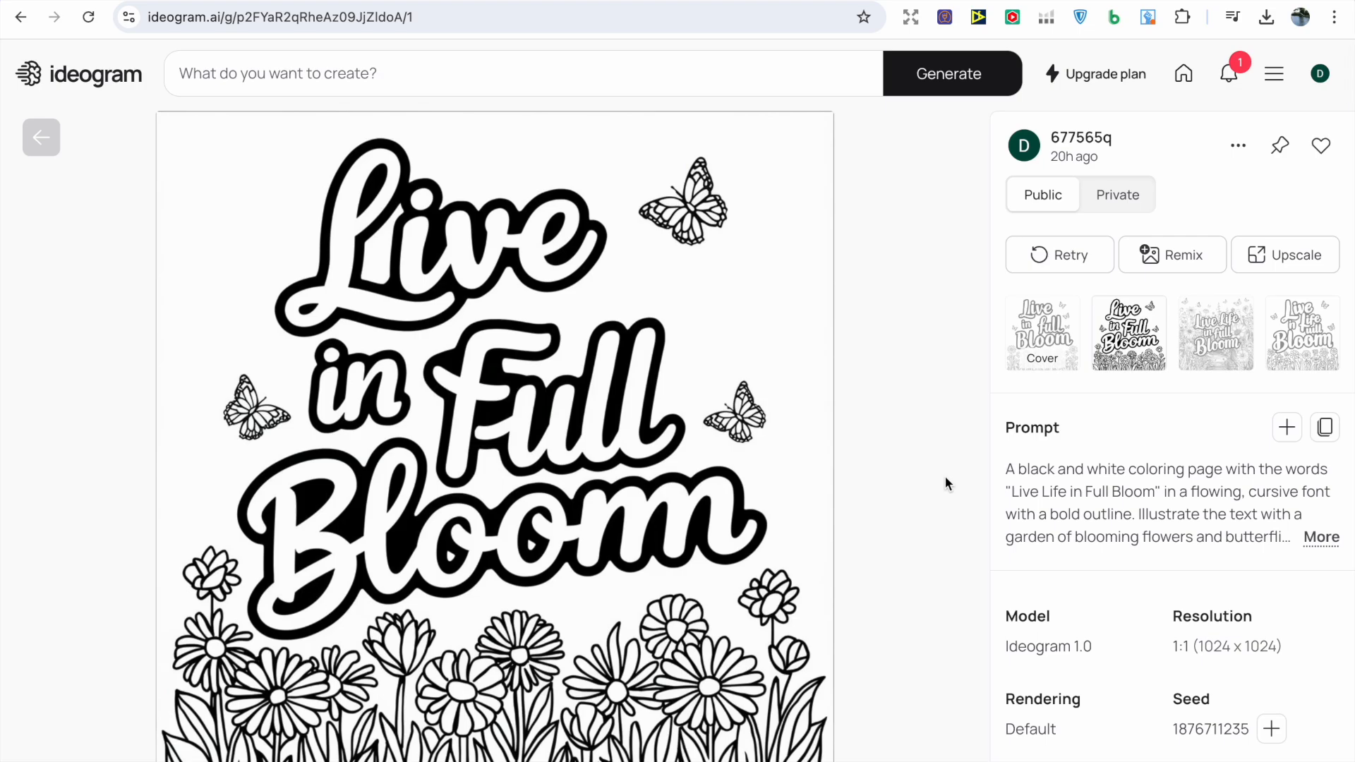
left_click(1301, 333)
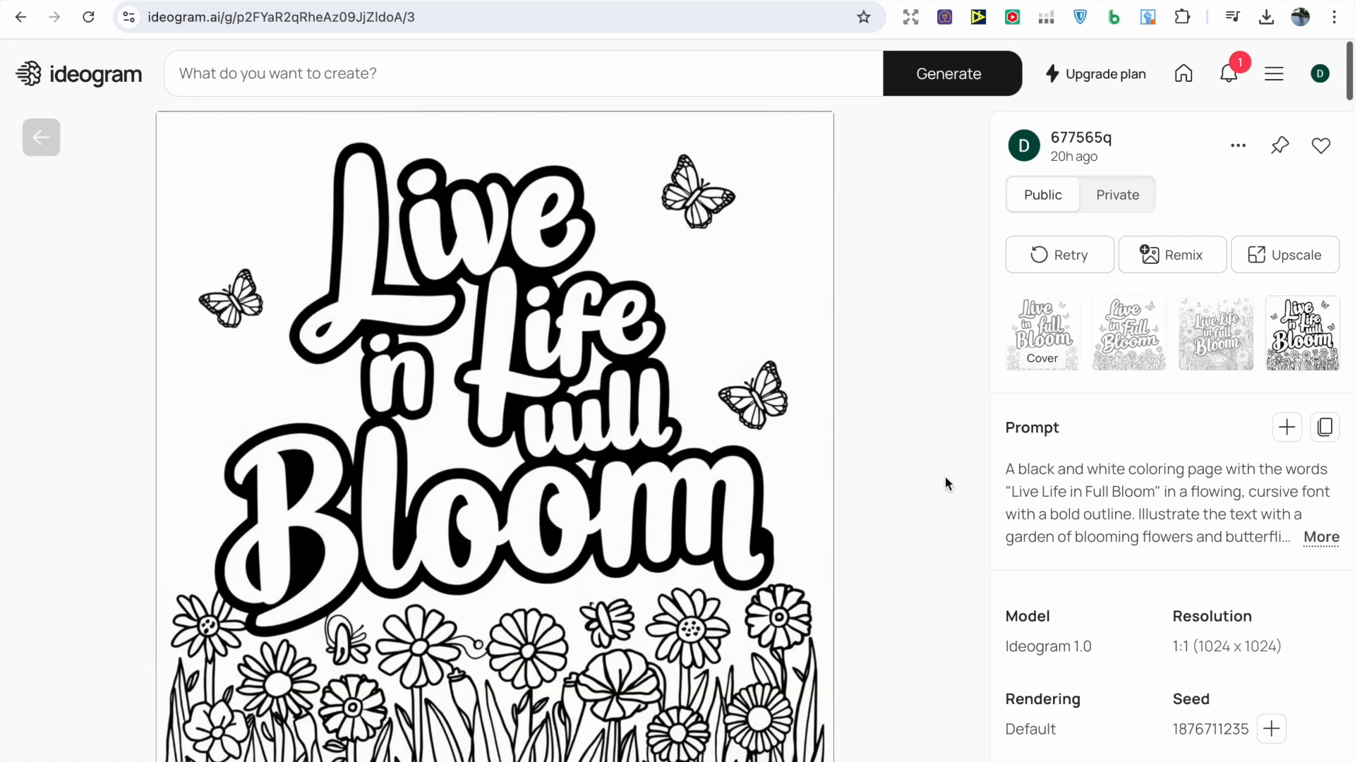
left_click(1128, 333)
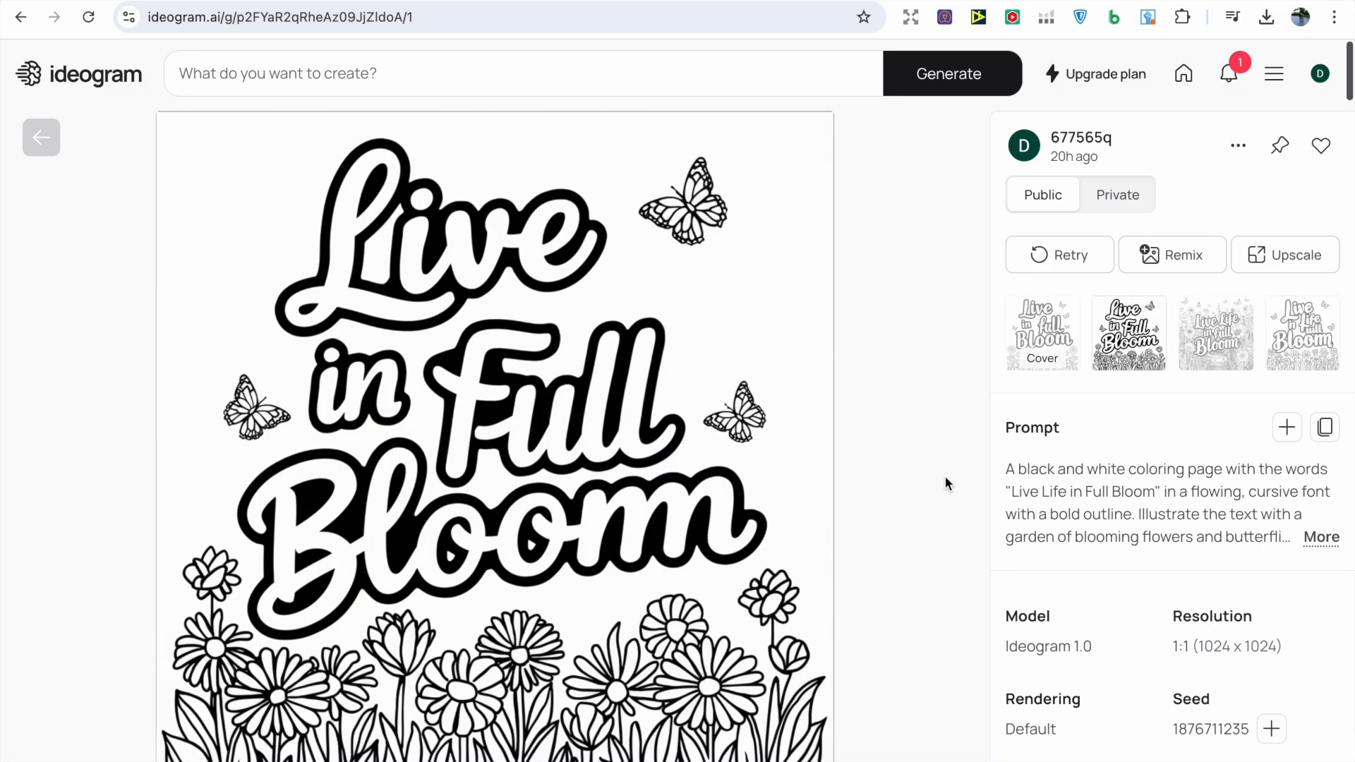
left_click(1042, 332)
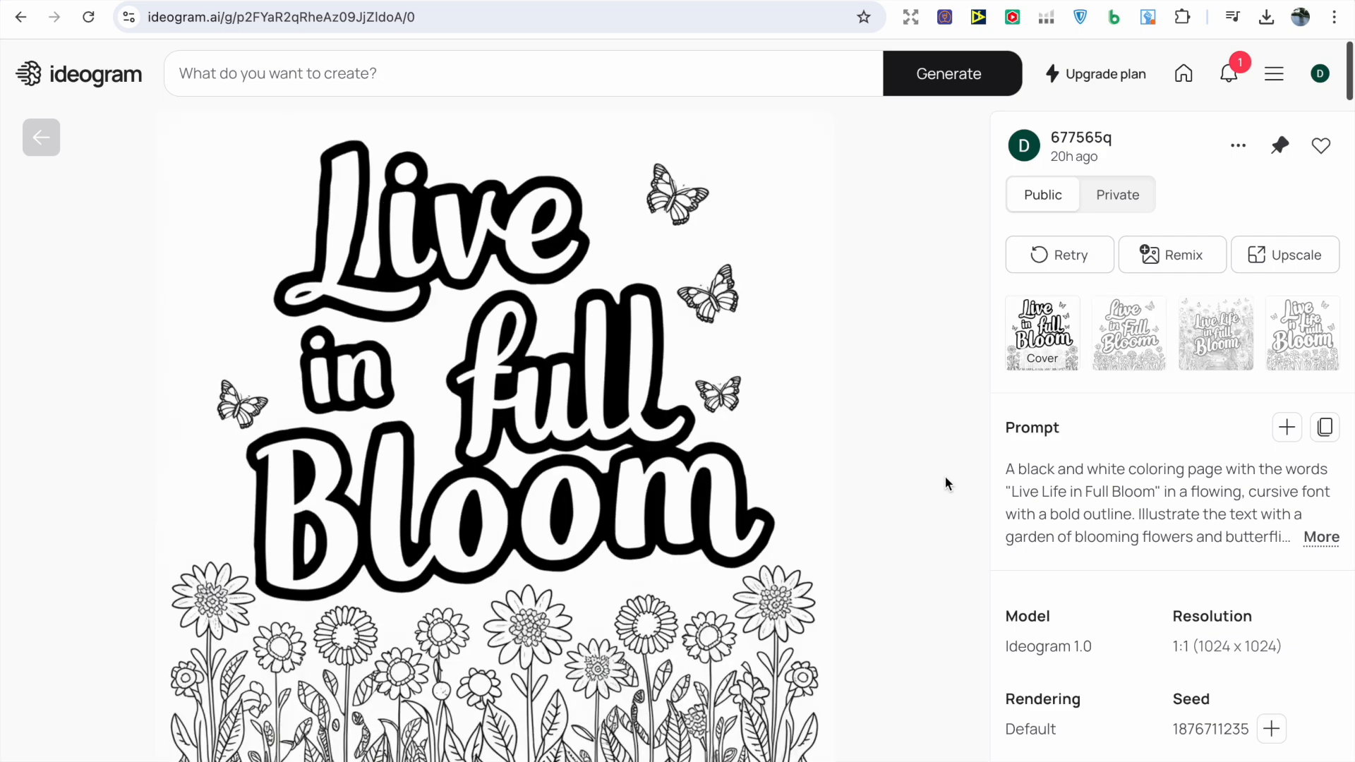
mouse_move(73, 130)
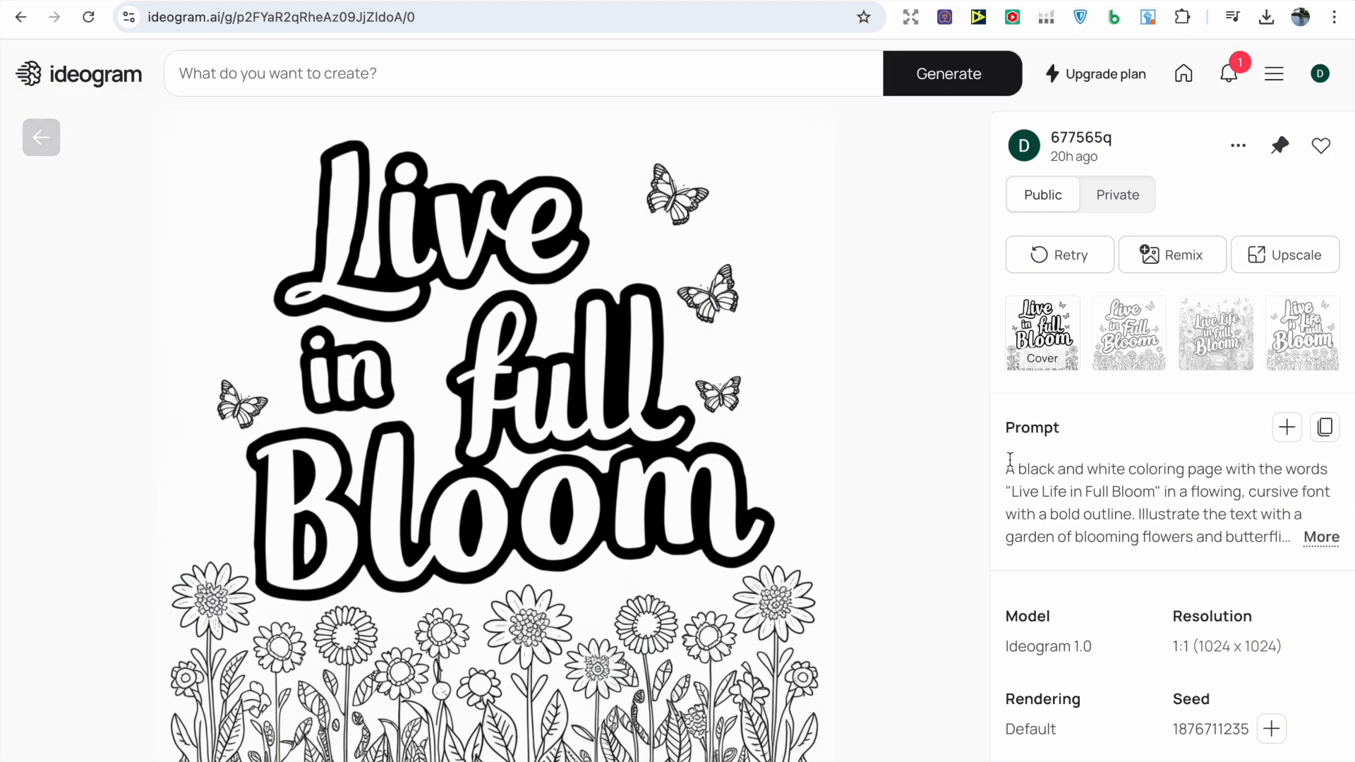
double_click(1046, 469)
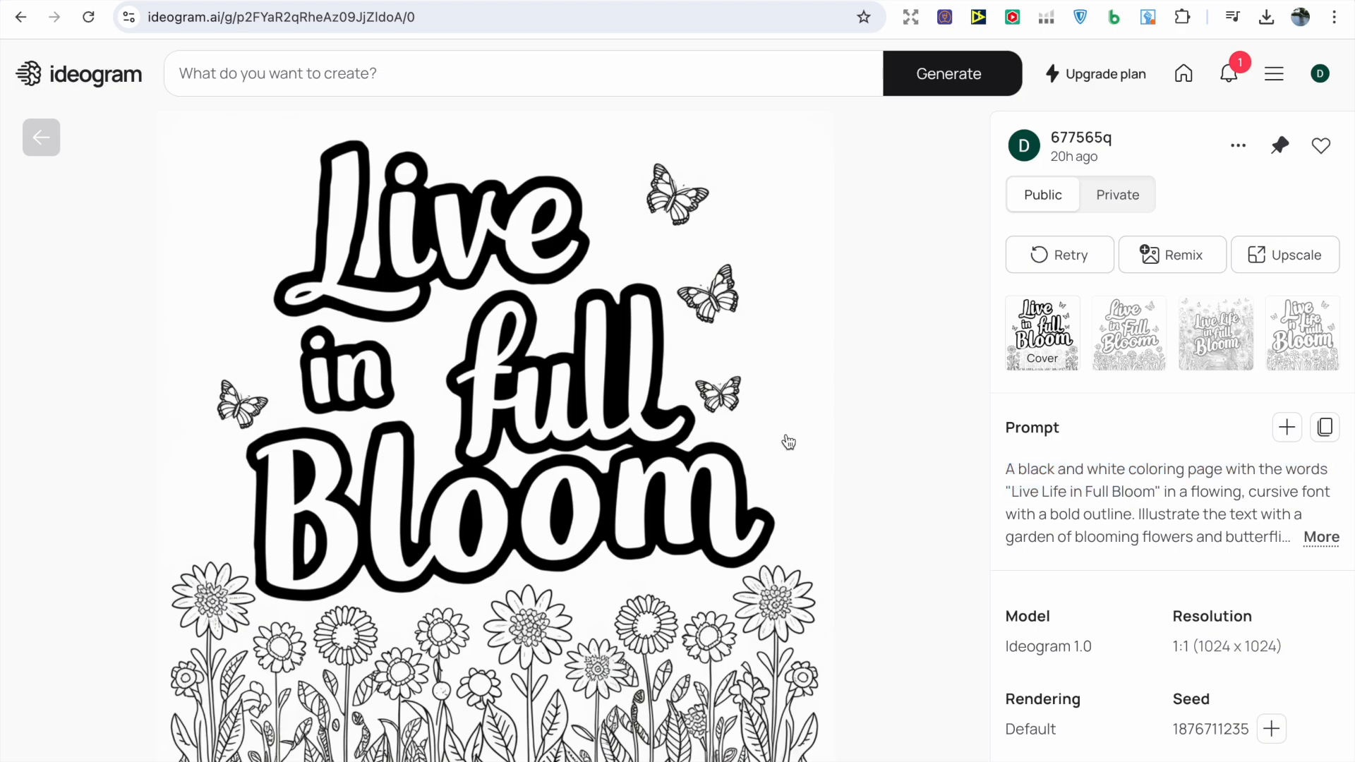
left_click(1279, 144)
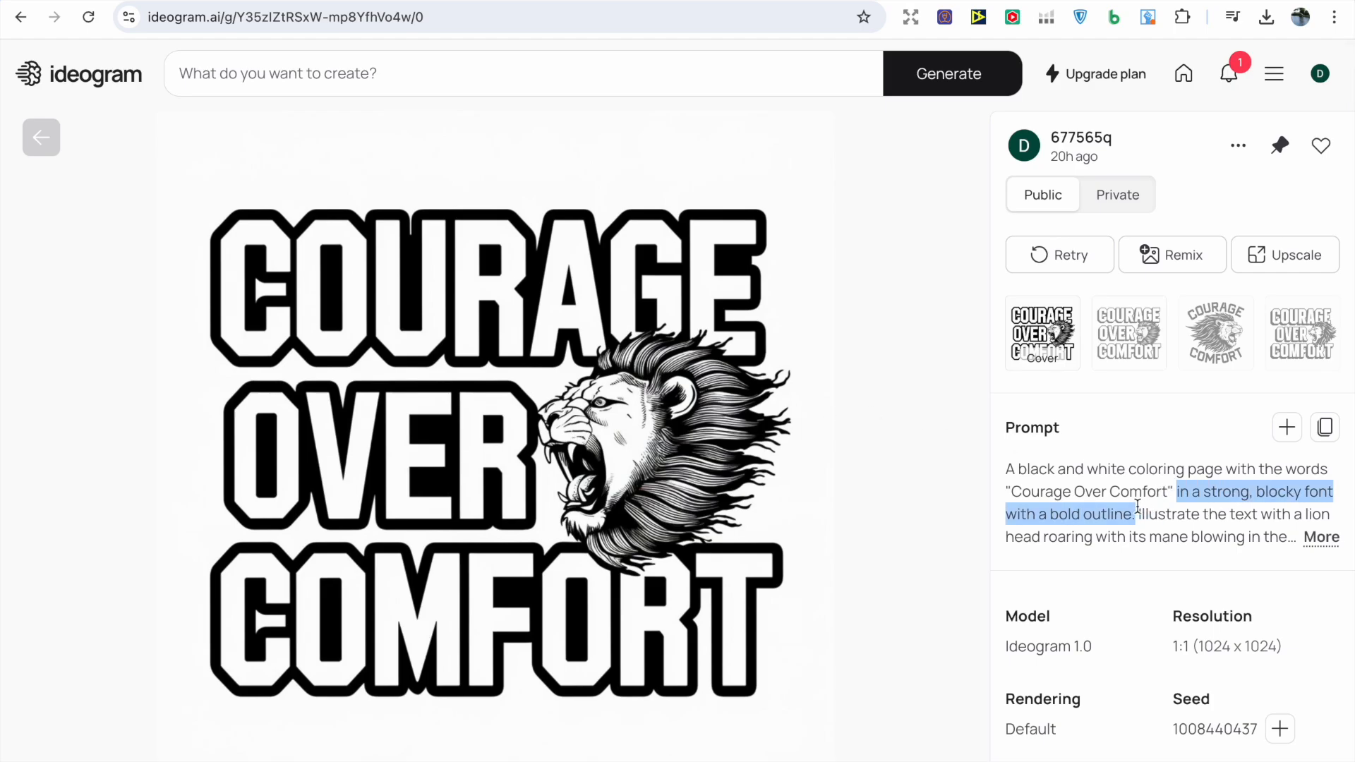
Step: Open the Follow Your Heart compass design, view its third variation, then return to the pinned gallery
left_click(1214, 333)
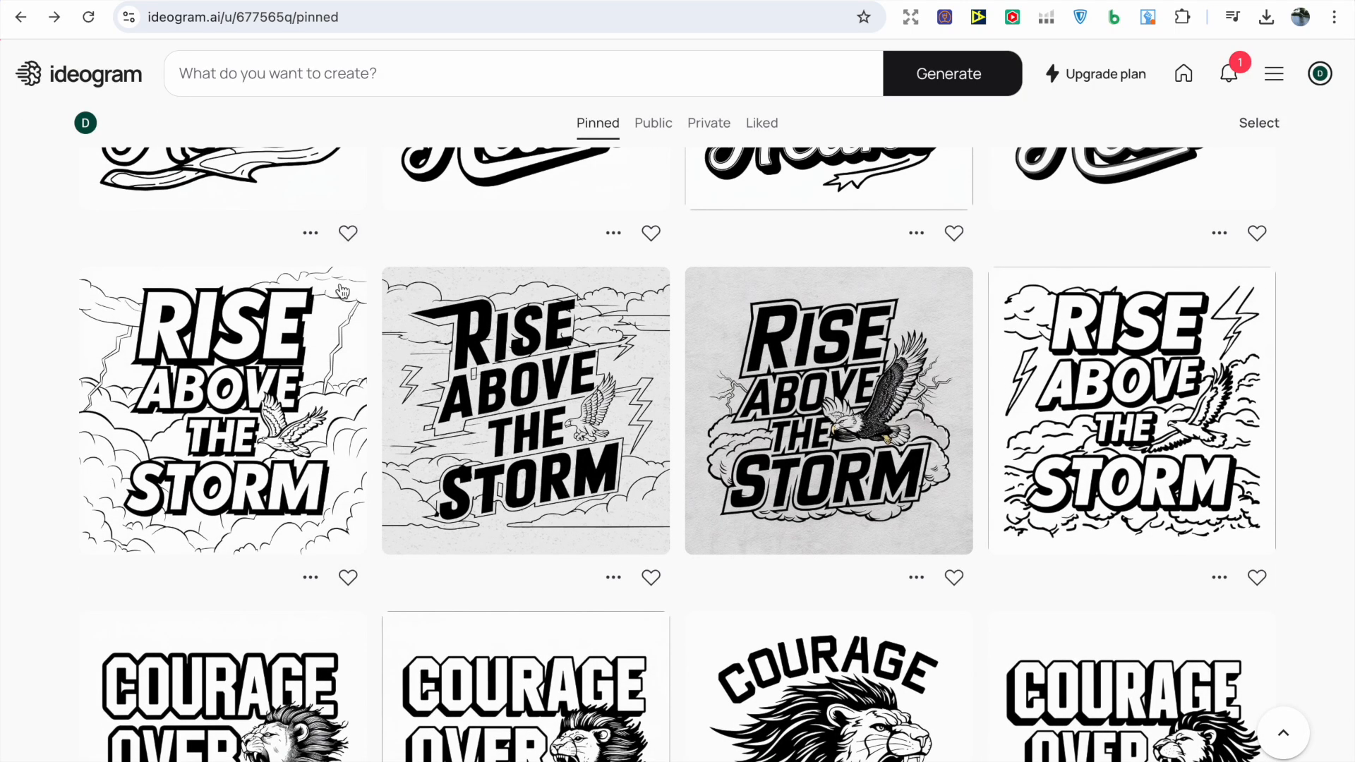
scroll("up", 3)
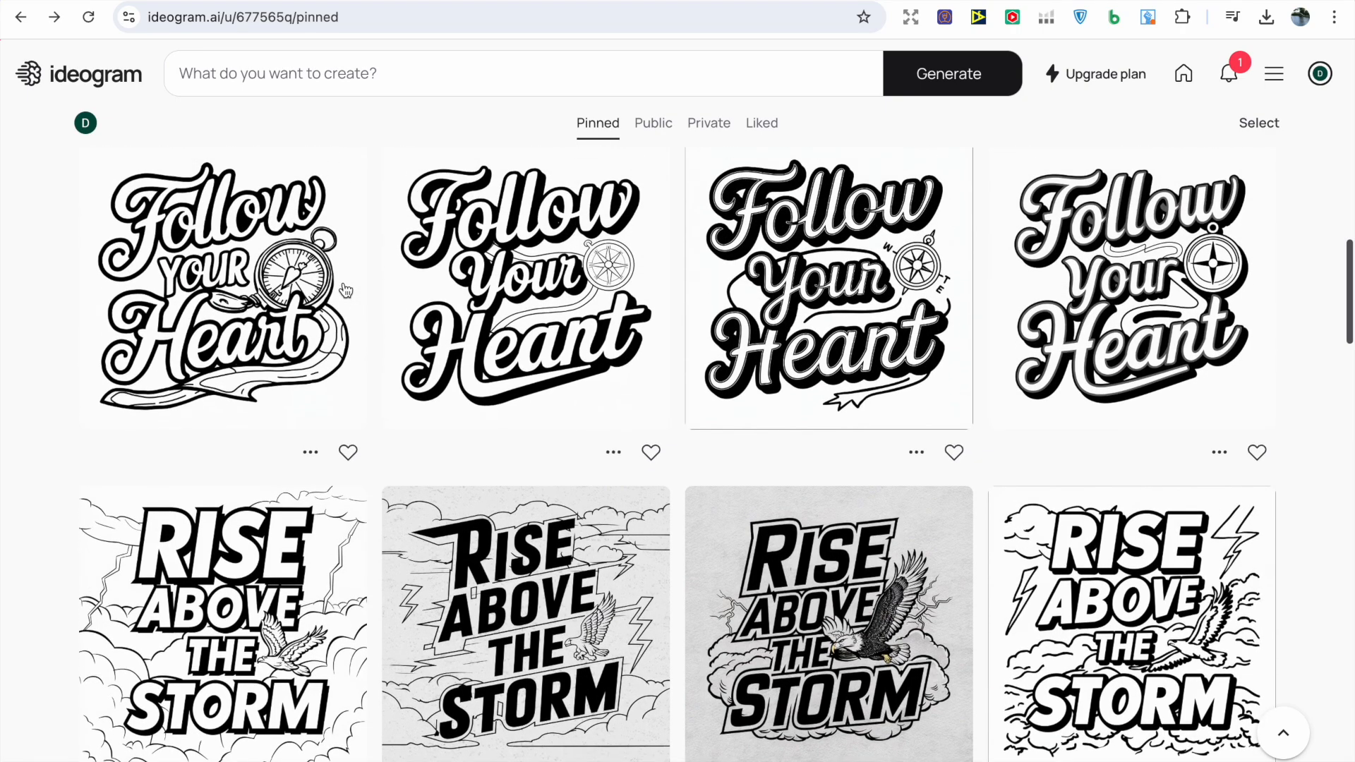
mouse_move(818, 275)
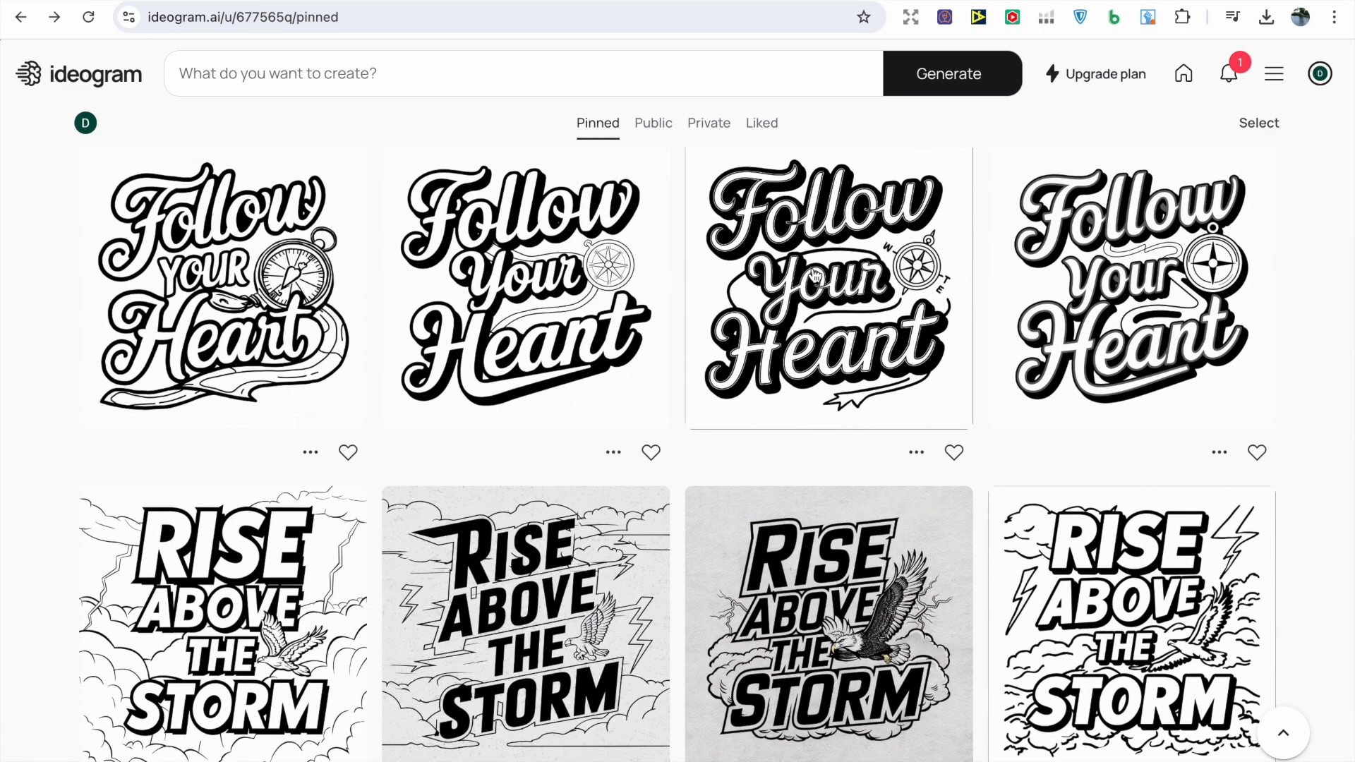
mouse_move(340, 283)
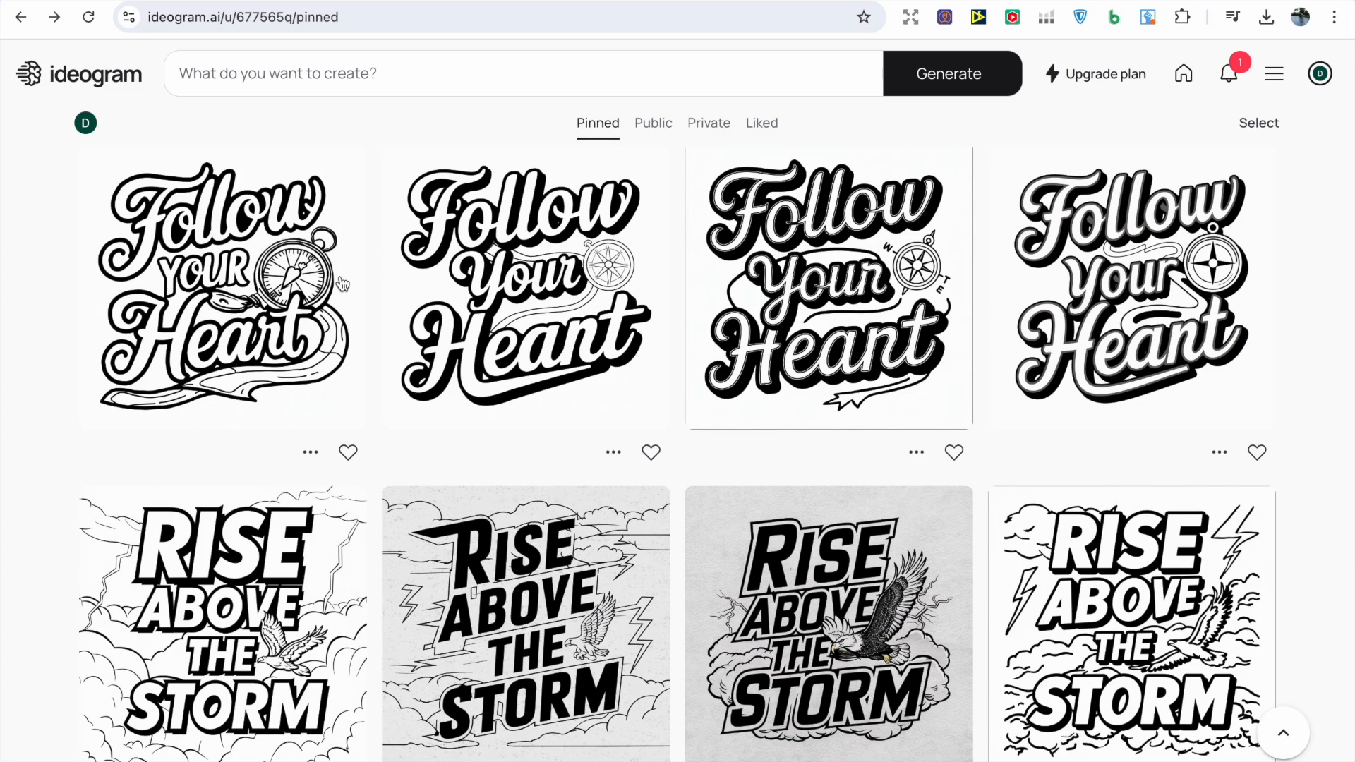
left_click(222, 287)
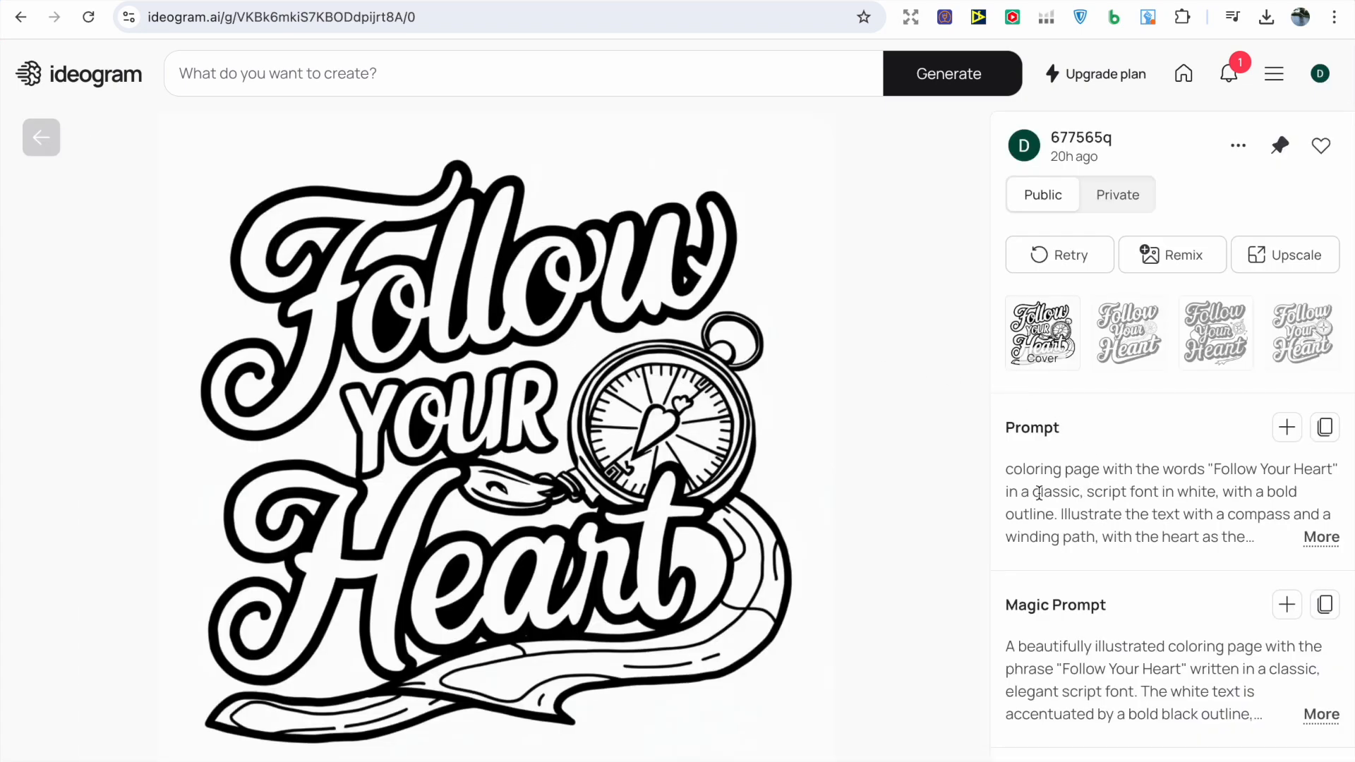
mouse_move(809, 434)
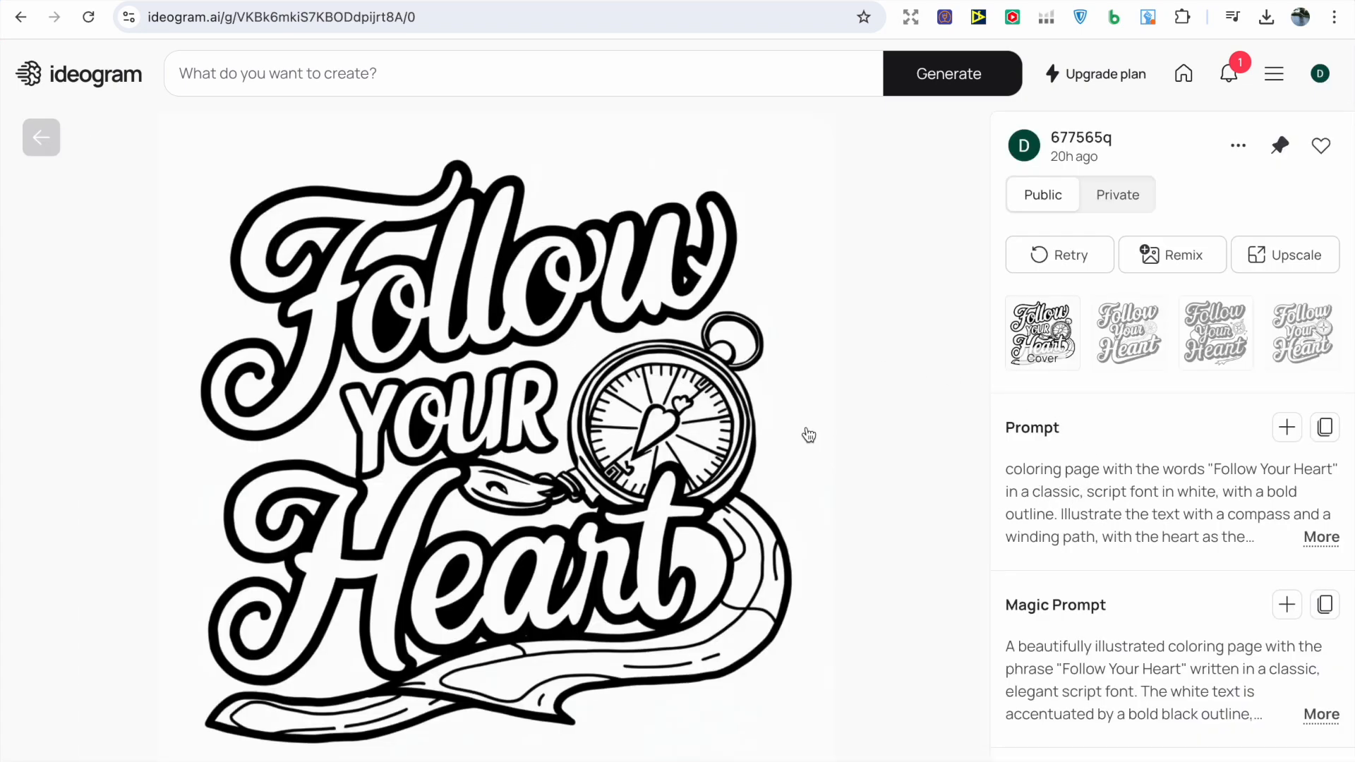
left_click(1214, 332)
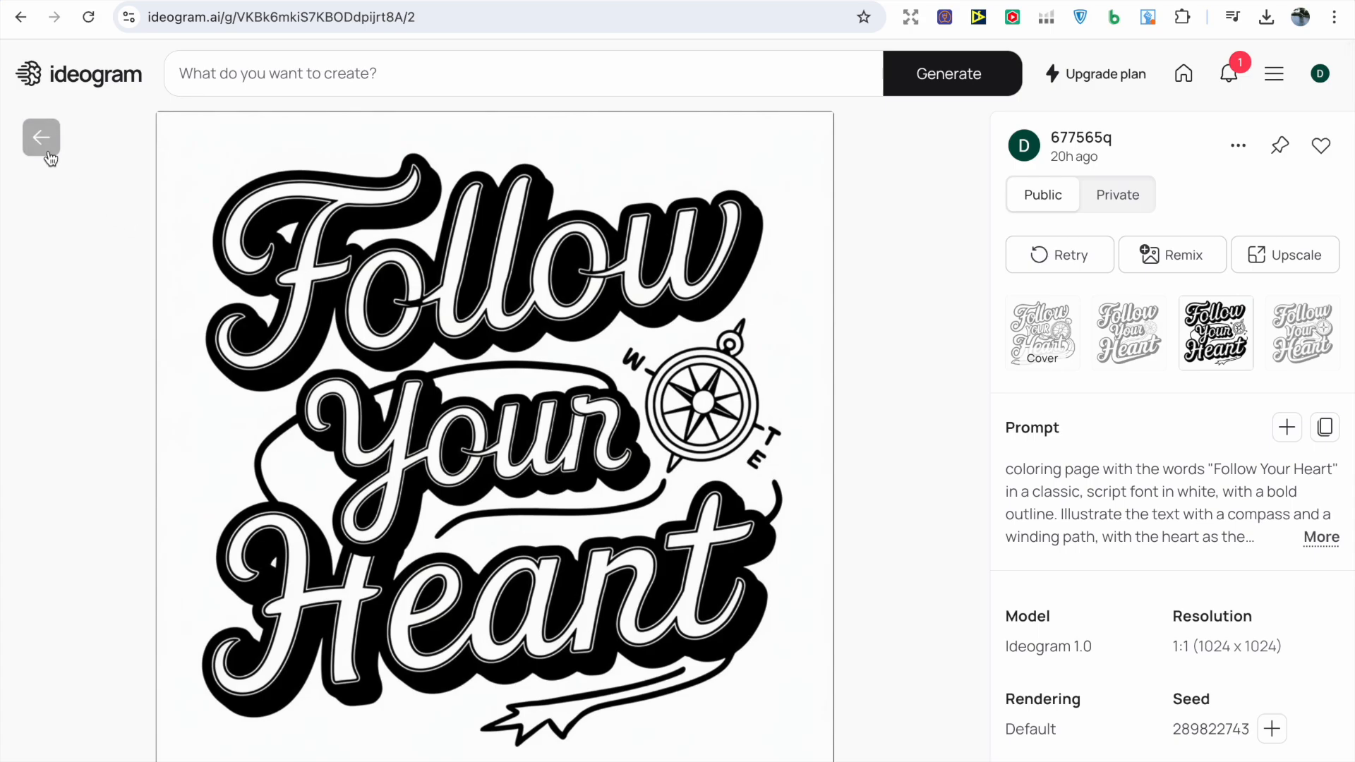
left_click(41, 137)
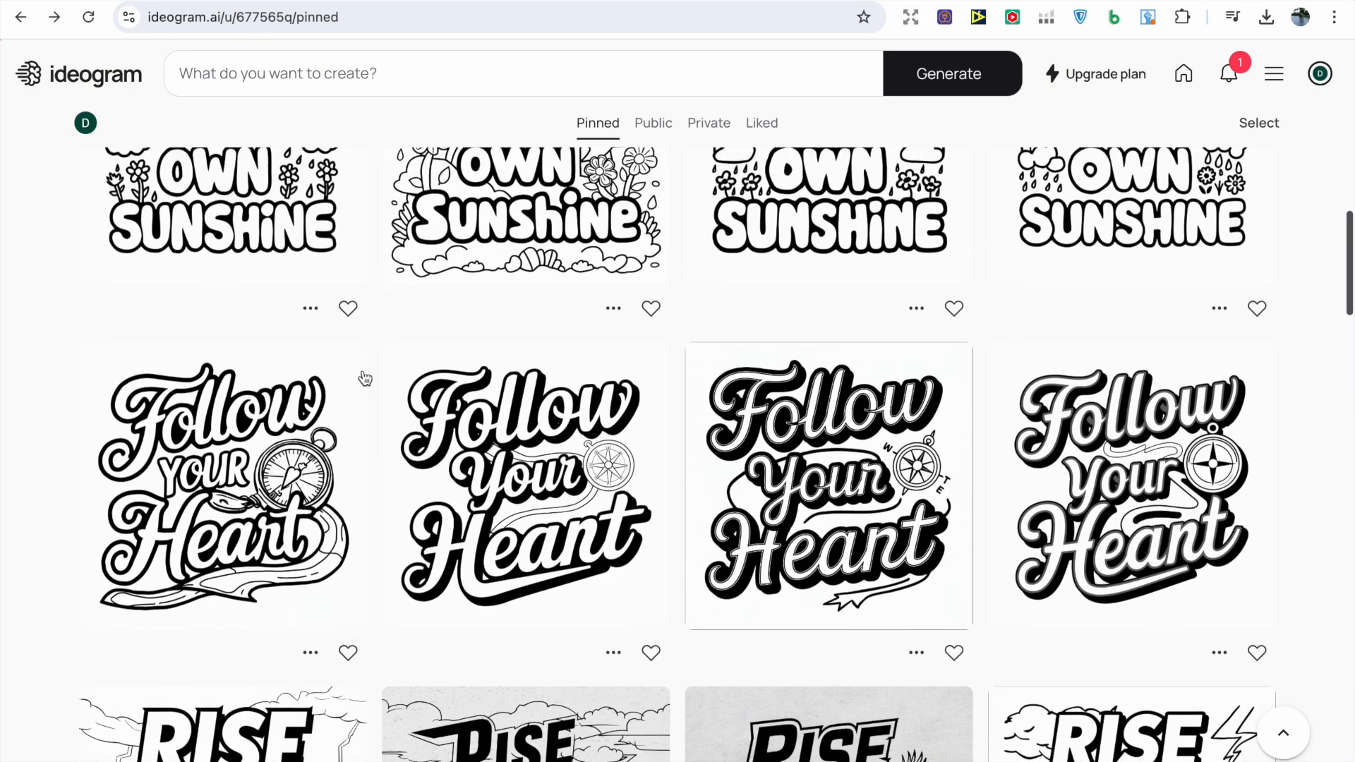
scroll("up", 3)
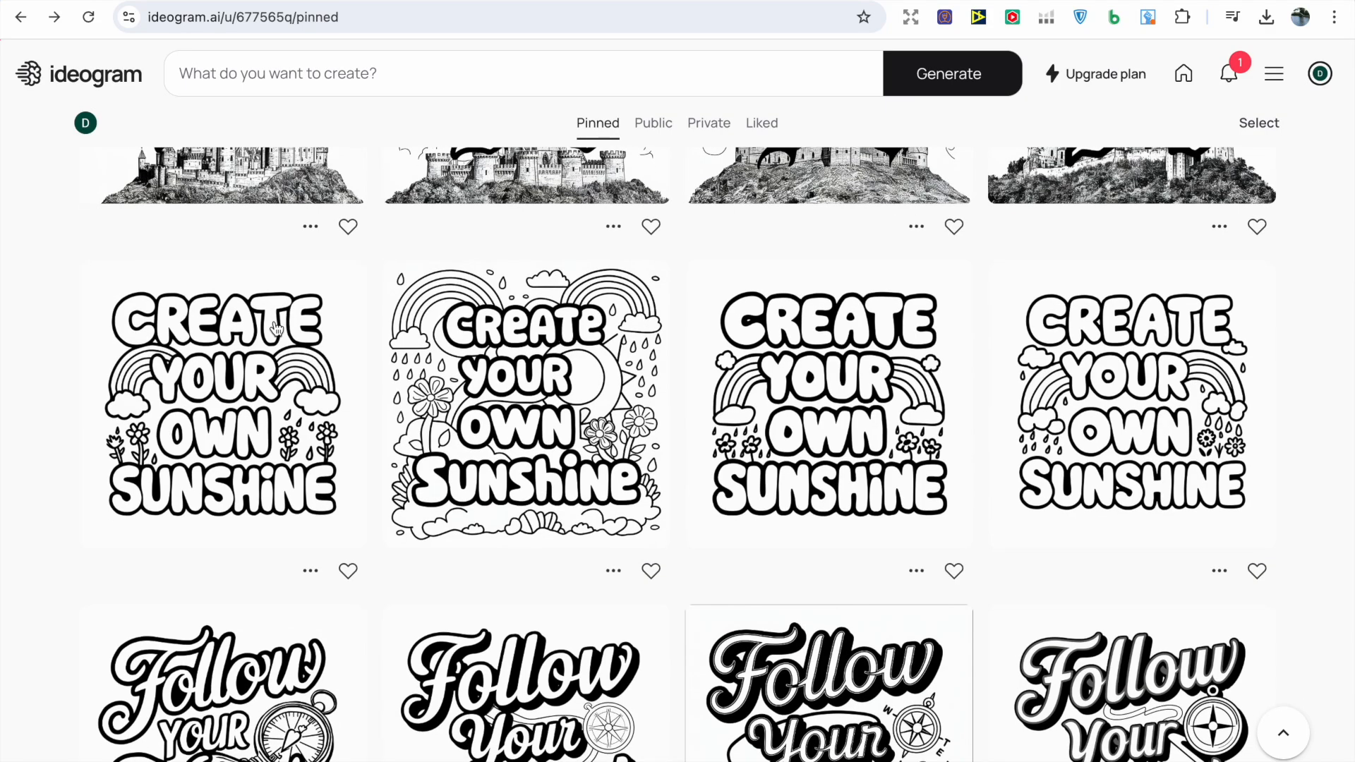
Step: View the Seize the Day castle design, then open the Let Your Dreams Take Flight image
scroll("up", 3)
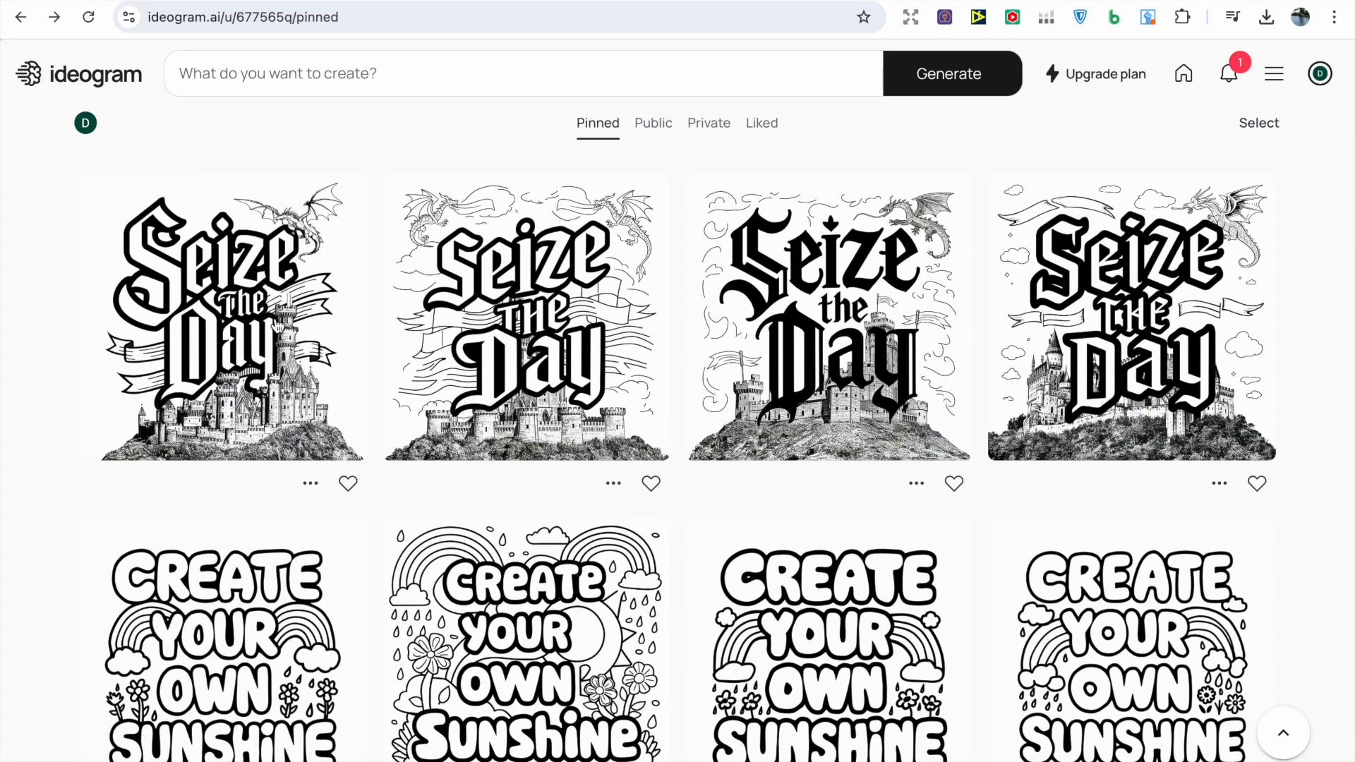
left_click(221, 318)
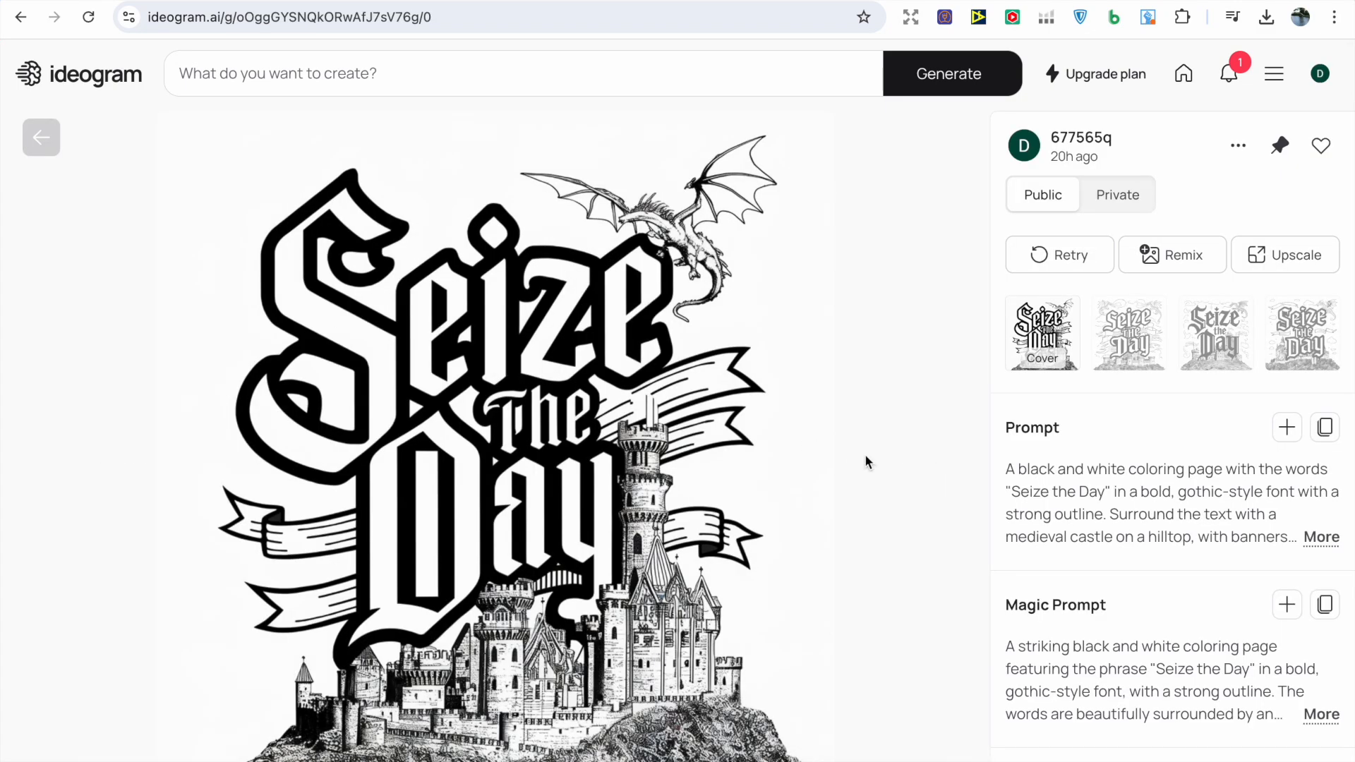
mouse_move(309, 272)
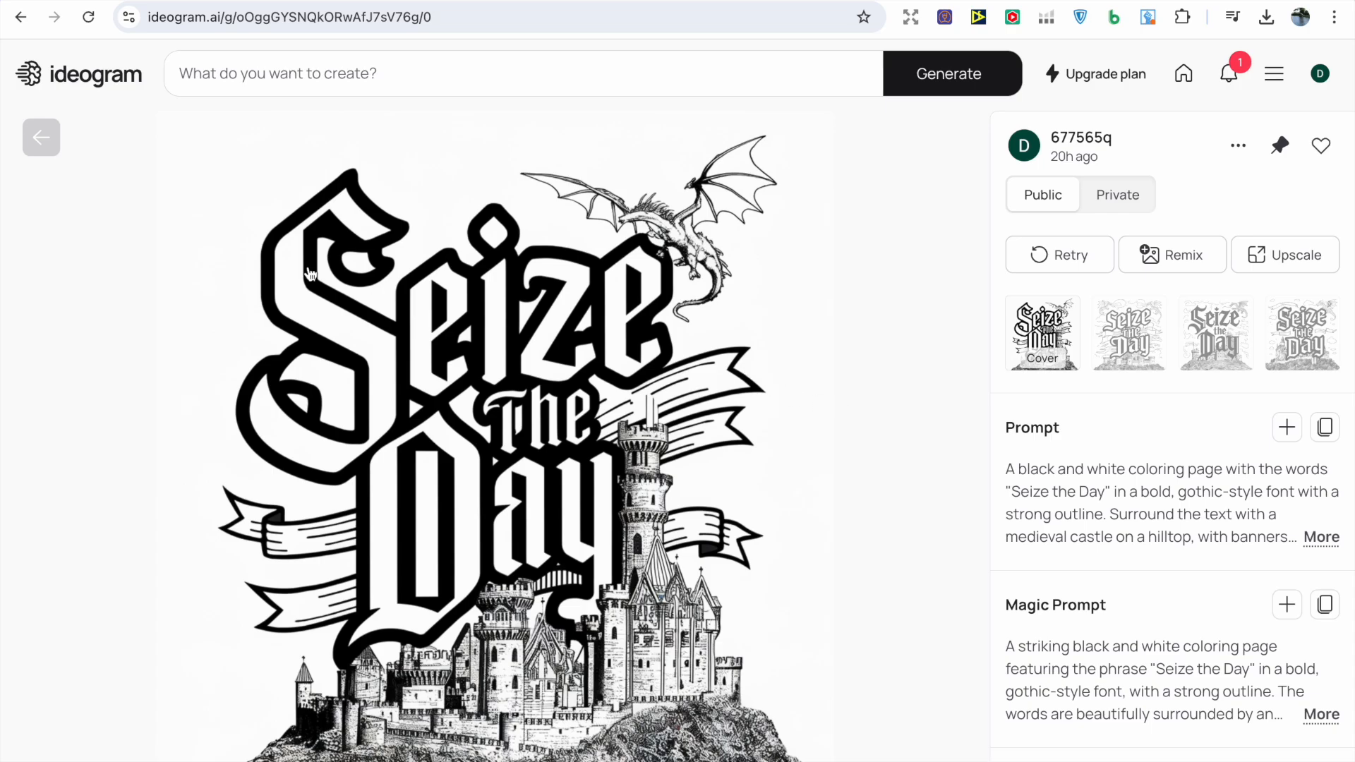
left_click(1023, 145)
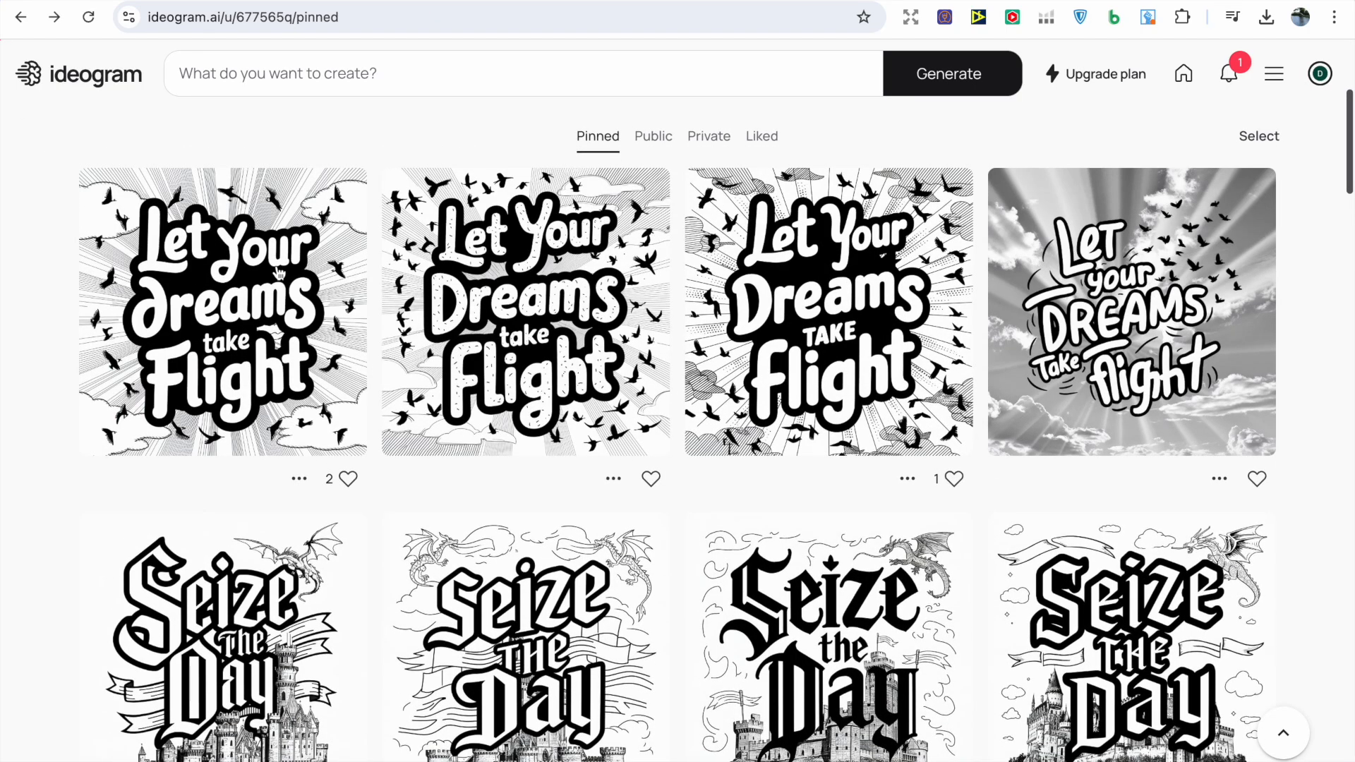
mouse_move(578, 325)
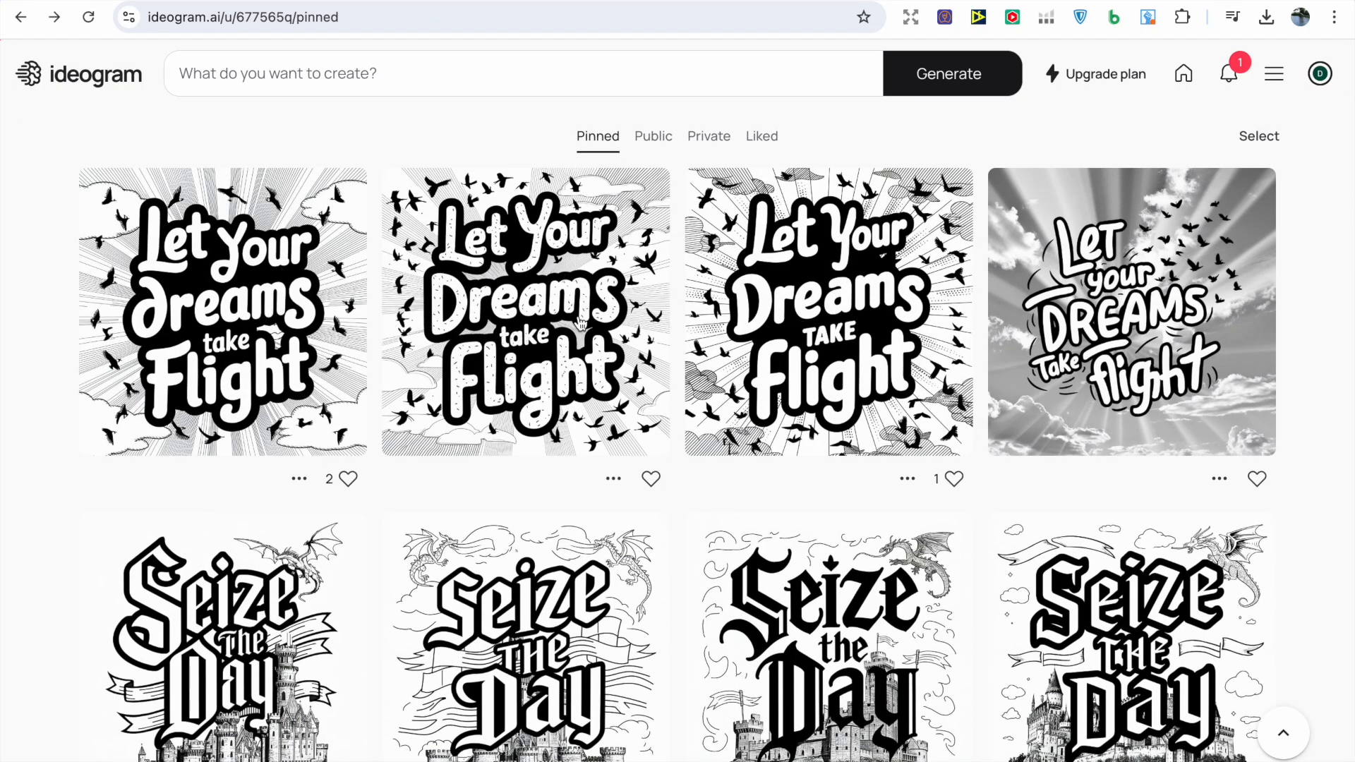
left_click(222, 311)
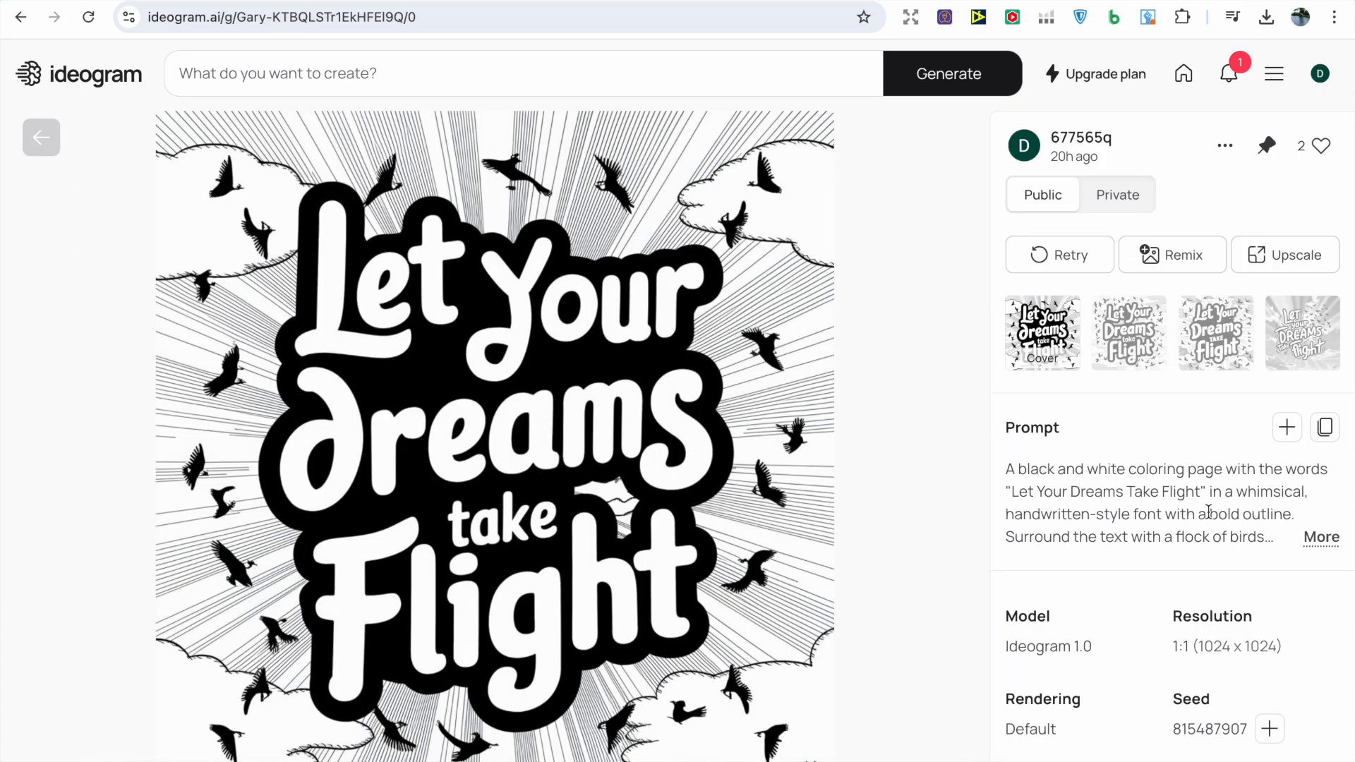
mouse_move(968, 467)
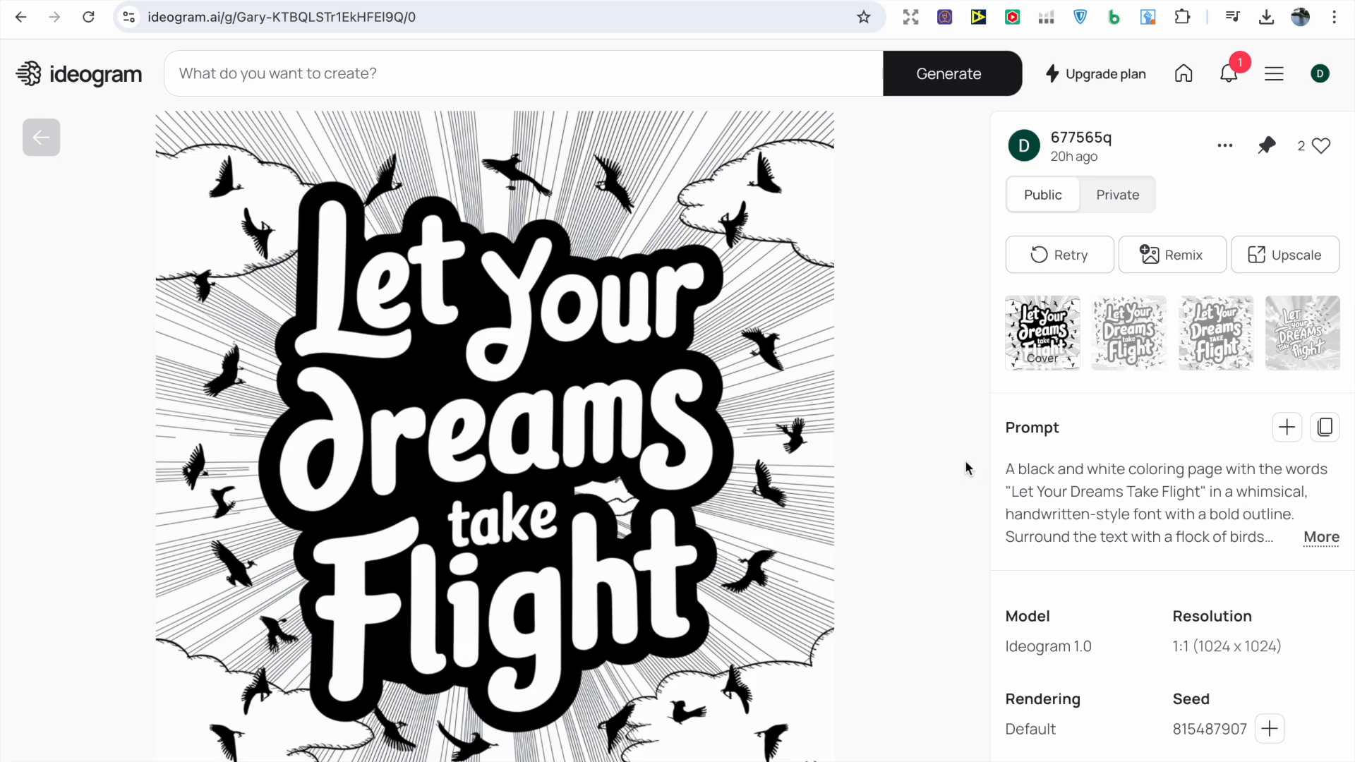
mouse_move(694, 460)
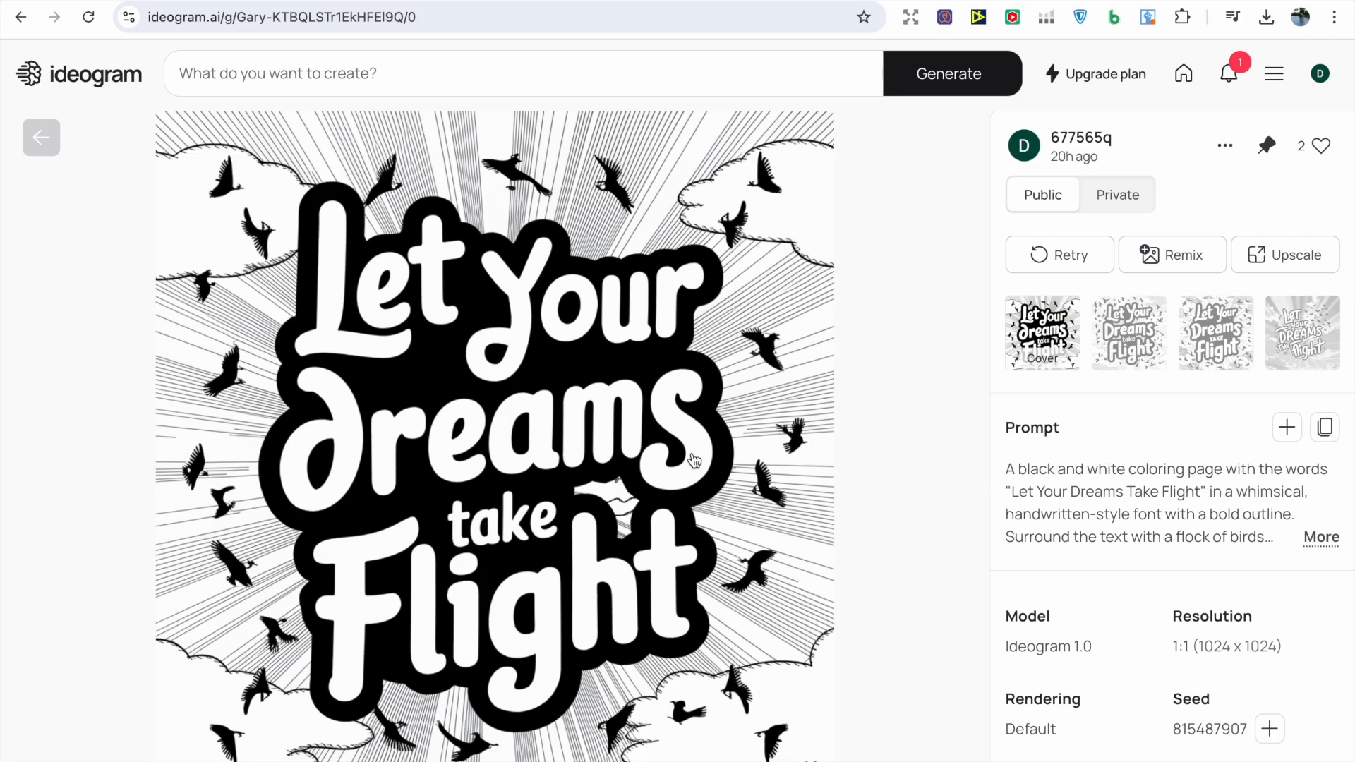
mouse_move(657, 369)
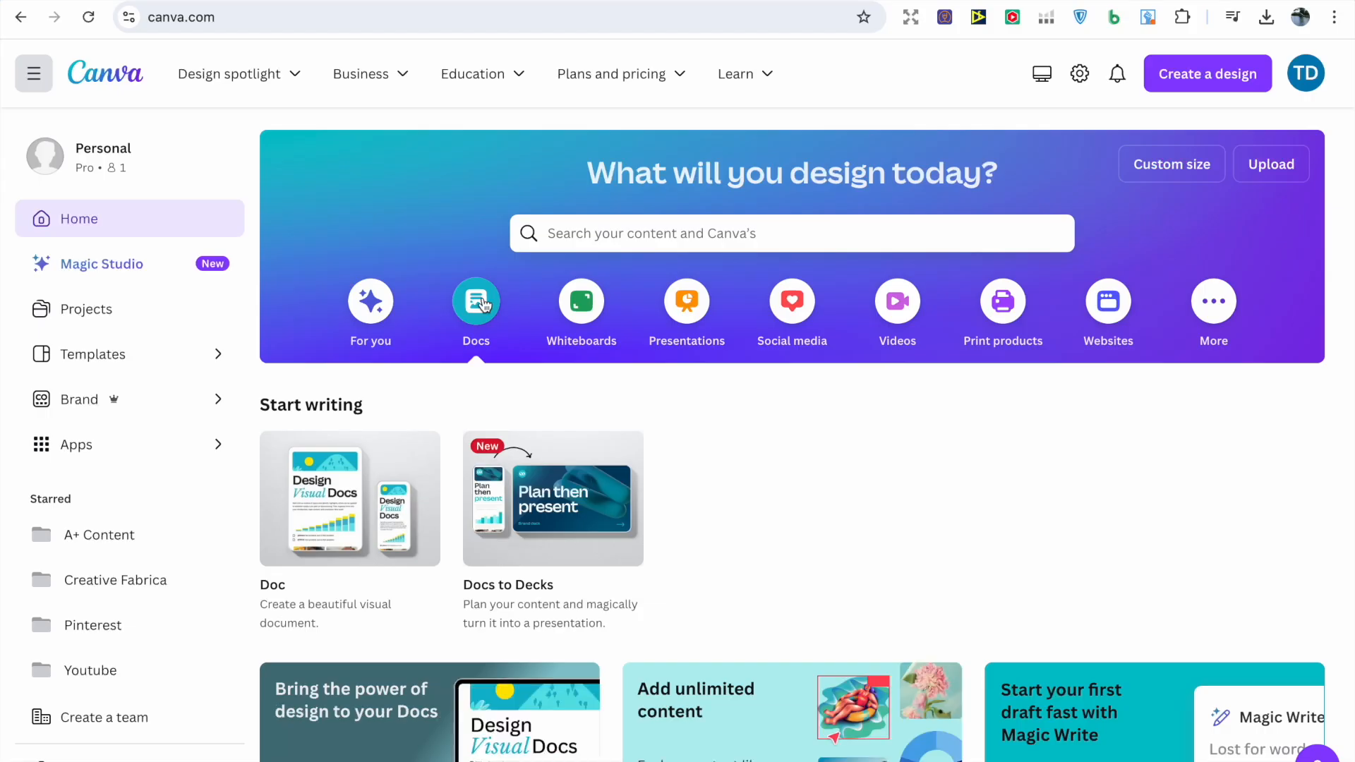
mouse_move(785, 164)
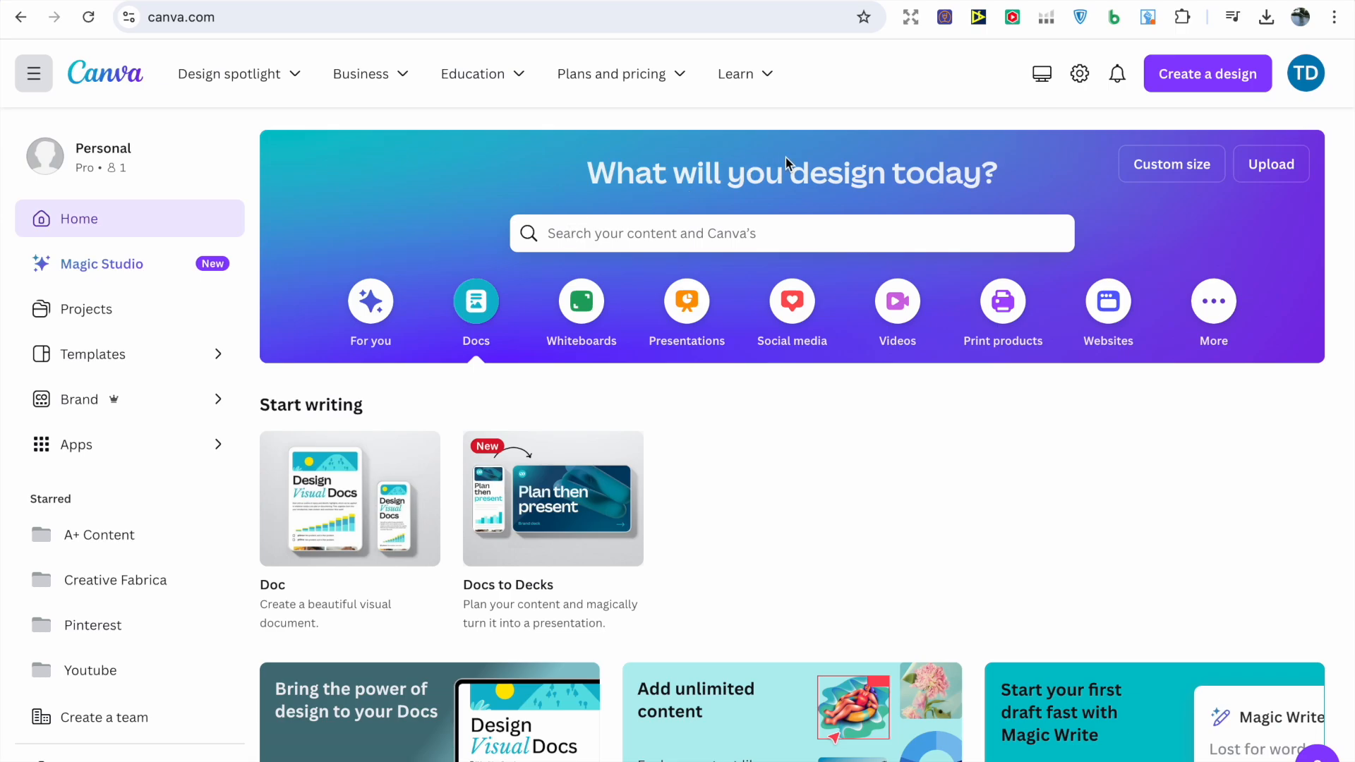
mouse_move(1008, 135)
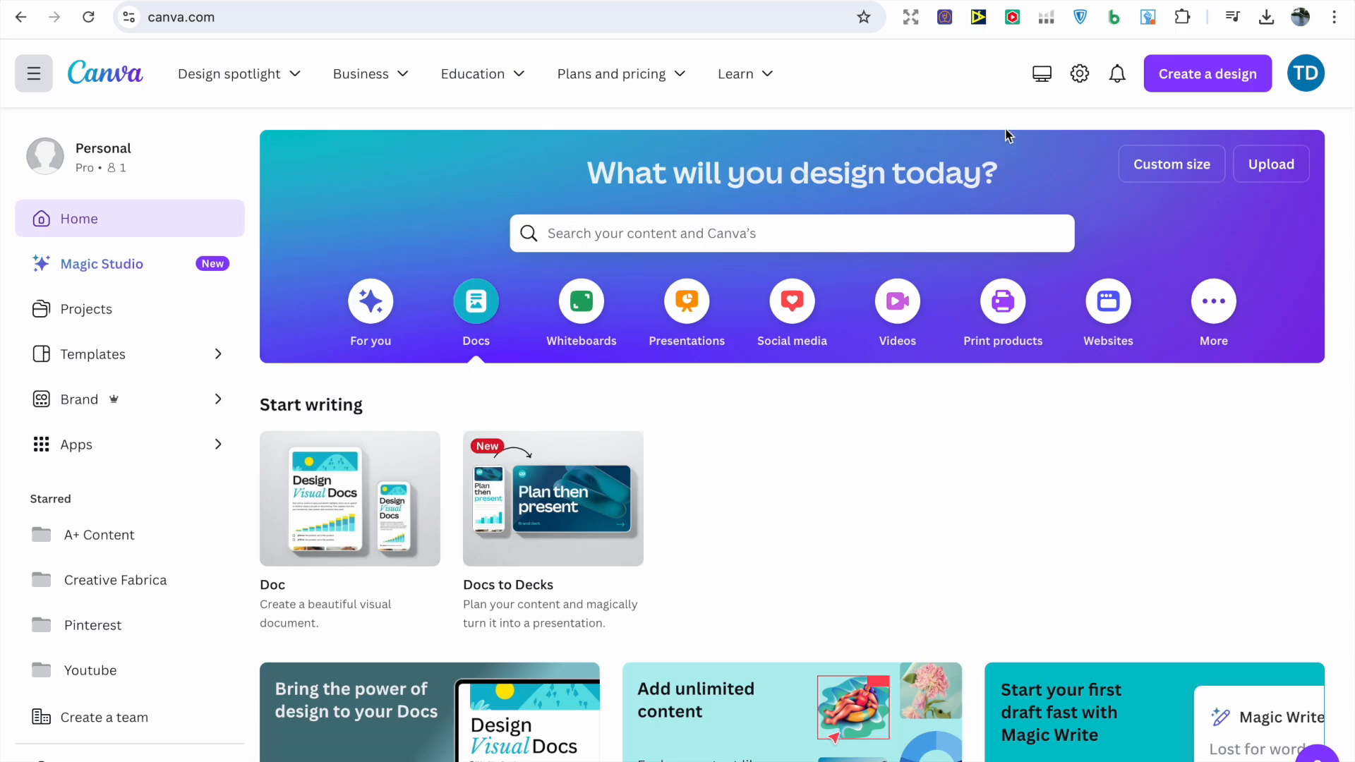
mouse_move(1186, 110)
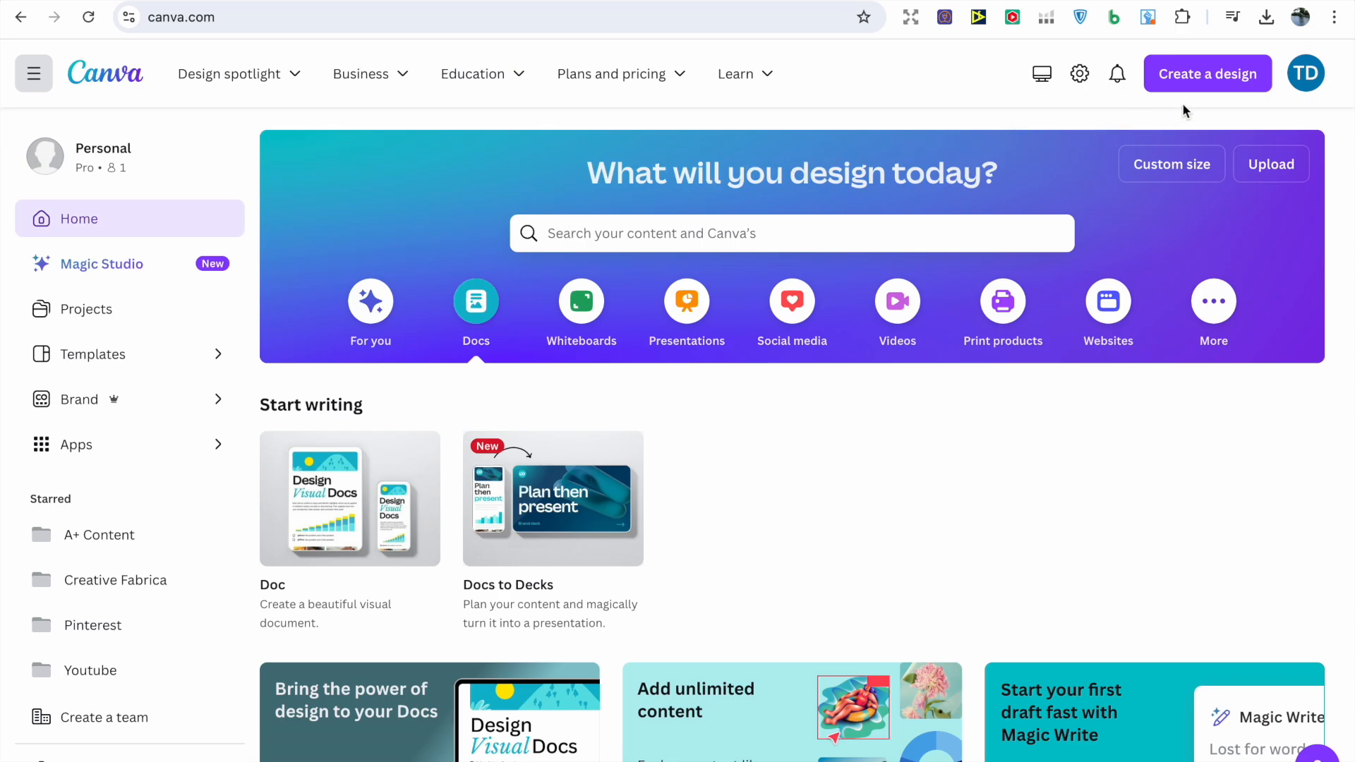
Step: Switch to the Canva home page, then land on Amazon KDP's Print Cover Calculator
left_click(1207, 73)
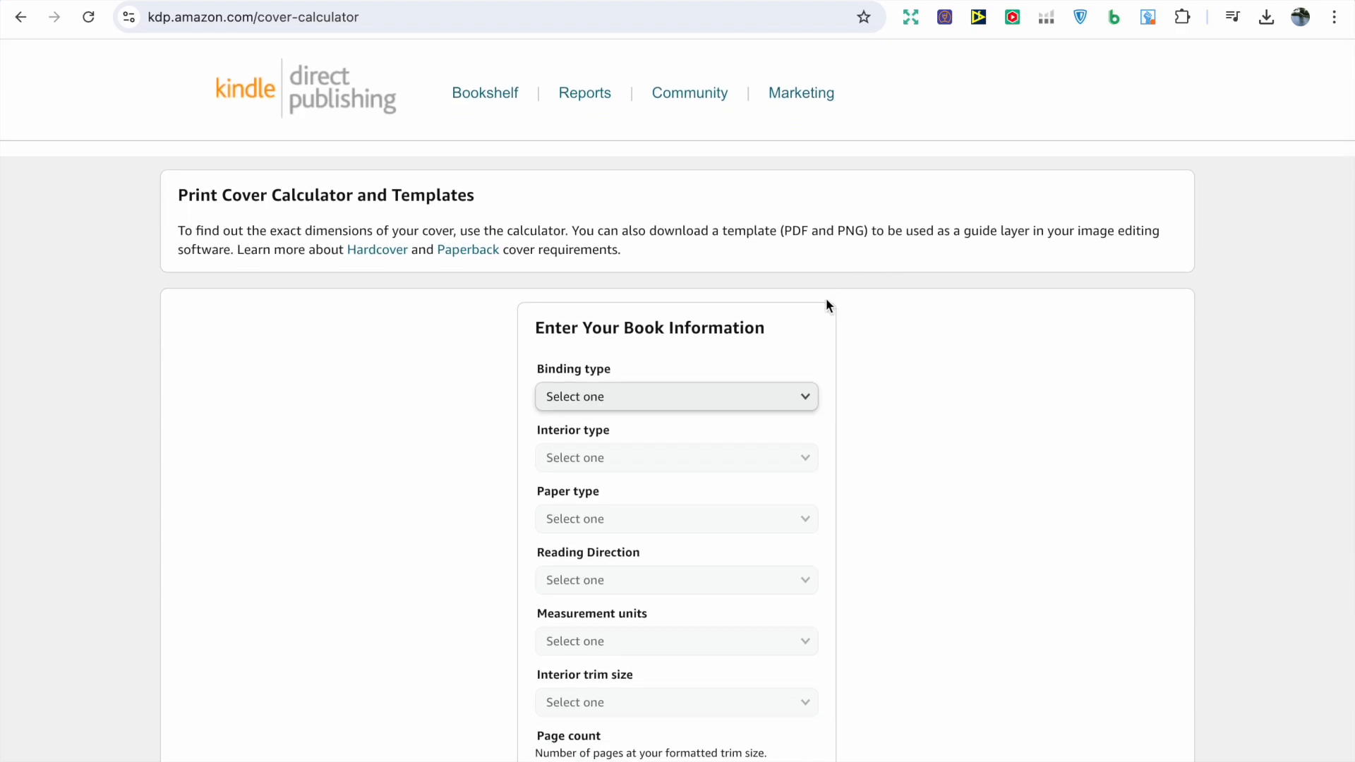
Step: Choose a black and white interior on white paper with left-to-right reading
left_click(676, 396)
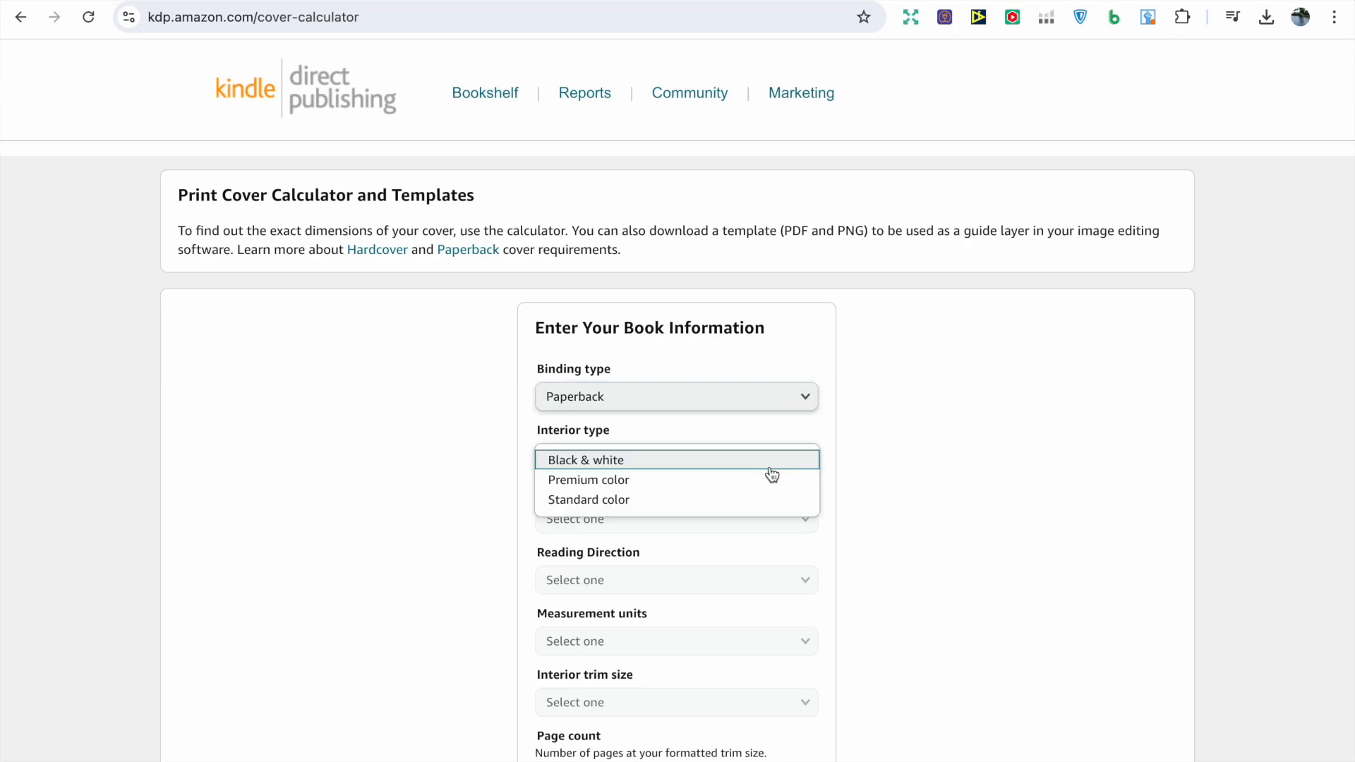
left_click(587, 459)
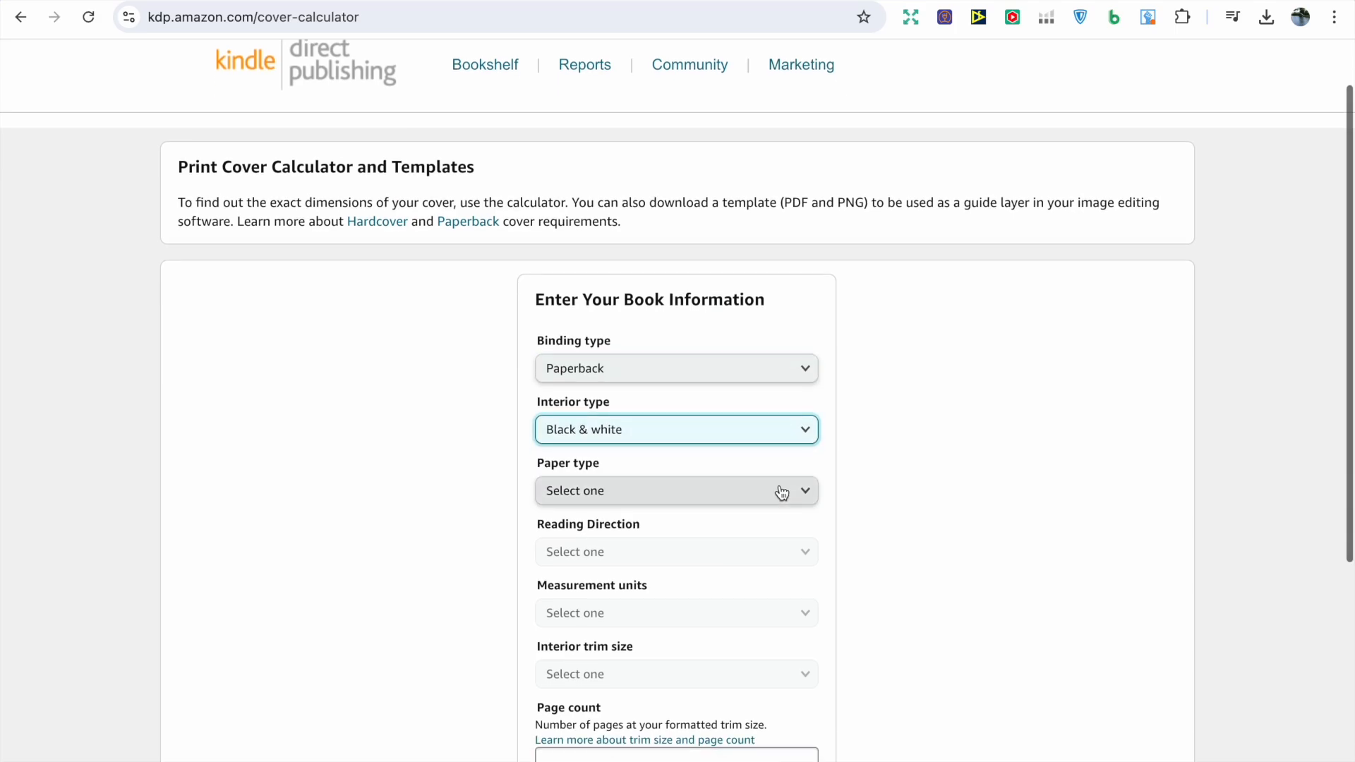
left_click(676, 492)
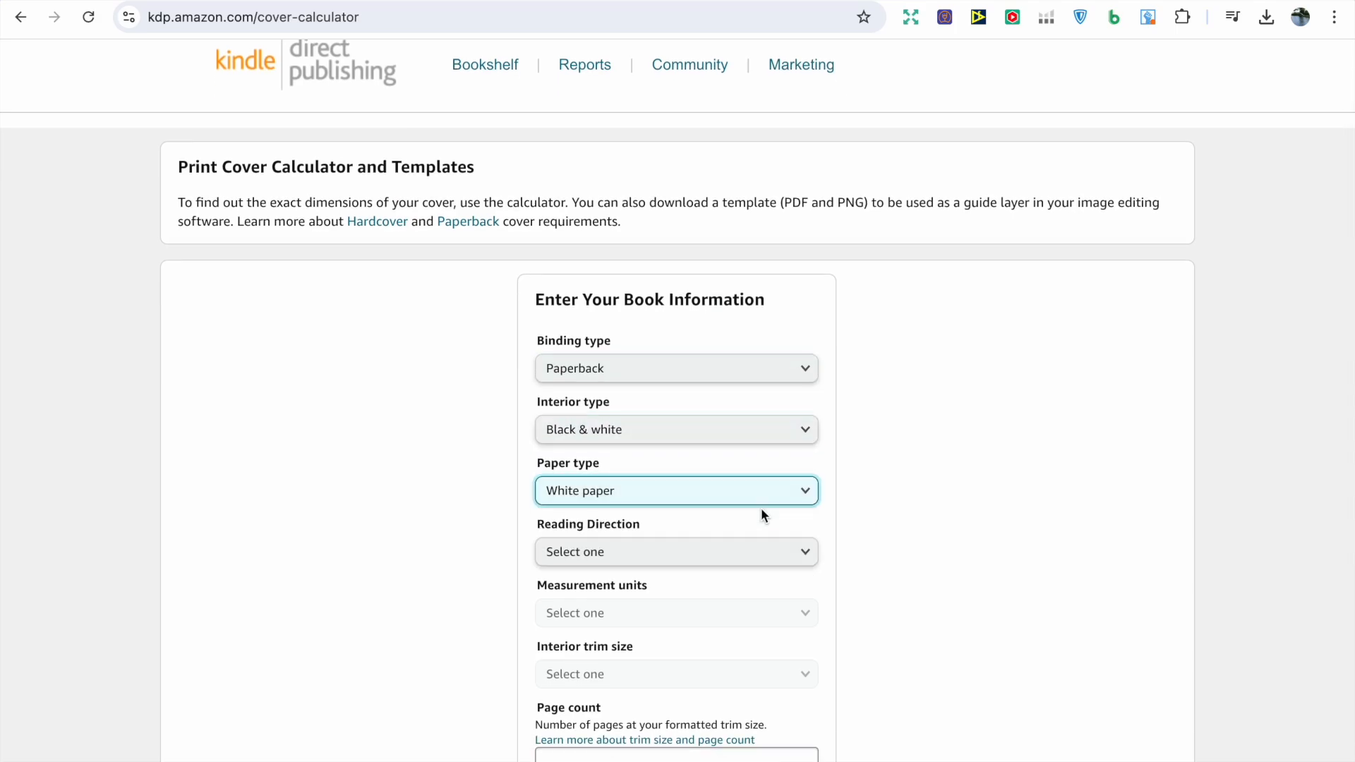
left_click(676, 552)
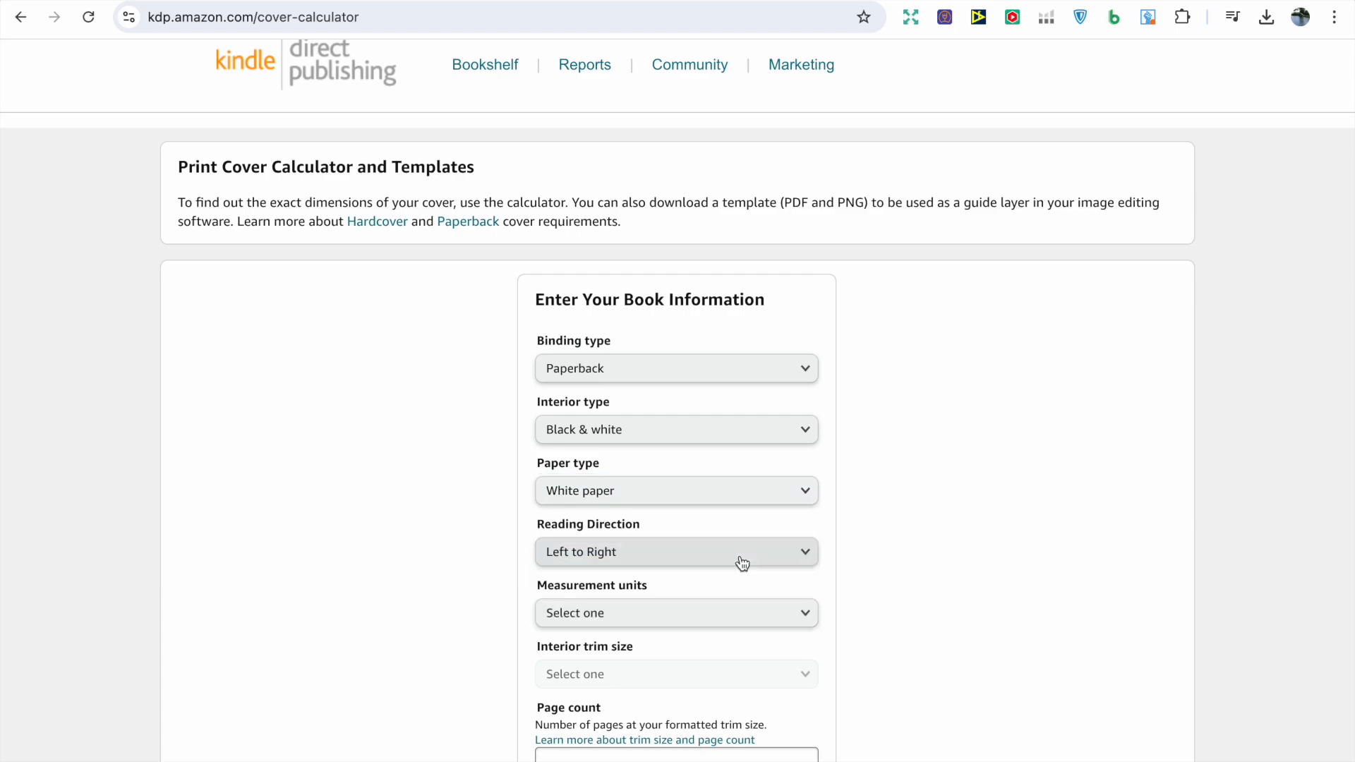
Step: Set units to inches, trim size 8.5 x 8.5 in and a page count of 60
left_click(676, 613)
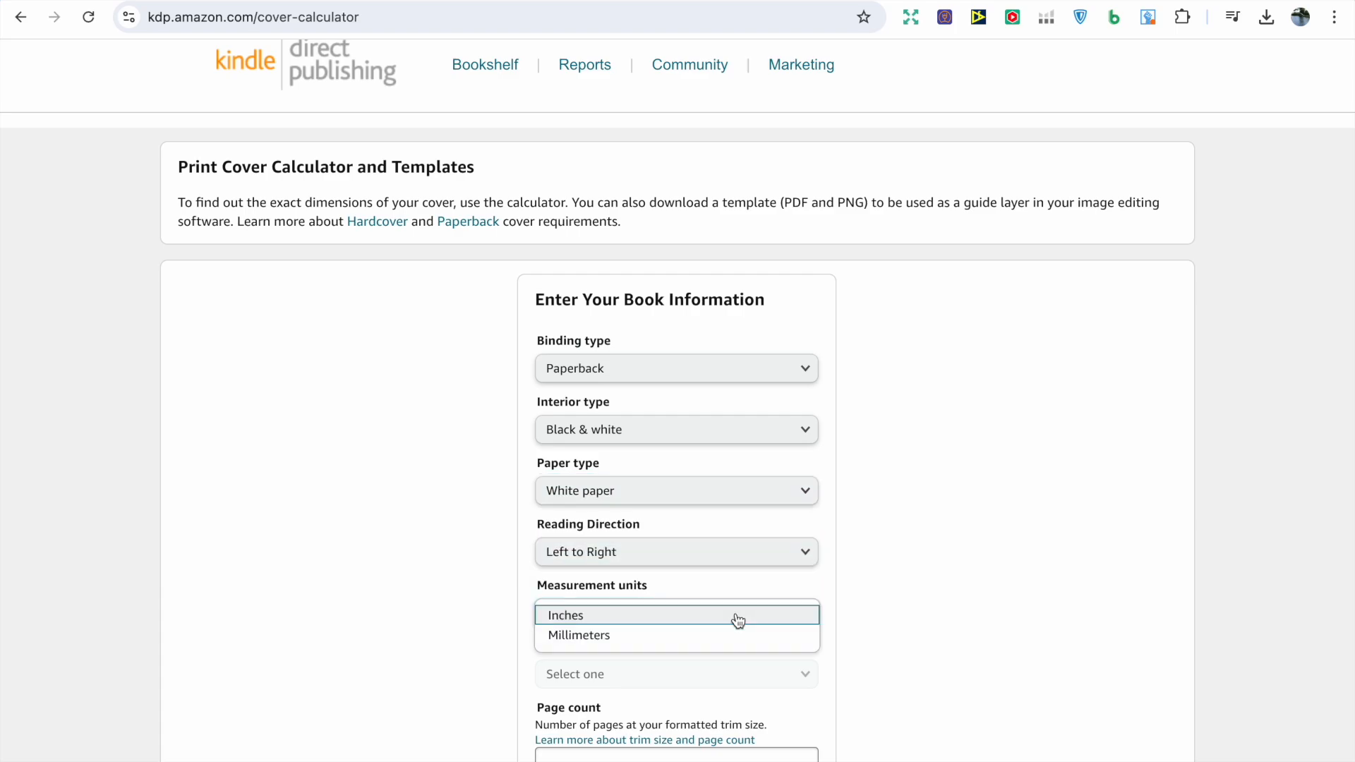
left_click(566, 614)
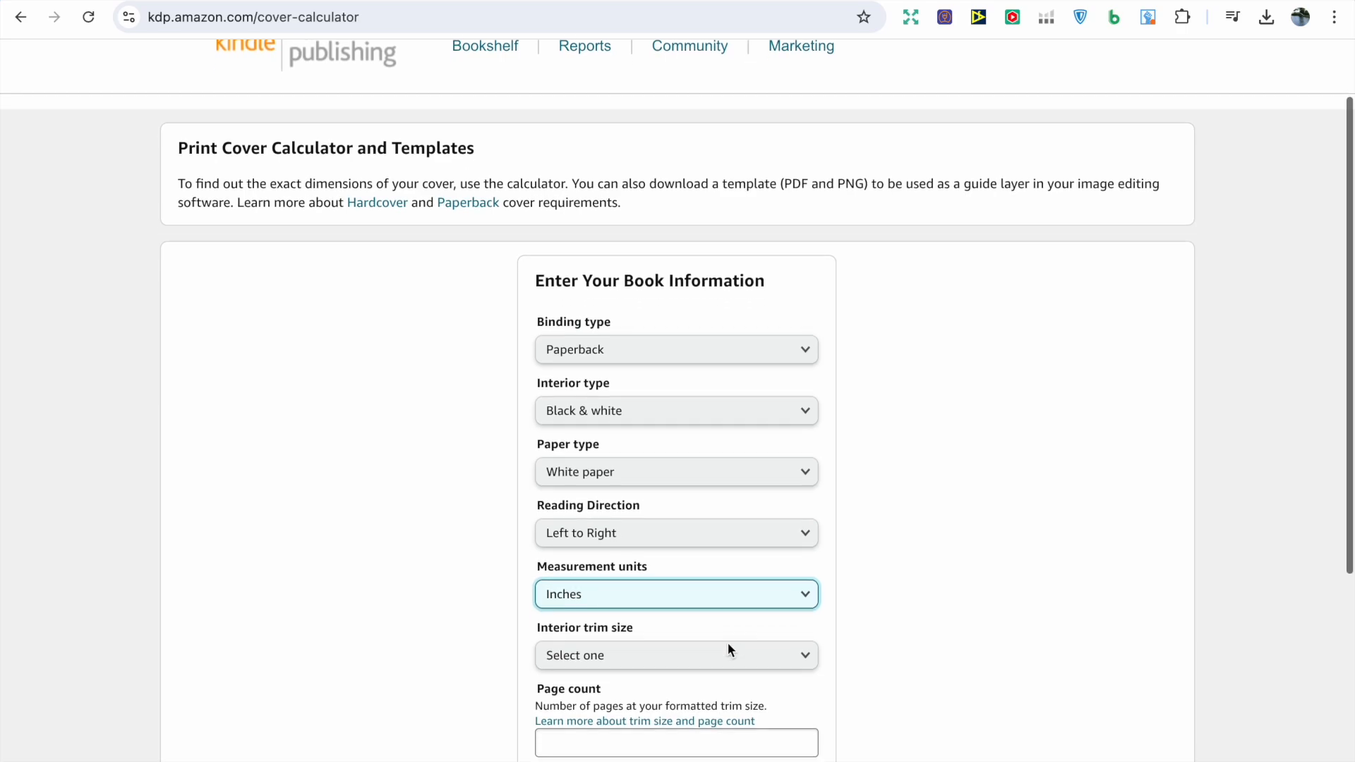
left_click(676, 655)
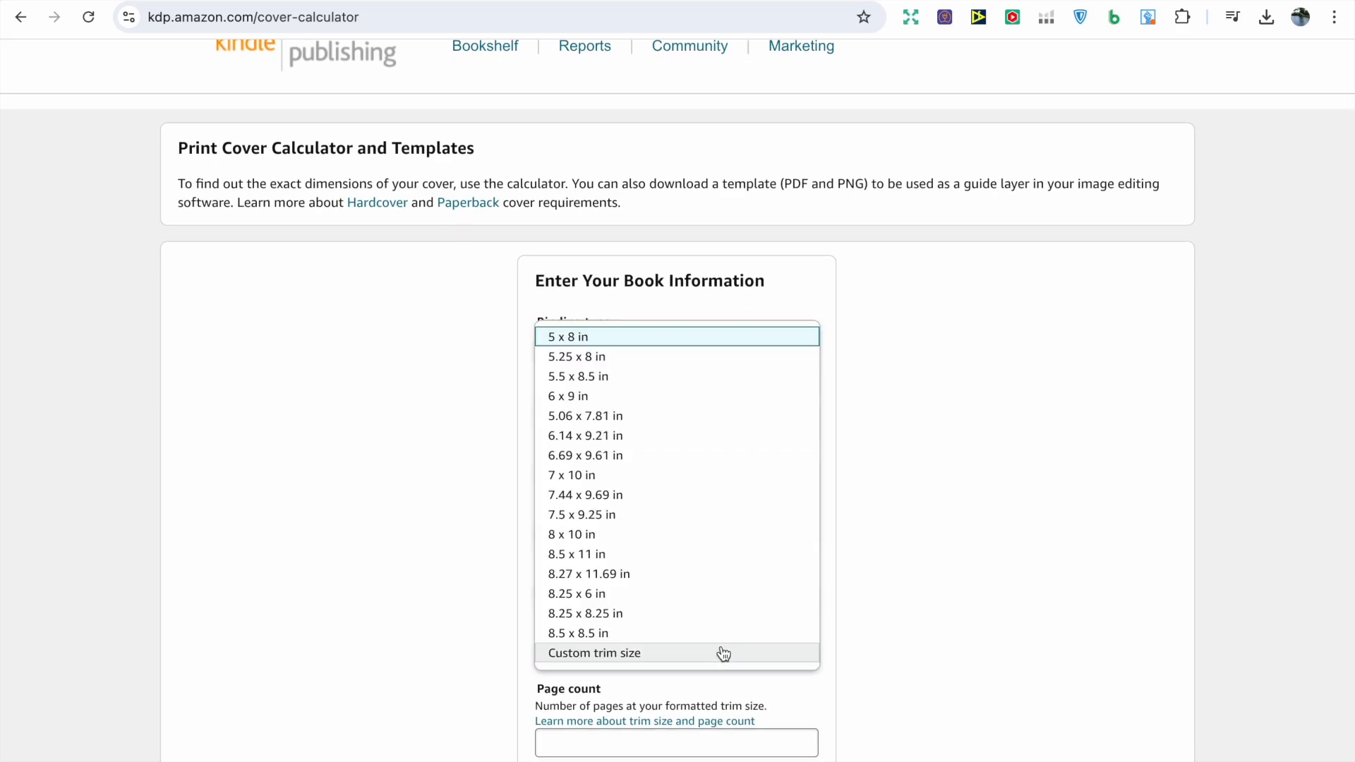
mouse_move(712, 634)
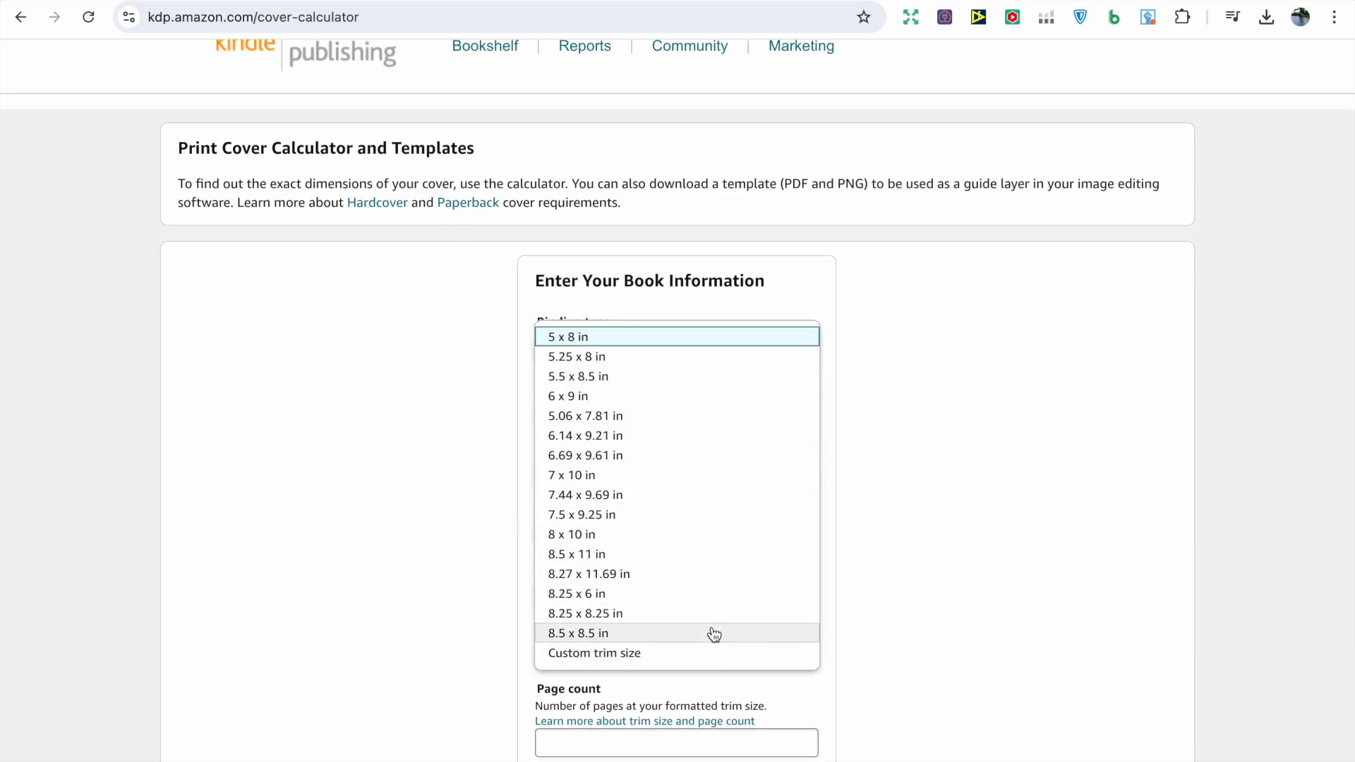
left_click(580, 632)
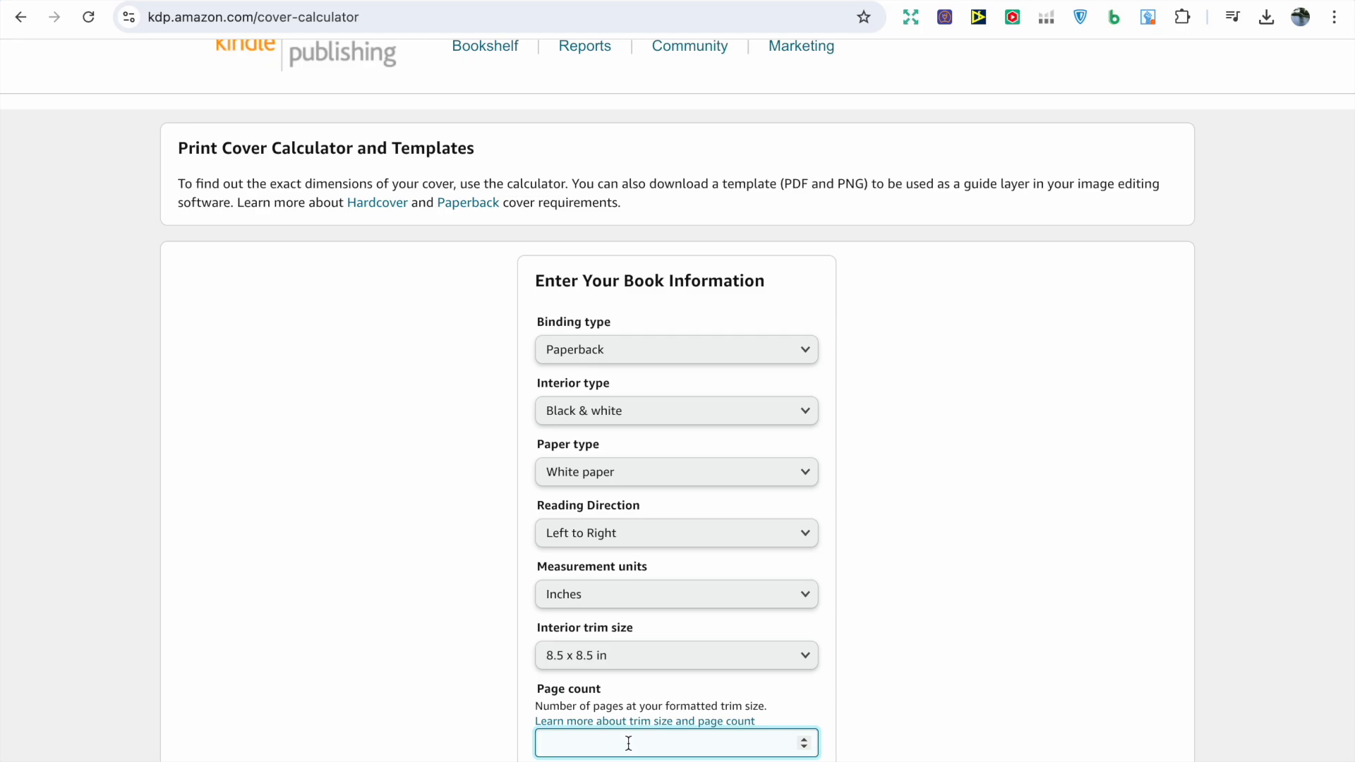
type("60")
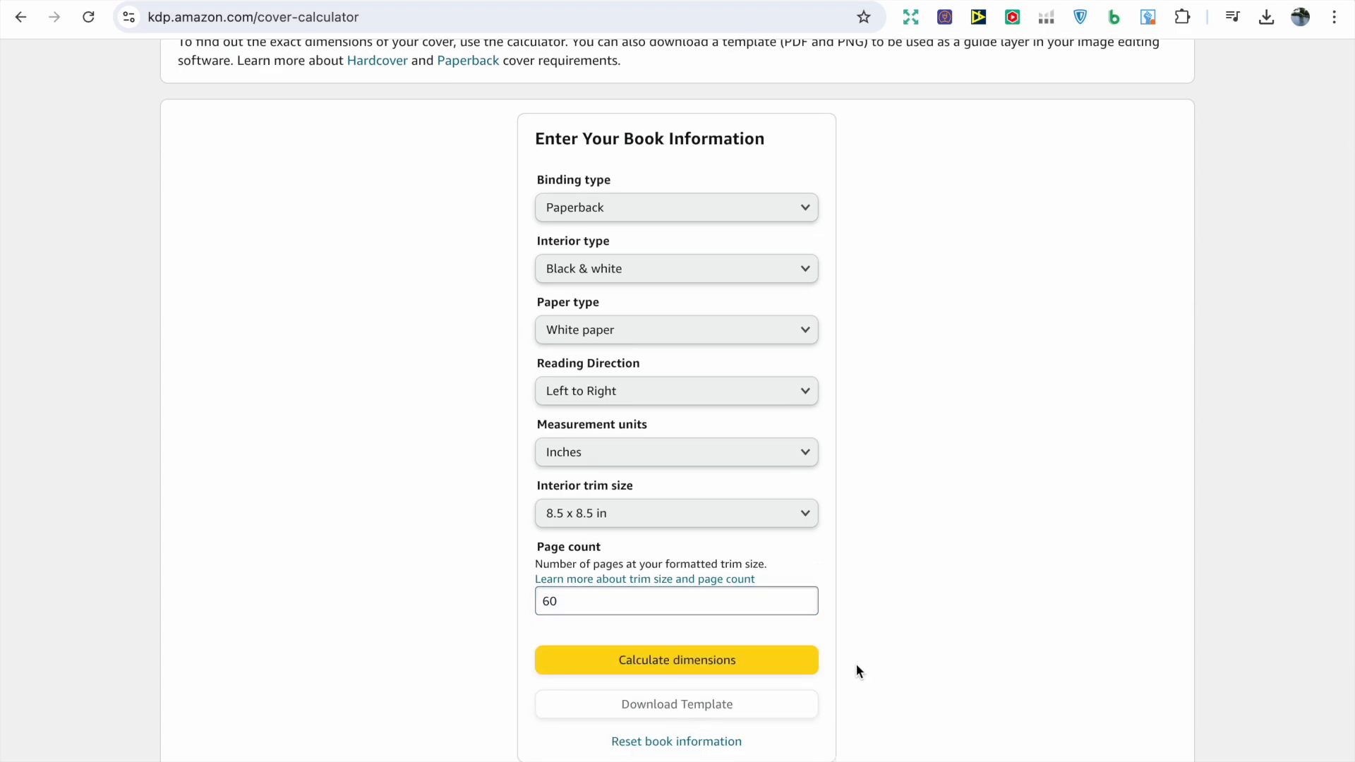
mouse_move(802, 669)
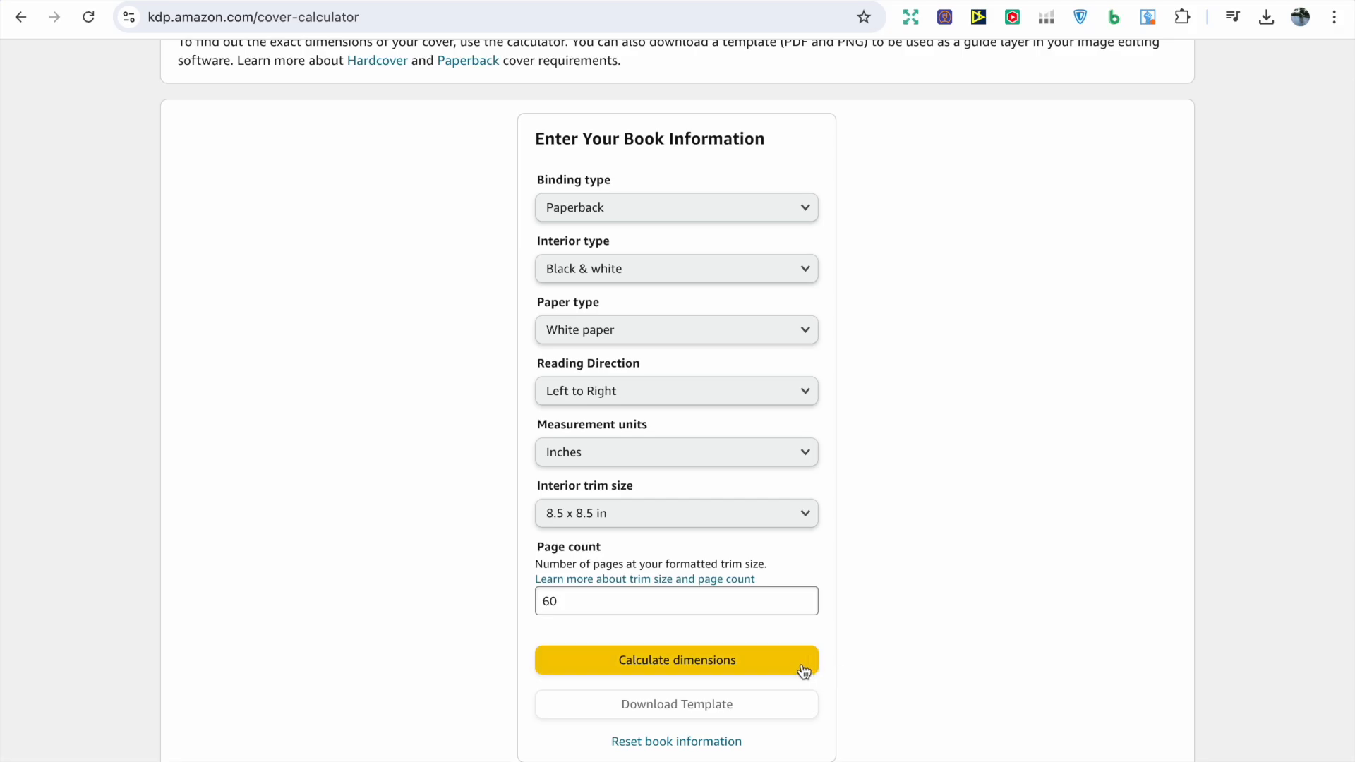
Step: Calculate the cover dimensions: full cover 17.385 x 8.75 in, spine 0.135 in
left_click(676, 659)
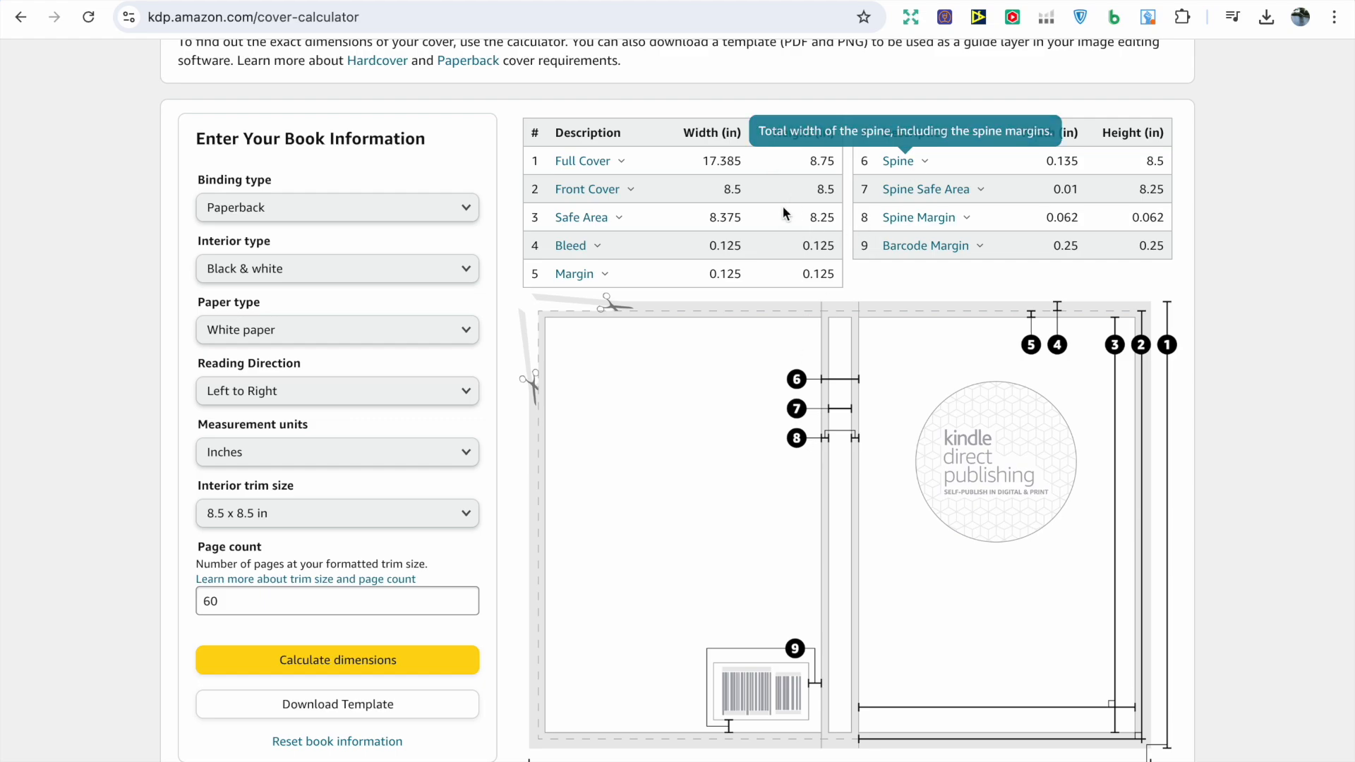
mouse_move(809, 268)
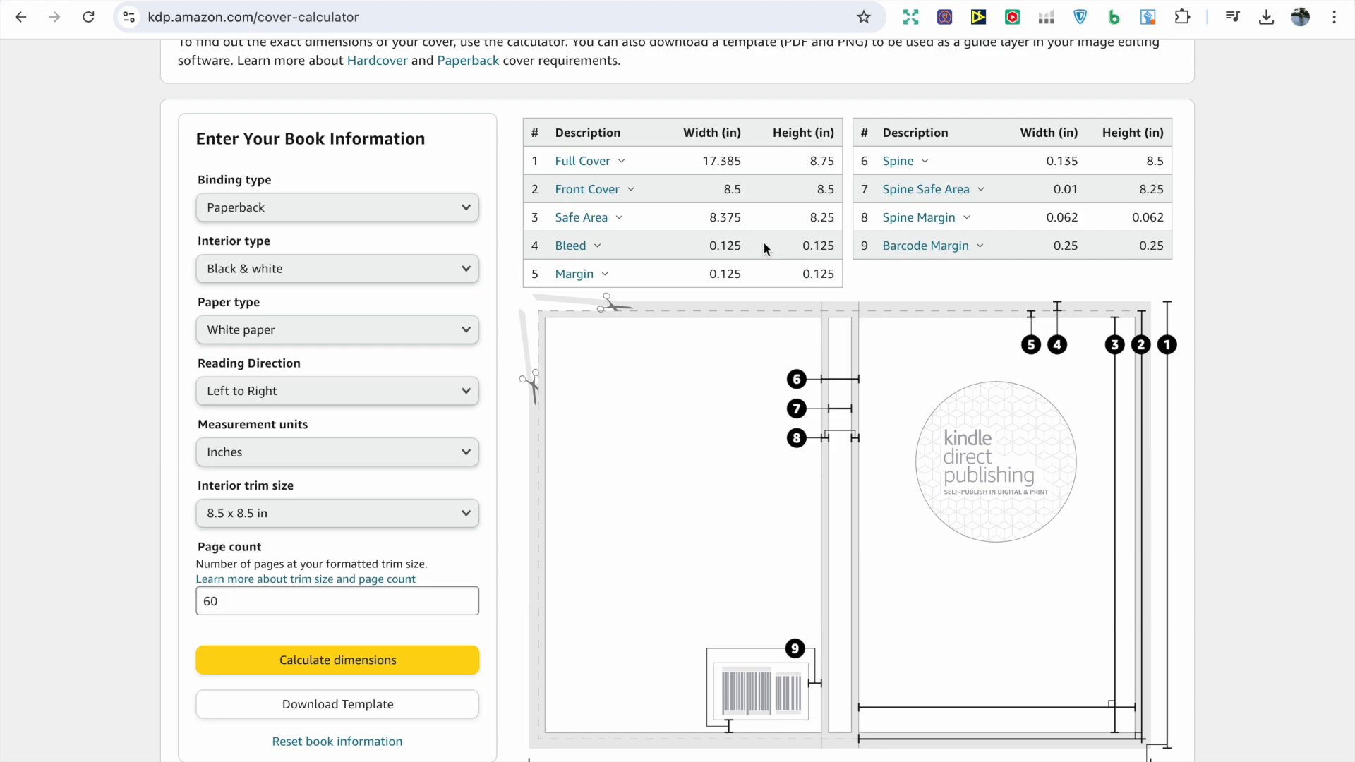
mouse_move(746, 235)
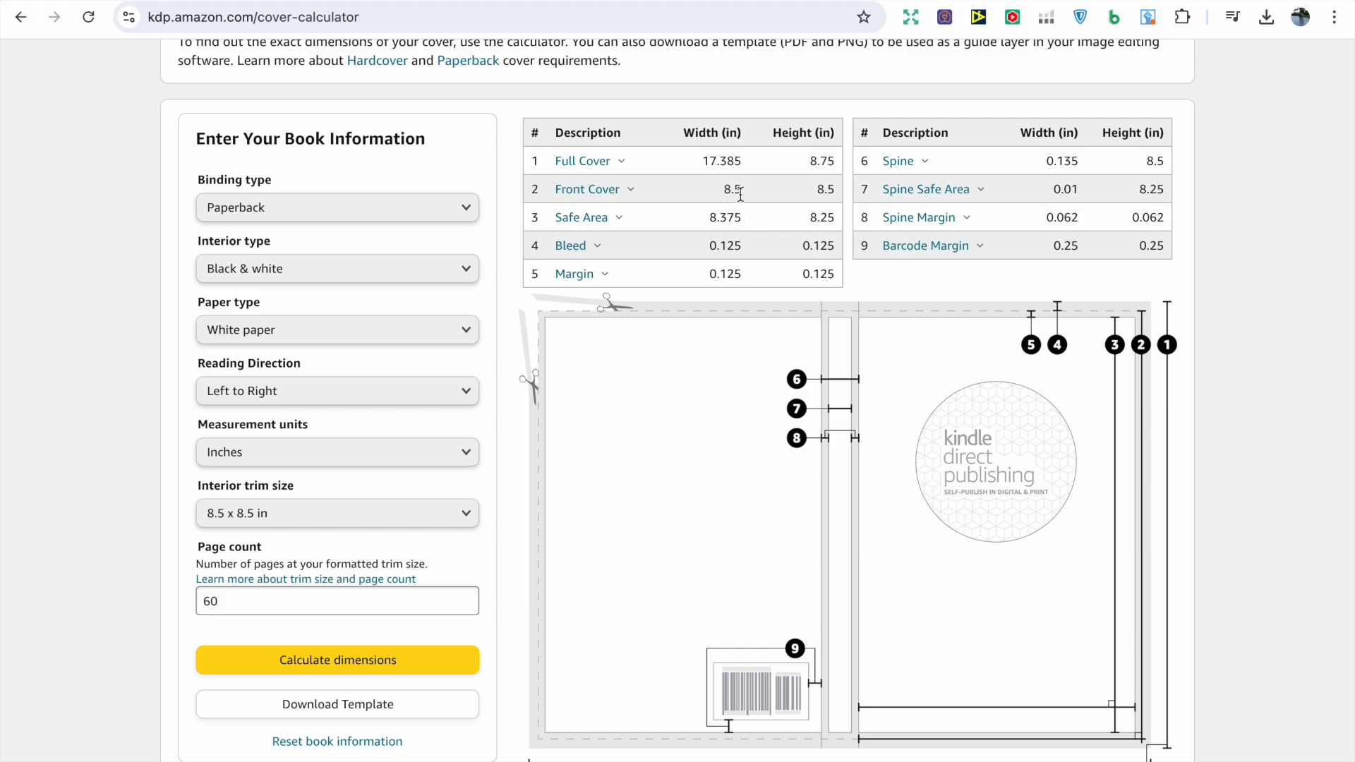
mouse_move(762, 215)
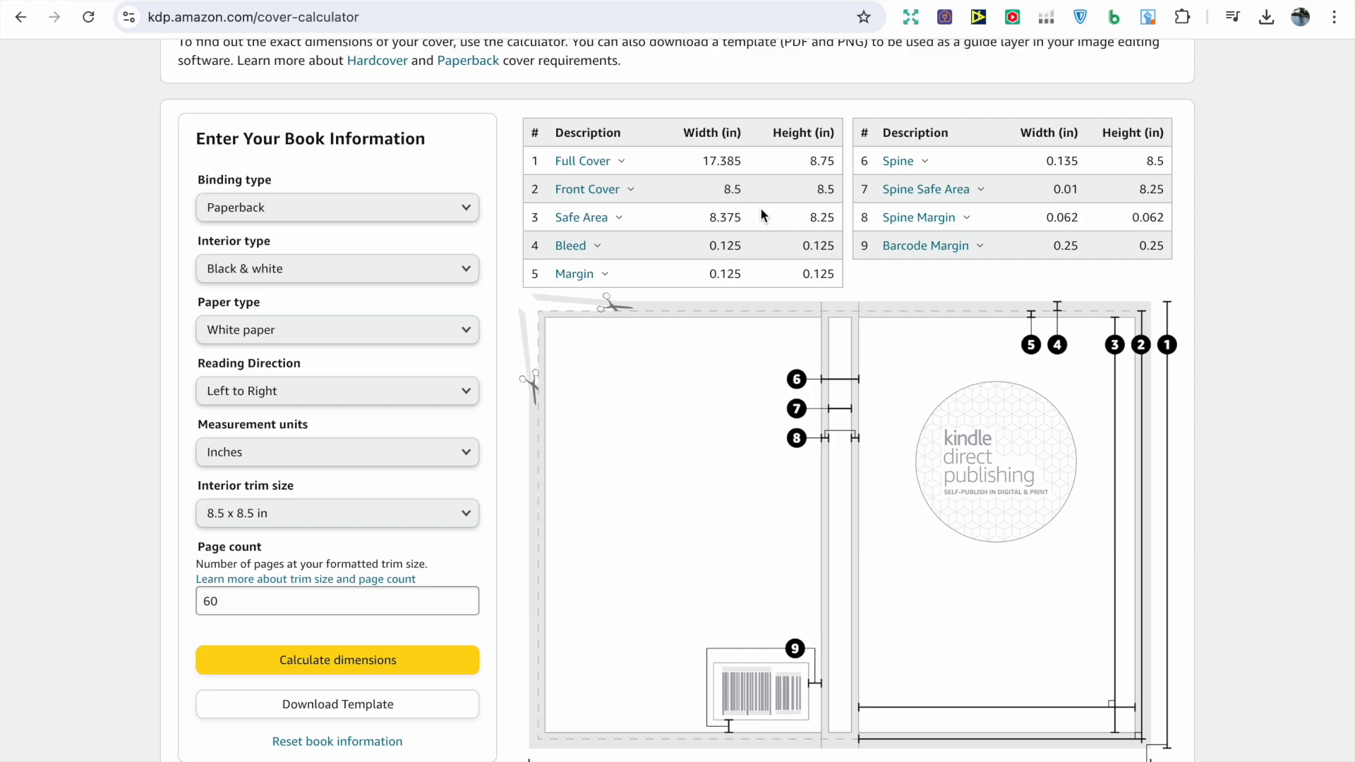
mouse_move(807, 248)
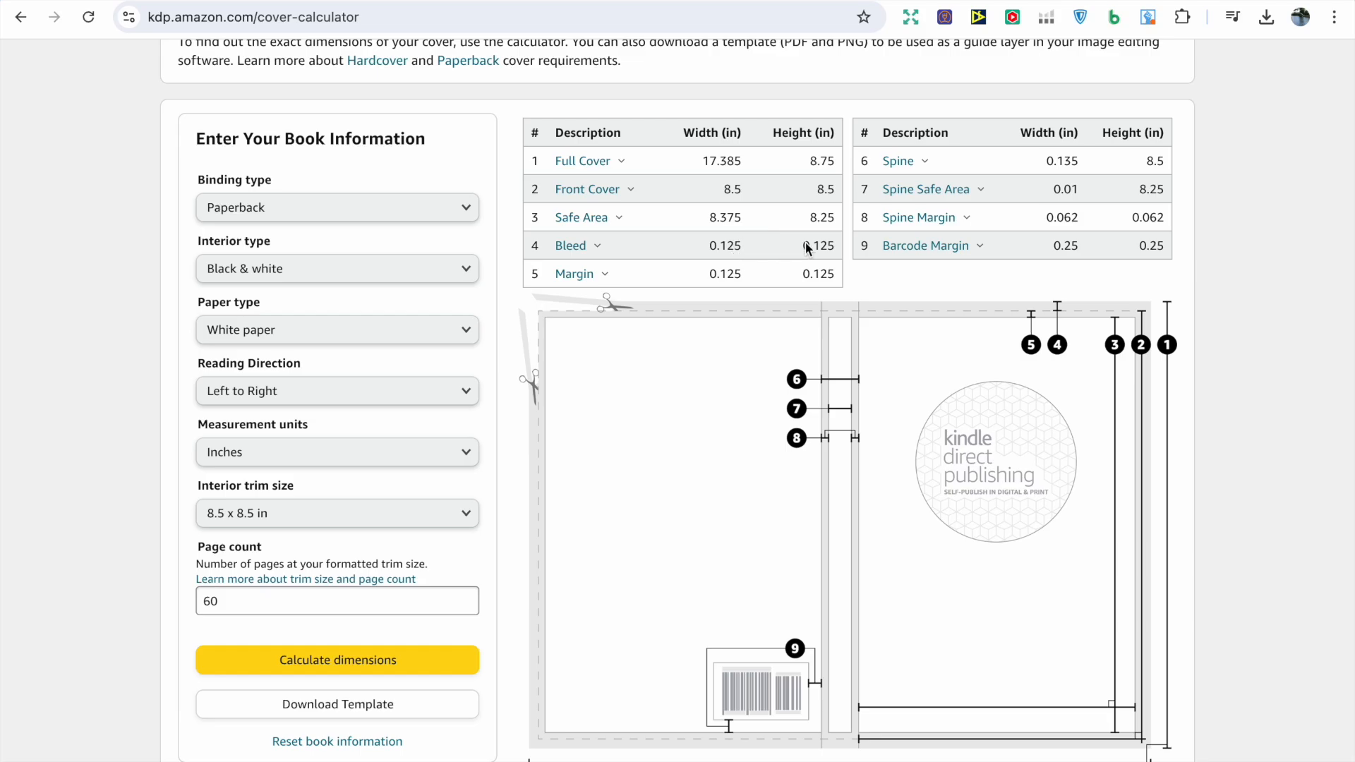
mouse_move(765, 199)
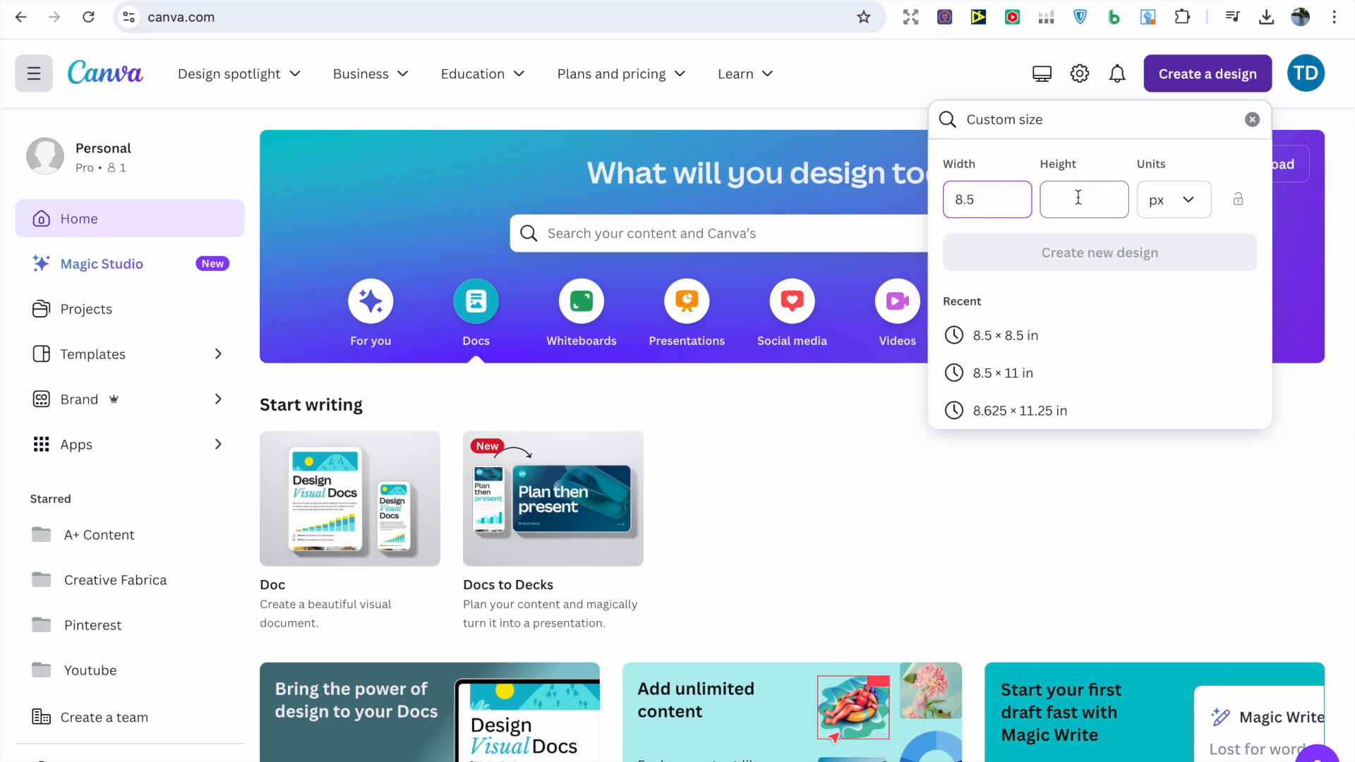
Step: Open the 8.5 x 8.5 in design and scroll through pages 1–8, returning to page 5
left_click(1173, 199)
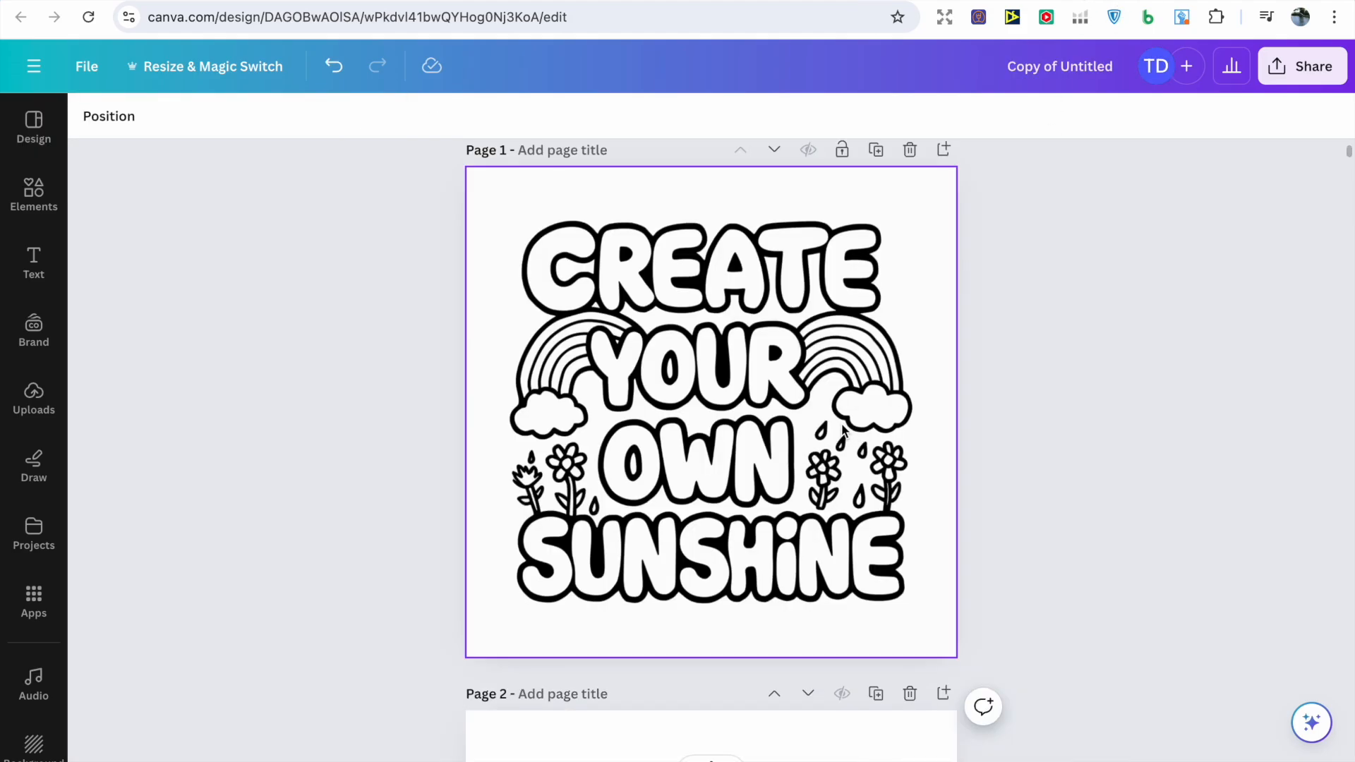
scroll("down", 3)
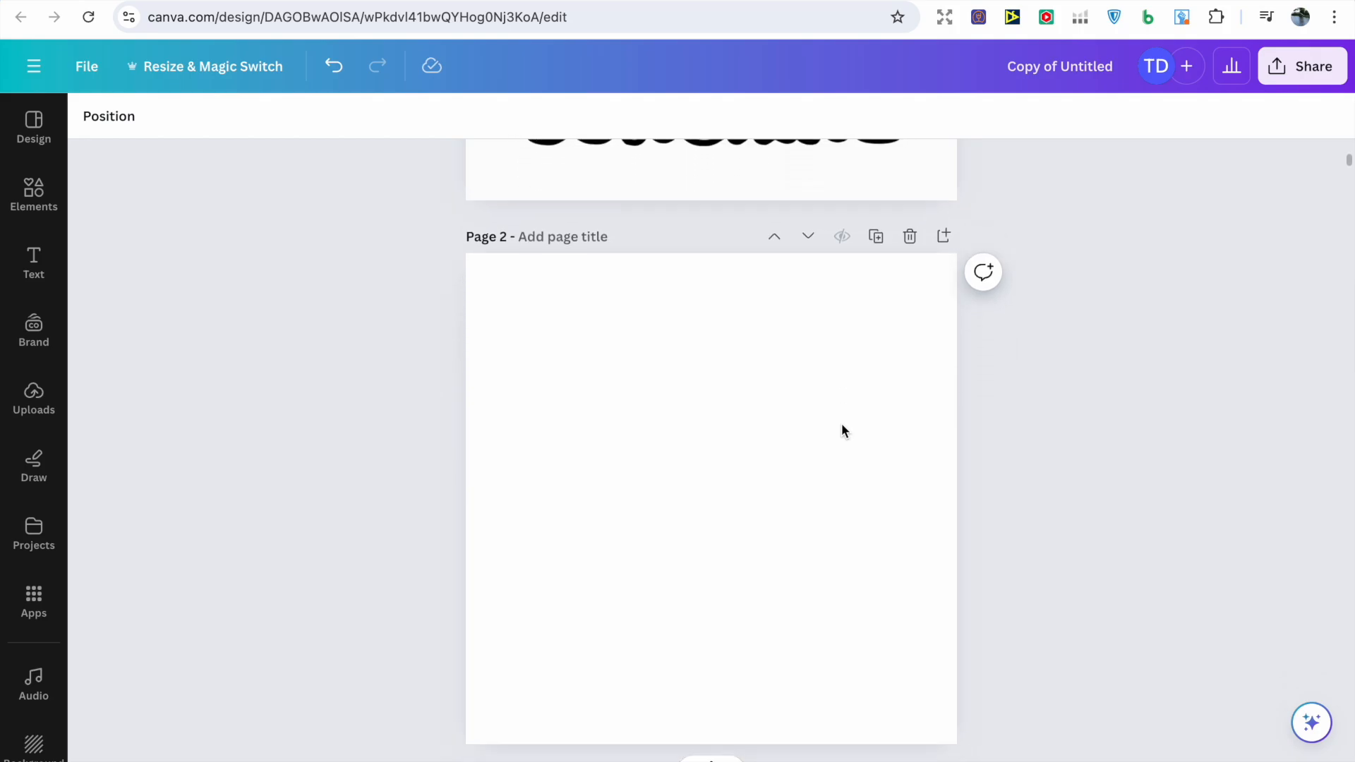
scroll("down", 3)
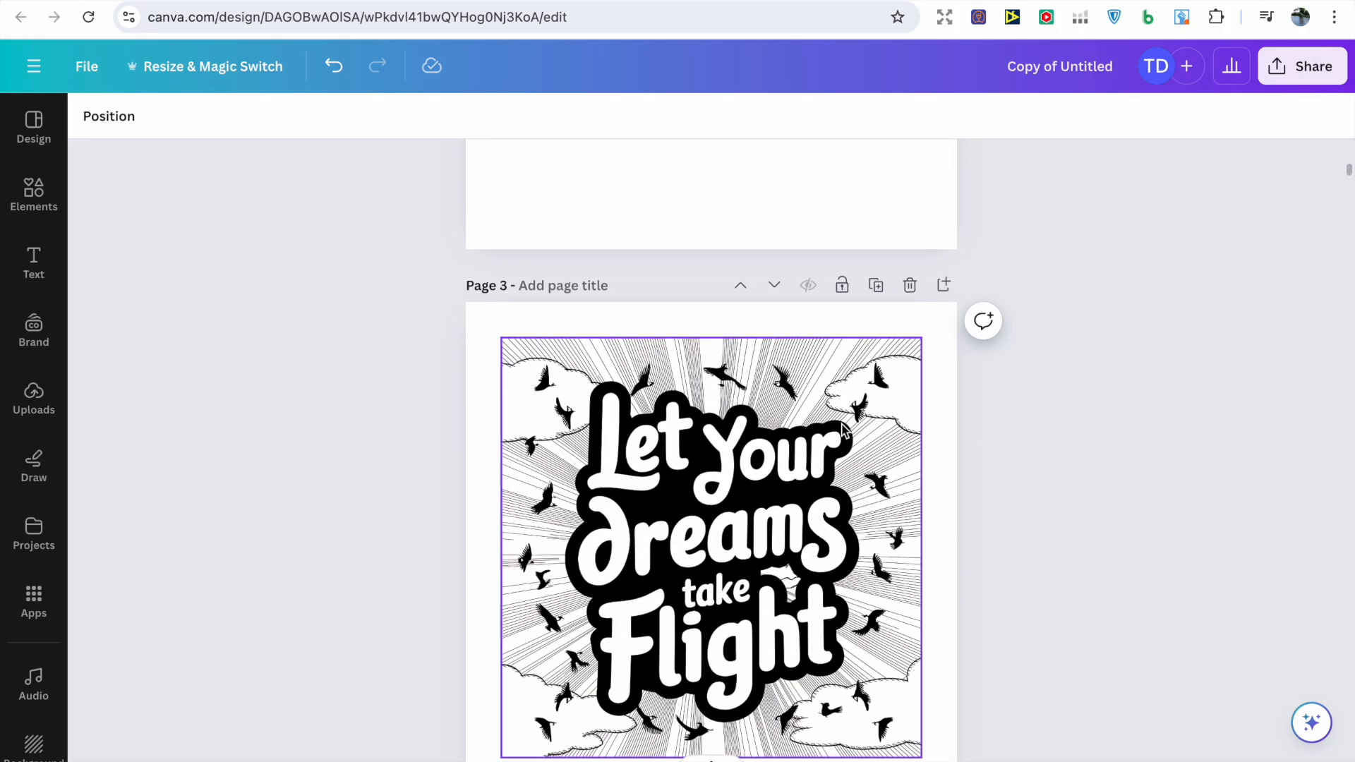
scroll("down", 3)
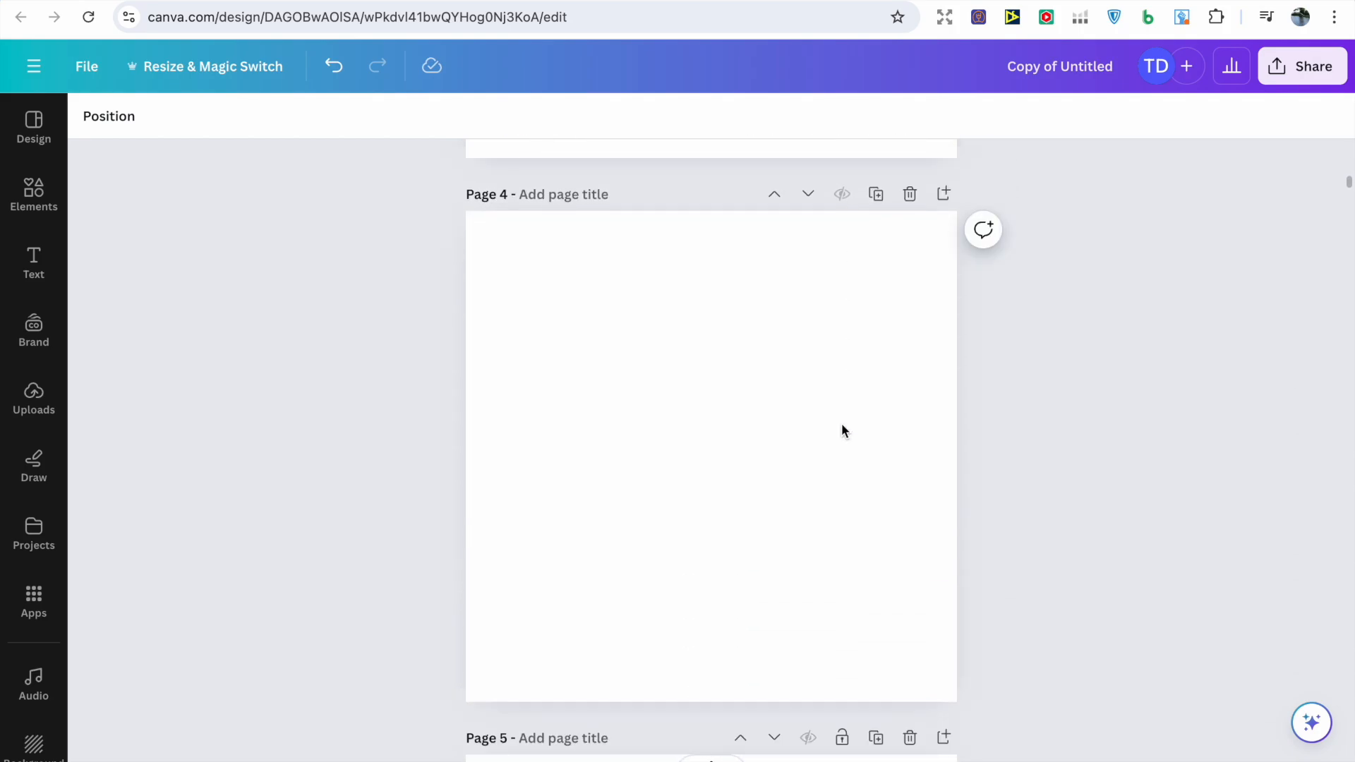
scroll("down", 3)
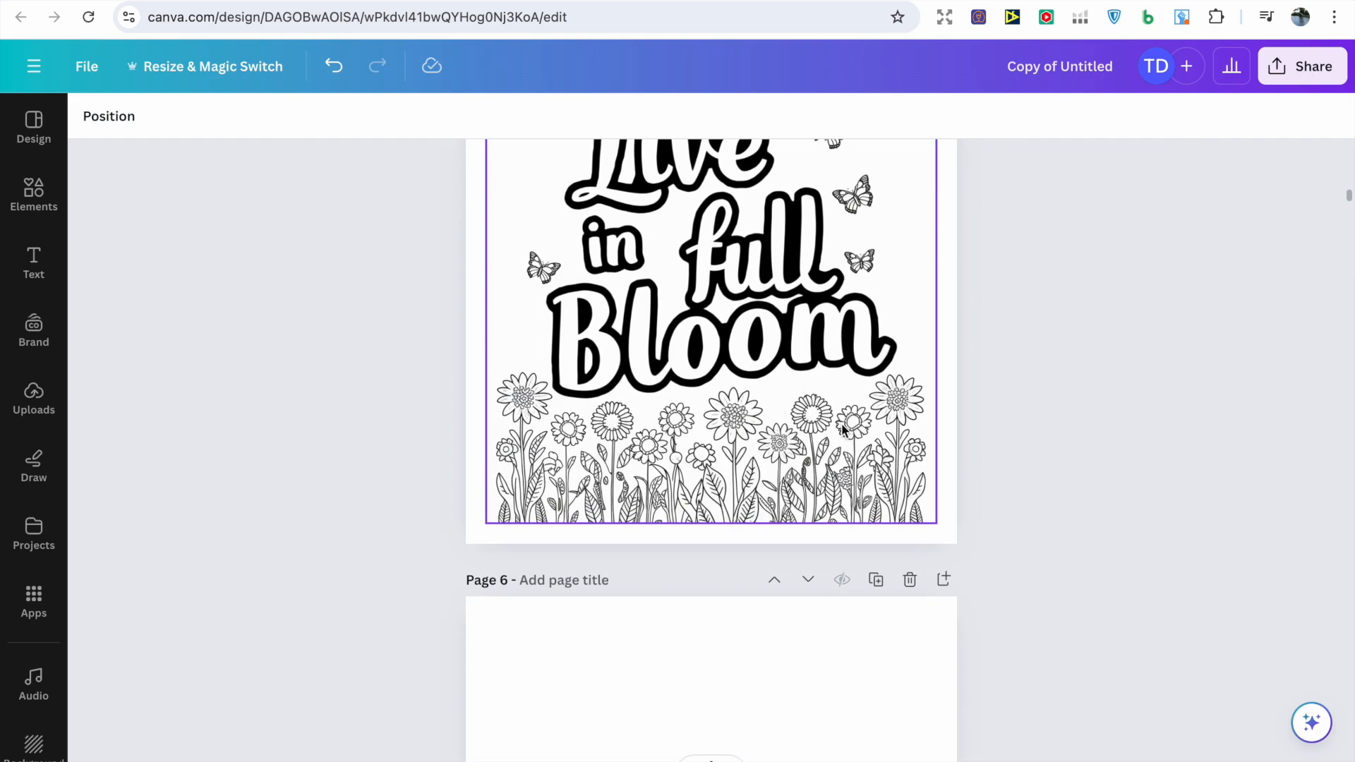
scroll("down", 3)
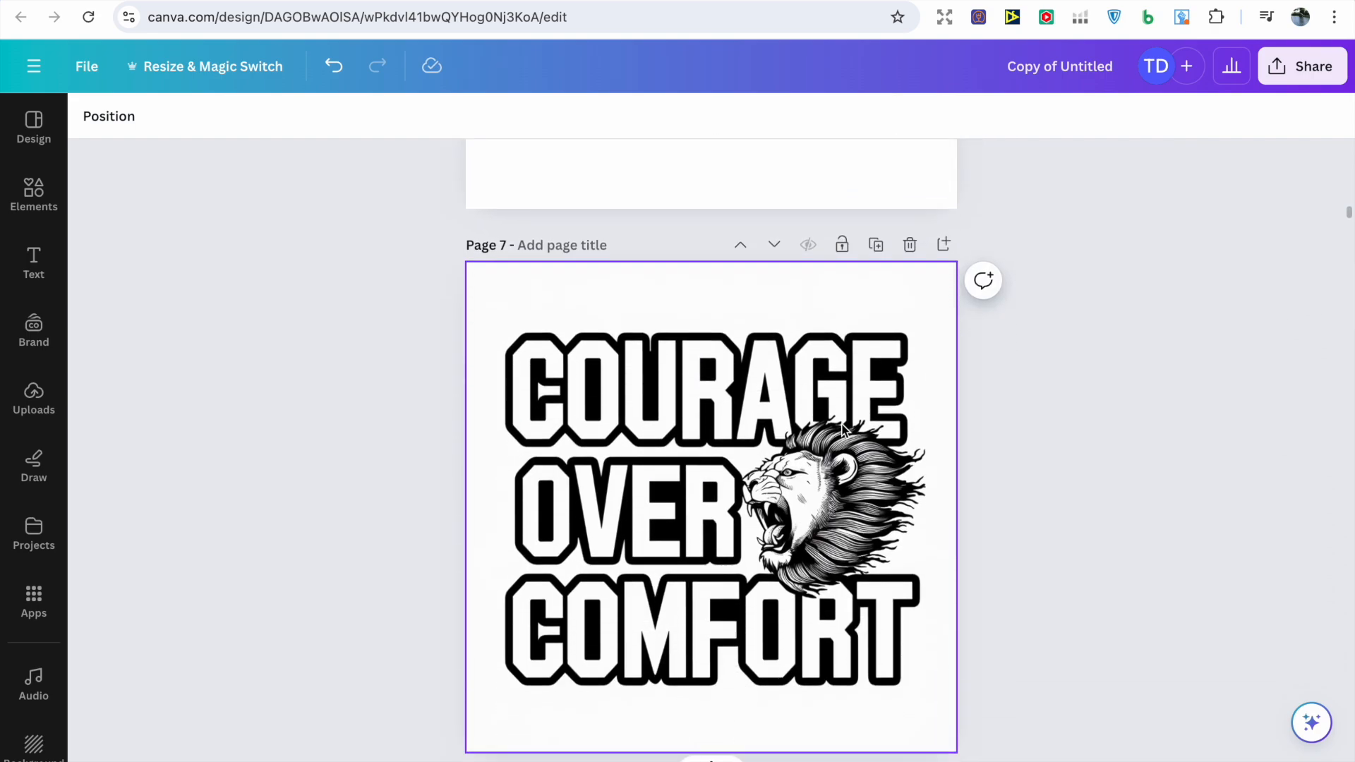
scroll("down", 3)
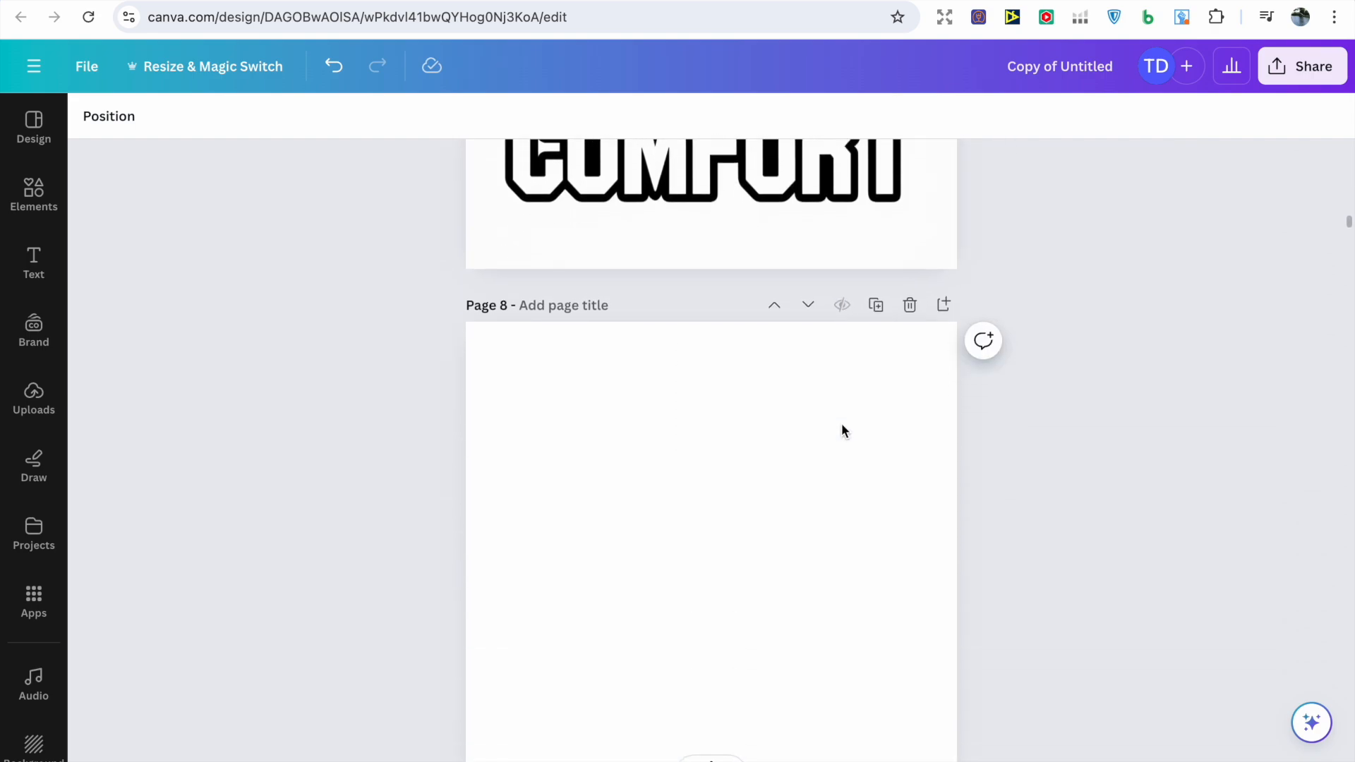
scroll("up", 3)
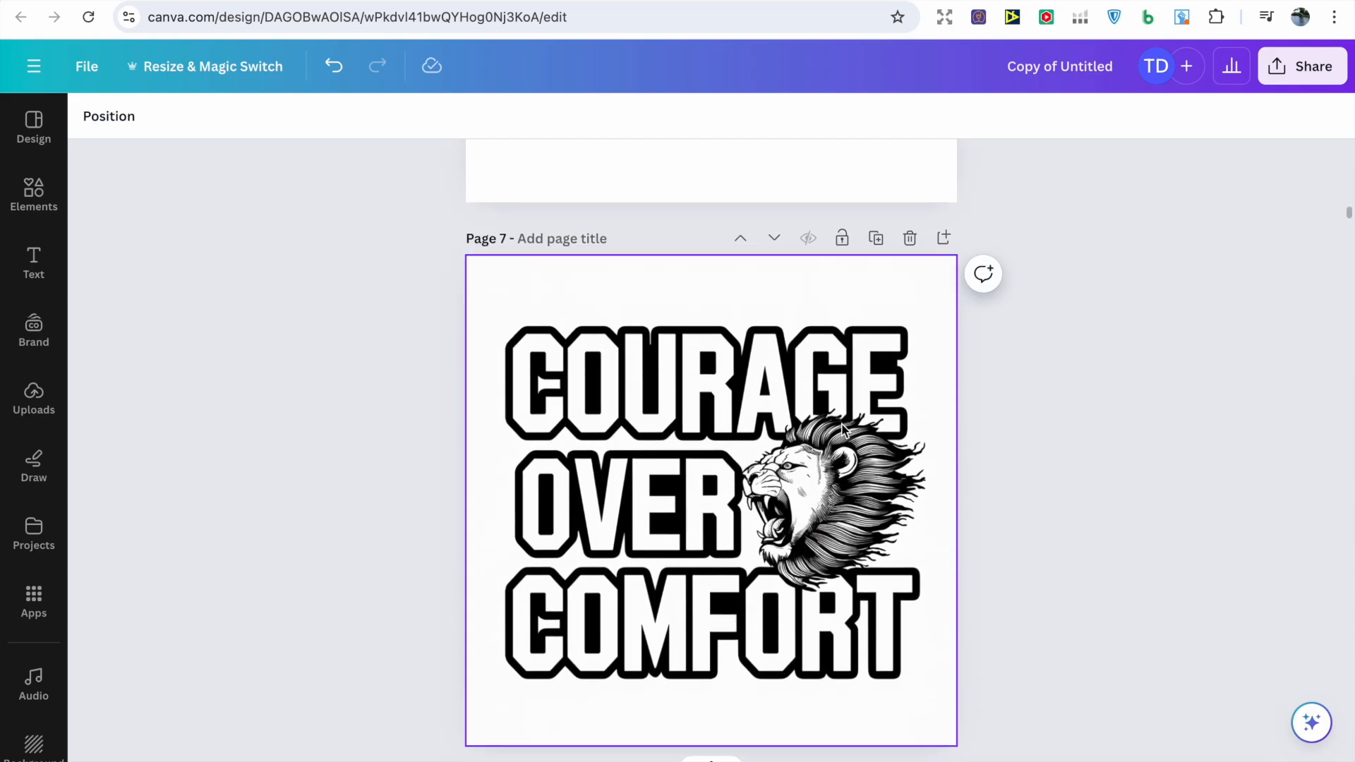
scroll("up", 3)
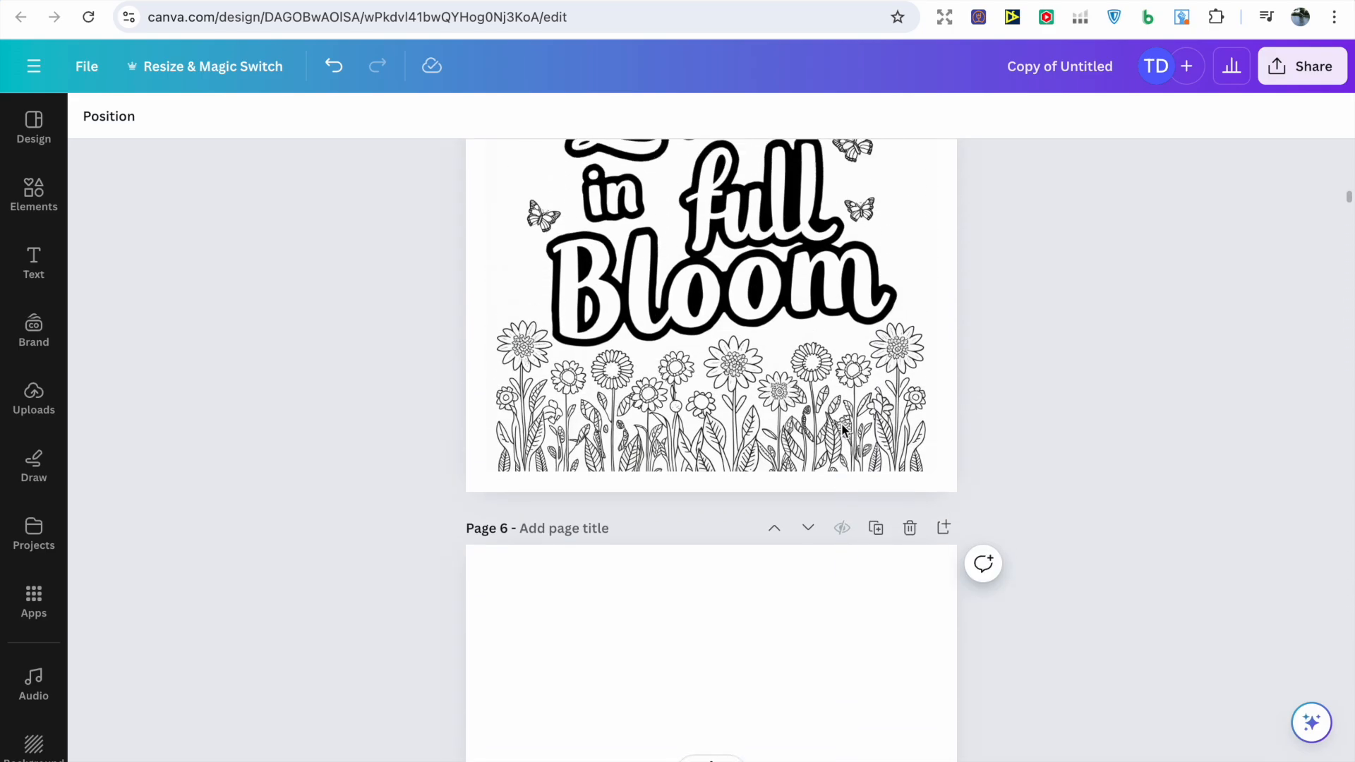
scroll("up", 3)
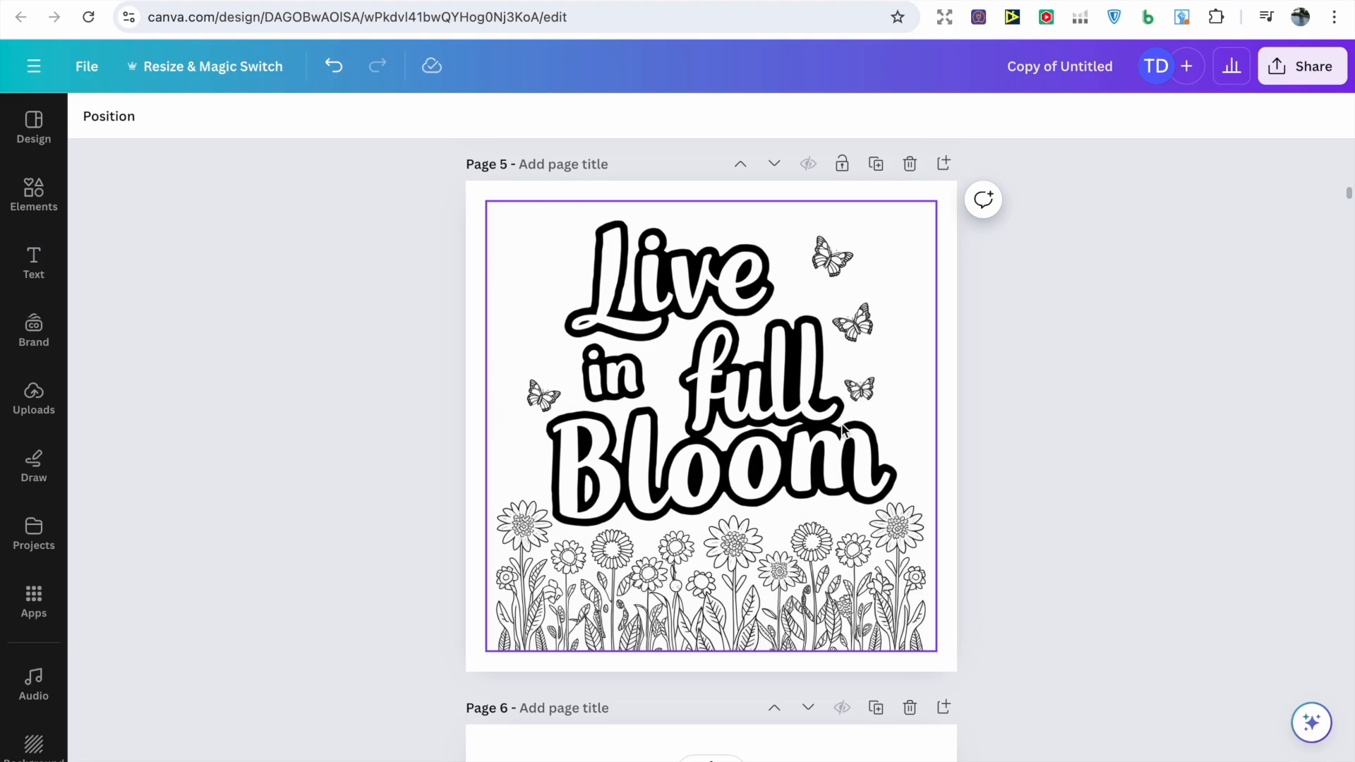
left_click(1082, 384)
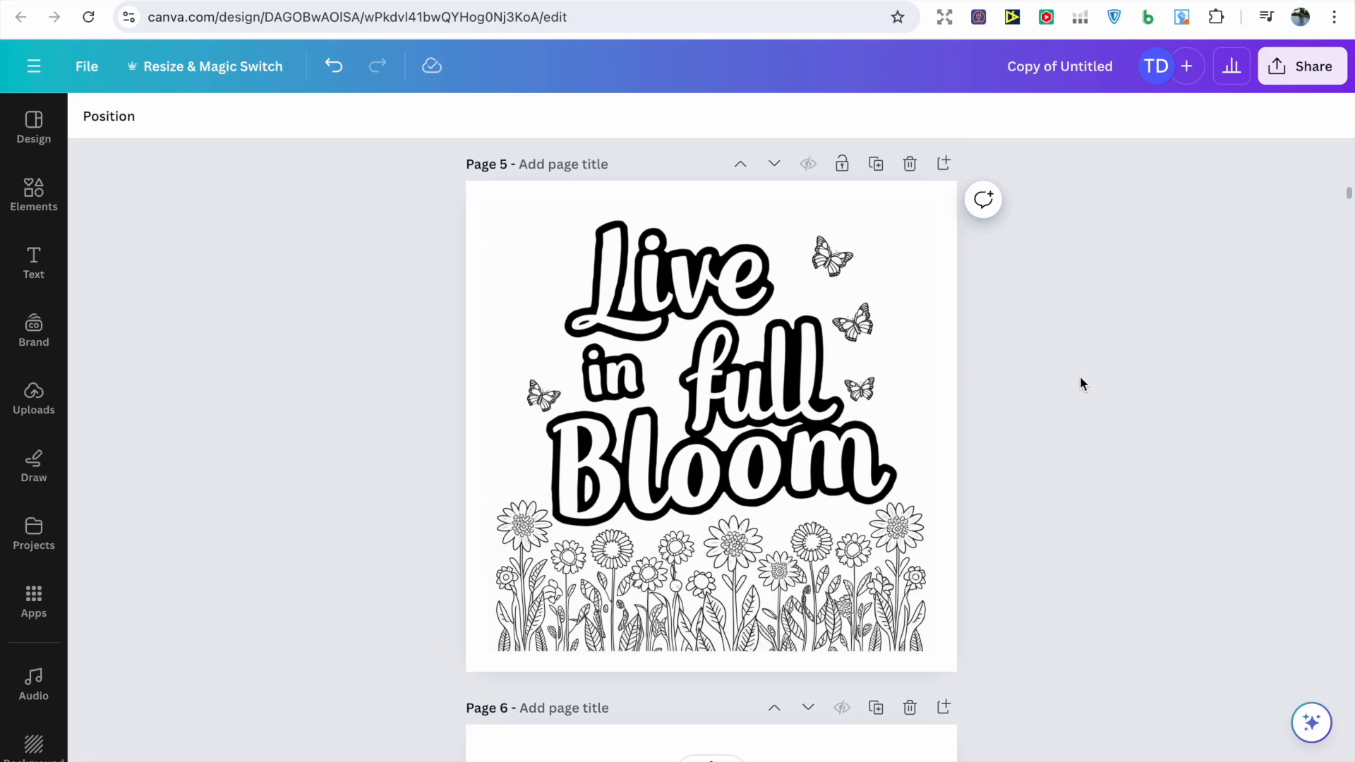
mouse_move(992, 387)
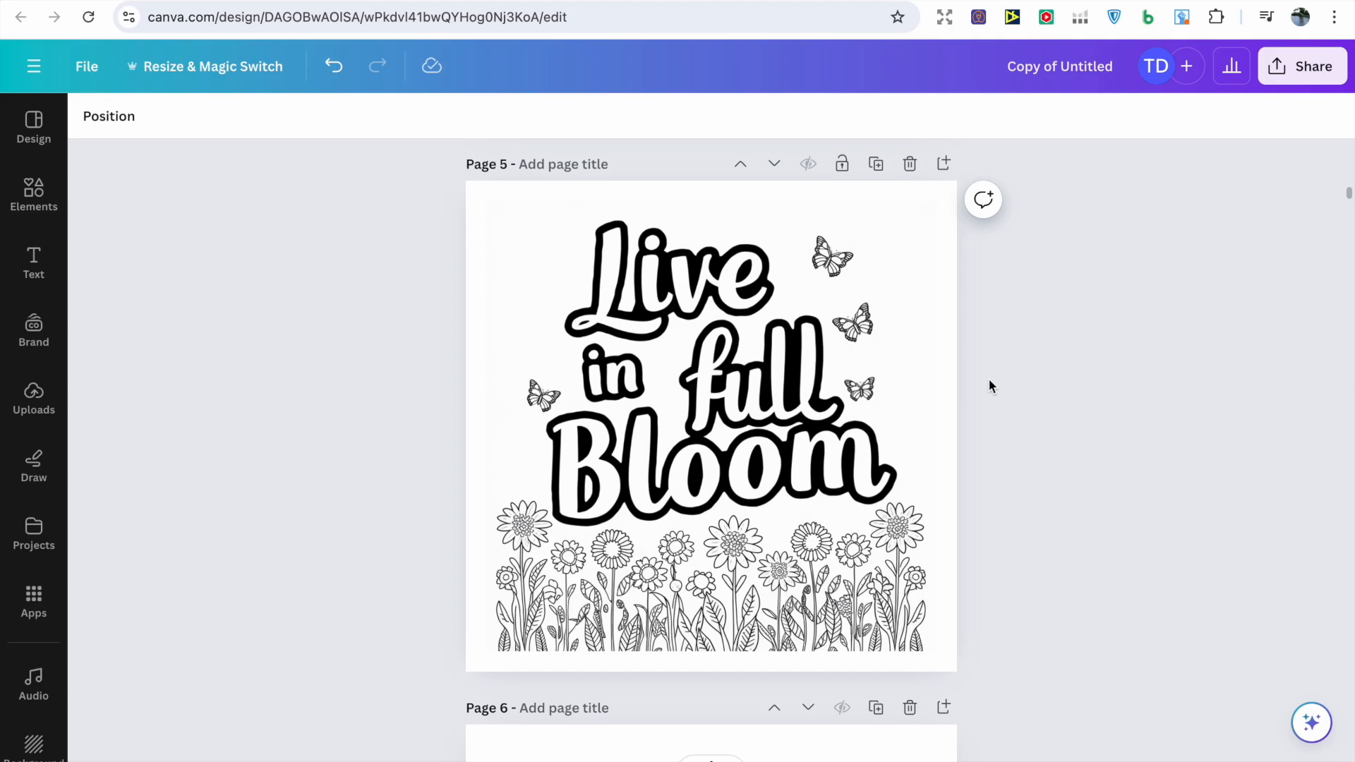
Step: Run the Image Upscaler at 2x on the Live in full Bloom picture
left_click(710, 424)
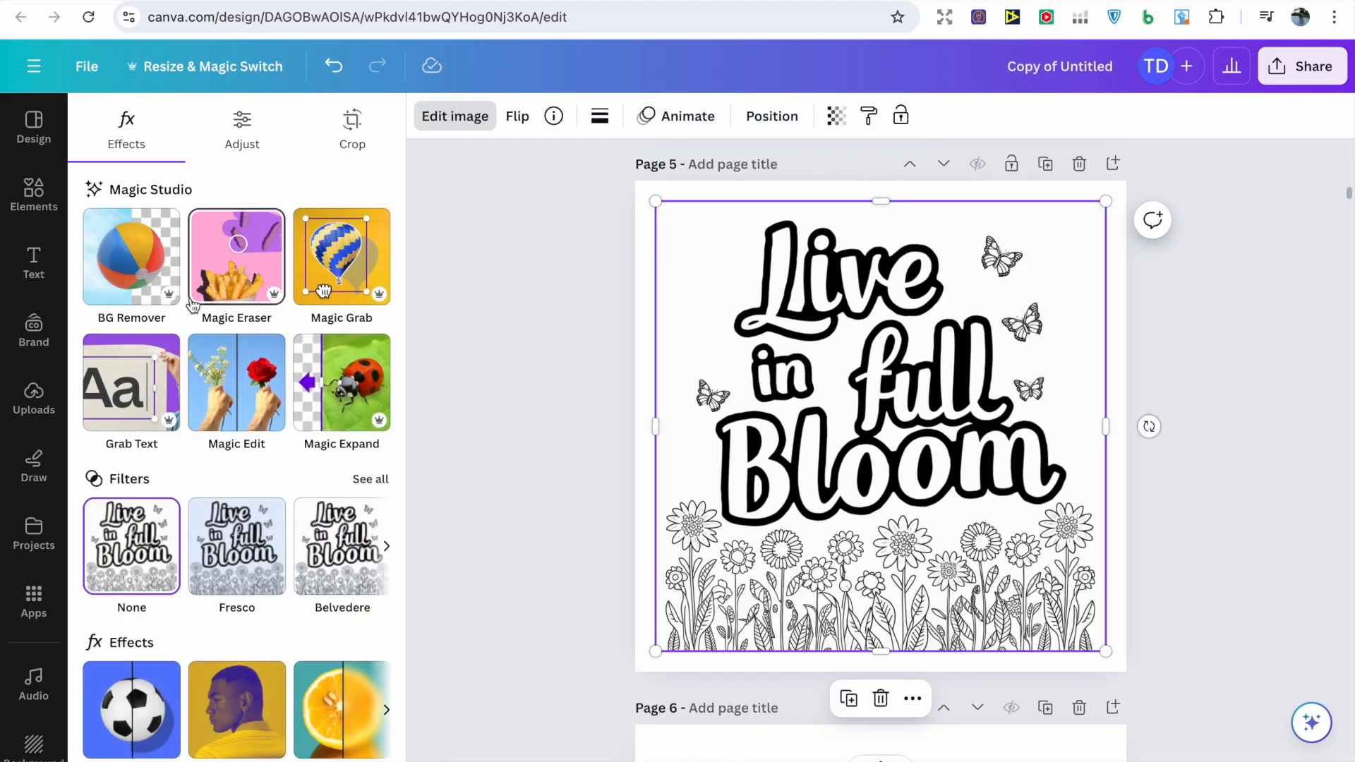
scroll("down", 3)
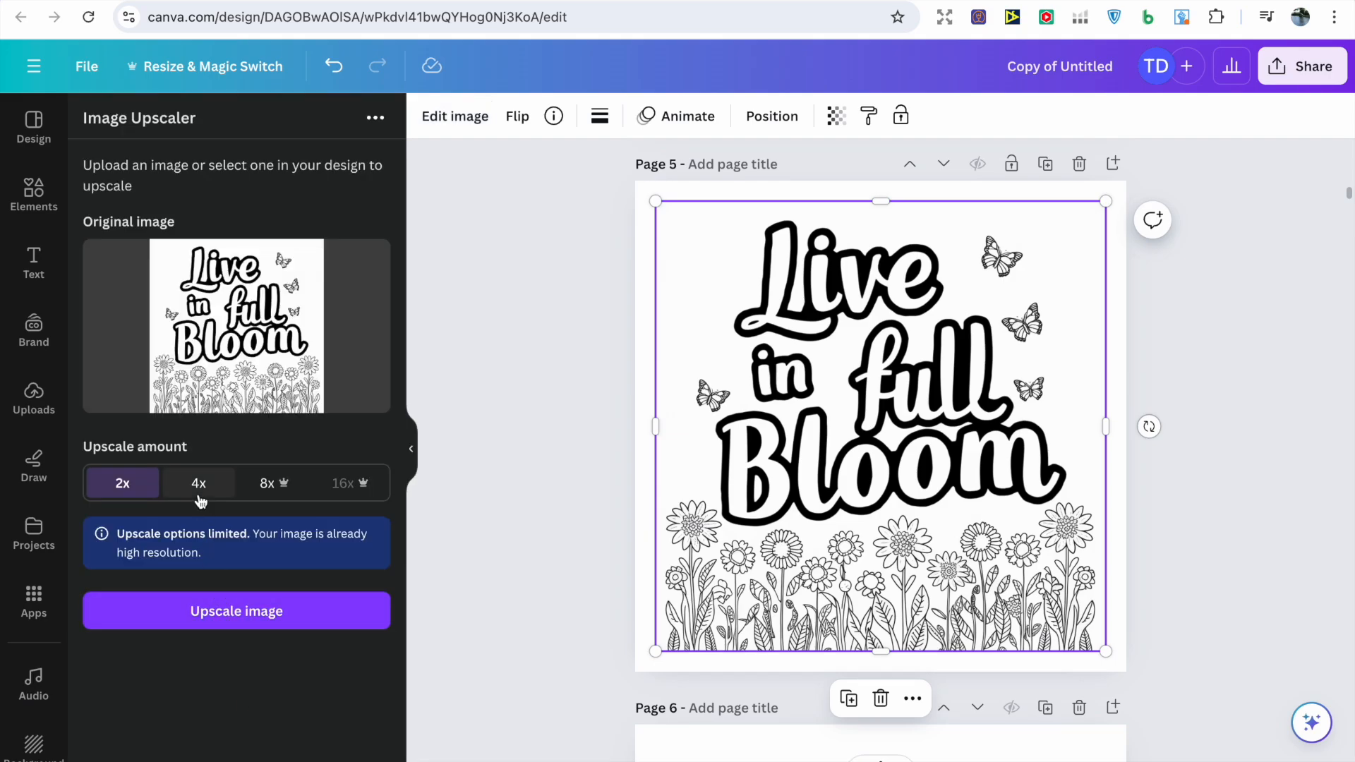
left_click(235, 611)
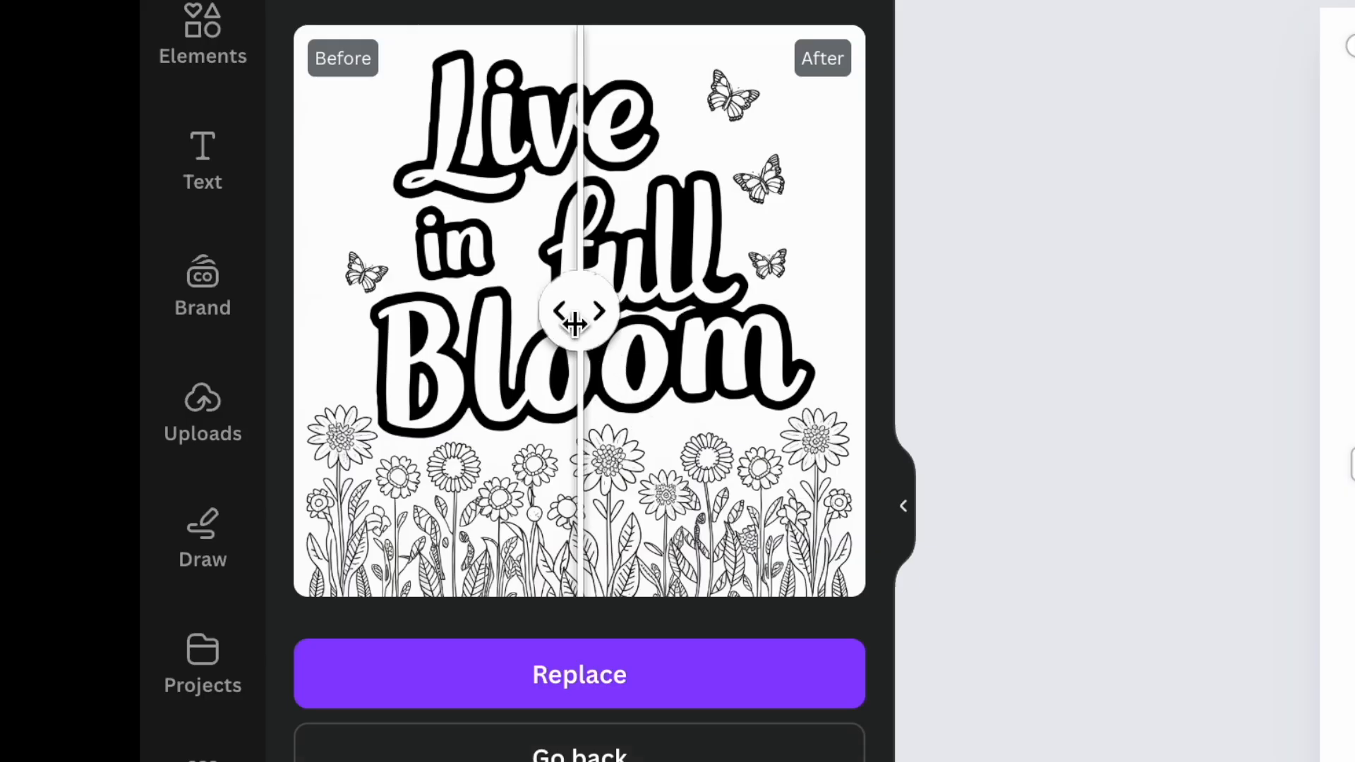
Step: Compare original and upscaled versions with the slider and replace with the enhanced one
left_click_drag(576, 310, 326, 310)
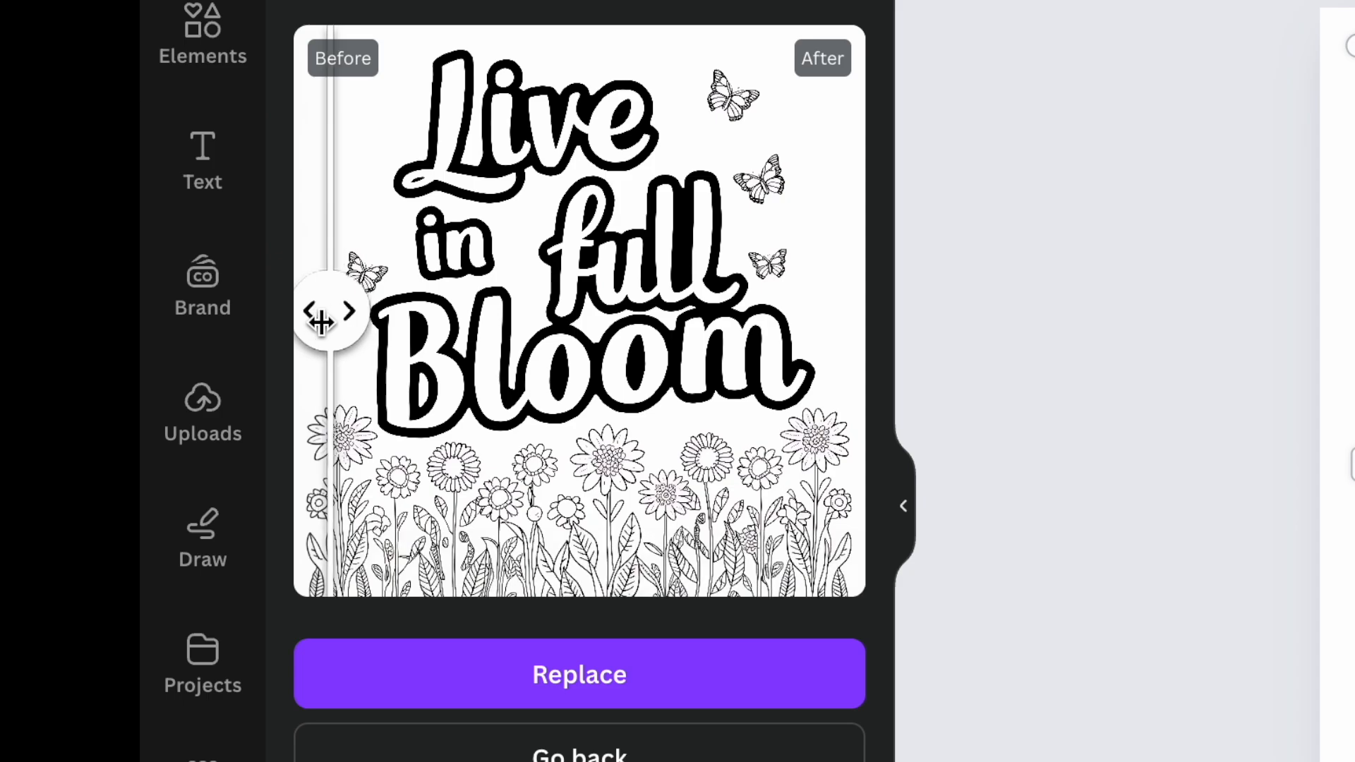
left_click_drag(326, 310, 367, 311)
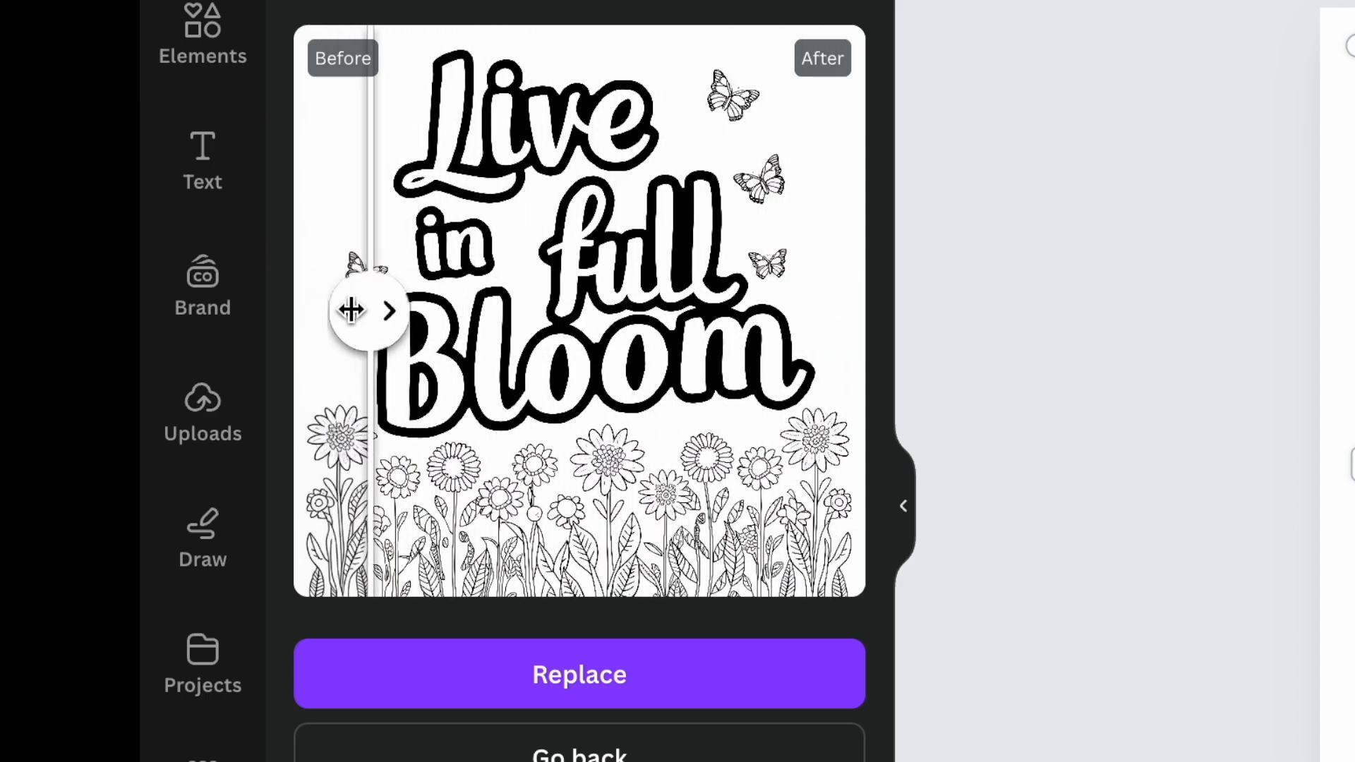
left_click(579, 675)
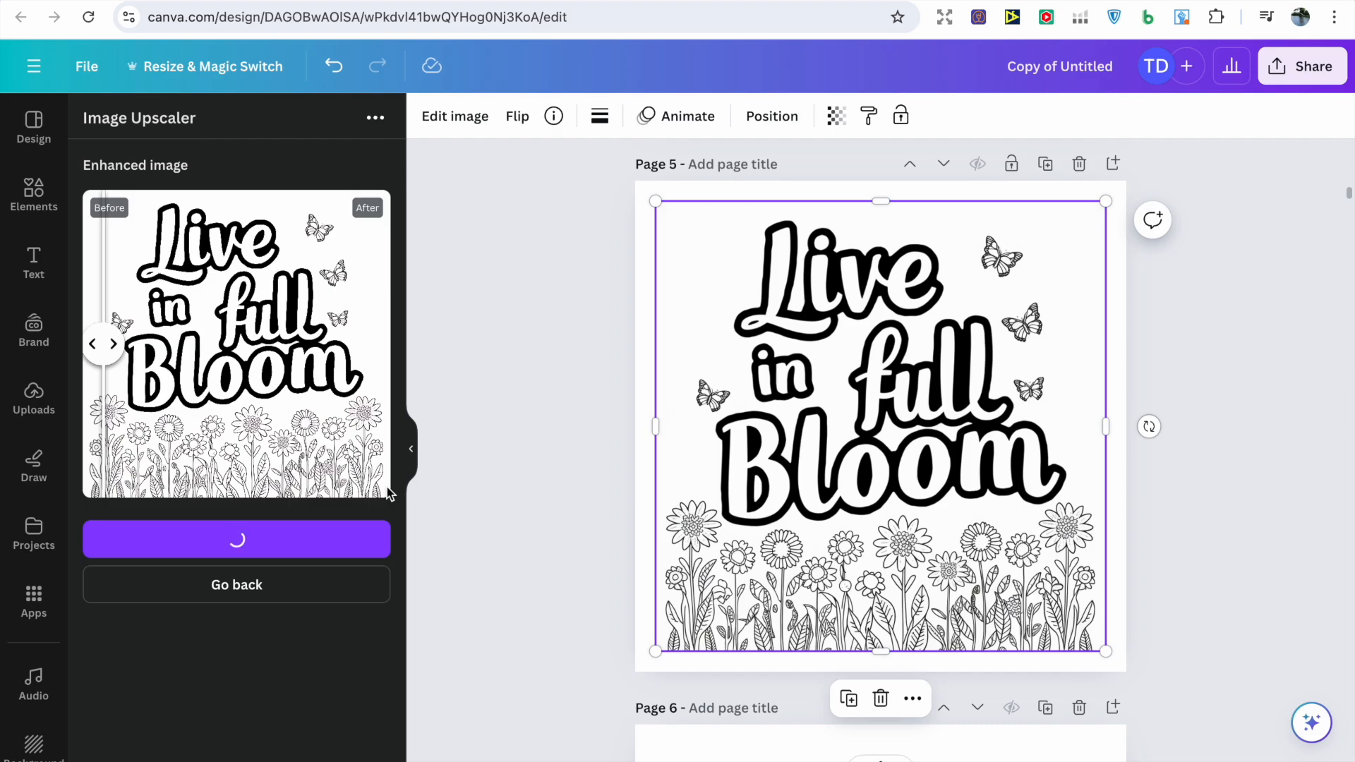
left_click(455, 116)
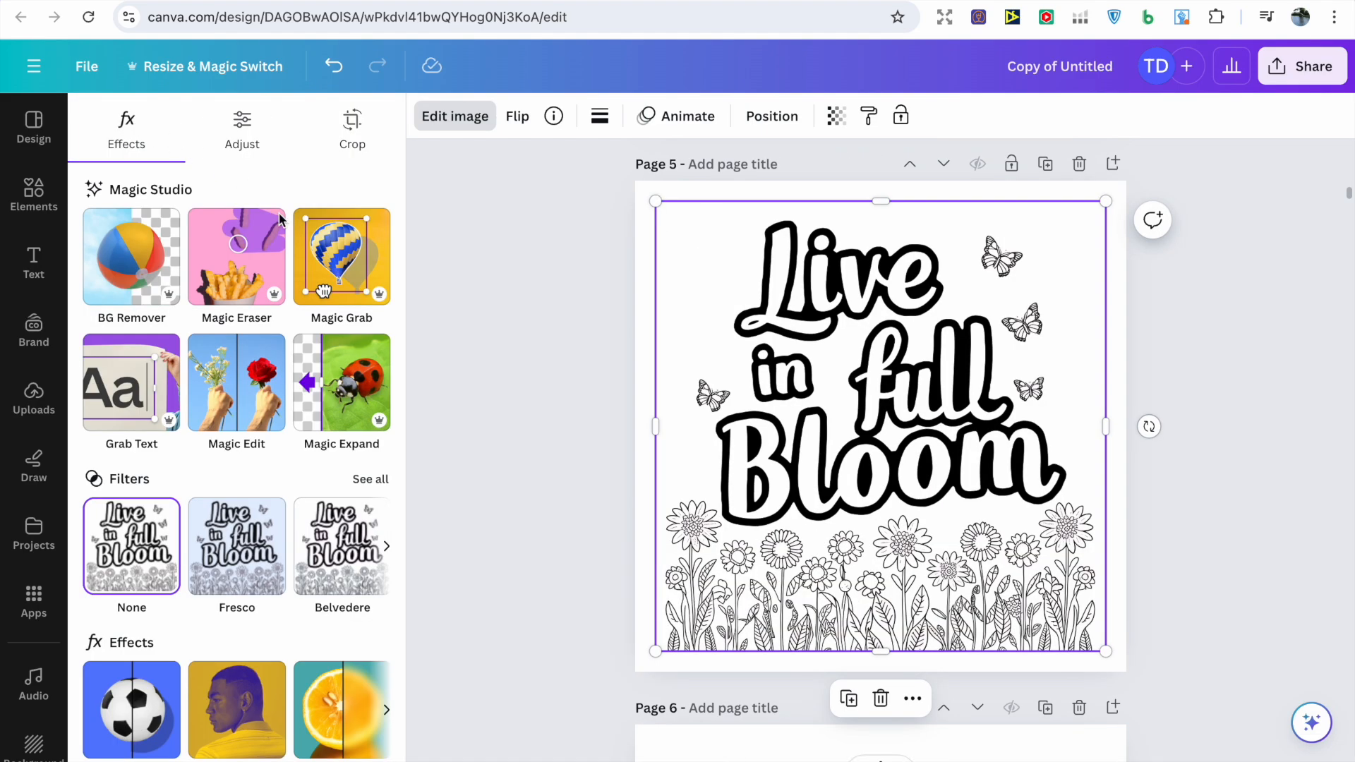
mouse_move(842, 122)
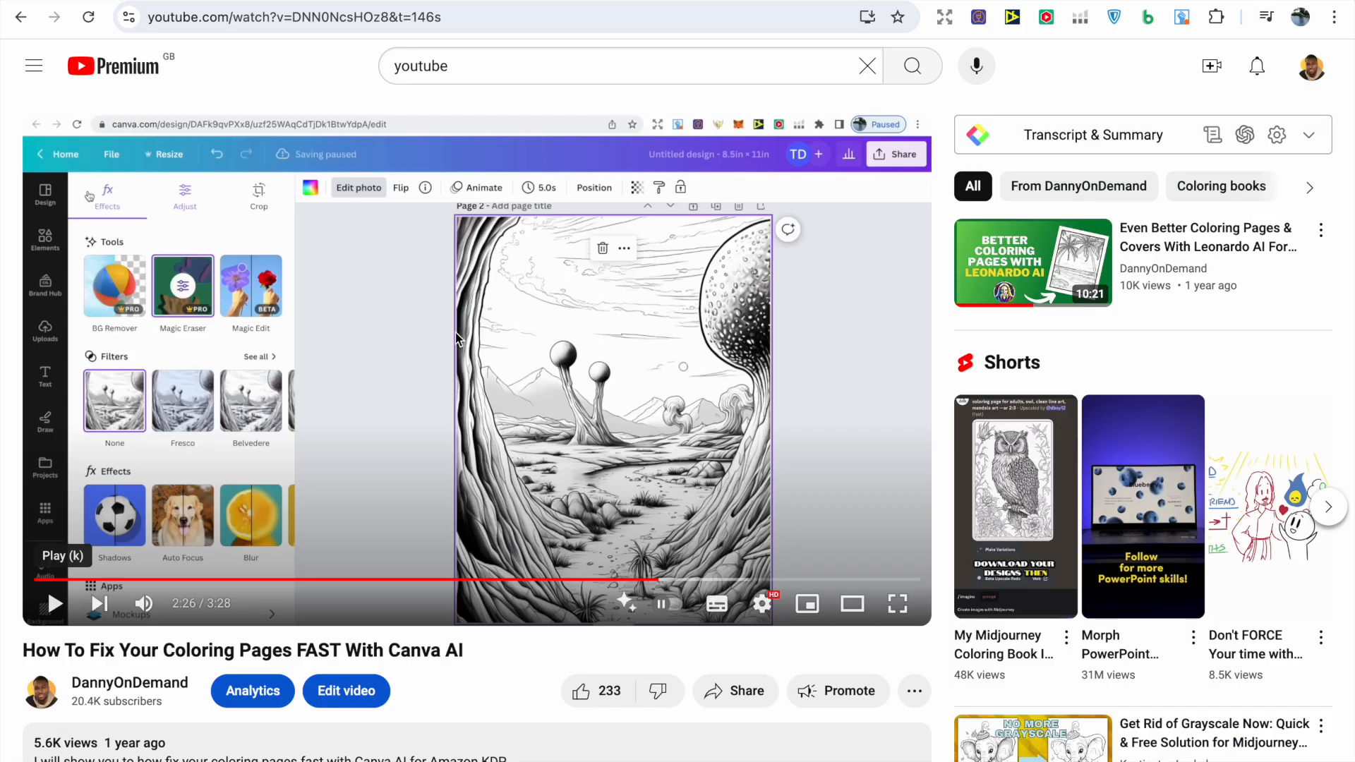
mouse_move(342, 627)
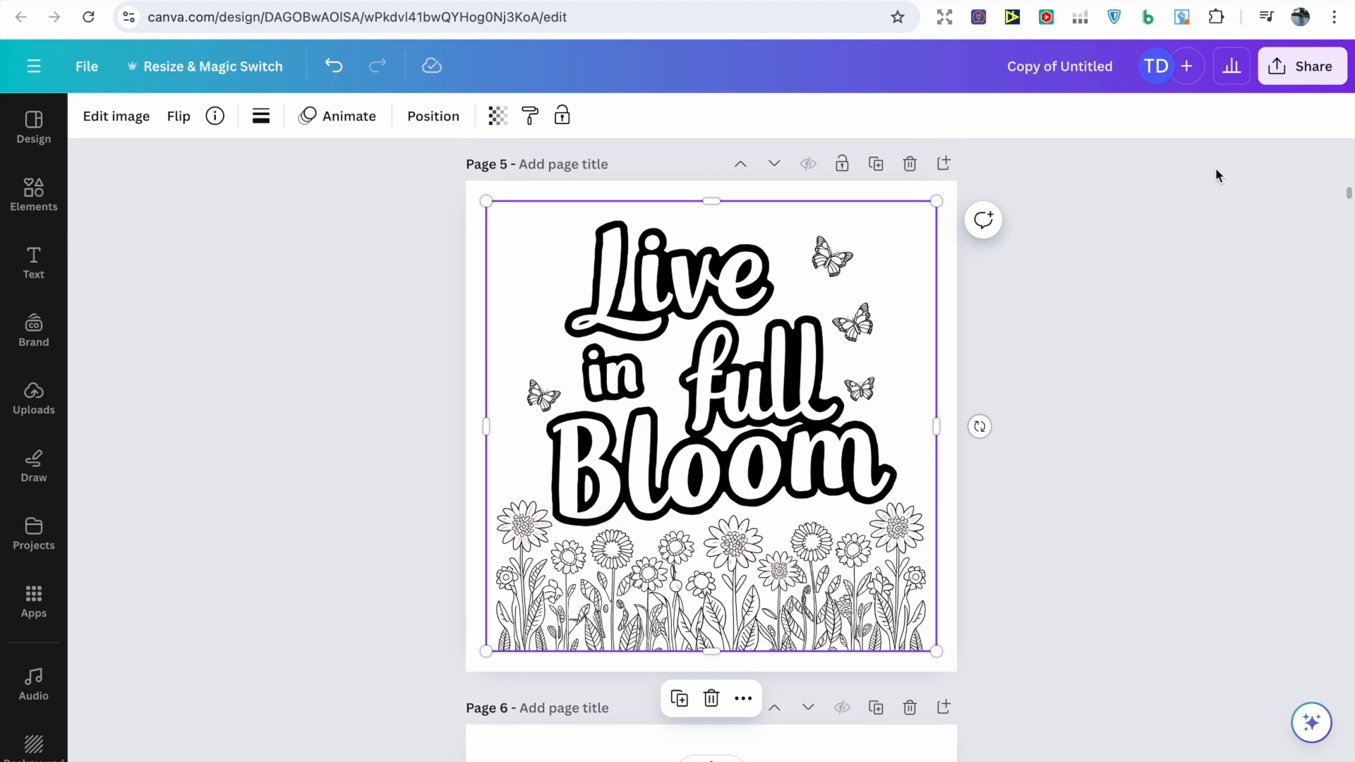
Step: Open Share > Download with PDF Print kept as file type for all 58 pages, CMYK
left_click(1301, 66)
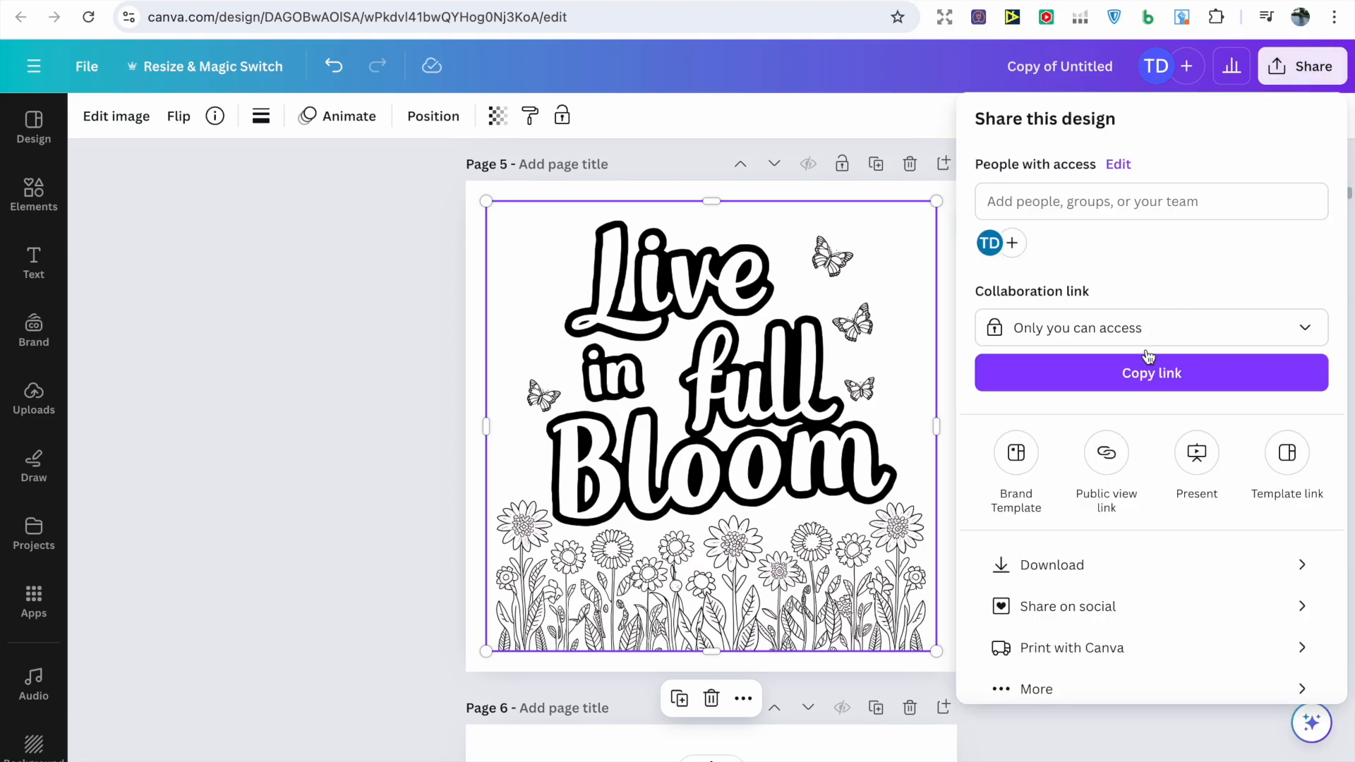
left_click(1053, 565)
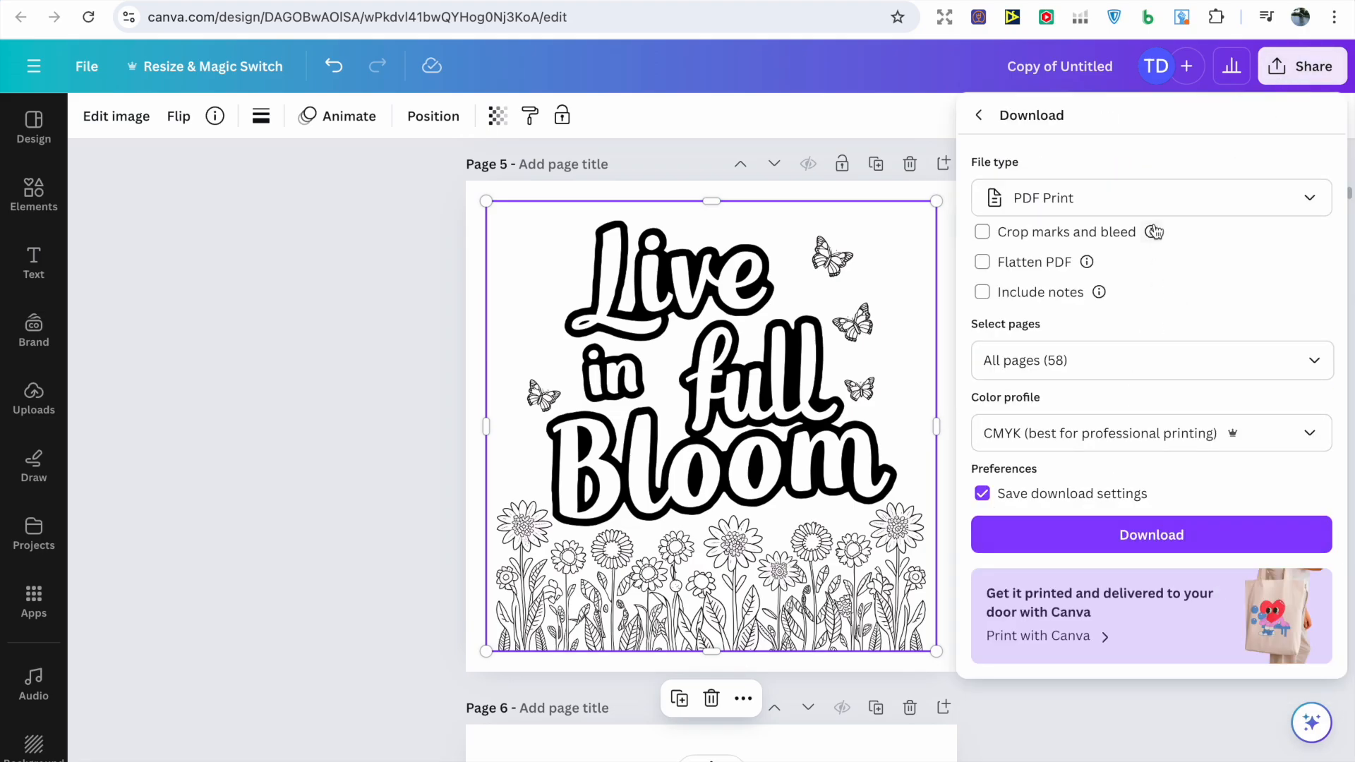
left_click(1149, 197)
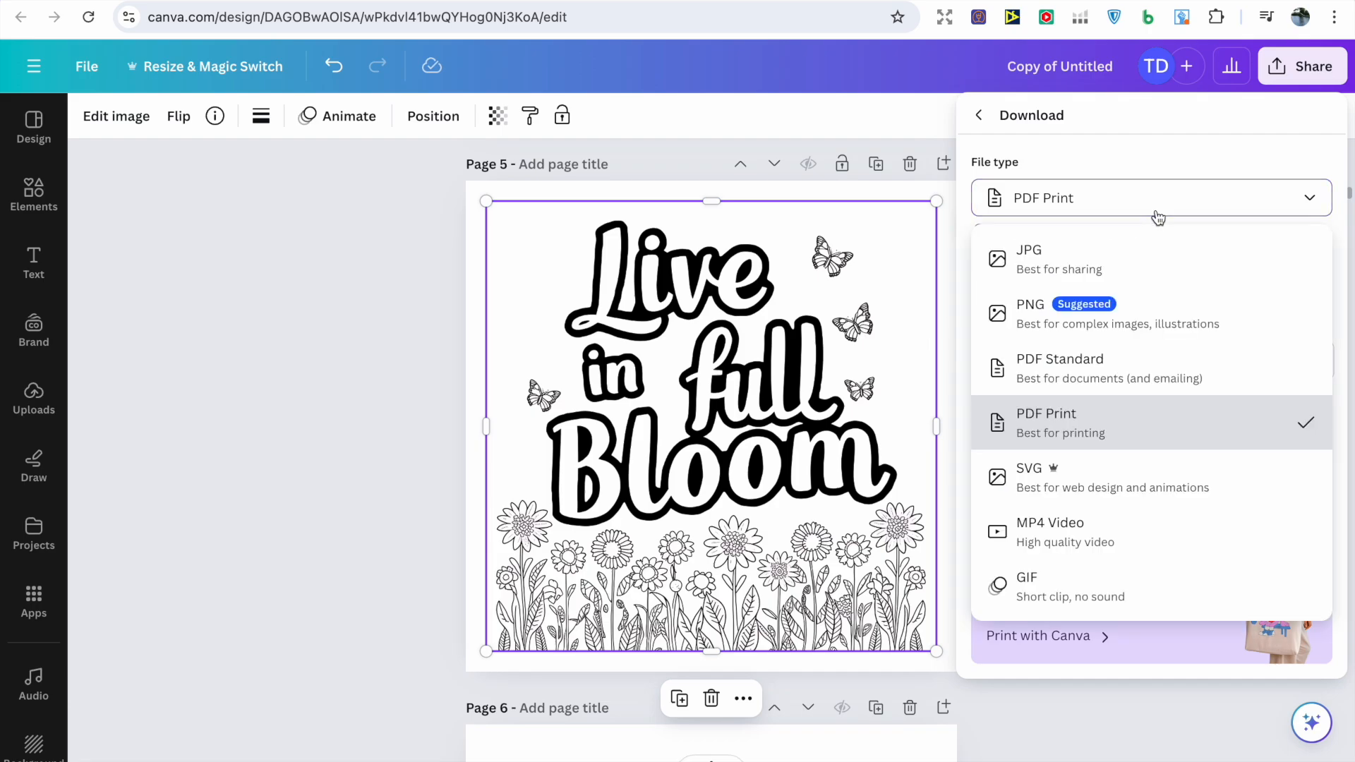
left_click(1046, 422)
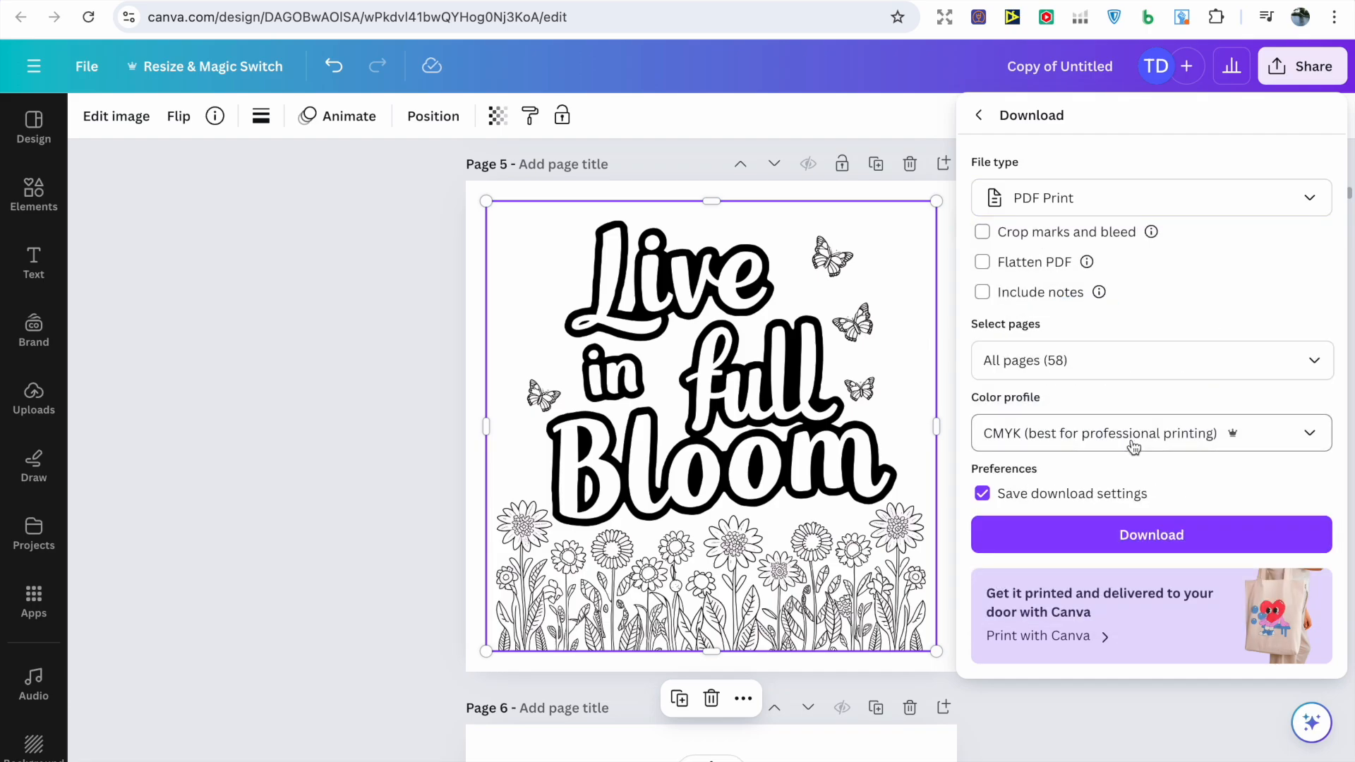